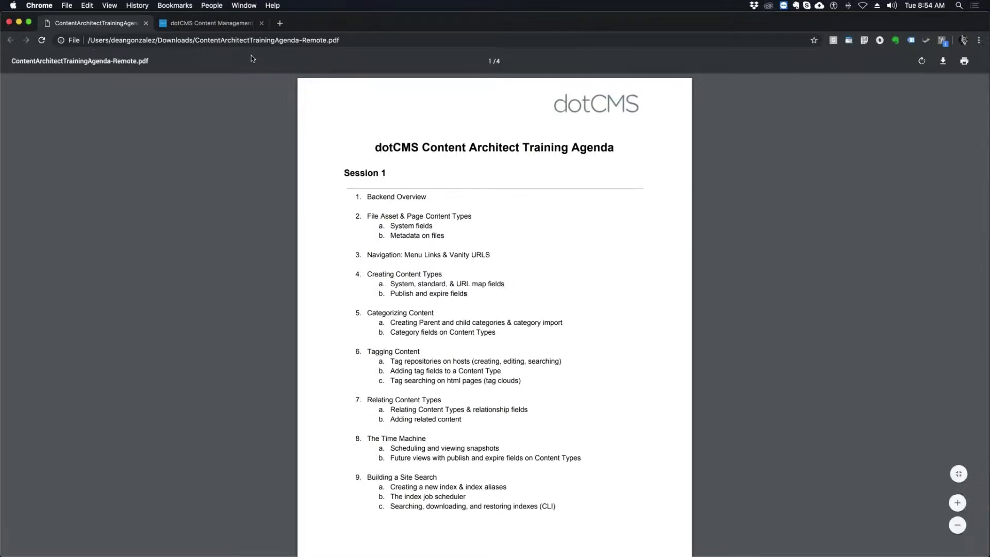
Open a new Chrome tab and load the IMDb home page (imdb.com)
{"action": "left_click", "coordinate": [280, 23]}
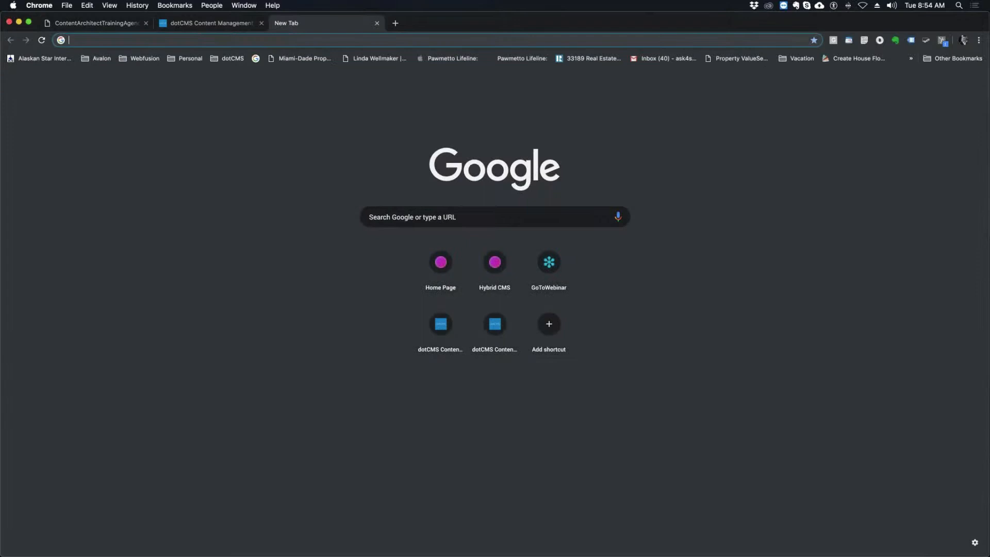
{"action": "type", "text": "imdb.com"}
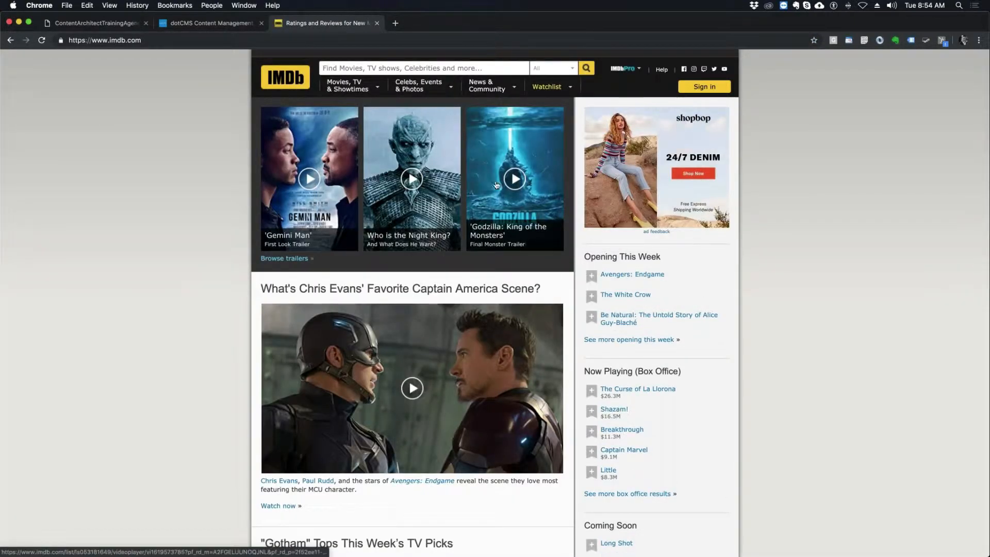
{"action": "mouse_move", "coordinate": [405, 222]}
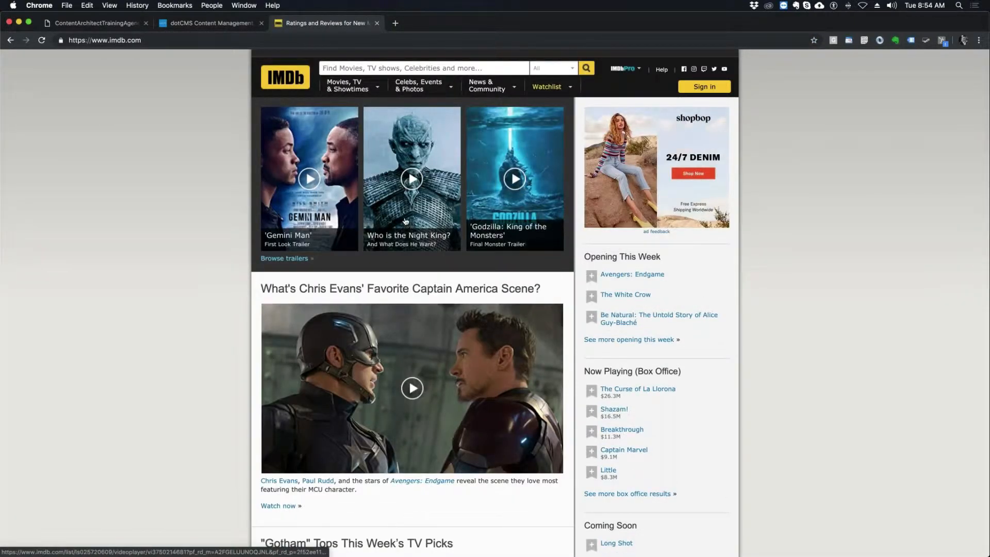
{"action": "mouse_move", "coordinate": [446, 149]}
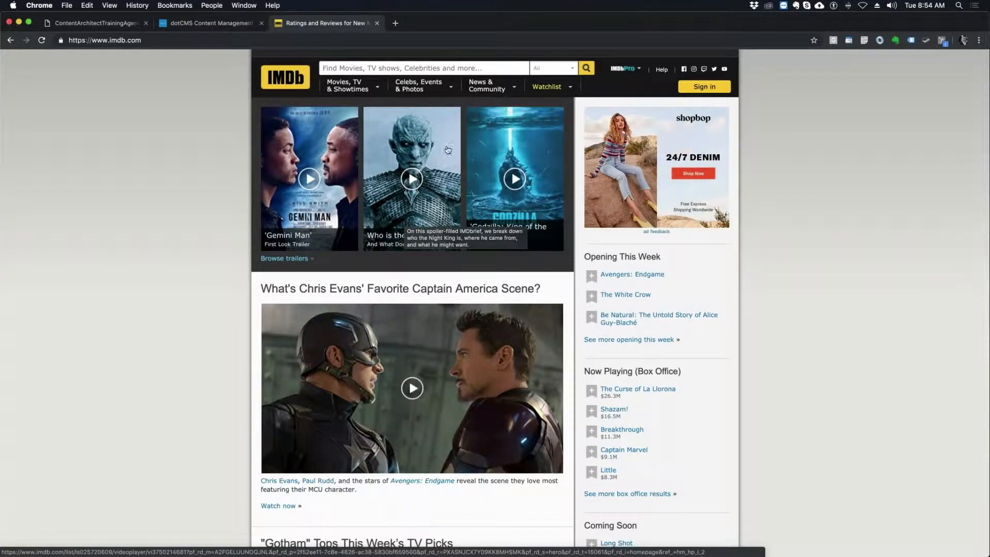
{"action": "mouse_move", "coordinate": [498, 153]}
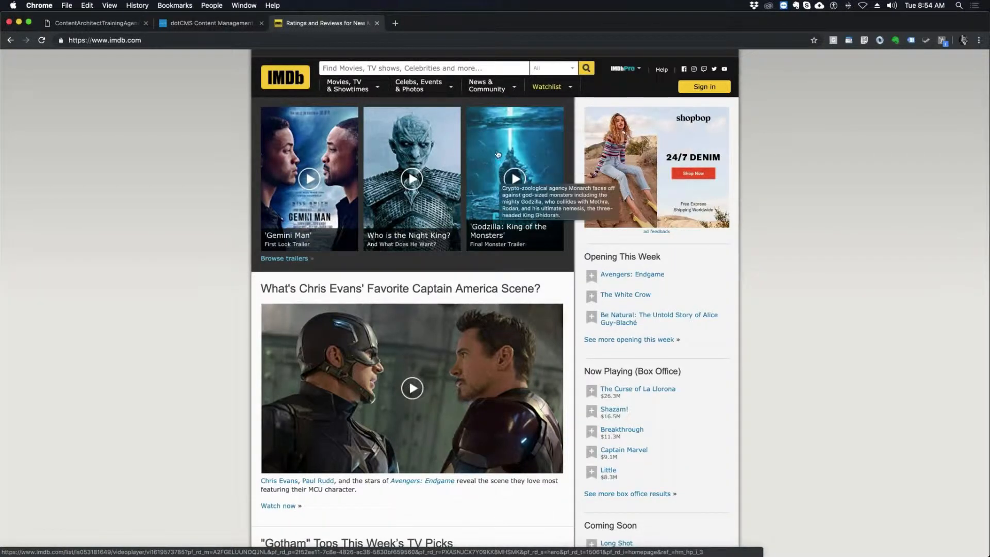
Search IMDb for 'god' and open the Godzilla: King of the Monsters (2019) page
{"action": "left_click", "coordinate": [423, 67]}
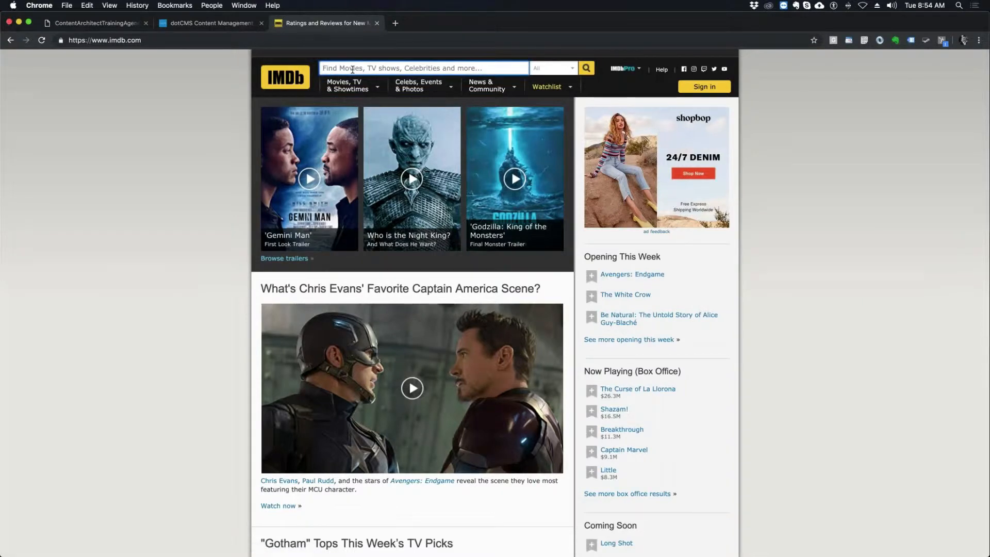
{"action": "type", "text": "godzill"}
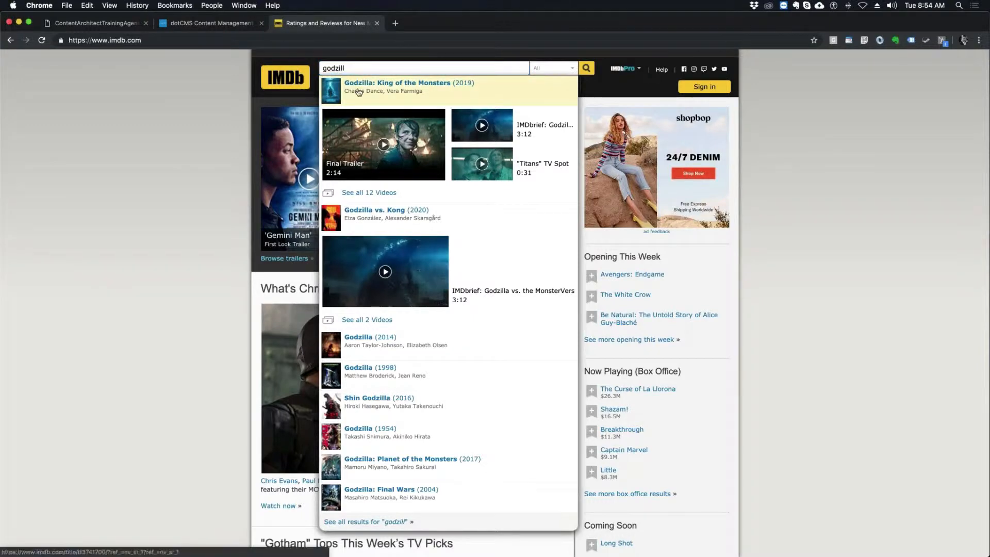
{"action": "left_click", "coordinate": [396, 86]}
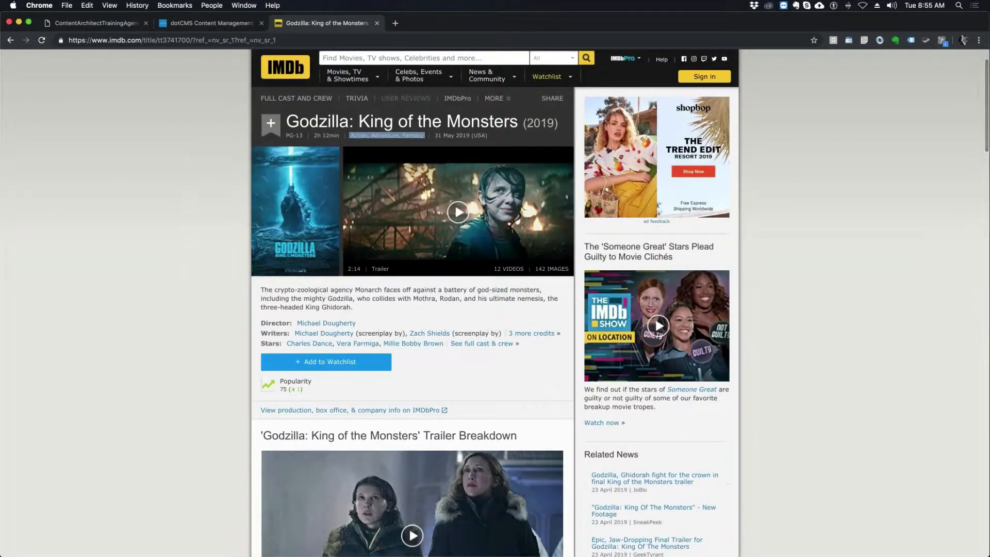
{"action": "scroll", "scroll_direction": "down", "scroll_amount": 3}
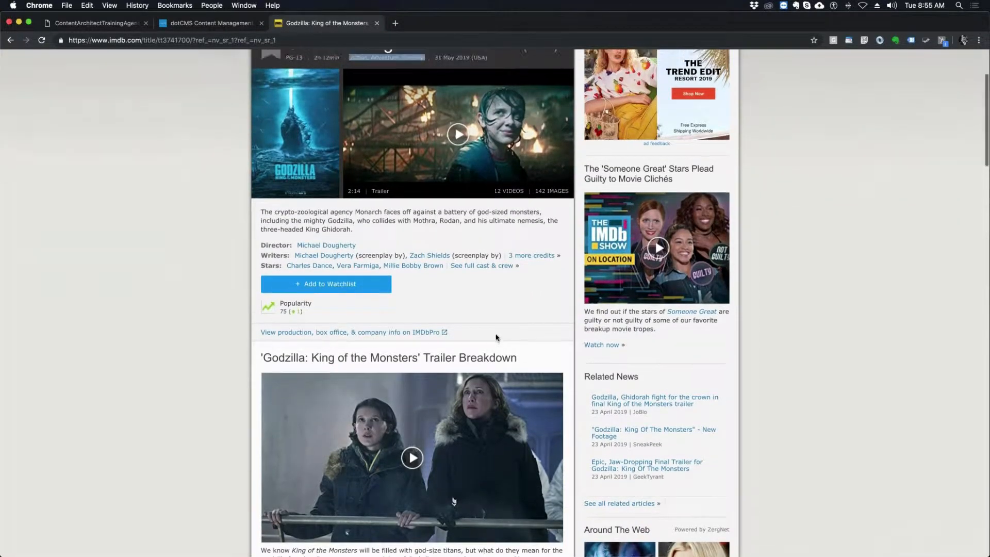
{"action": "scroll", "scroll_direction": "up", "scroll_amount": 3}
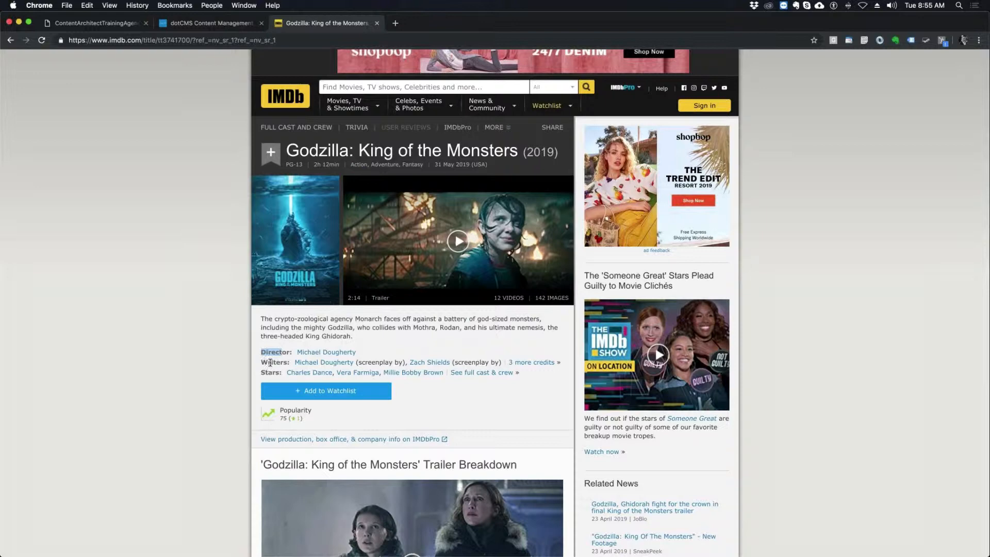
{"action": "mouse_move", "coordinate": [476, 185]}
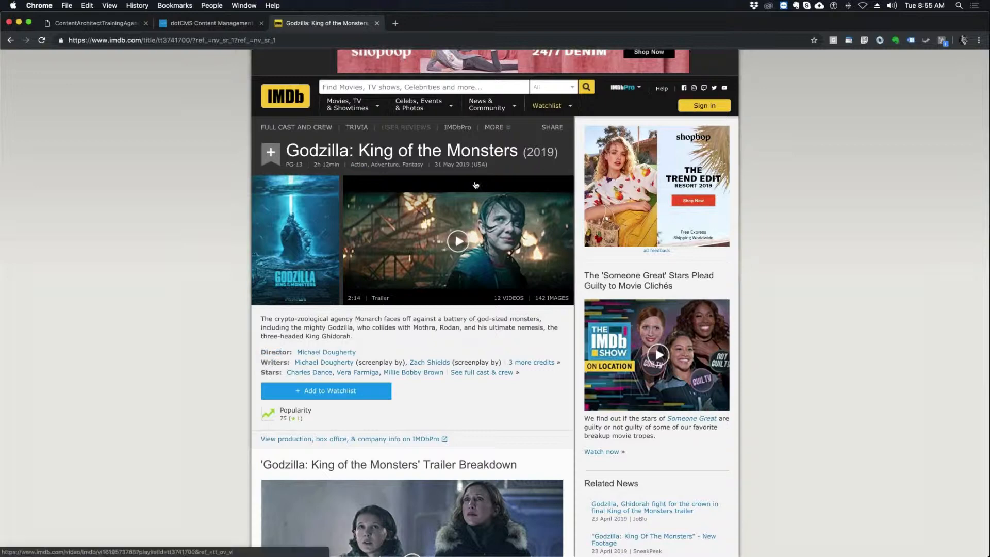
{"action": "mouse_move", "coordinate": [354, 211]}
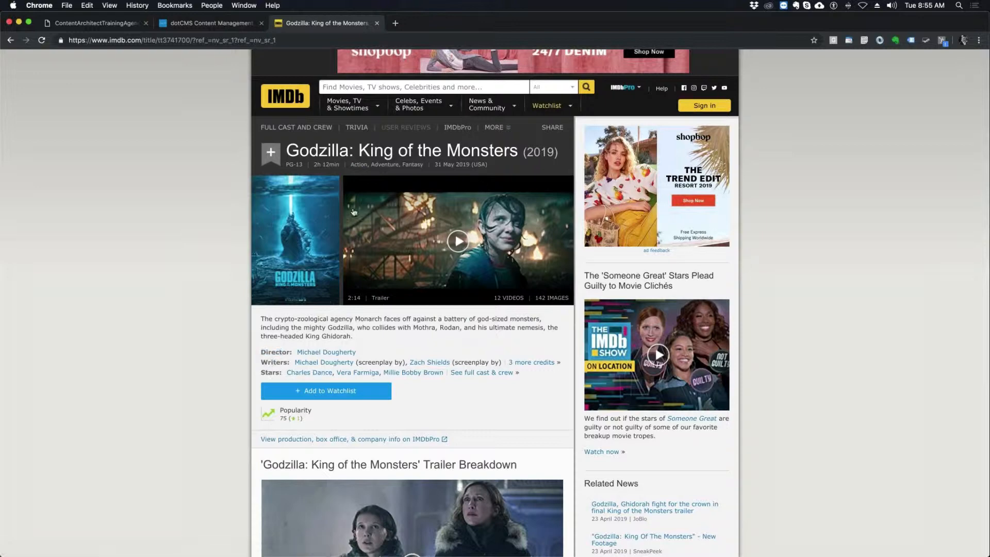
{"action": "mouse_move", "coordinate": [394, 210]}
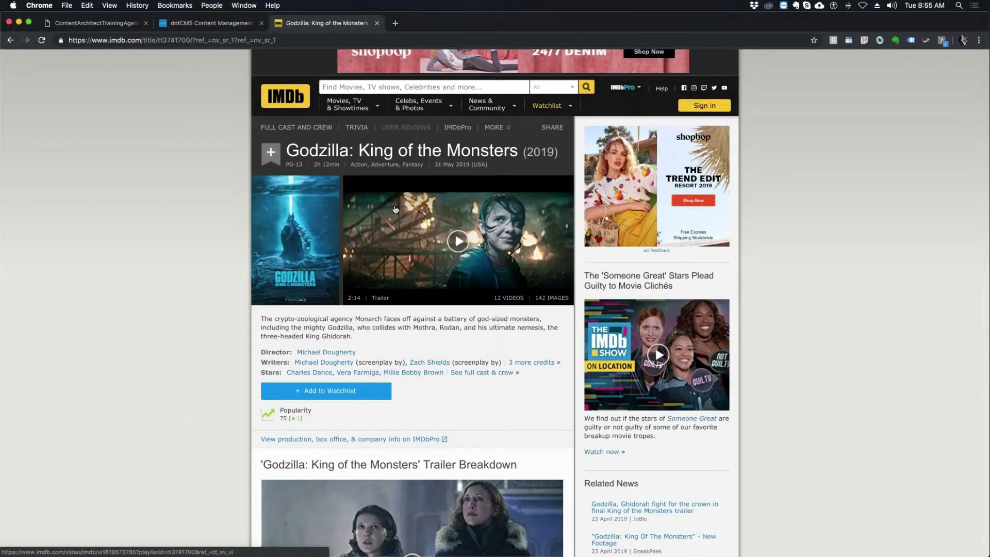
{"action": "mouse_move", "coordinate": [243, 56]}
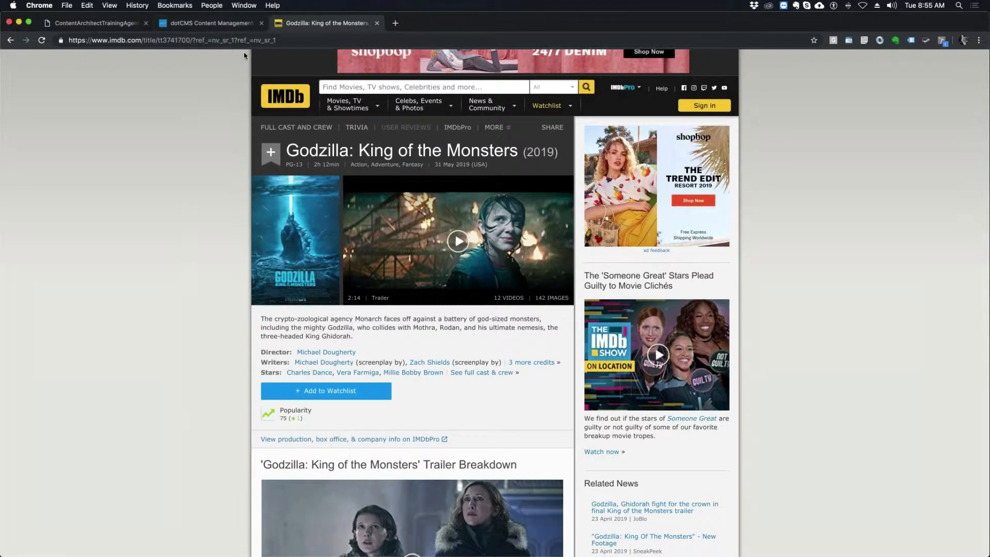
From Content Types in dotCMS, add a general Content type named 'Movies'
{"action": "left_click", "coordinate": [212, 23]}
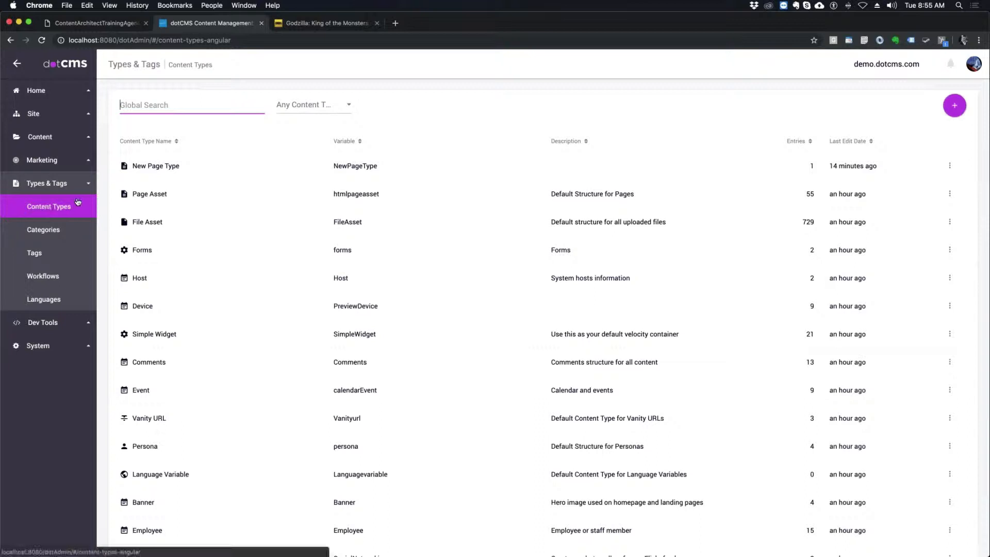
{"action": "left_click", "coordinate": [312, 104]}
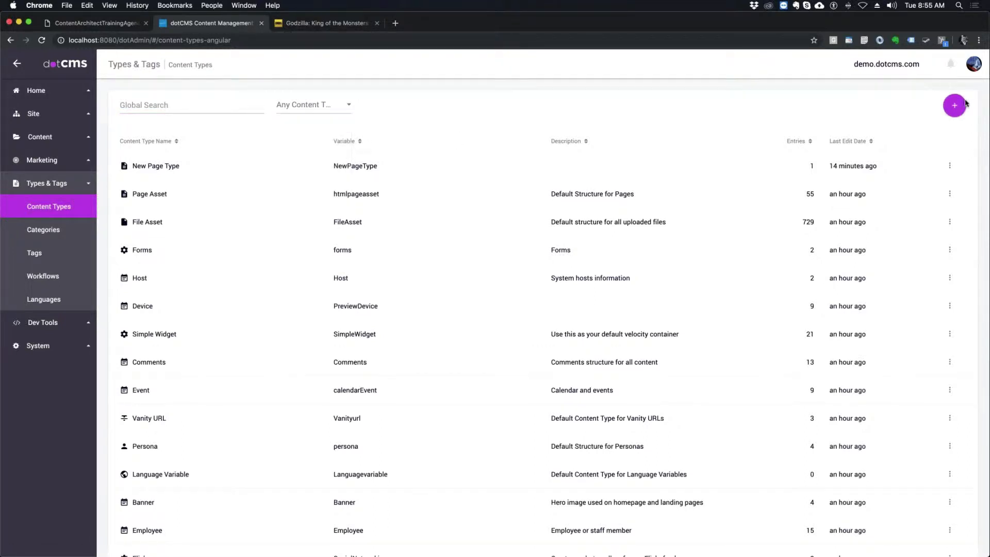
{"action": "left_click", "coordinate": [955, 106]}
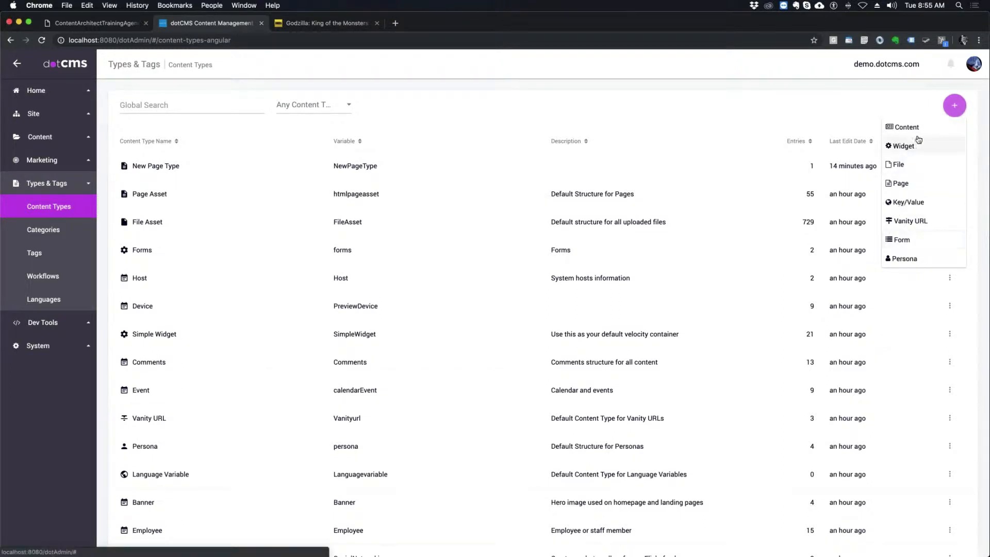
{"action": "mouse_move", "coordinate": [907, 127]}
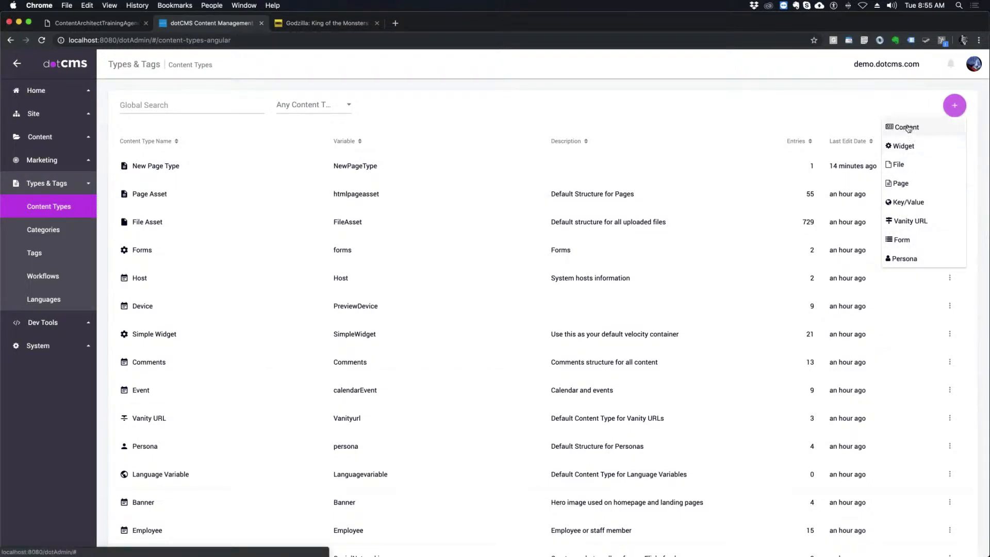
{"action": "left_click", "coordinate": [906, 127]}
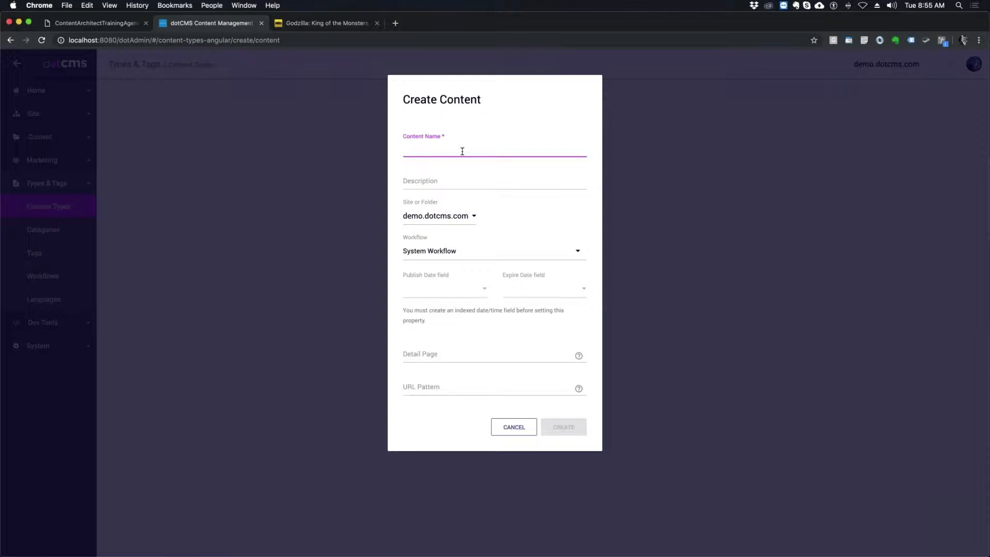
{"action": "type", "text": "Movi"}
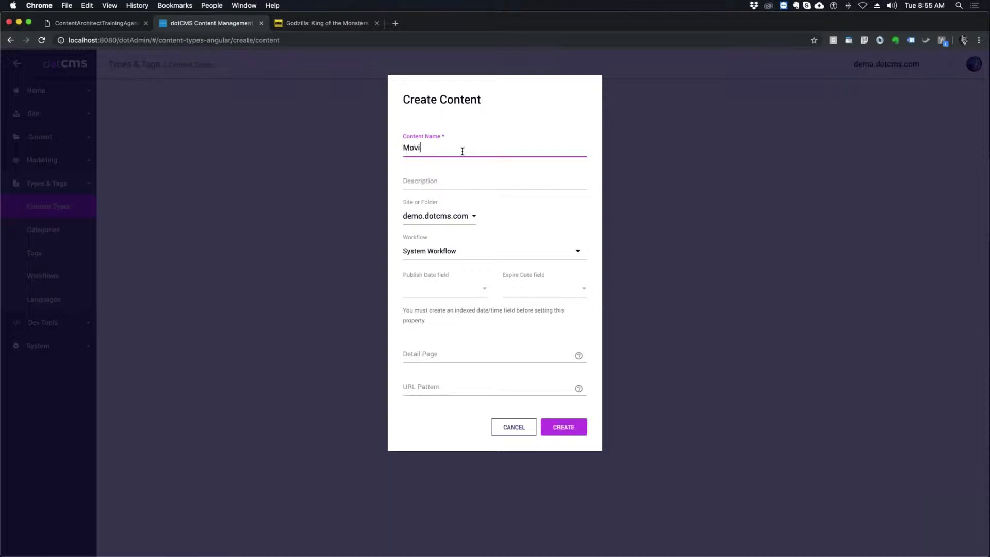
{"action": "type", "text": "es"}
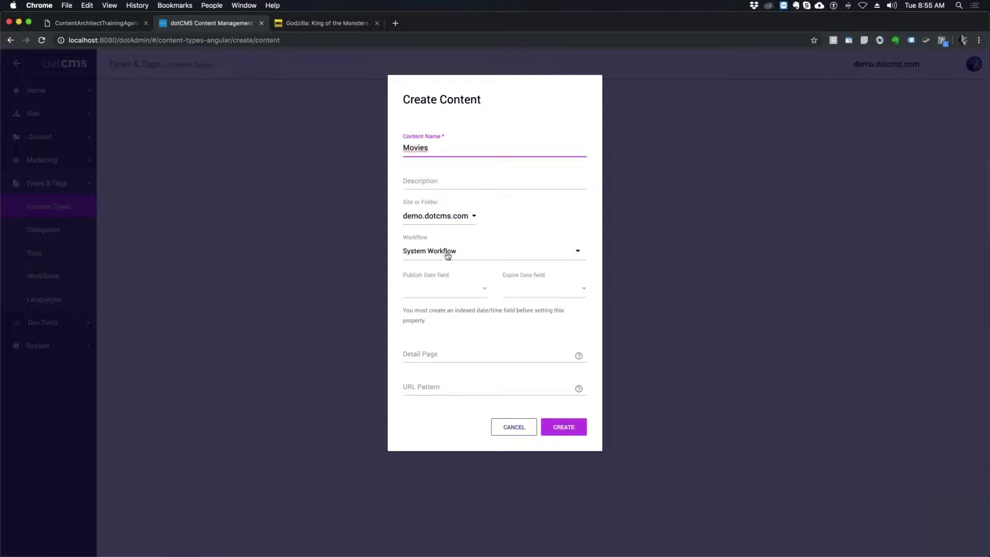
{"action": "mouse_move", "coordinate": [549, 259]}
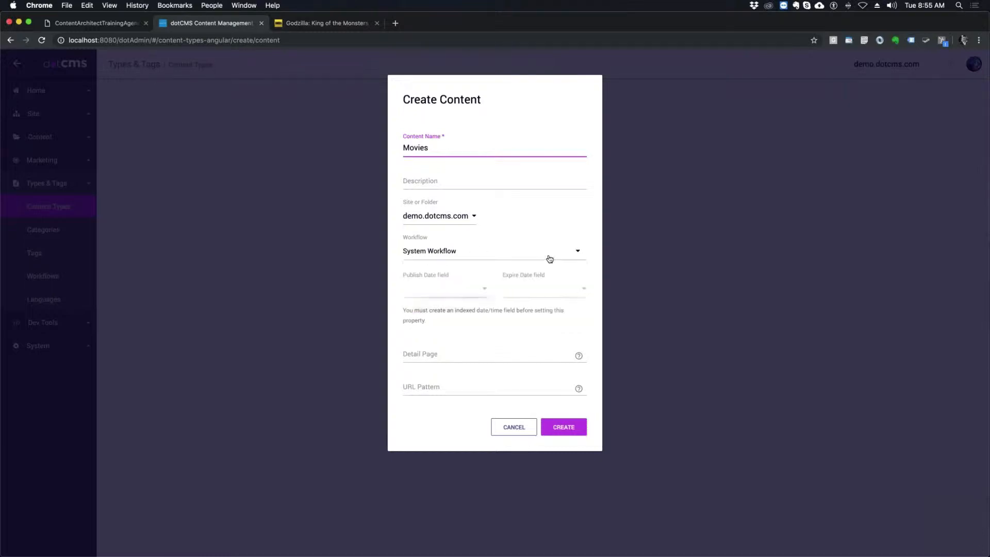
{"action": "mouse_move", "coordinate": [545, 257]}
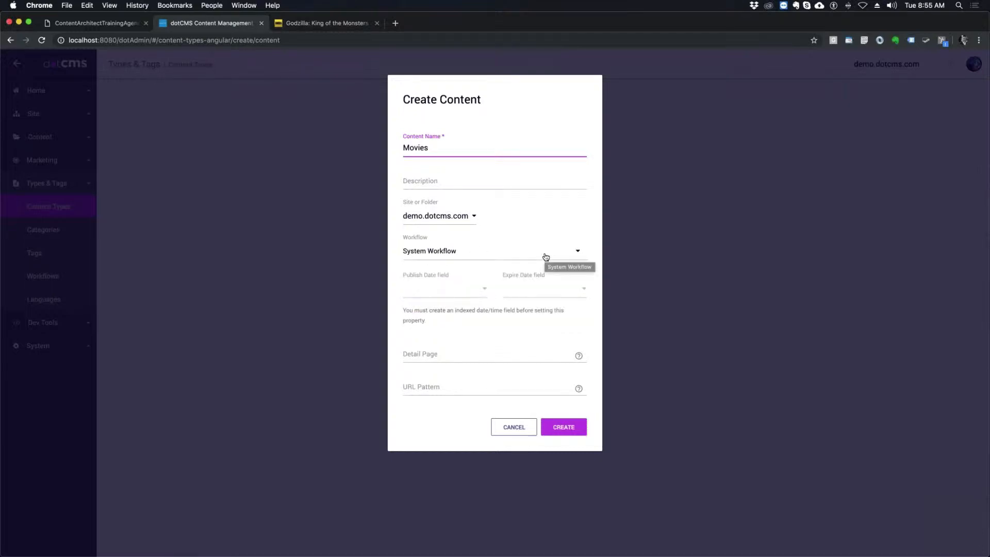
{"action": "mouse_move", "coordinate": [431, 277]}
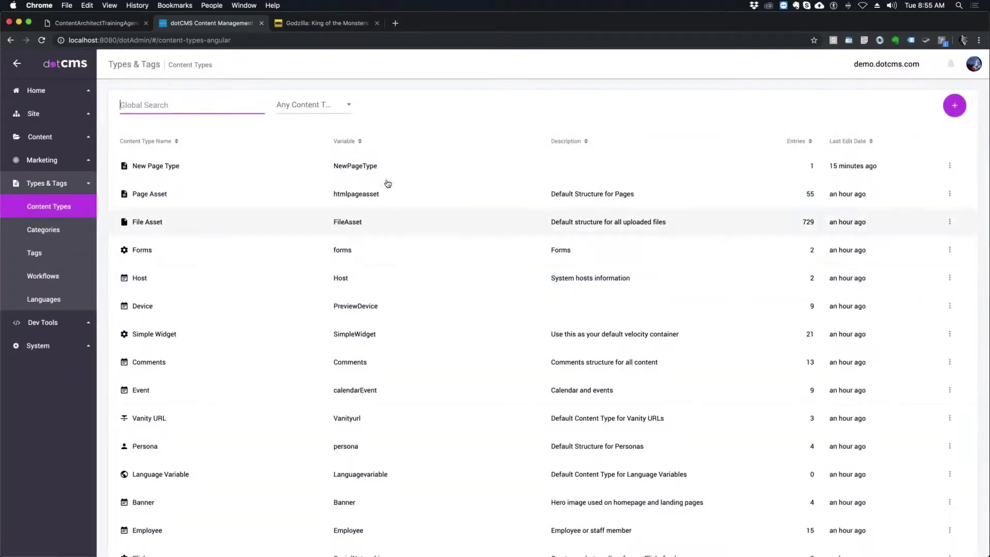
{"action": "left_click", "coordinate": [954, 105]}
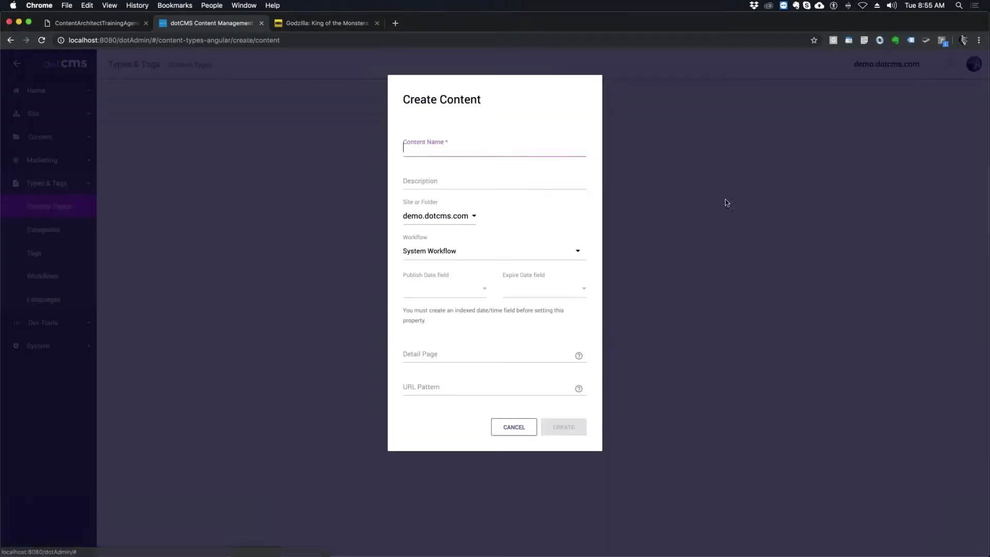
{"action": "left_click", "coordinate": [494, 149]}
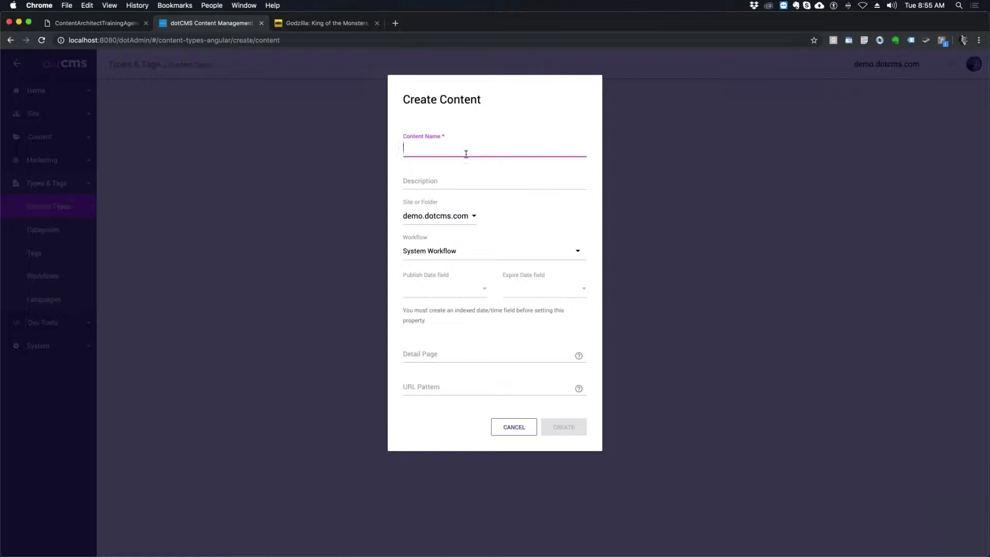
{"action": "type", "text": "Movies"}
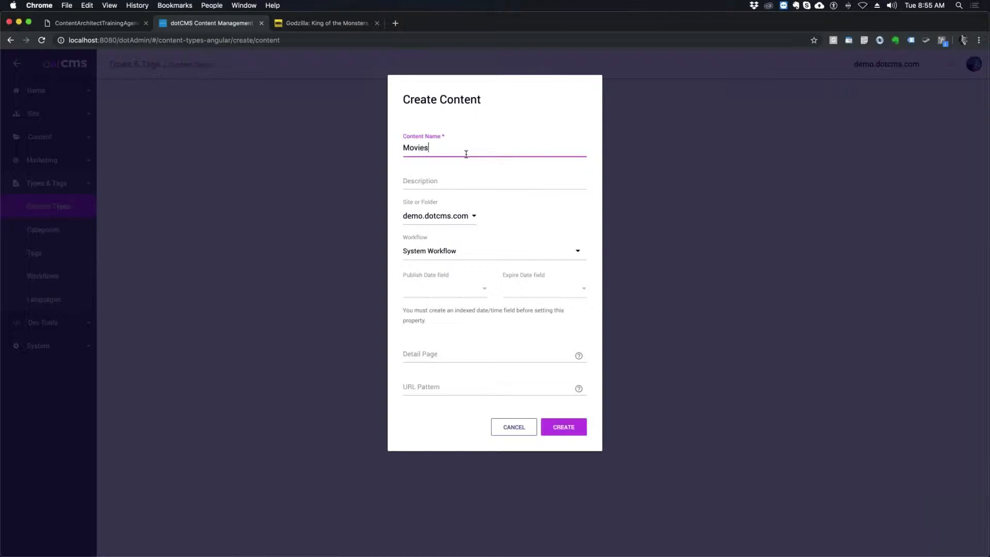
{"action": "left_click", "coordinate": [562, 427]}
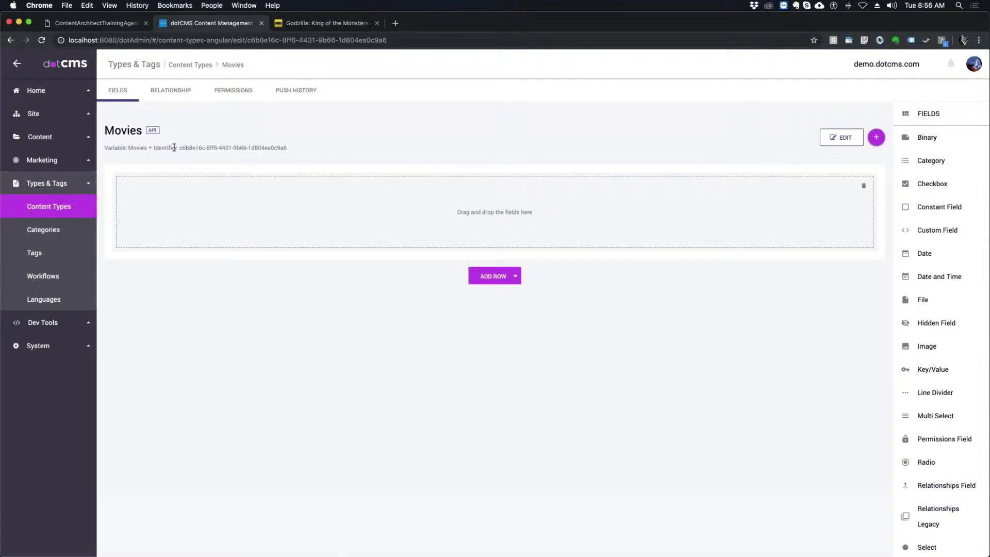
{"action": "mouse_move", "coordinate": [40, 140]}
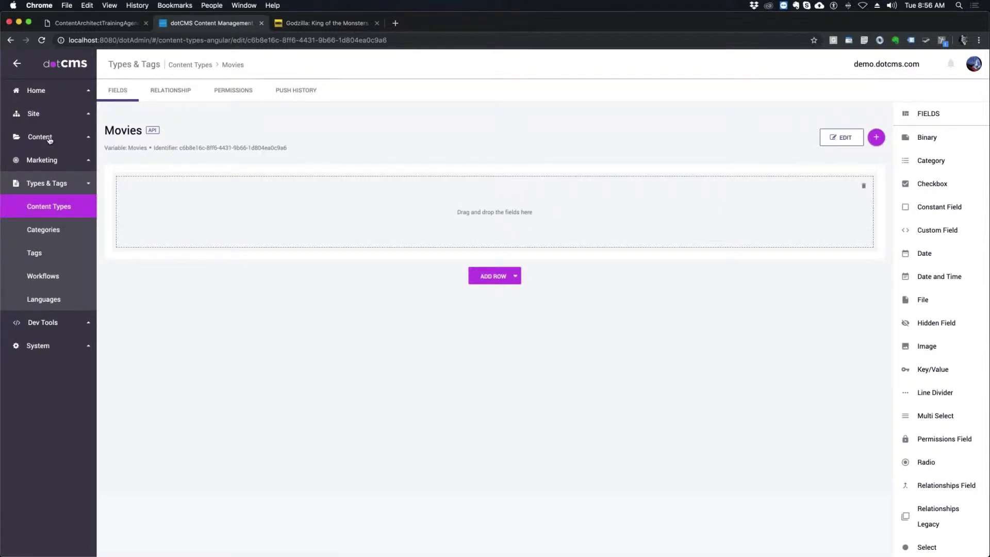
{"action": "mouse_move", "coordinate": [54, 231]}
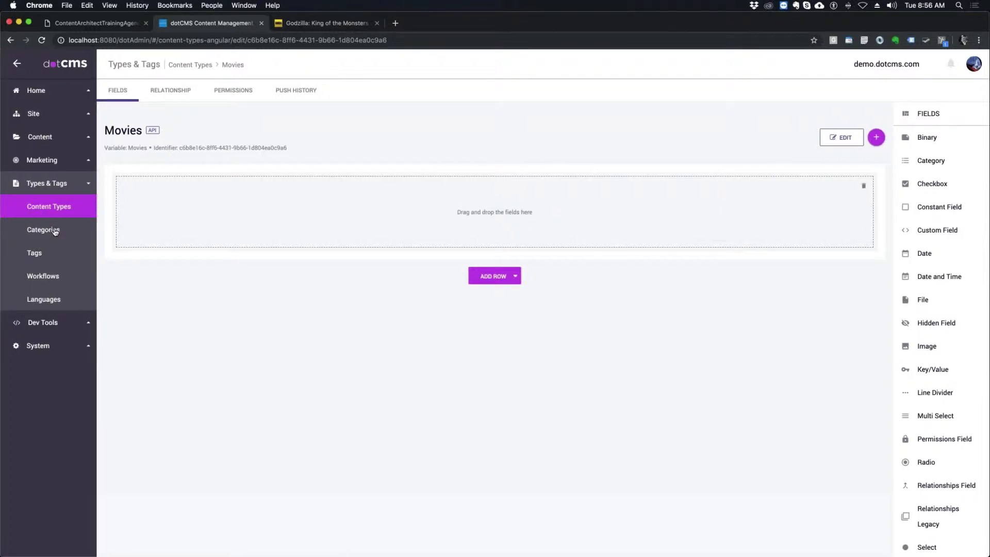
Open the Types & Tags Categories link in a new browser tab
{"action": "right_click", "coordinate": [43, 229]}
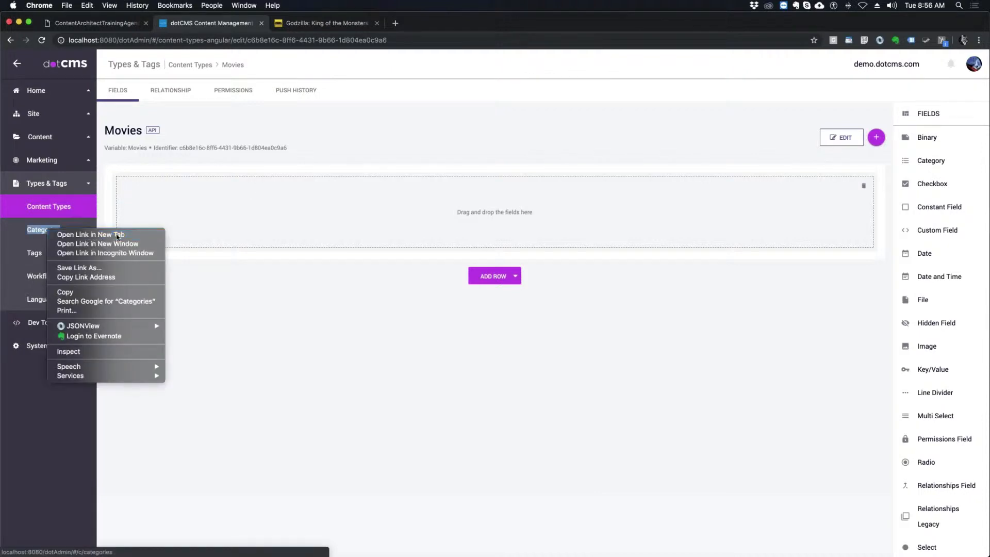
{"action": "left_click", "coordinate": [90, 234]}
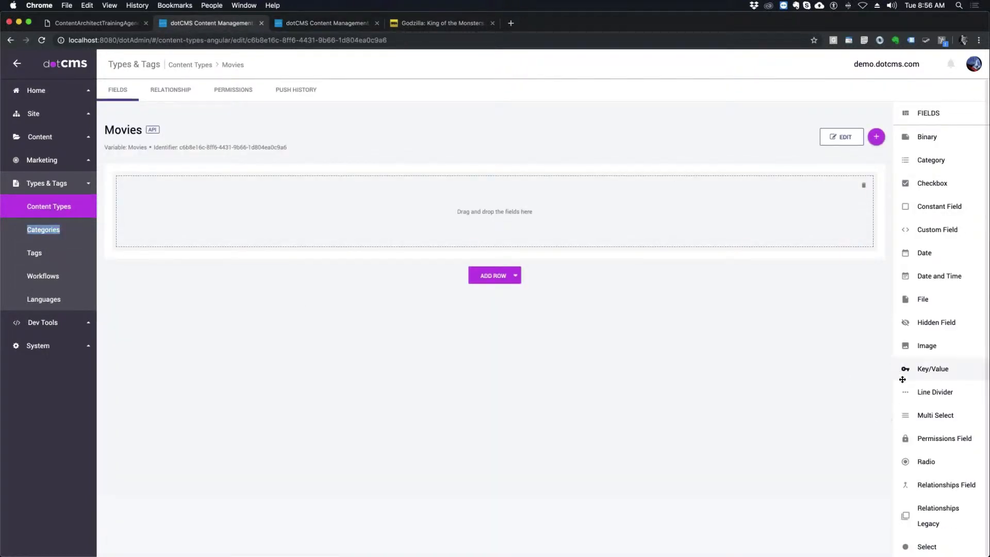
{"action": "scroll", "scroll_direction": "down", "scroll_amount": 3}
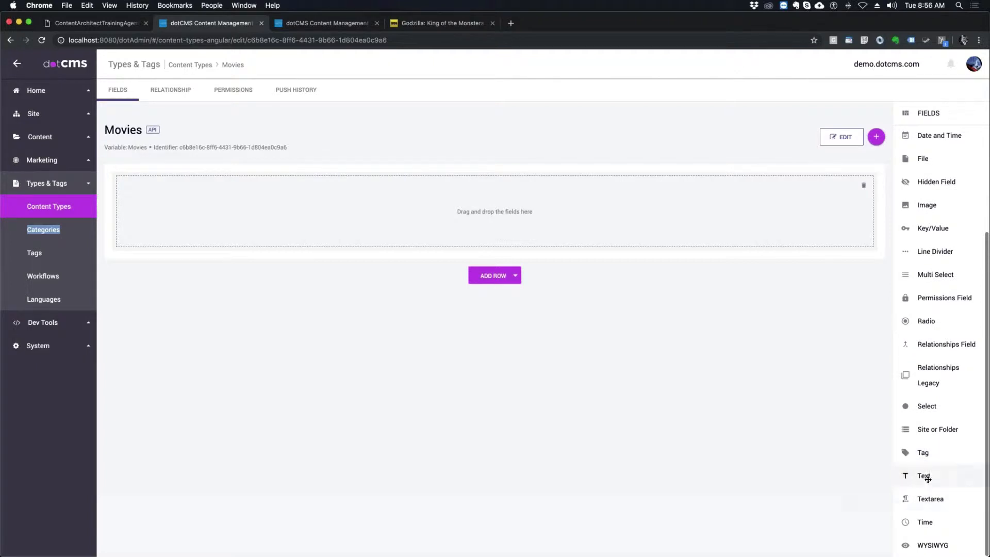
Add a Text field named 'Title', set to show in list, and save it
{"action": "left_click", "coordinate": [923, 475]}
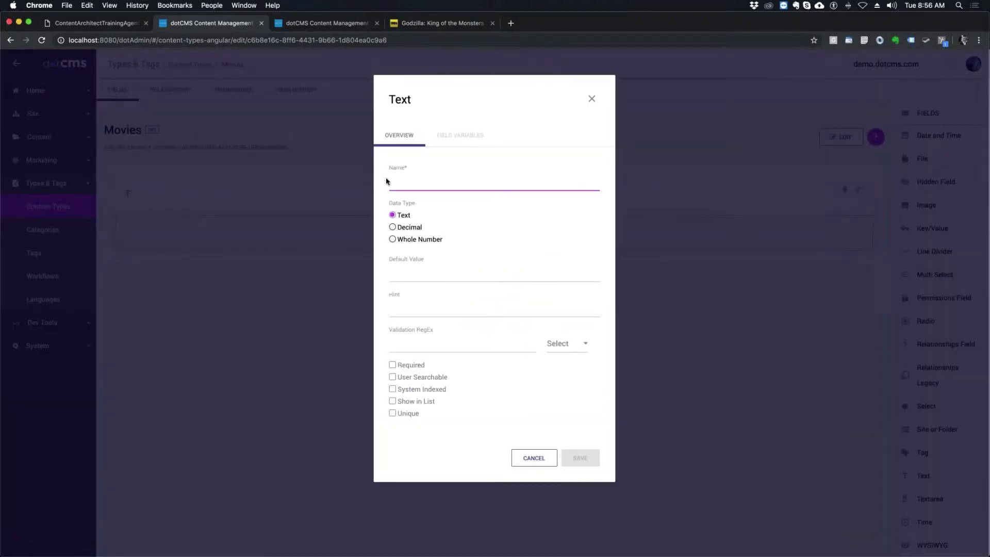
{"action": "type", "text": "Title"}
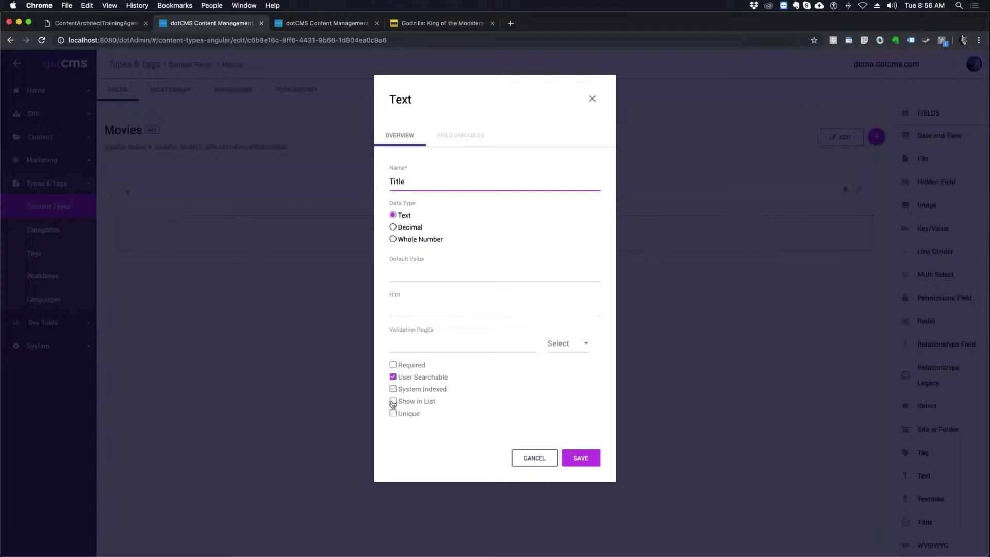
{"action": "left_click", "coordinate": [393, 401]}
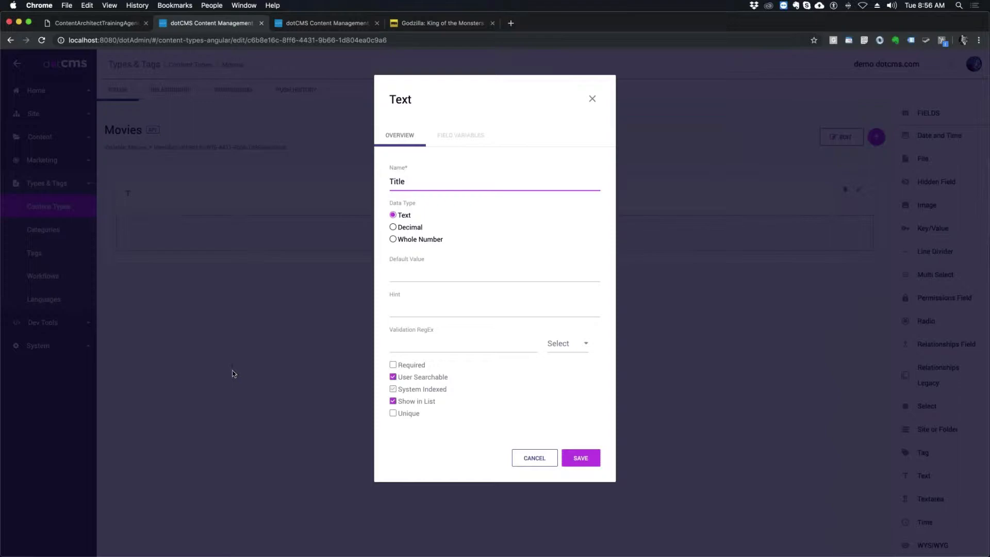
{"action": "mouse_move", "coordinate": [385, 417]}
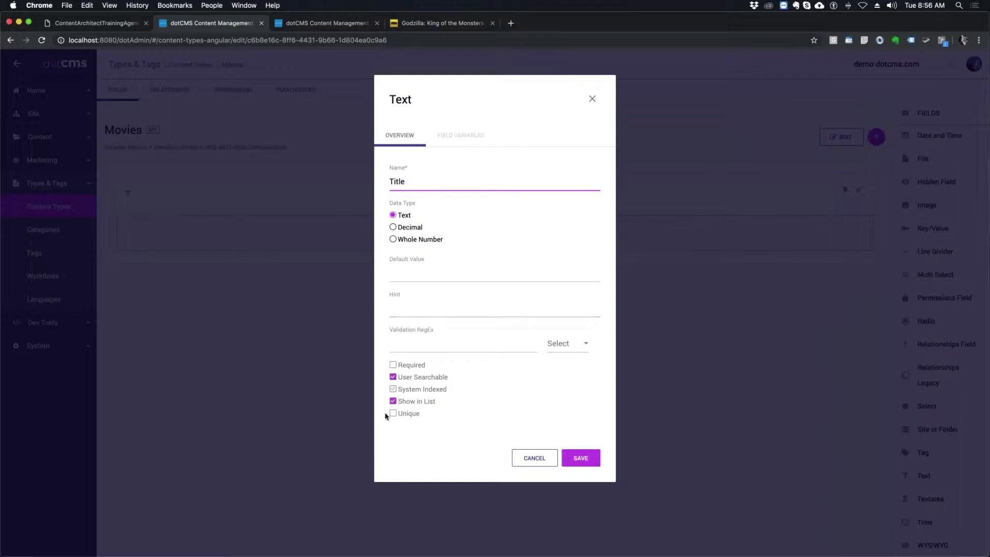
{"action": "left_click", "coordinate": [580, 458]}
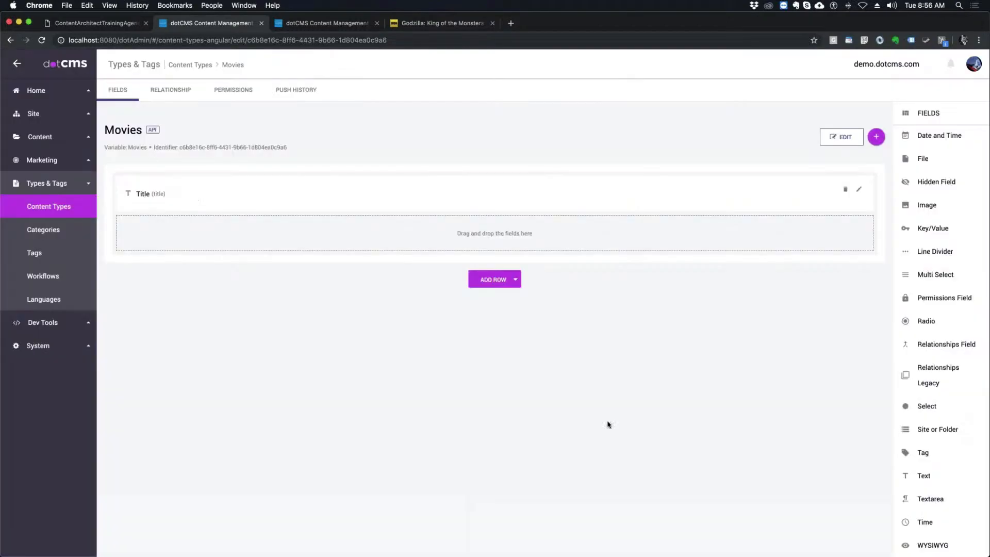
Select the full Godzilla: King of the Monsters title on IMDb, then return to dotCMS
{"action": "left_click", "coordinate": [440, 23]}
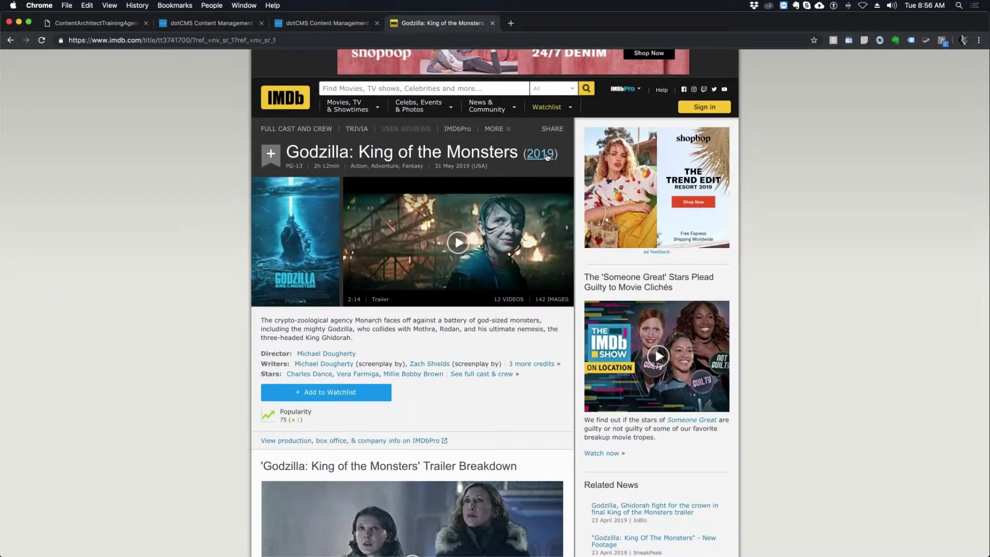
{"action": "triple_click", "coordinate": [404, 151]}
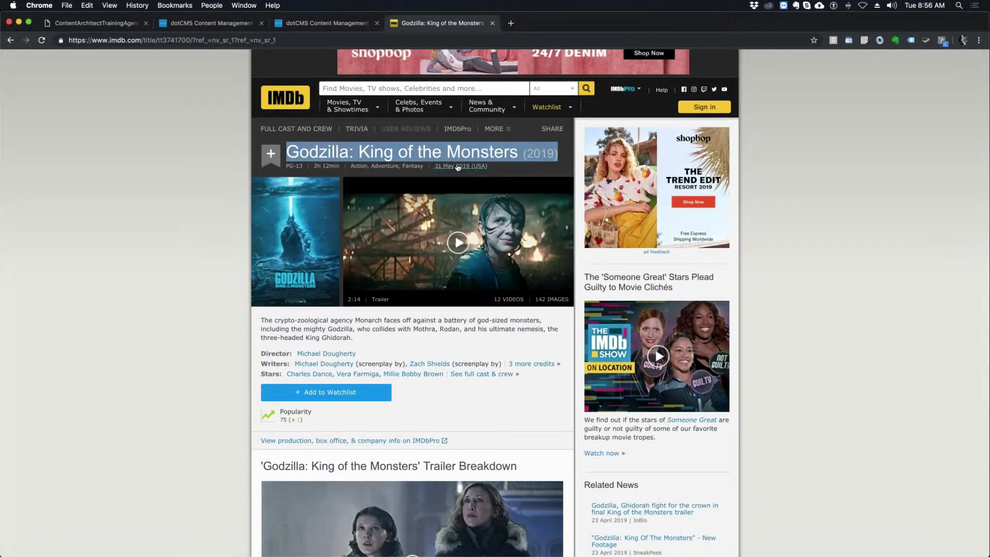
{"action": "scroll", "scroll_direction": "up", "scroll_amount": 3}
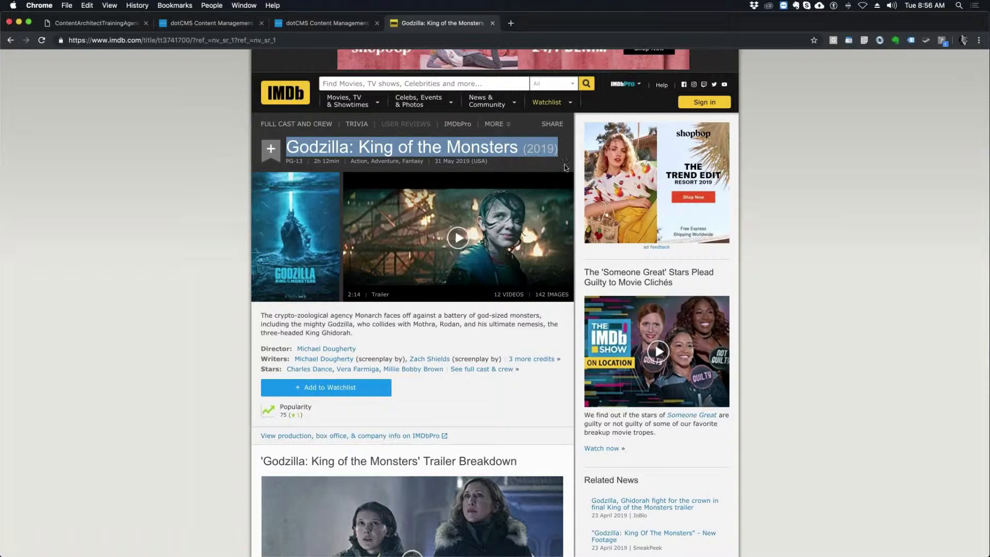
{"action": "mouse_move", "coordinate": [472, 73]}
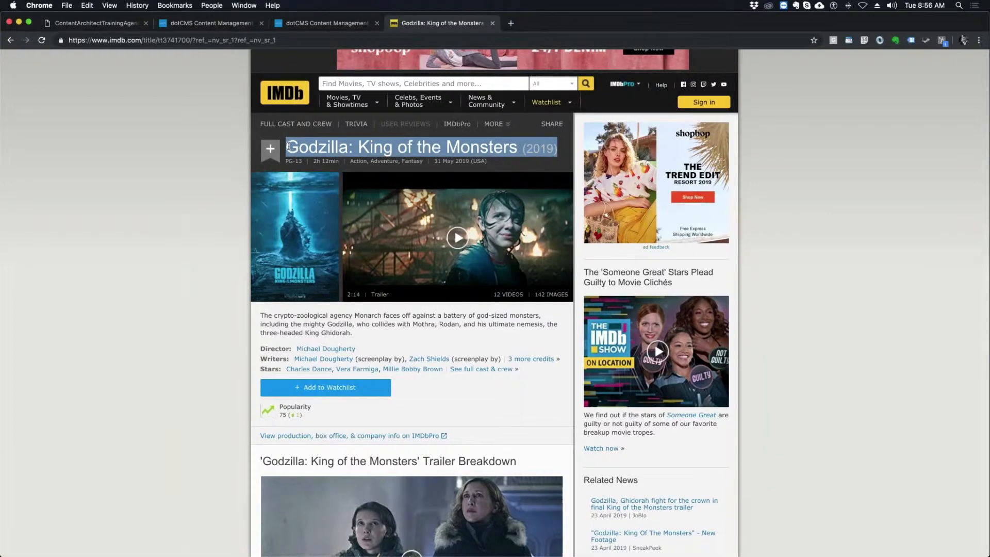
{"action": "left_click", "coordinate": [325, 23]}
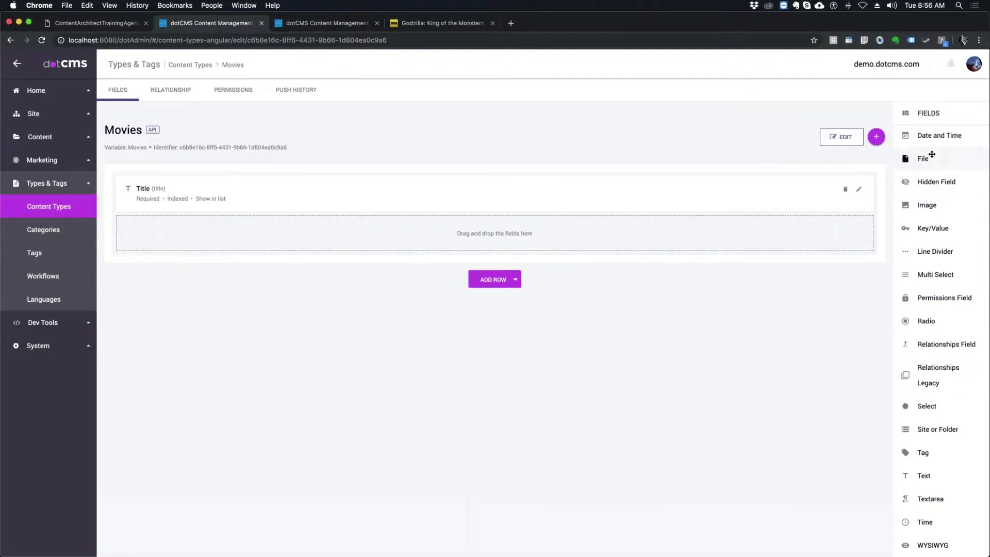
Add a Binary field named 'Poster' to Movies and save it
{"action": "scroll", "scroll_direction": "up", "scroll_amount": 3}
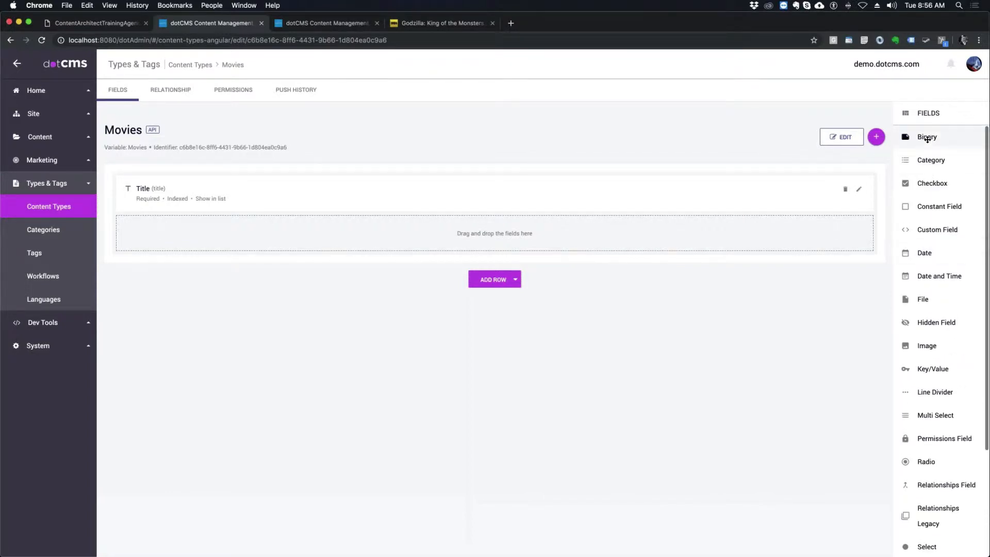
{"action": "left_click", "coordinate": [927, 136]}
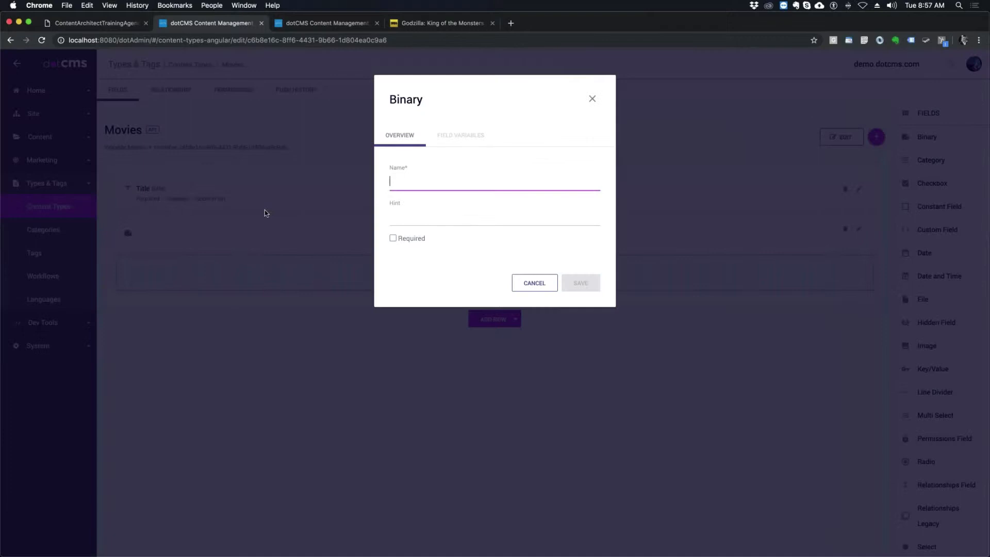
{"action": "type", "text": "Po"}
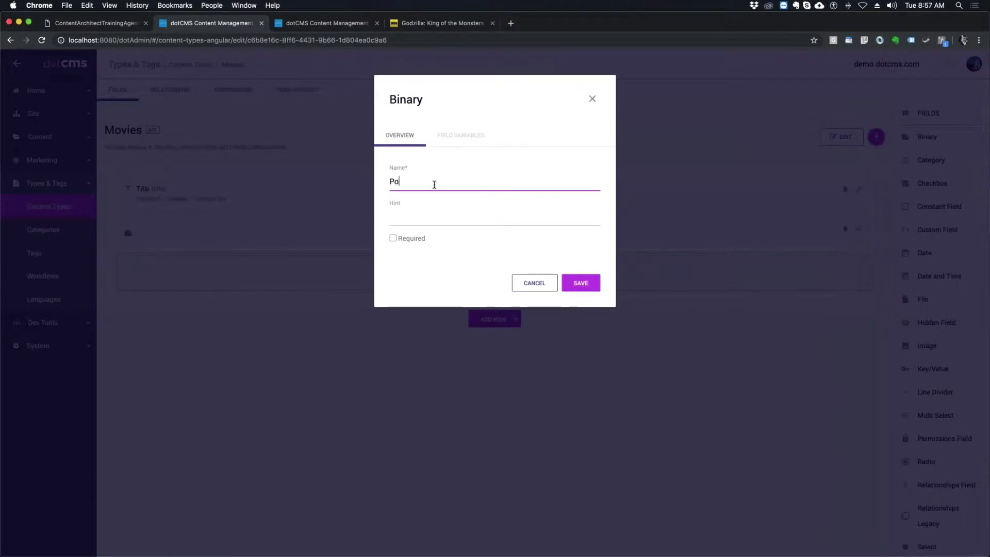
{"action": "left_click", "coordinate": [580, 282]}
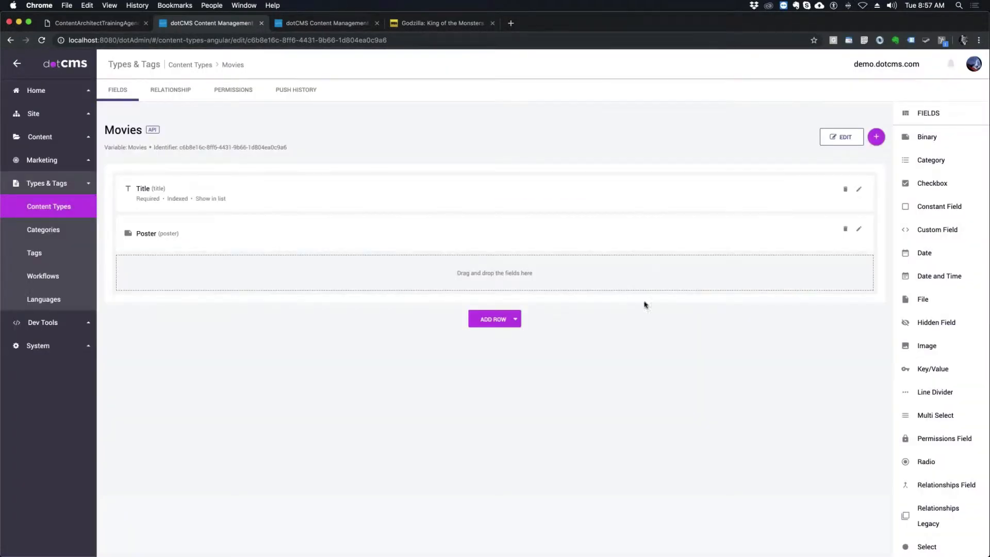
Add a required Textarea field named 'Description' and save it
{"action": "scroll", "scroll_direction": "down", "scroll_amount": 3}
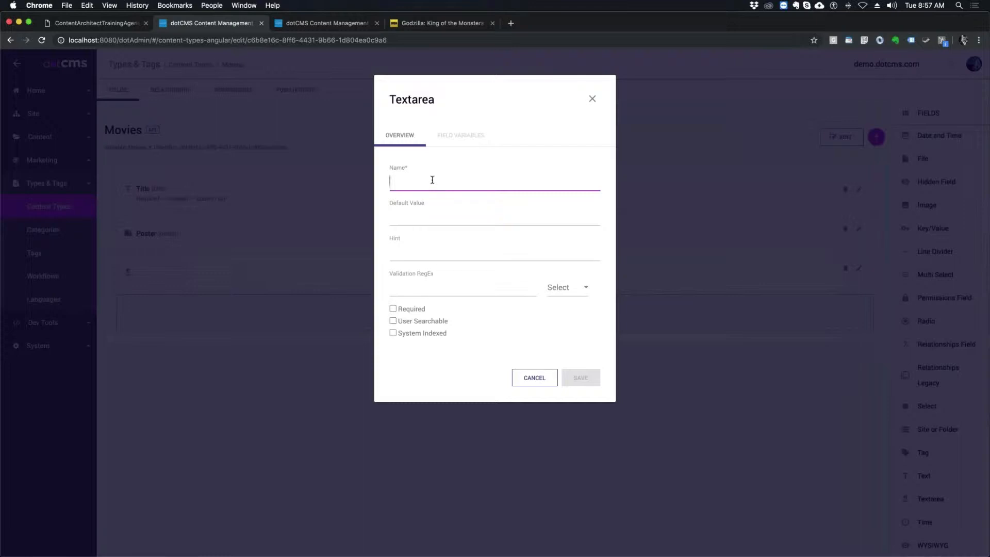
{"action": "type", "text": "Descripto"}
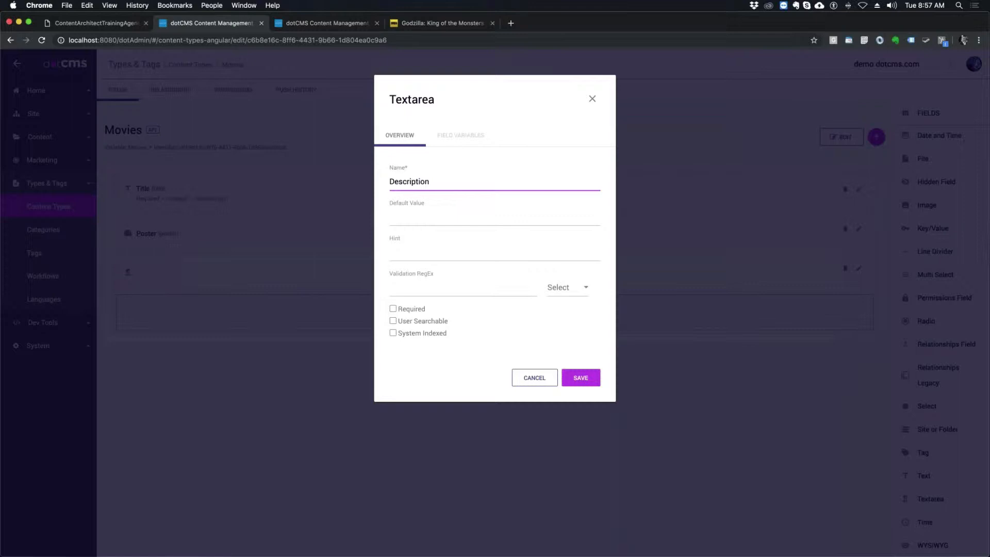
{"action": "left_click", "coordinate": [392, 308]}
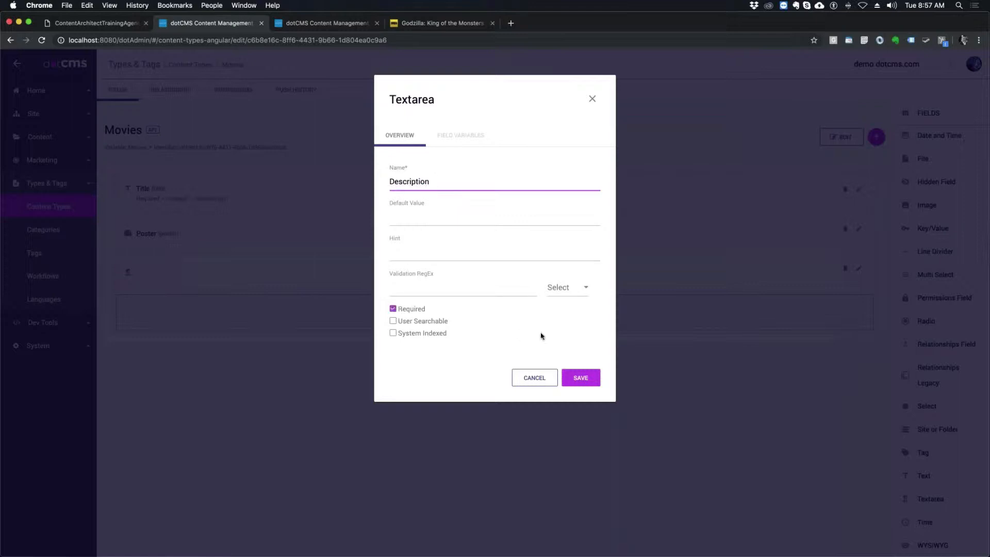
{"action": "left_click", "coordinate": [580, 377]}
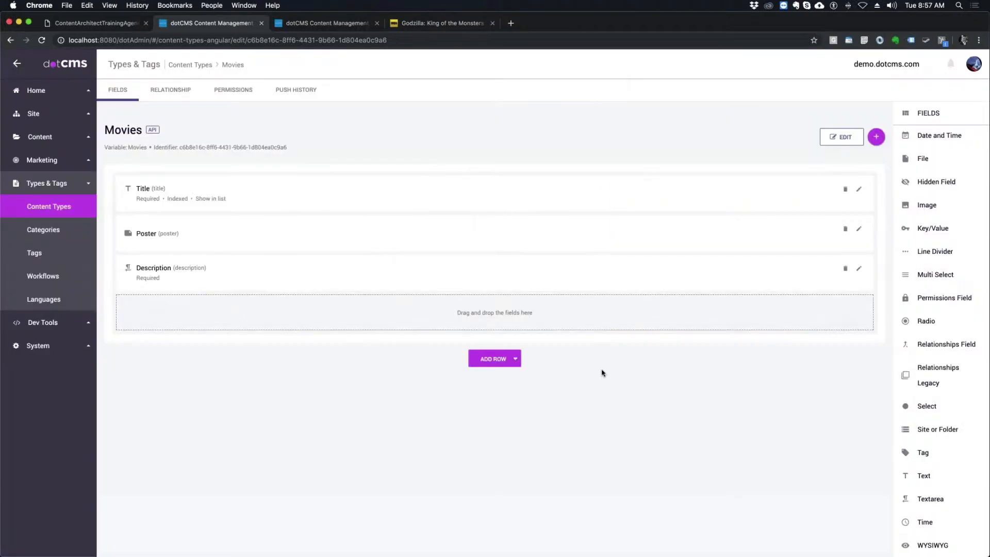
{"action": "mouse_move", "coordinate": [601, 352]}
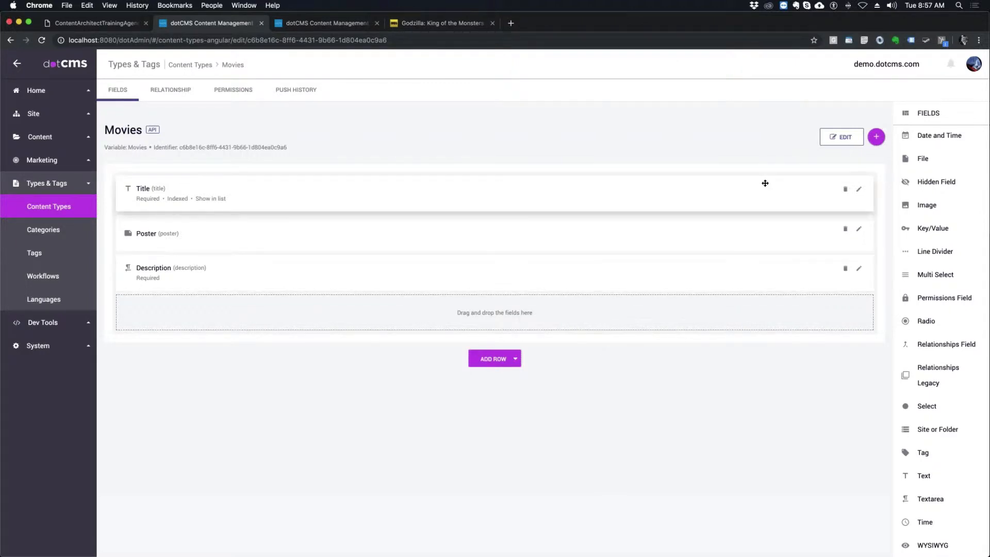
{"action": "mouse_move", "coordinate": [844, 137]}
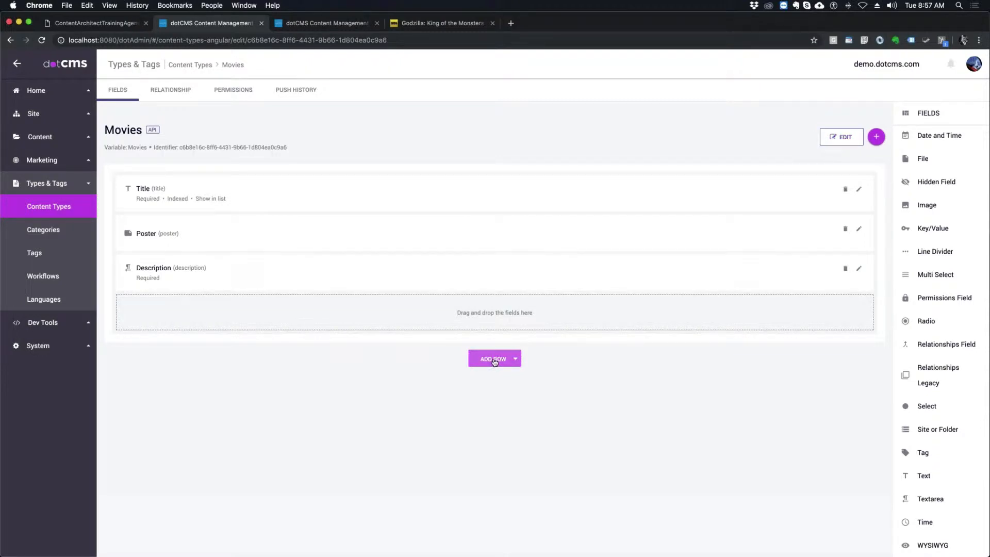
{"action": "mouse_move", "coordinate": [441, 318]}
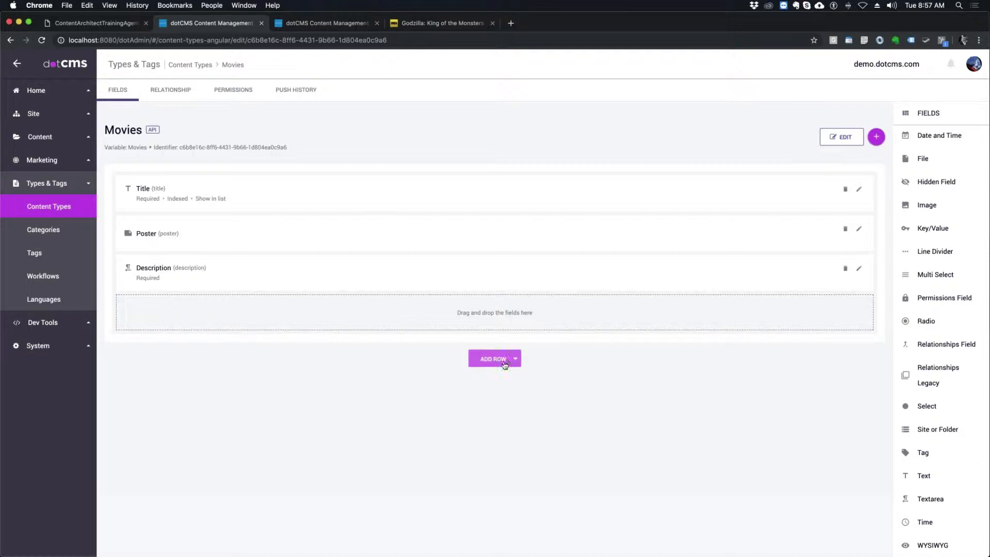
Add a two-column row to the Movies layout and delete the leftover empty row
{"action": "left_click", "coordinate": [494, 359]}
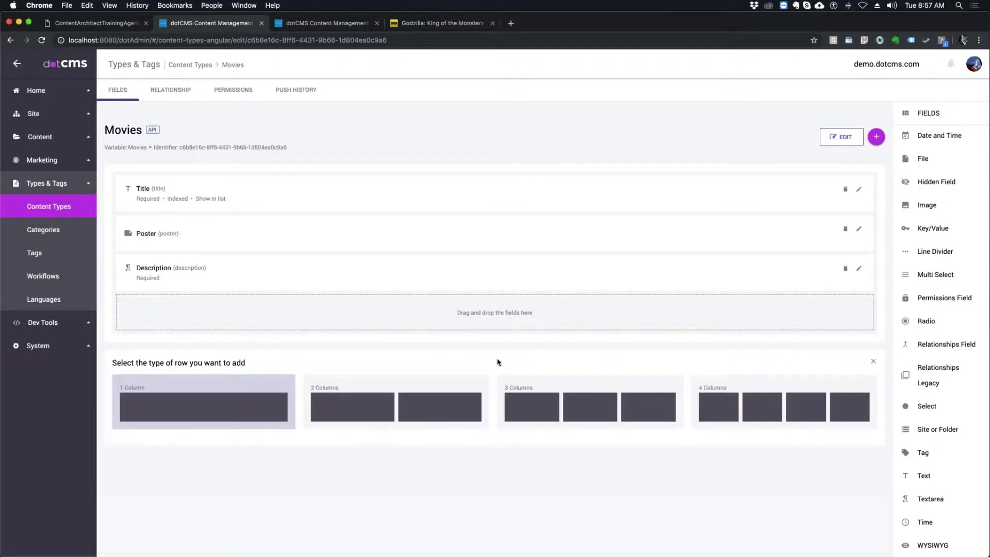
{"action": "left_click", "coordinate": [396, 402]}
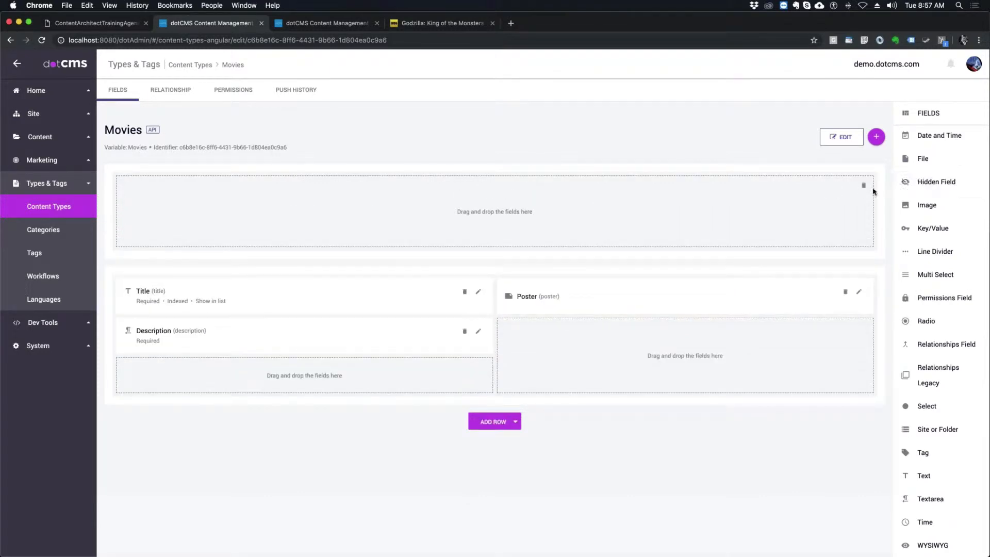
{"action": "left_click", "coordinate": [863, 185]}
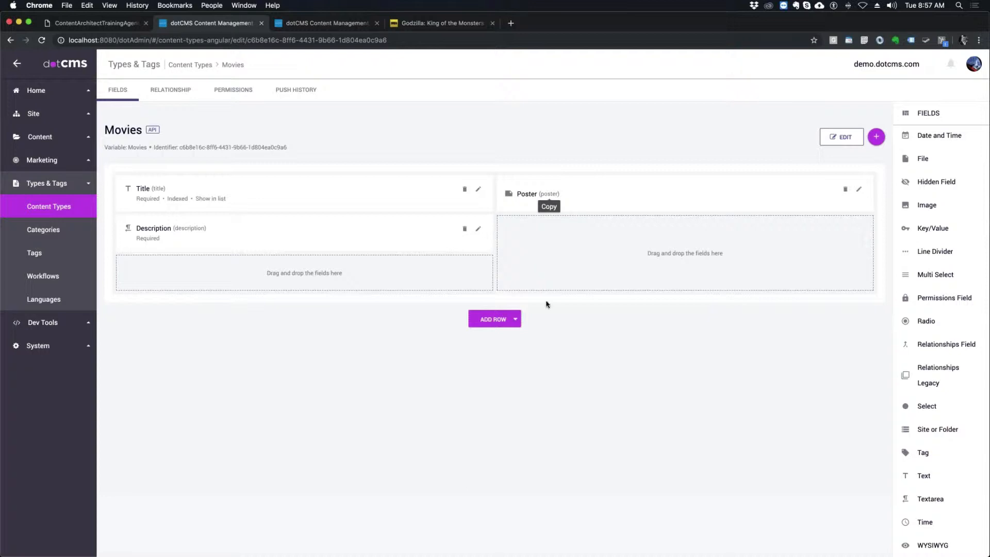
{"action": "mouse_move", "coordinate": [593, 379]}
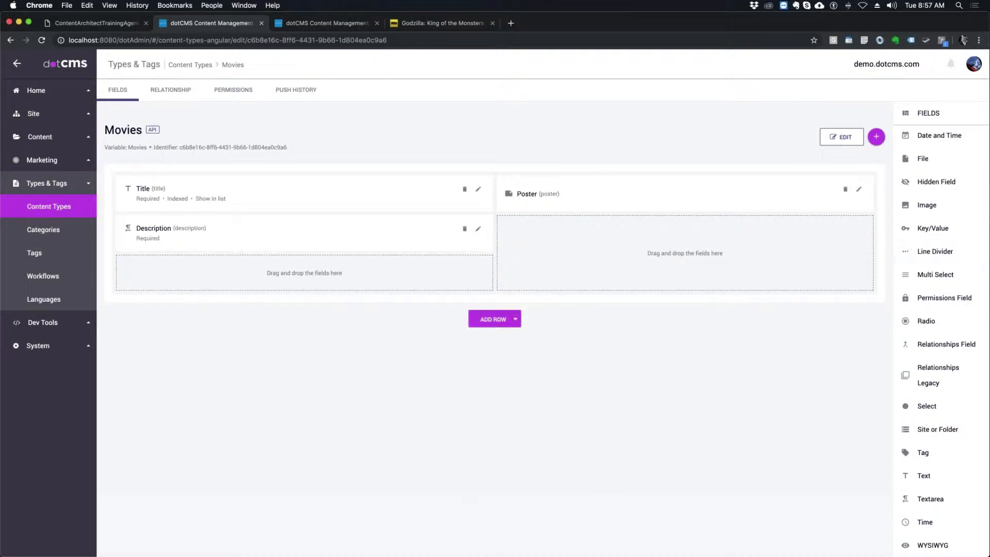
{"action": "mouse_move", "coordinate": [172, 264]}
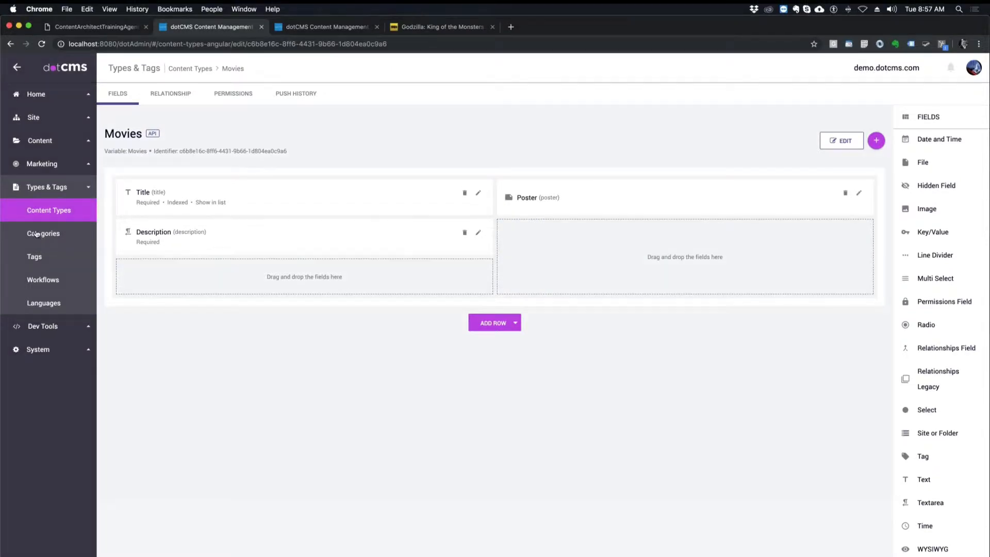
{"action": "right_click", "coordinate": [43, 233]}
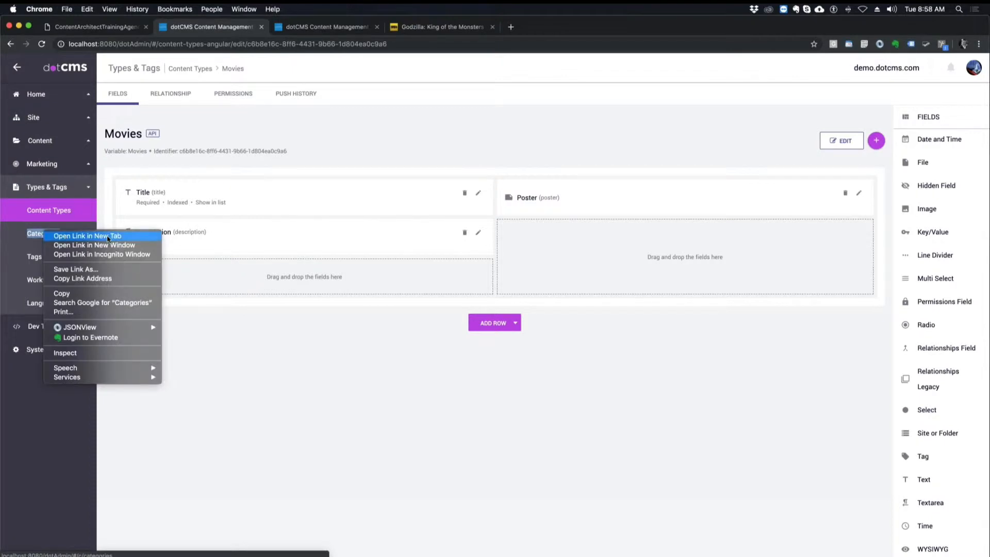
{"action": "left_click", "coordinate": [87, 236]}
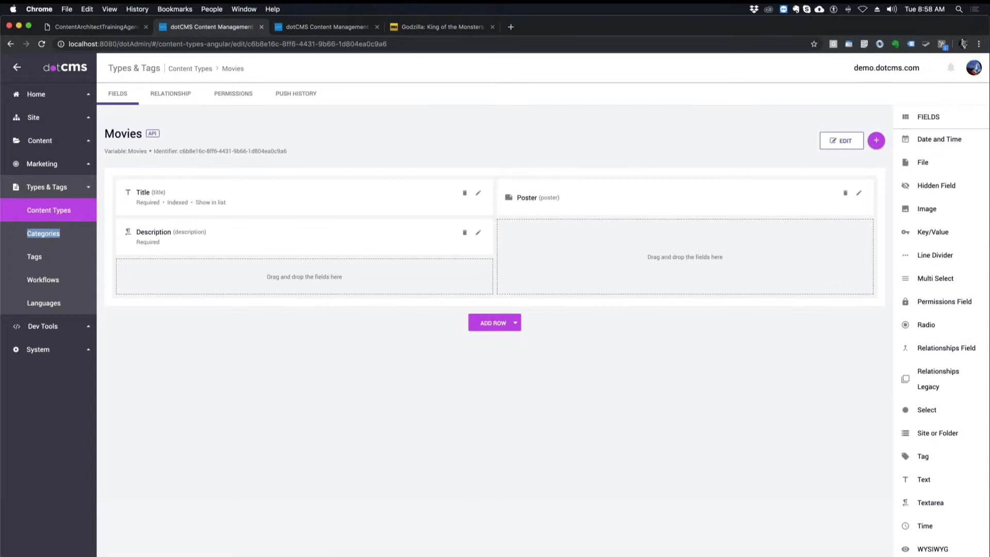
{"action": "left_click", "coordinate": [42, 233]}
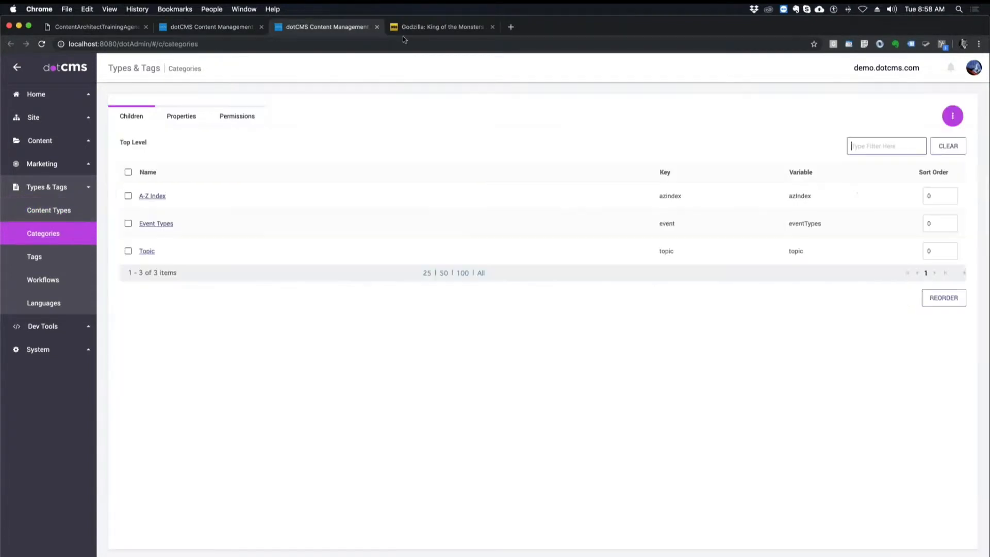
{"action": "mouse_move", "coordinate": [958, 130]}
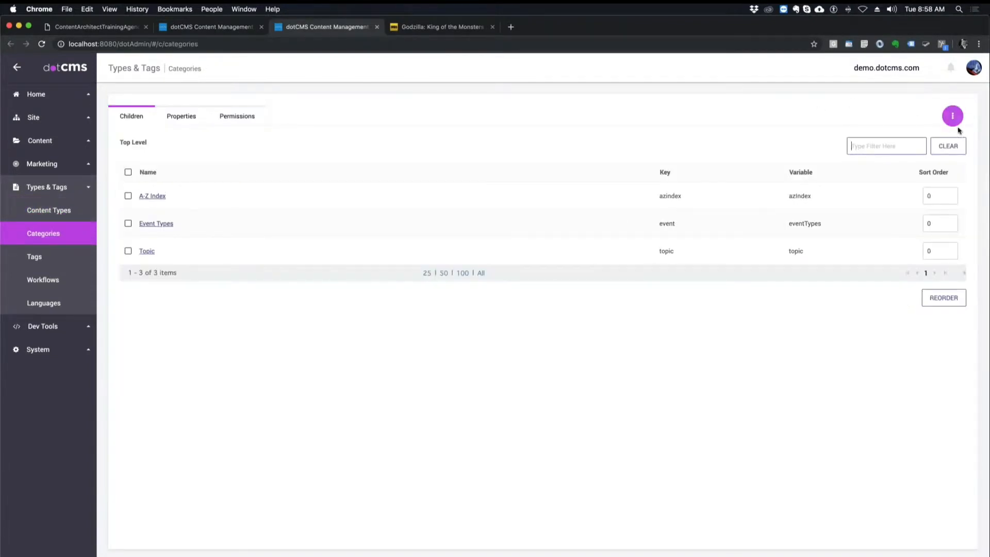
Add a top-level category named 'Genre' with key 'genre', then open it
{"action": "left_click", "coordinate": [953, 116]}
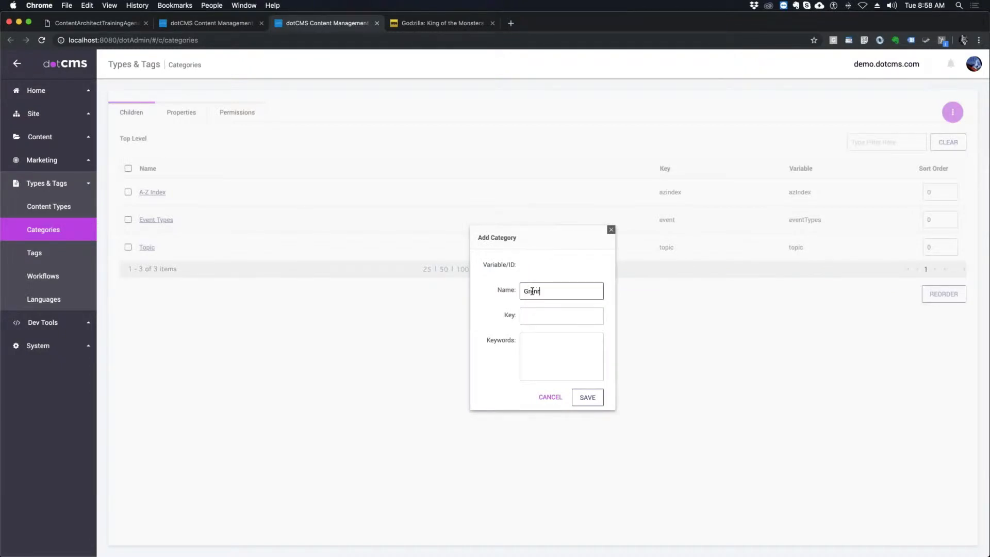
{"action": "type", "text": "Genre"}
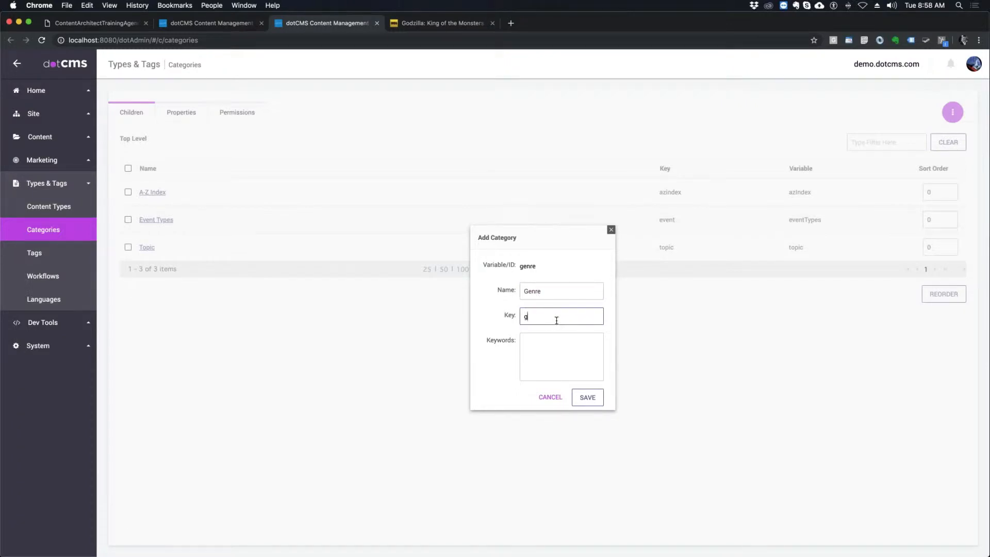
{"action": "type", "text": "enre"}
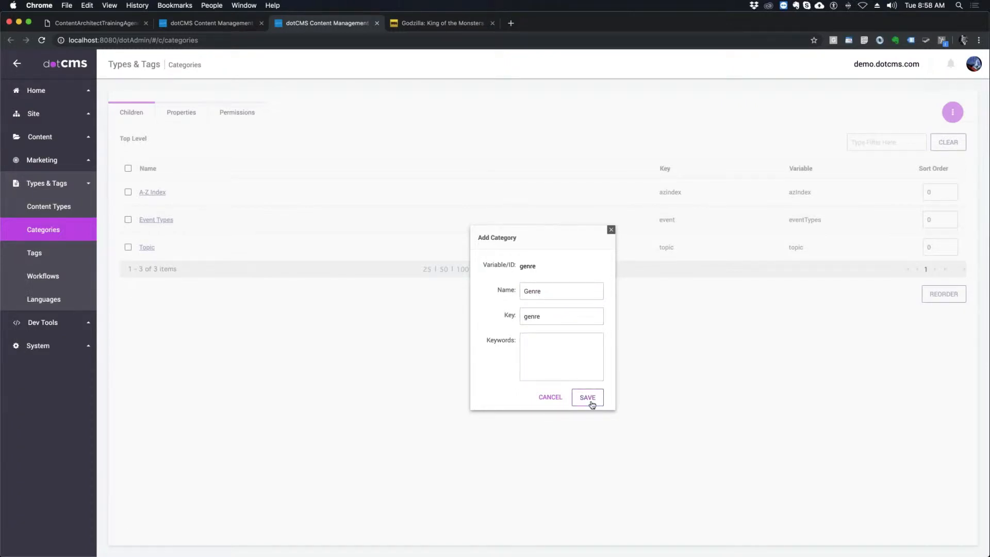
{"action": "left_click", "coordinate": [587, 397]}
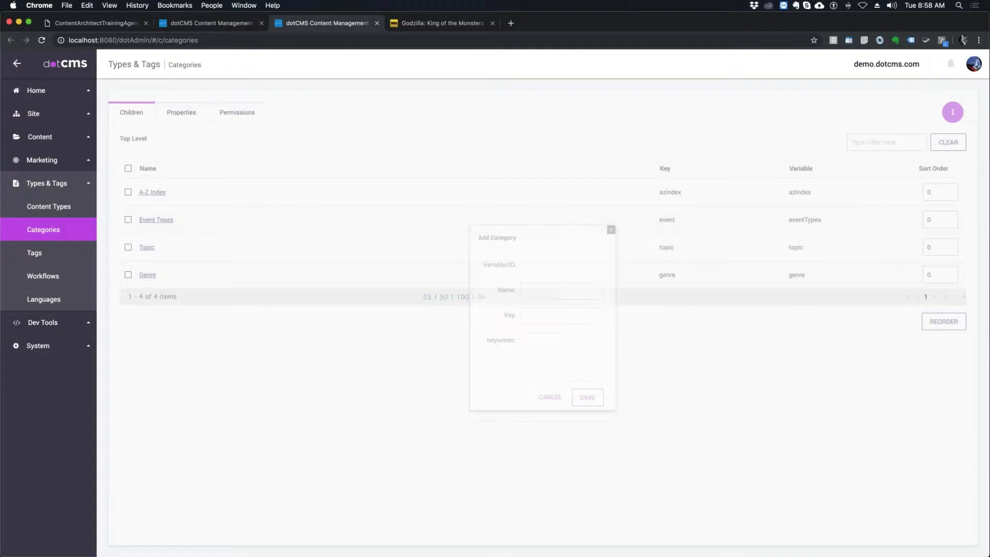
{"action": "left_click", "coordinate": [147, 274]}
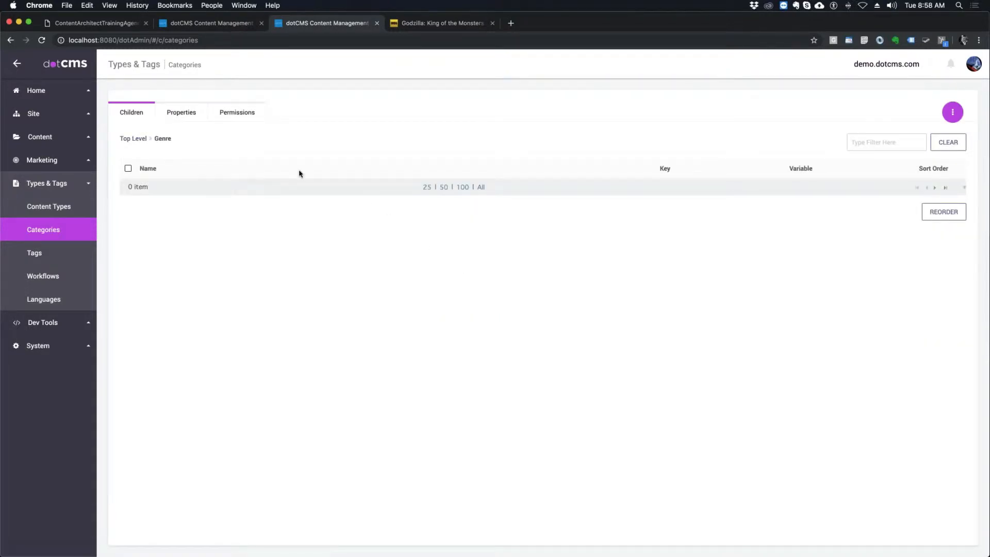
{"action": "mouse_move", "coordinate": [623, 92]}
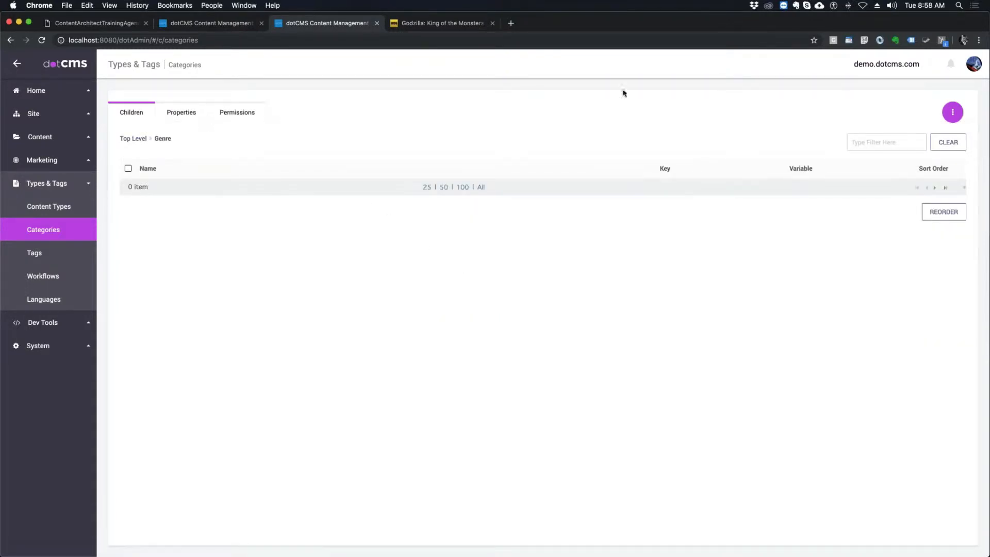
Import into the Genre category, selecting Demo/MovieGenres.csv as the source file
{"action": "left_click", "coordinate": [953, 113]}
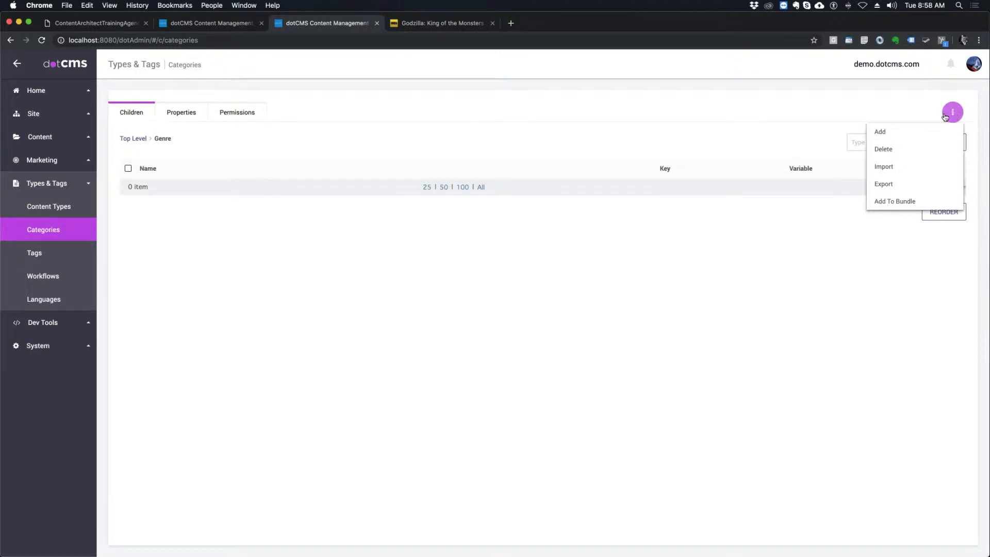
{"action": "mouse_move", "coordinate": [894, 136]}
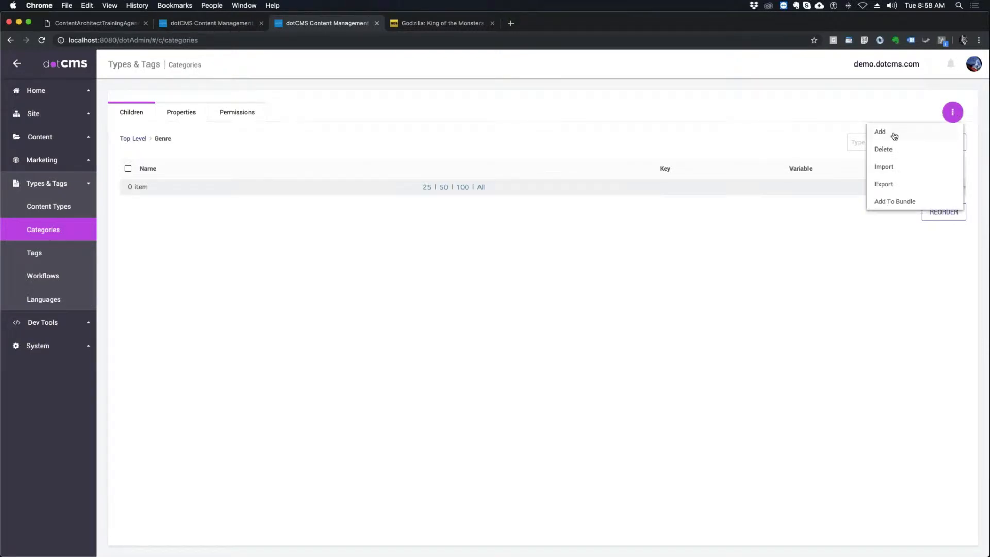
{"action": "mouse_move", "coordinate": [888, 171]}
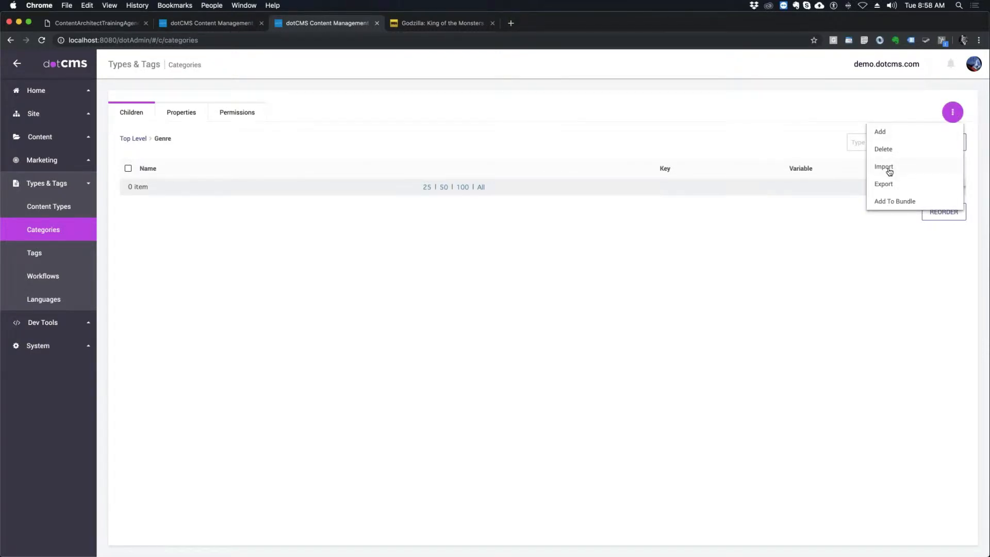
{"action": "left_click", "coordinate": [884, 166]}
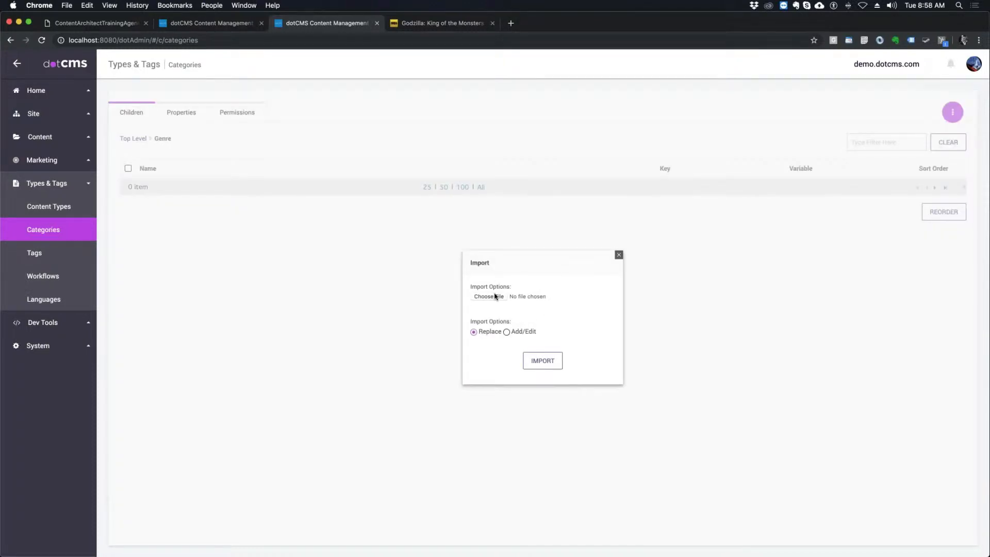
{"action": "left_click", "coordinate": [485, 296]}
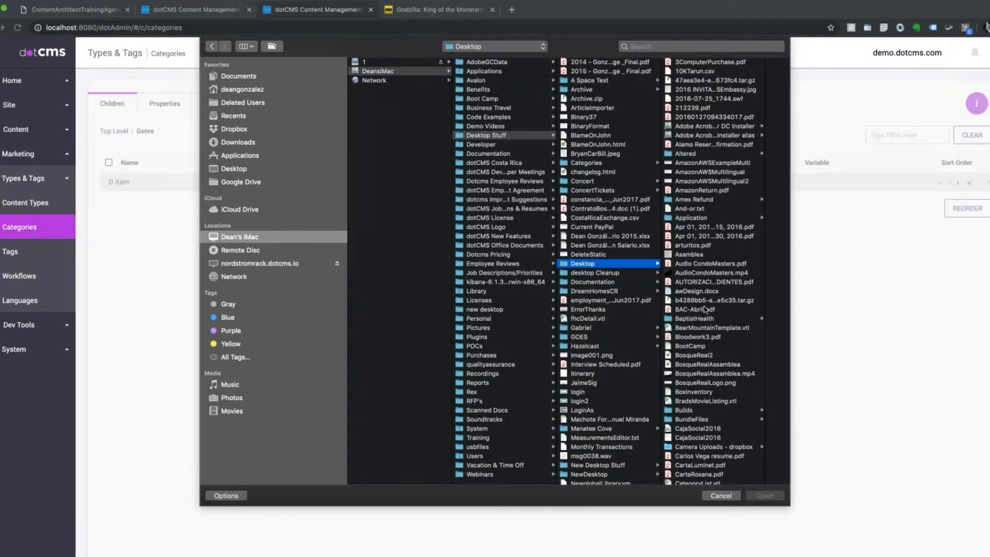
{"action": "left_click", "coordinate": [602, 346]}
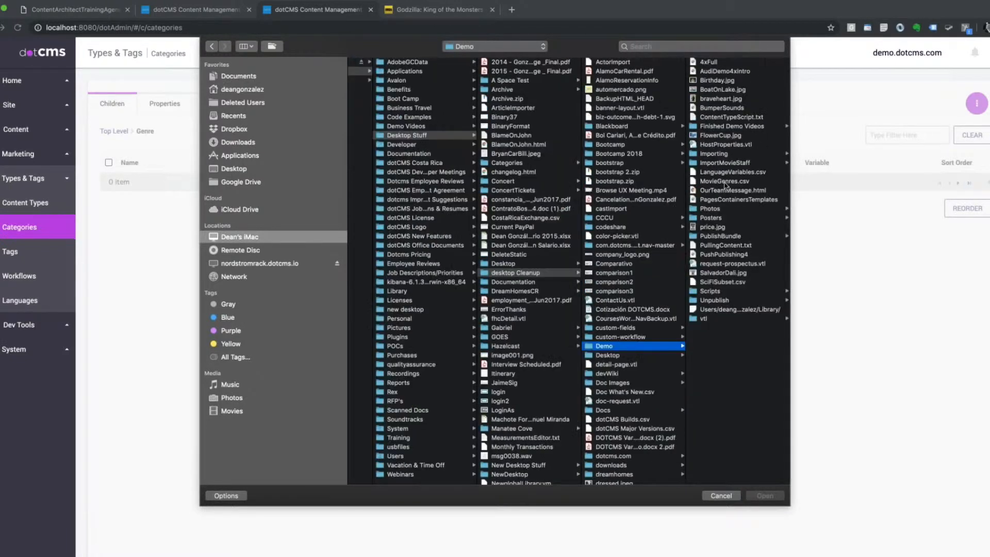
{"action": "left_click", "coordinate": [603, 181]}
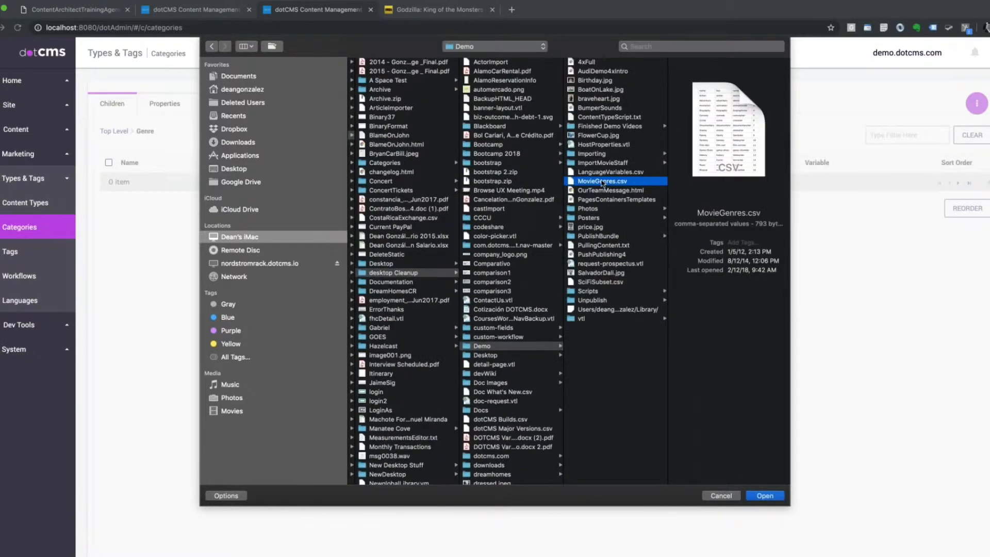
{"action": "left_click", "coordinate": [762, 495]}
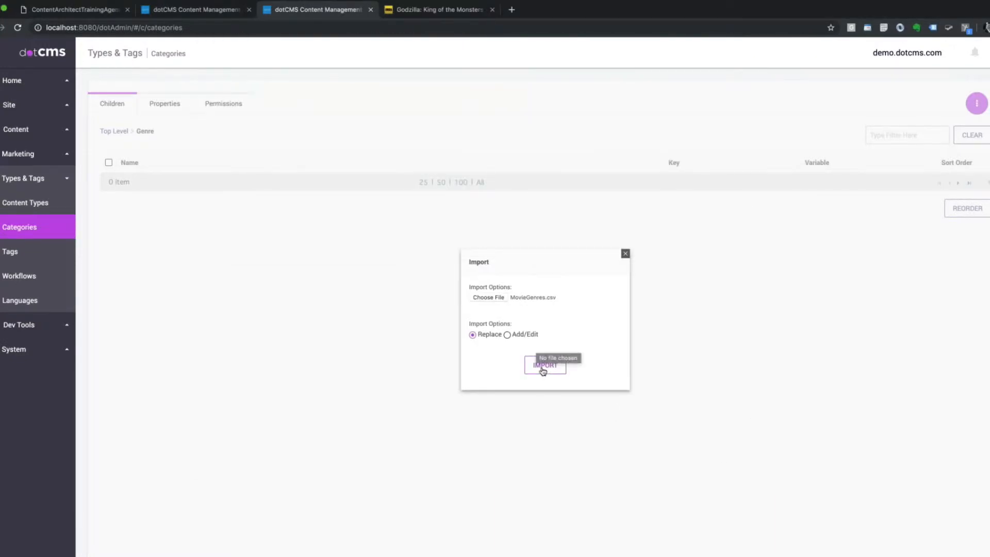
{"action": "mouse_move", "coordinate": [588, 297]}
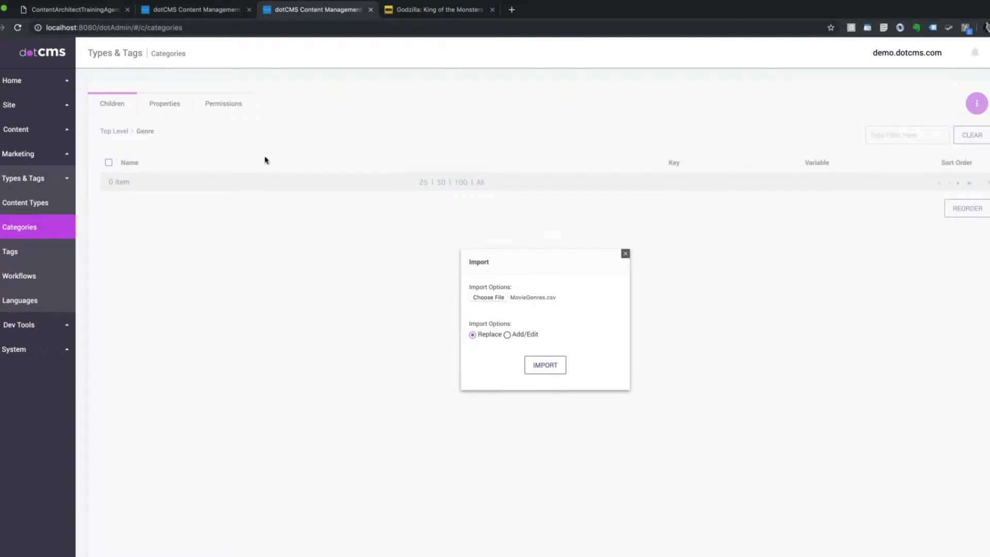
{"action": "mouse_move", "coordinate": [243, 169]}
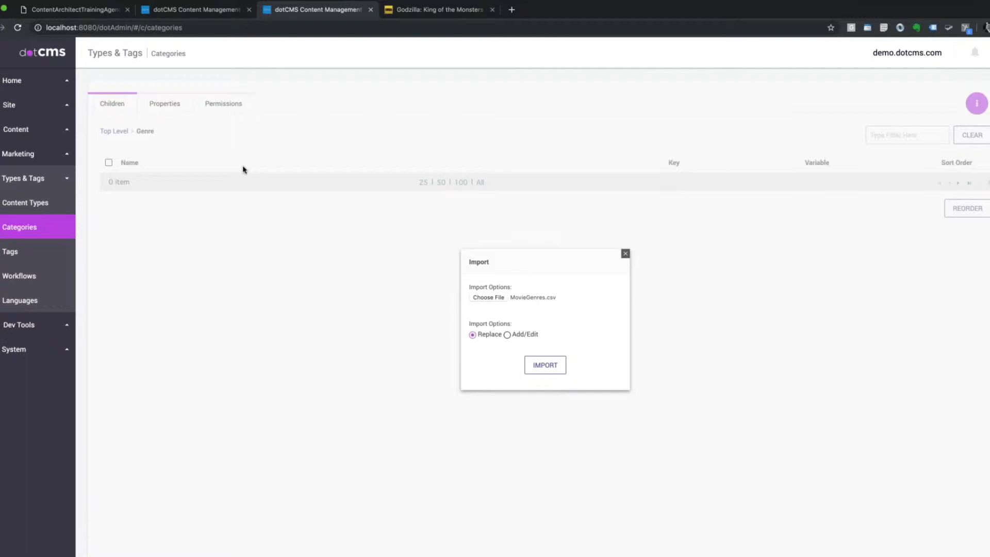
{"action": "mouse_move", "coordinate": [382, 188]}
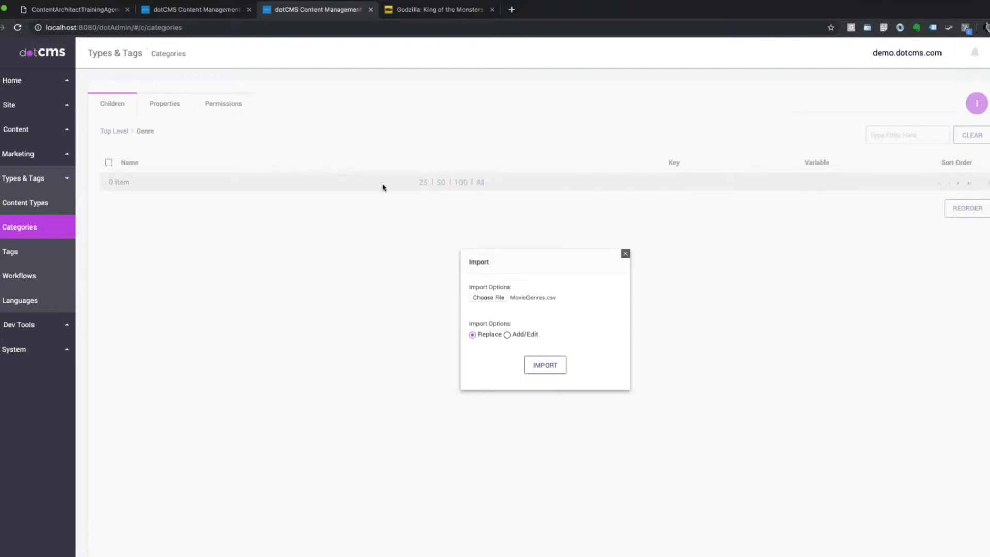
{"action": "mouse_move", "coordinate": [249, 318]}
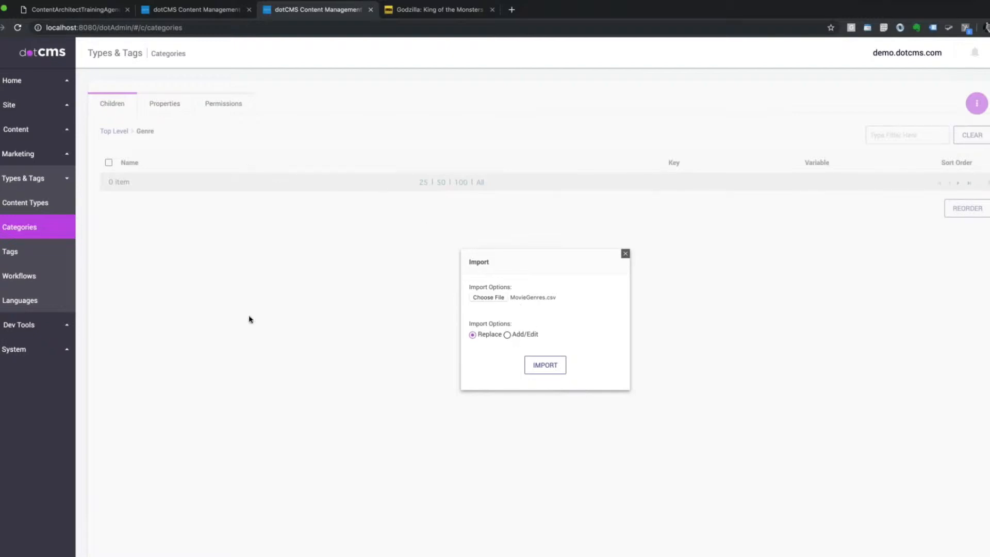
Import MovieGenres.csv into Genre using the Add/Edit option
{"action": "left_click", "coordinate": [507, 334]}
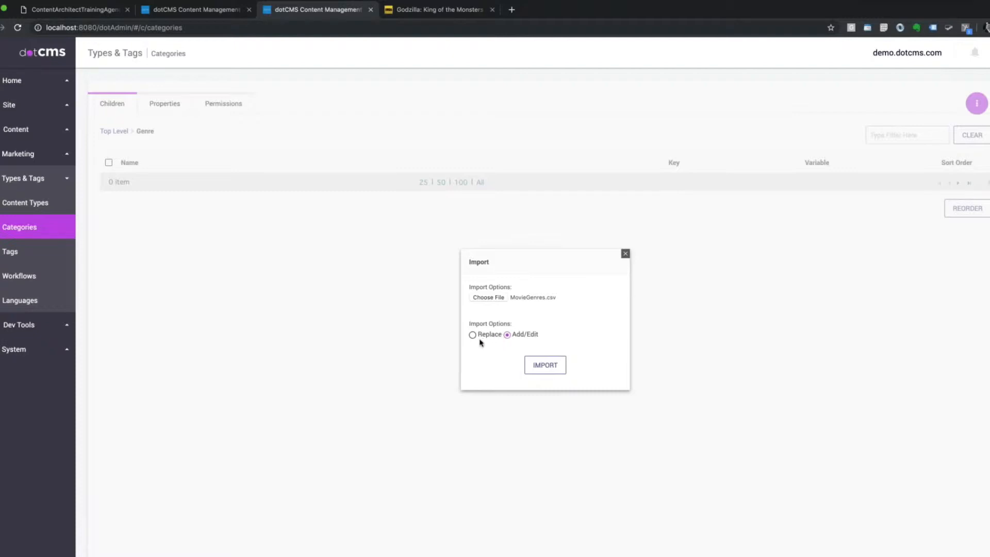
{"action": "left_click", "coordinate": [544, 365]}
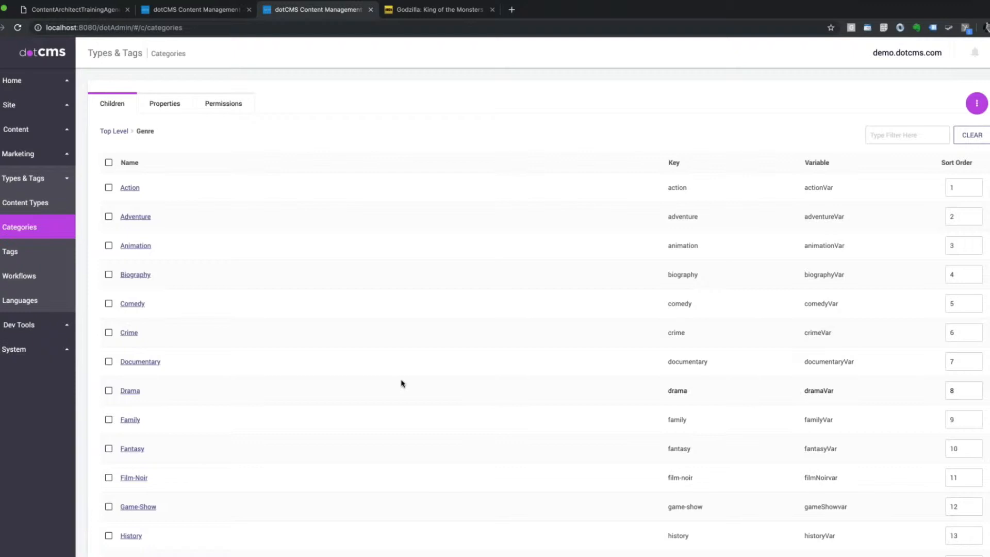
{"action": "scroll", "scroll_direction": "down", "scroll_amount": 3}
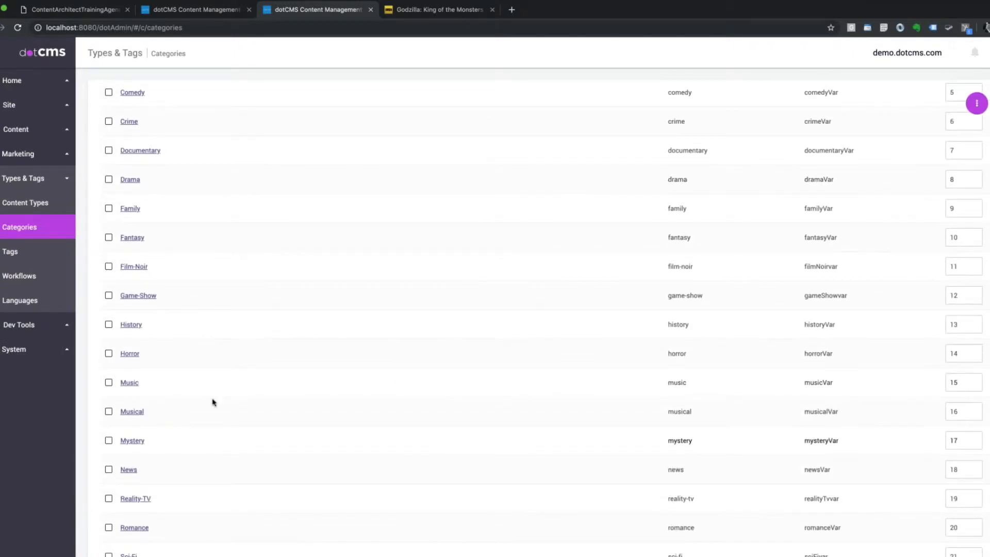
{"action": "scroll", "scroll_direction": "up", "scroll_amount": 3}
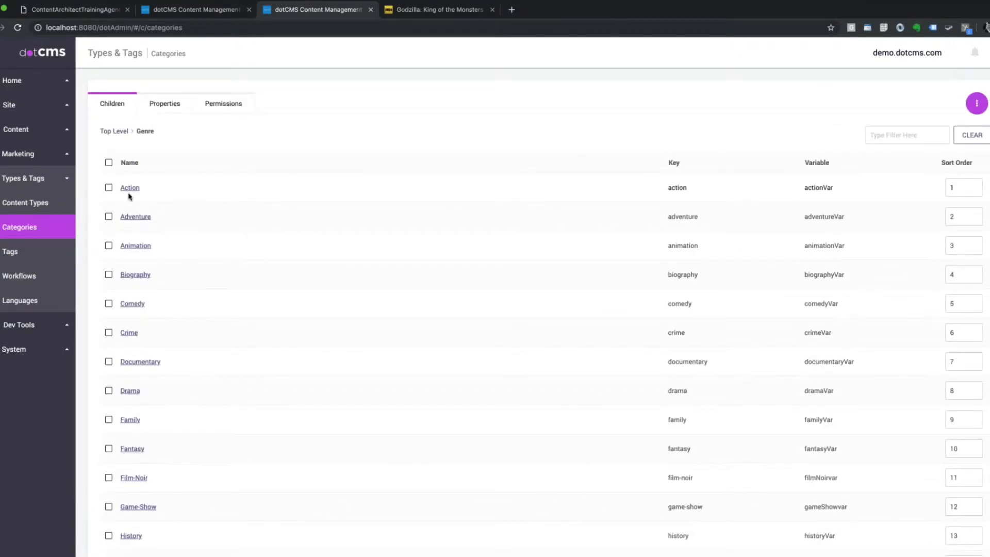
{"action": "mouse_move", "coordinate": [683, 235]}
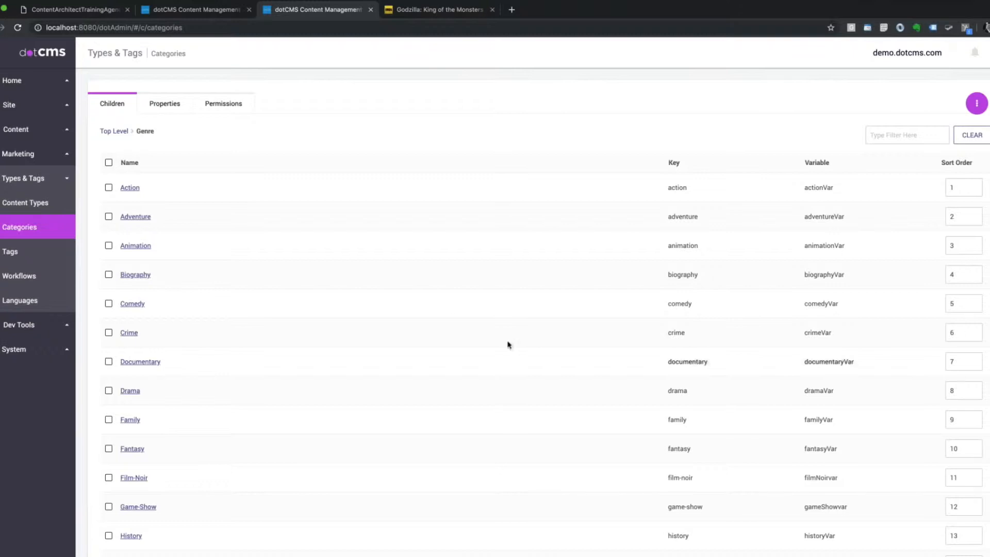
{"action": "scroll", "scroll_direction": "down", "scroll_amount": 3}
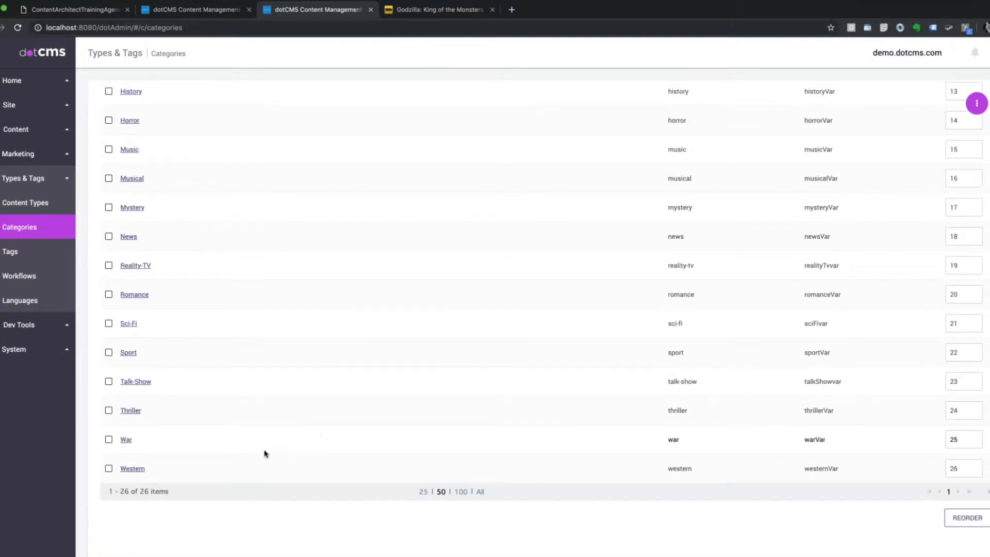
{"action": "scroll", "scroll_direction": "up", "scroll_amount": 3}
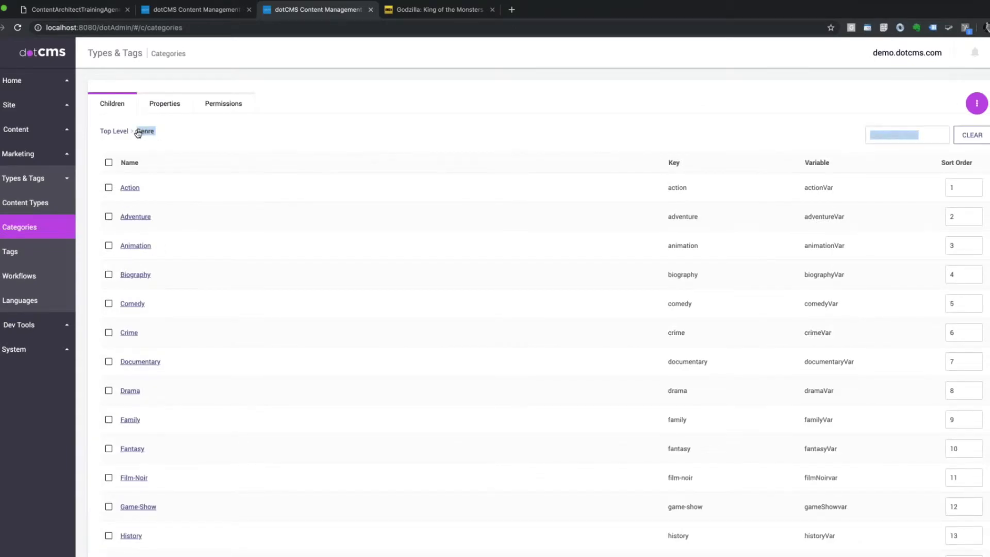
{"action": "scroll", "scroll_direction": "down", "scroll_amount": 3}
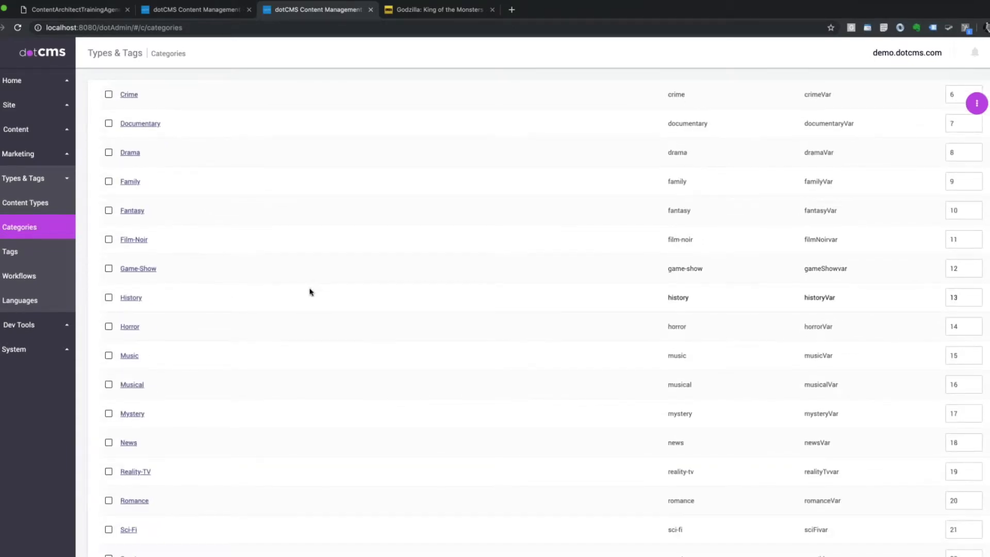
{"action": "scroll", "scroll_direction": "down", "scroll_amount": 3}
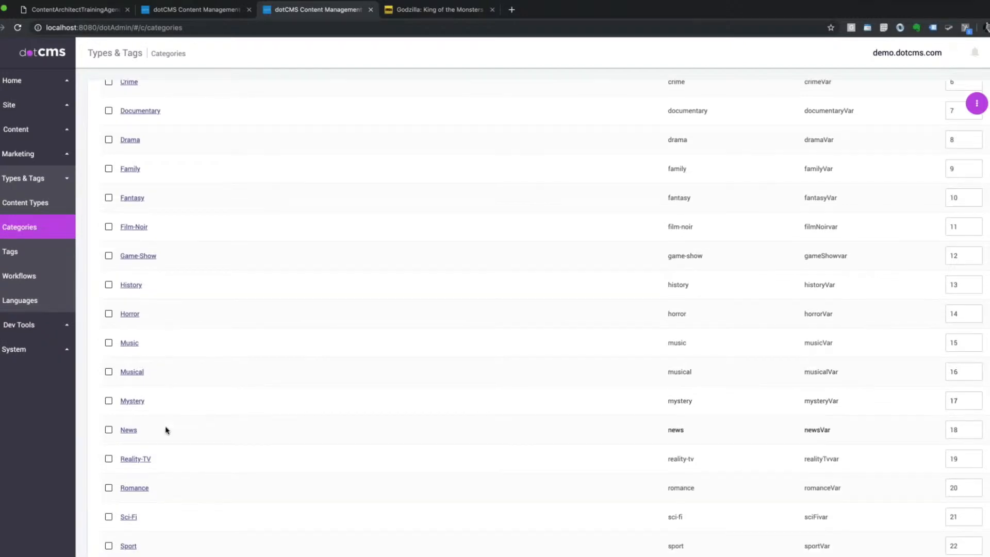
Import SciFiSubset.csv under Genre > Sci-Fi, then return to the Movies content type
{"action": "left_click", "coordinate": [129, 516]}
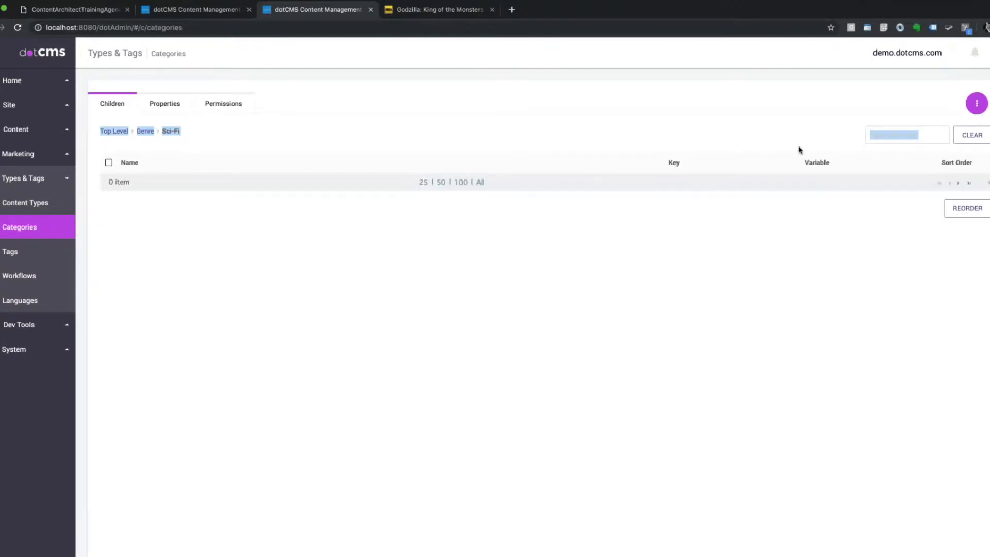
{"action": "left_click", "coordinate": [977, 104]}
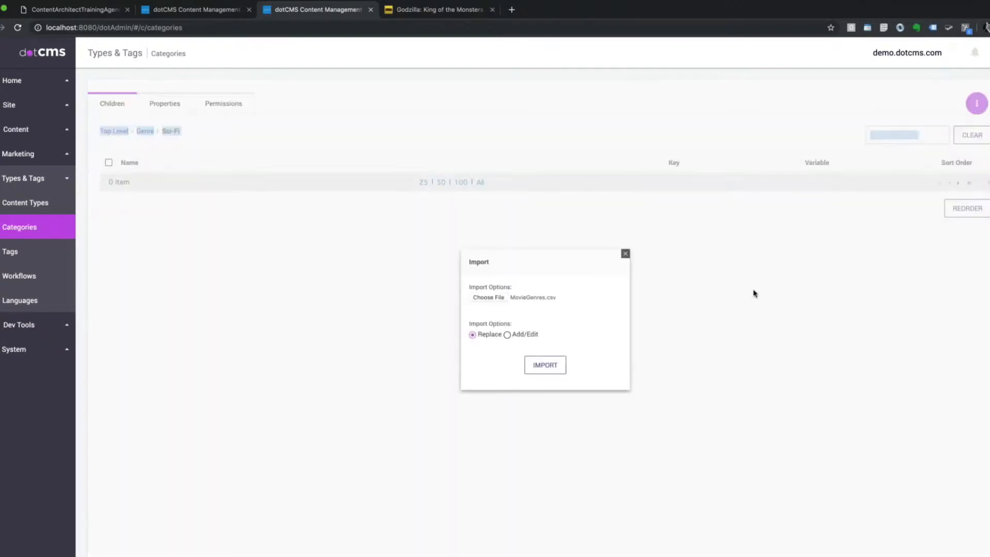
{"action": "left_click", "coordinate": [488, 298]}
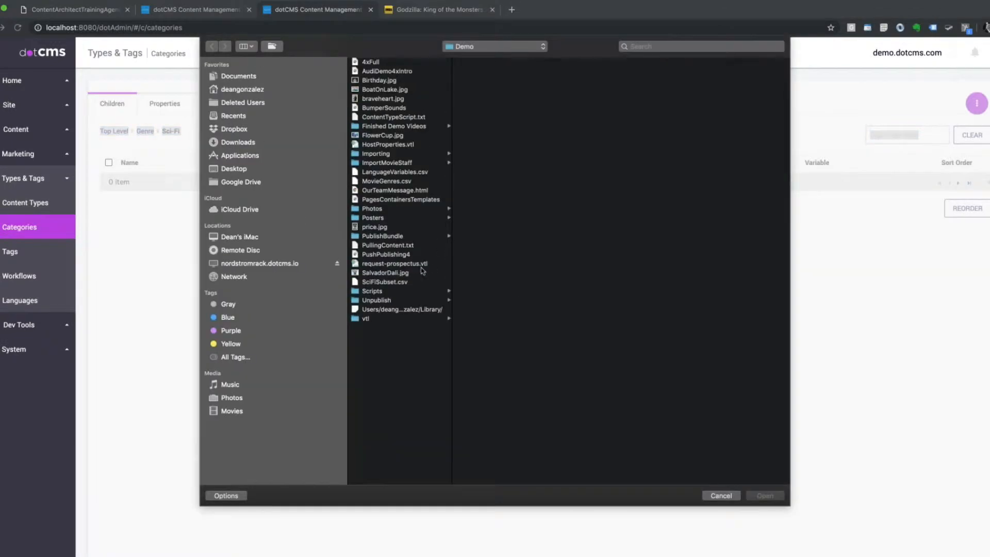
{"action": "left_click", "coordinate": [384, 269]}
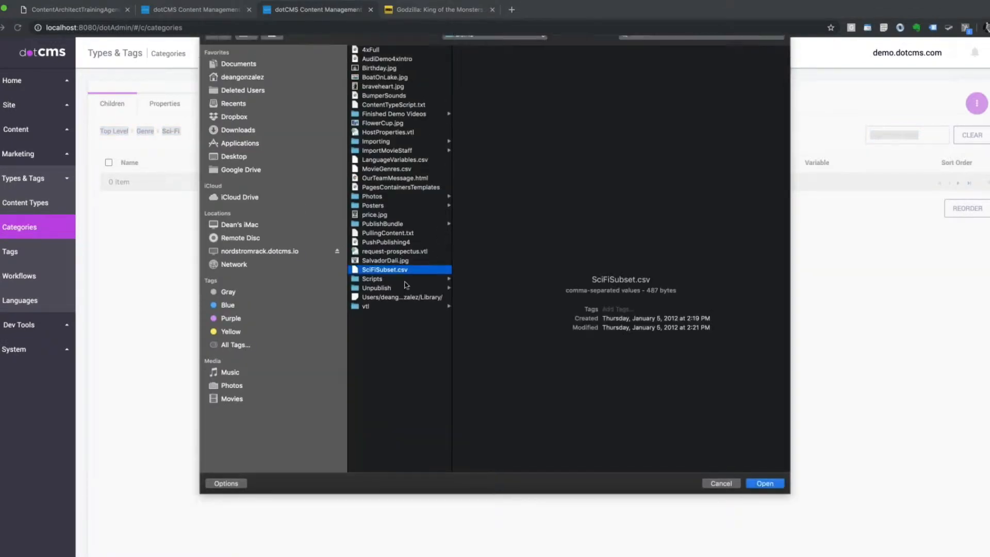
{"action": "left_click", "coordinate": [764, 483]}
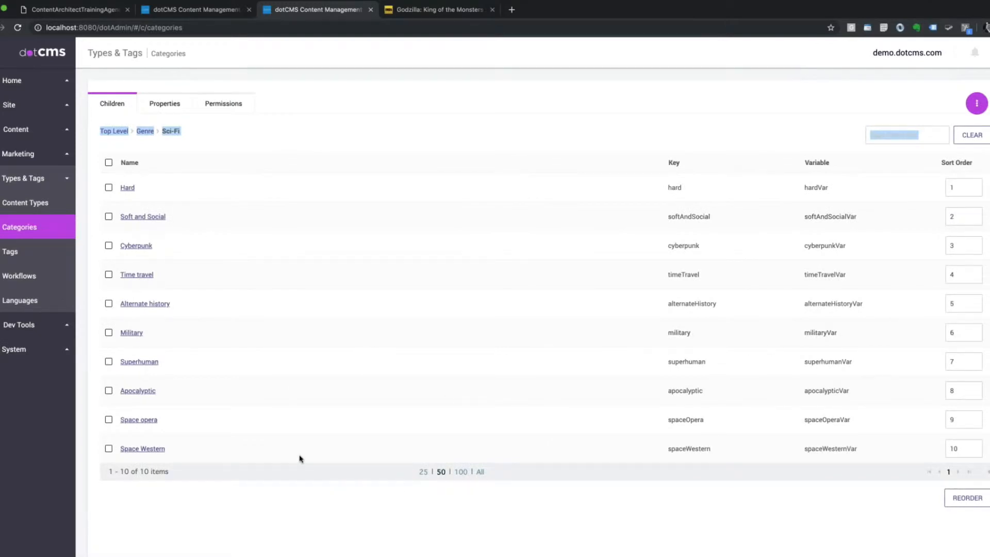
{"action": "mouse_move", "coordinate": [283, 392]}
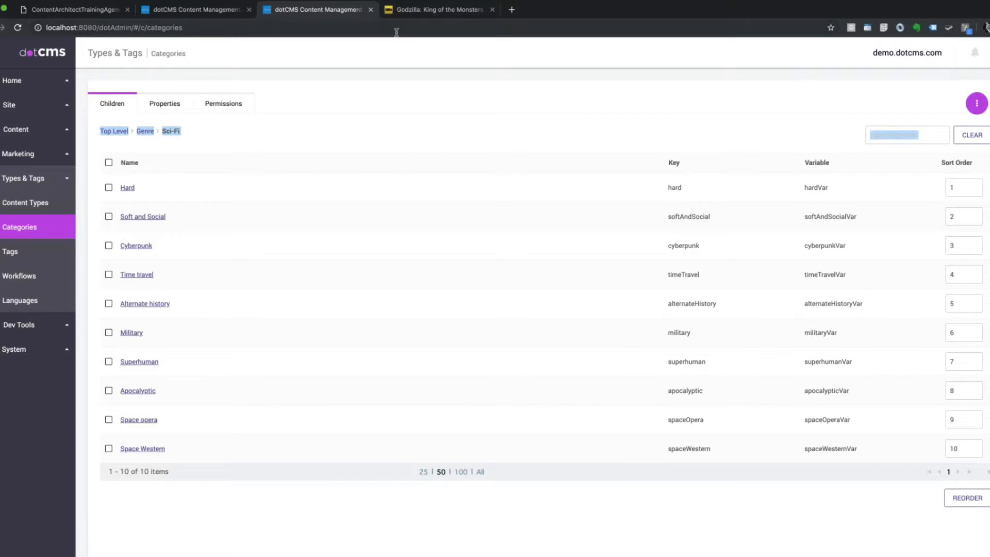
{"action": "left_click", "coordinate": [192, 9]}
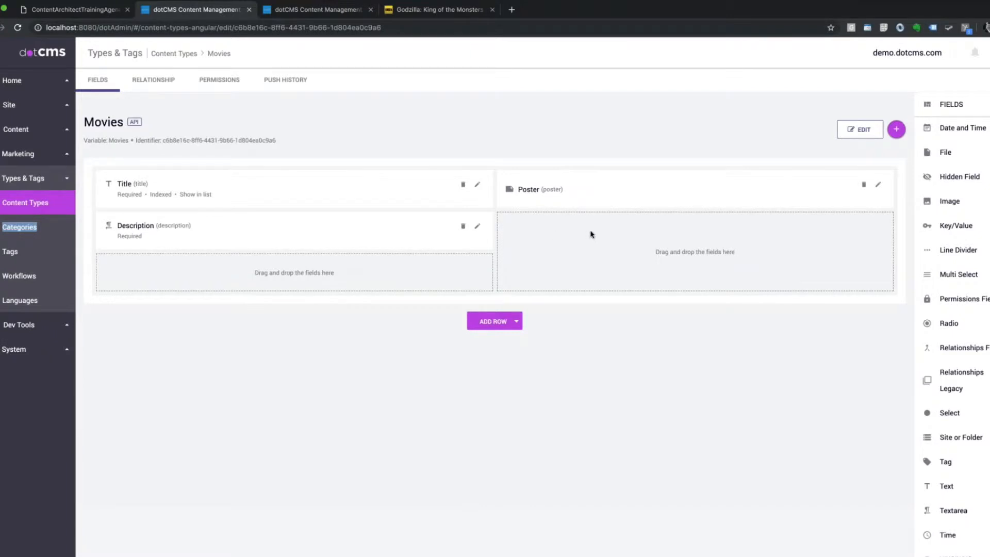
{"action": "mouse_move", "coordinate": [984, 152]}
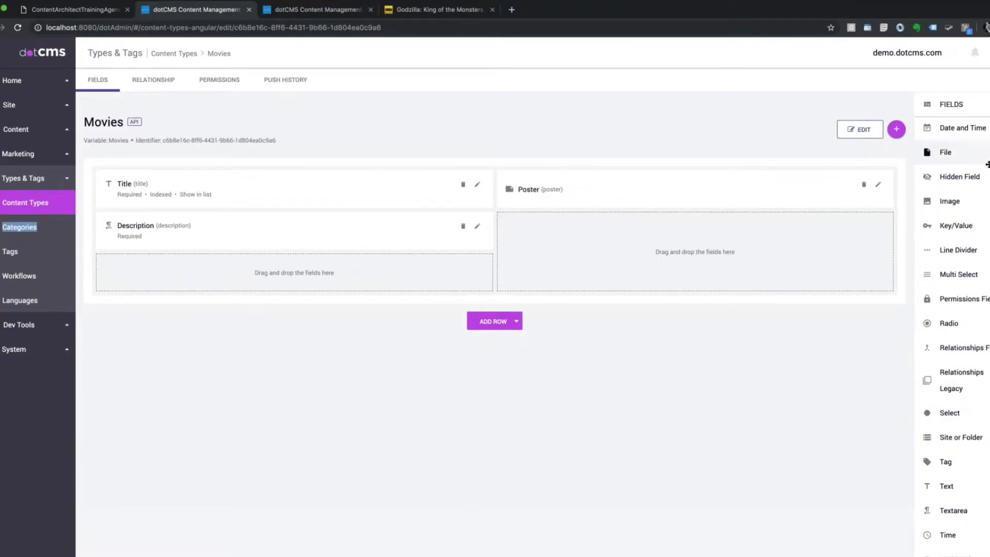
Add a Movie Genre category field from Genre, marked User Searchable and Required
{"action": "scroll", "scroll_direction": "up", "scroll_amount": 3}
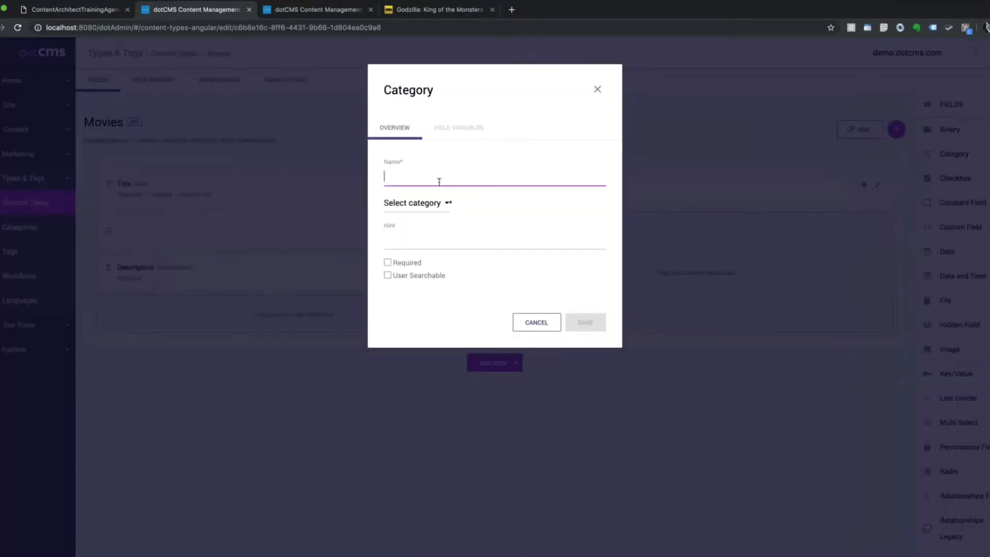
{"action": "left_click", "coordinate": [416, 203]}
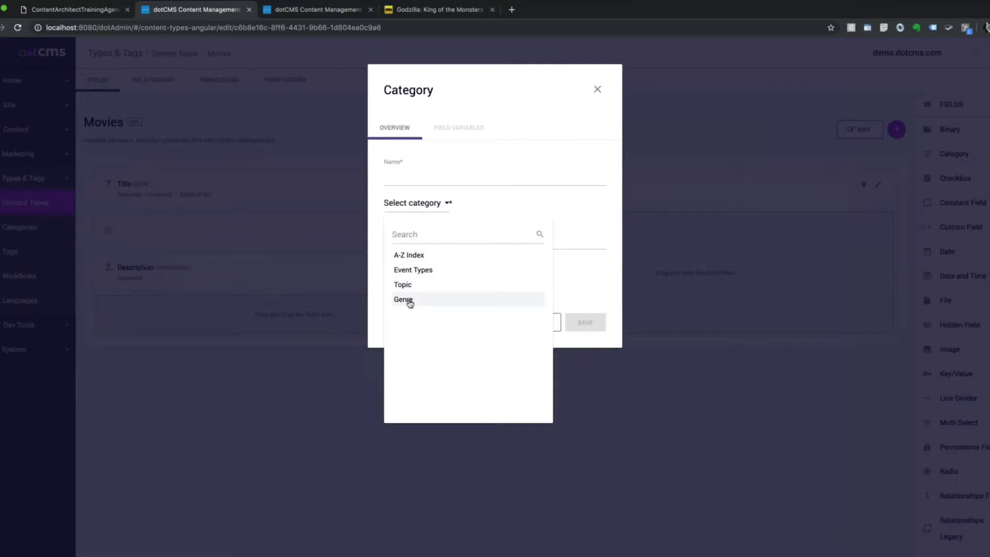
{"action": "left_click", "coordinate": [403, 299]}
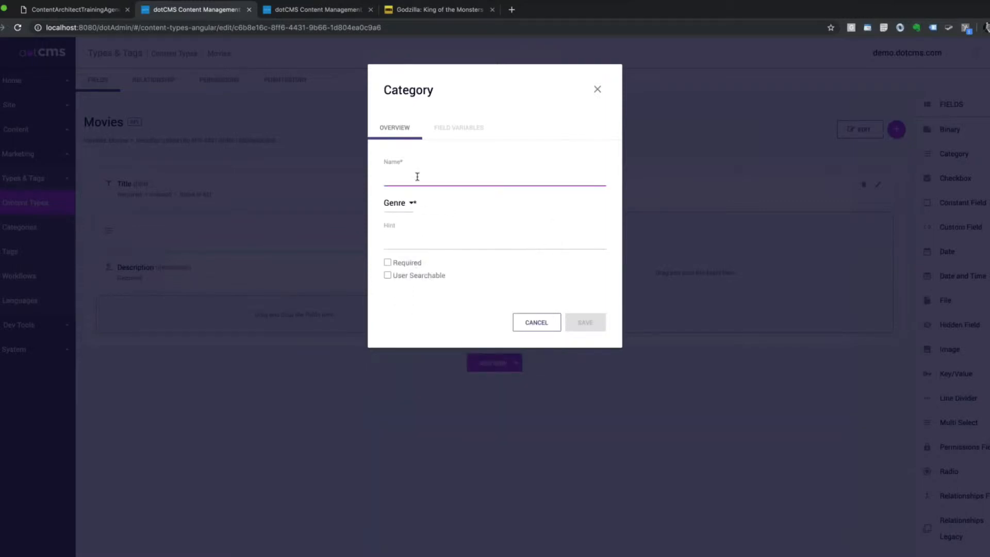
{"action": "type", "text": "Gen"}
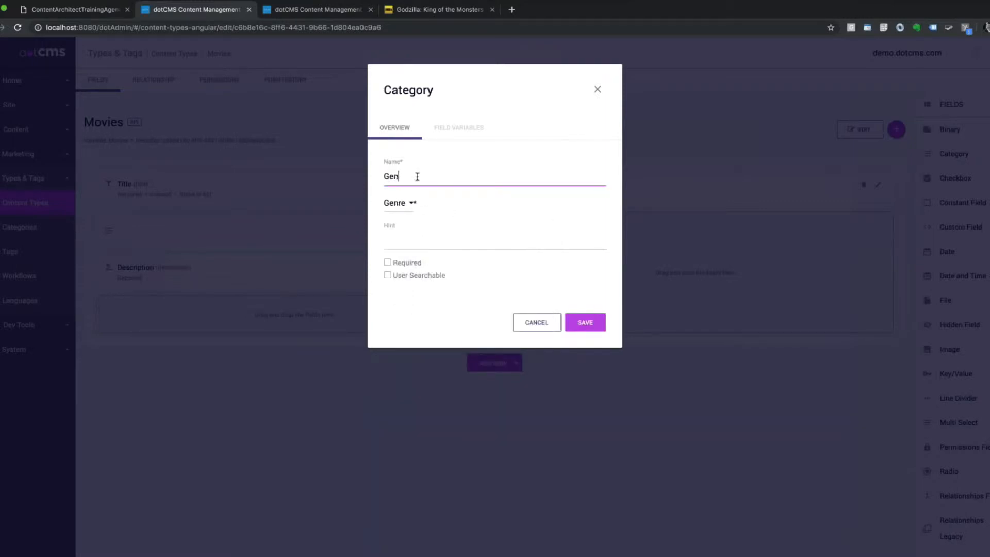
{"action": "type", "text": "re"}
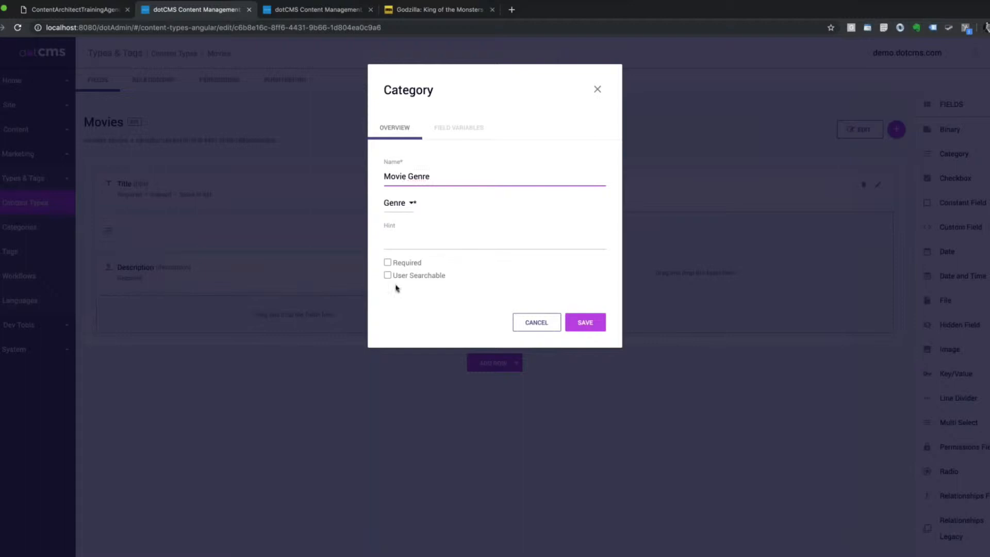
{"action": "left_click", "coordinate": [388, 275]}
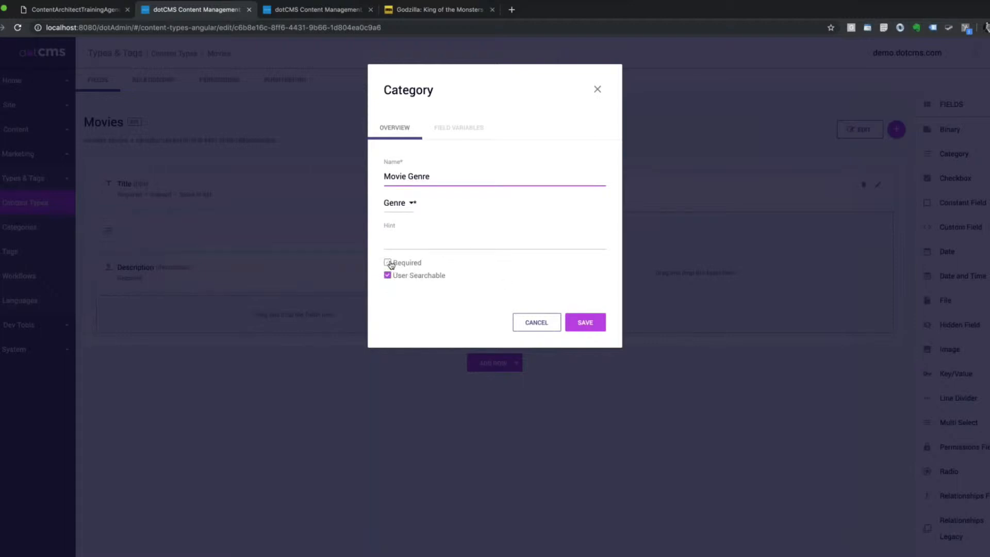
{"action": "left_click", "coordinate": [584, 321]}
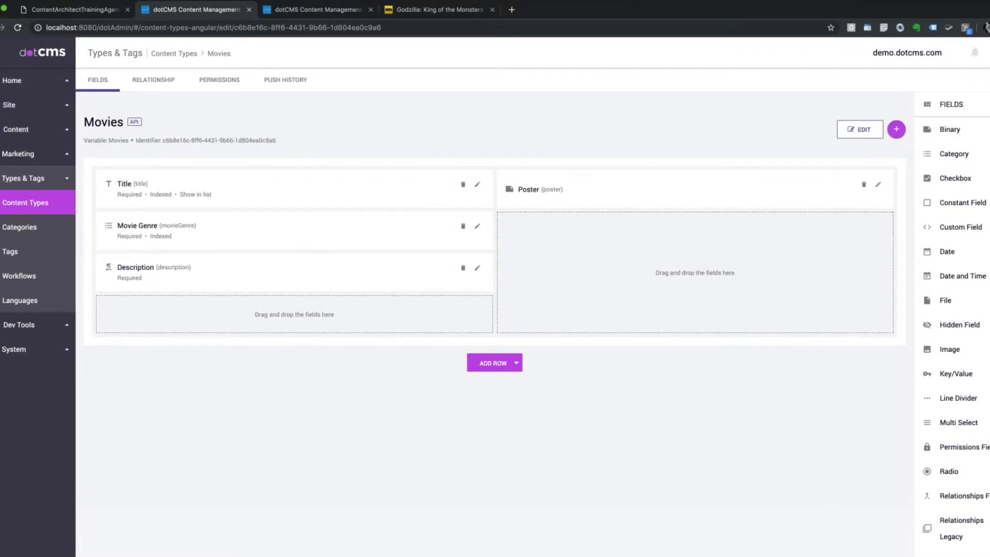
{"action": "mouse_move", "coordinate": [654, 283]}
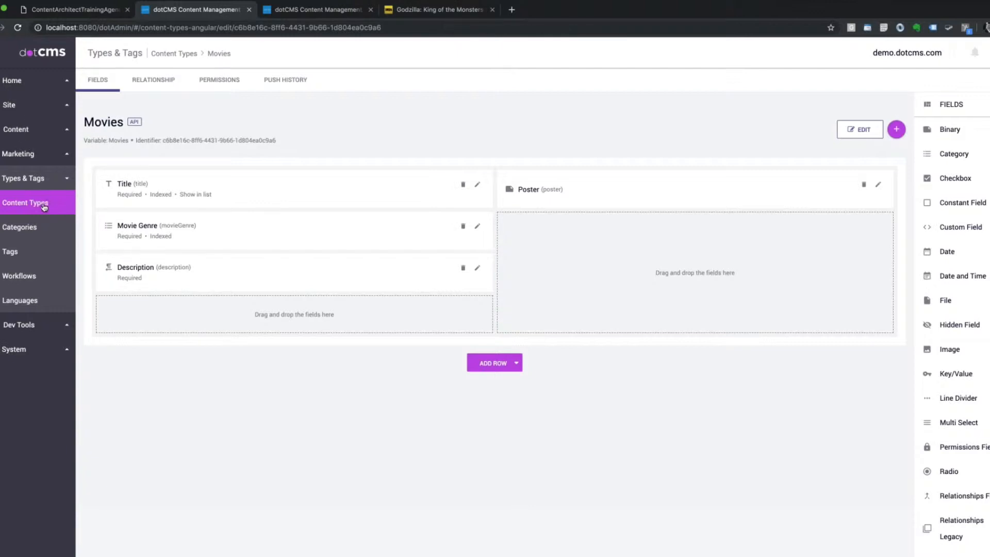
Open Content Search filtered to the Movies type and reveal the Add New Content option
{"action": "left_click", "coordinate": [16, 129]}
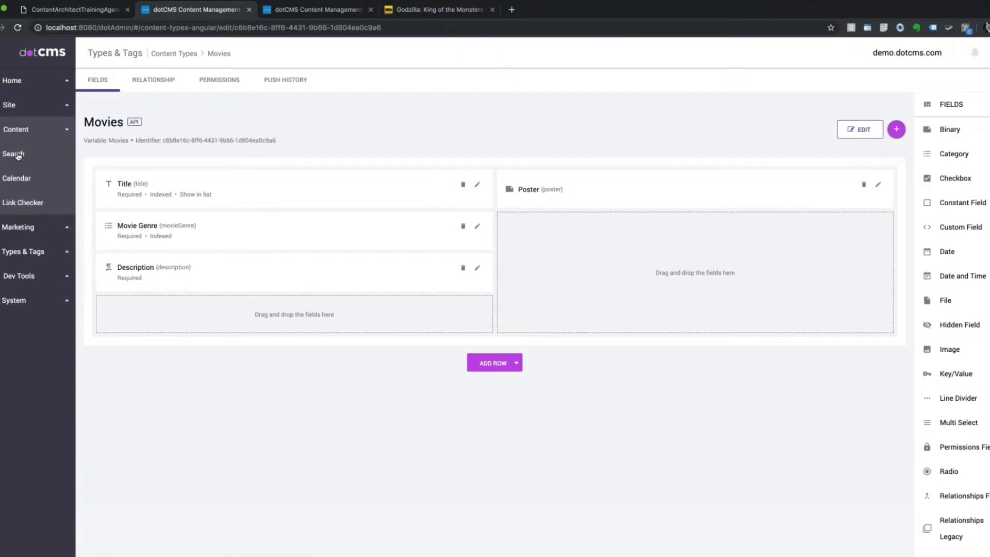
{"action": "left_click", "coordinate": [13, 154]}
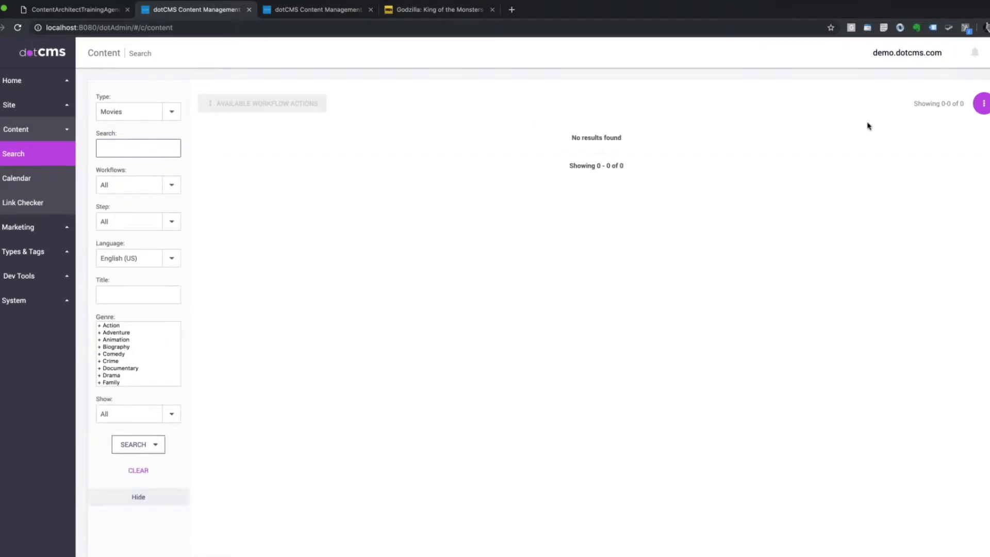
{"action": "left_click", "coordinate": [982, 103]}
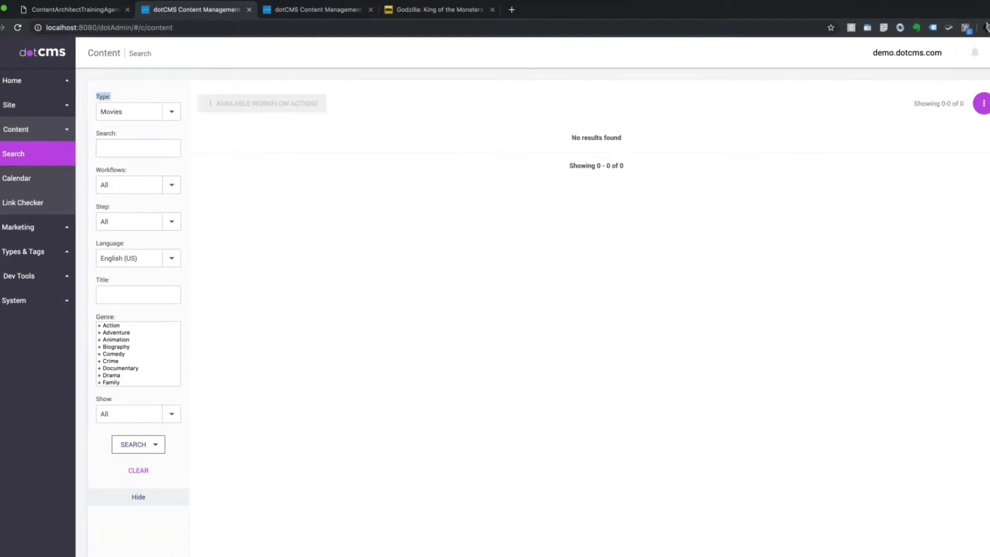
{"action": "left_click", "coordinate": [171, 111]}
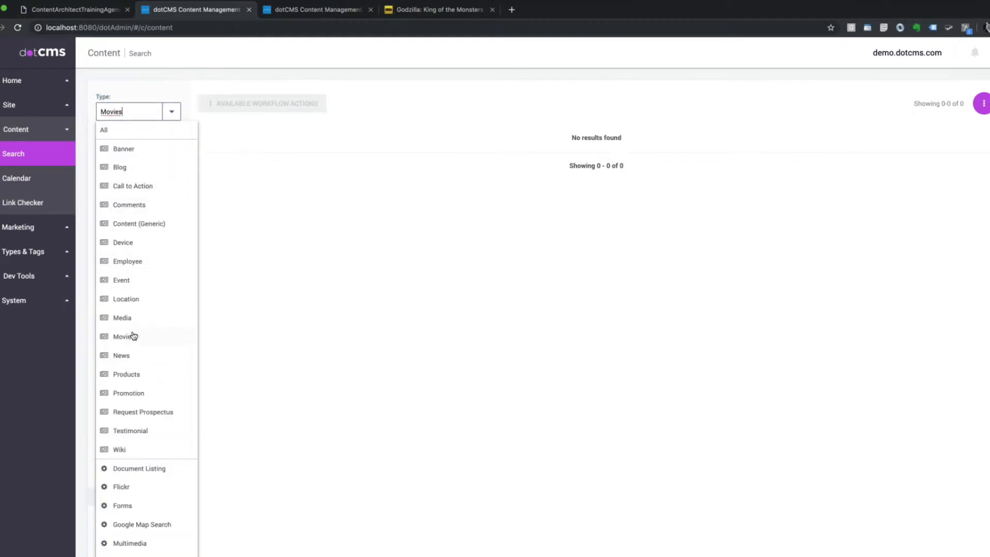
{"action": "left_click", "coordinate": [124, 337]}
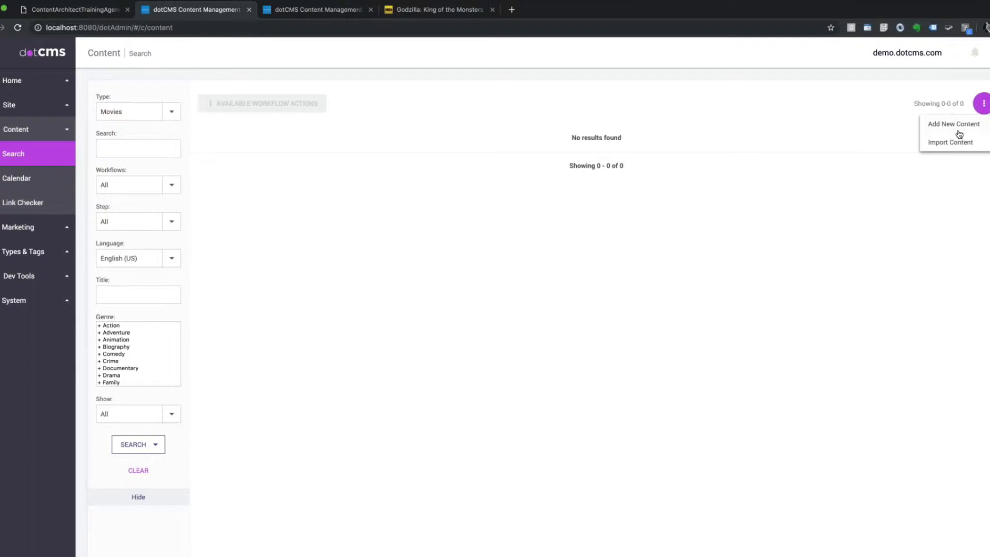
Create a Movies entry titled 'Godzilla: King of the Monsters (2019)' with its IMDb description
{"action": "left_click", "coordinate": [953, 123]}
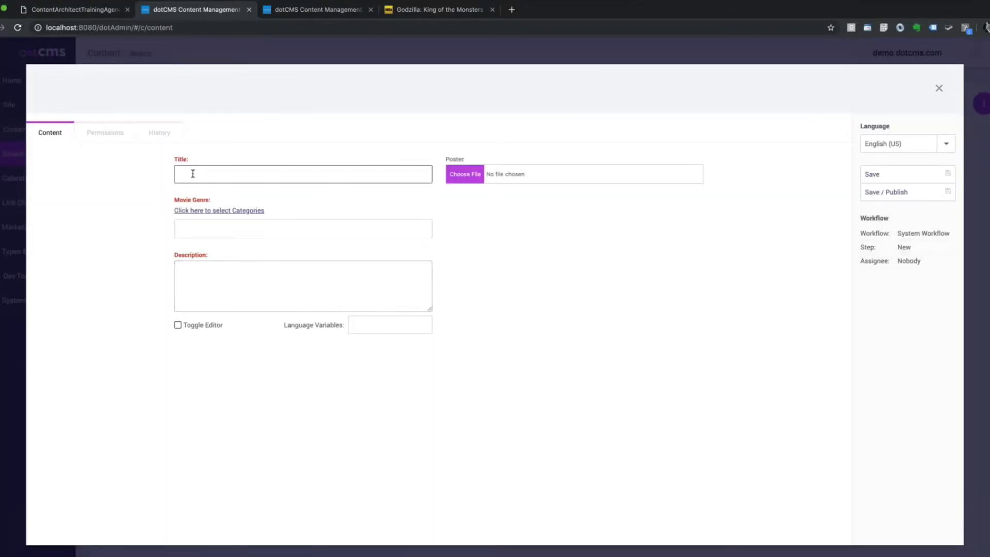
{"action": "type", "text": "Godzilla: King of the Monsters (2019)"}
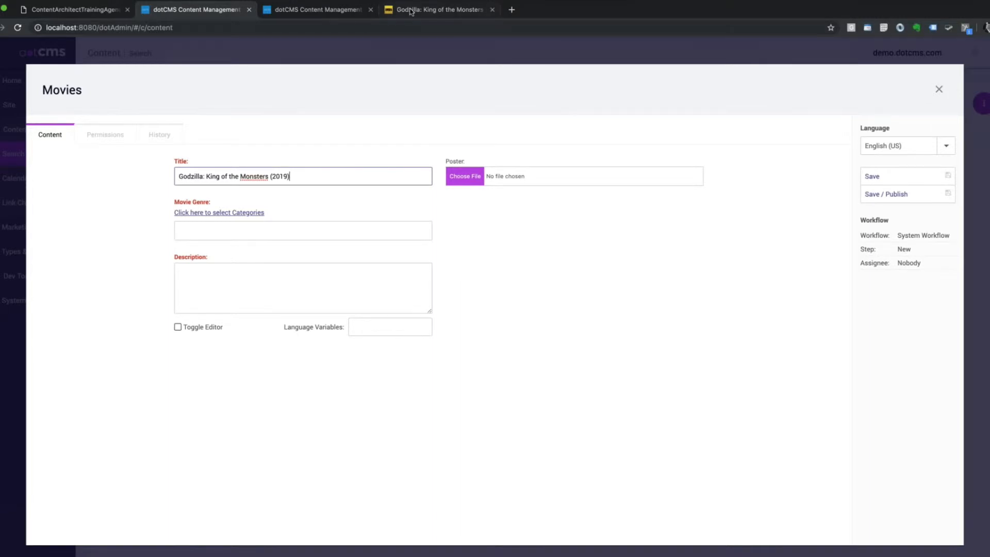
{"action": "left_click", "coordinate": [437, 9]}
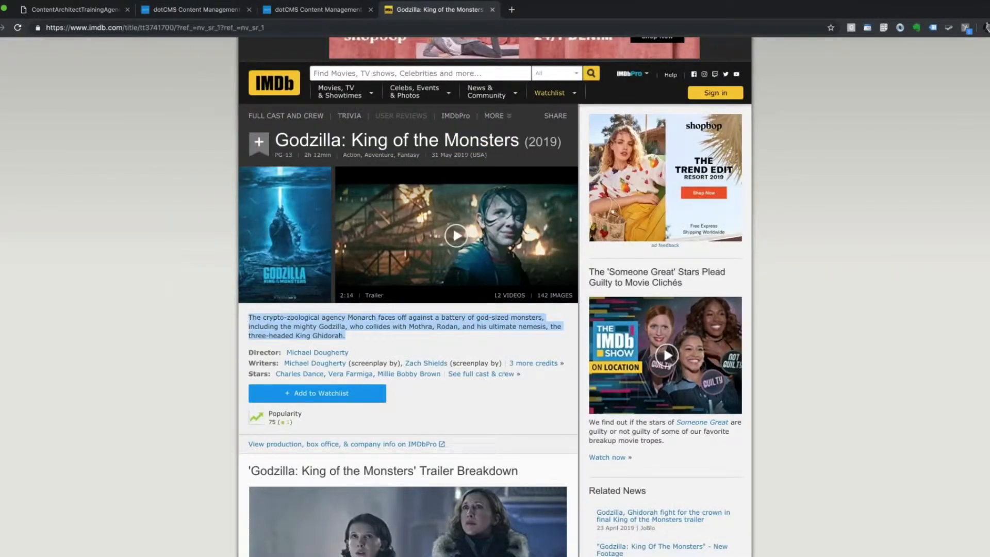
{"action": "left_click", "coordinate": [192, 9]}
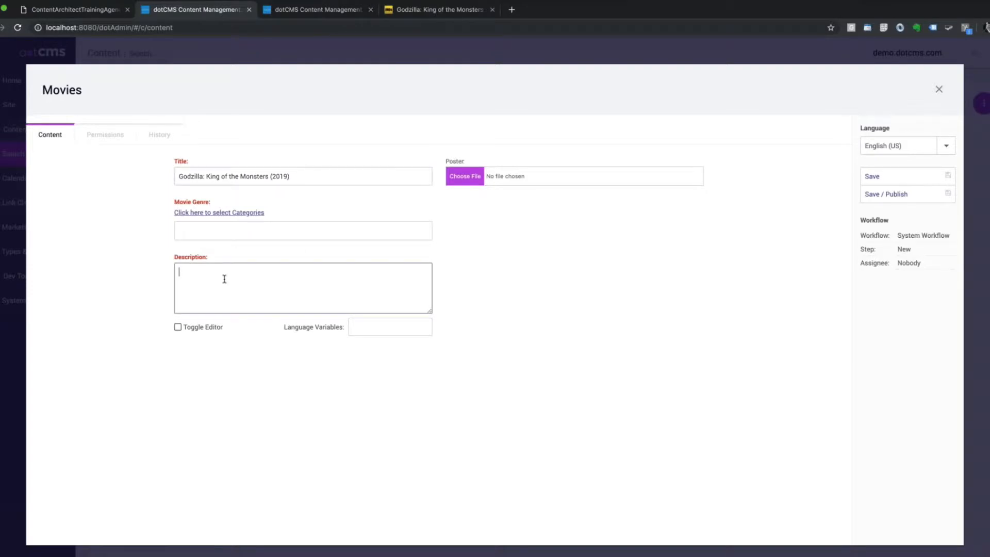
{"action": "left_click", "coordinate": [438, 9]}
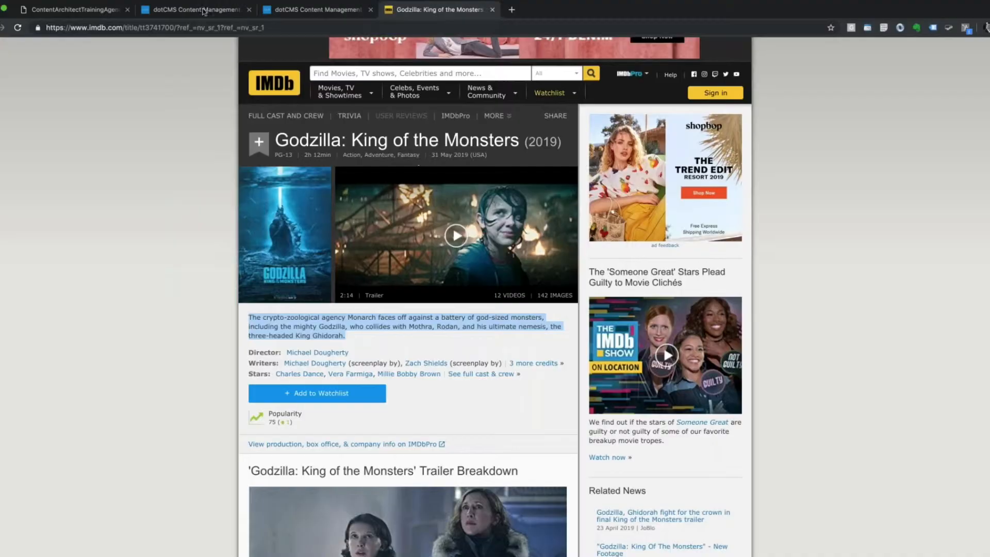
{"action": "left_click", "coordinate": [192, 9]}
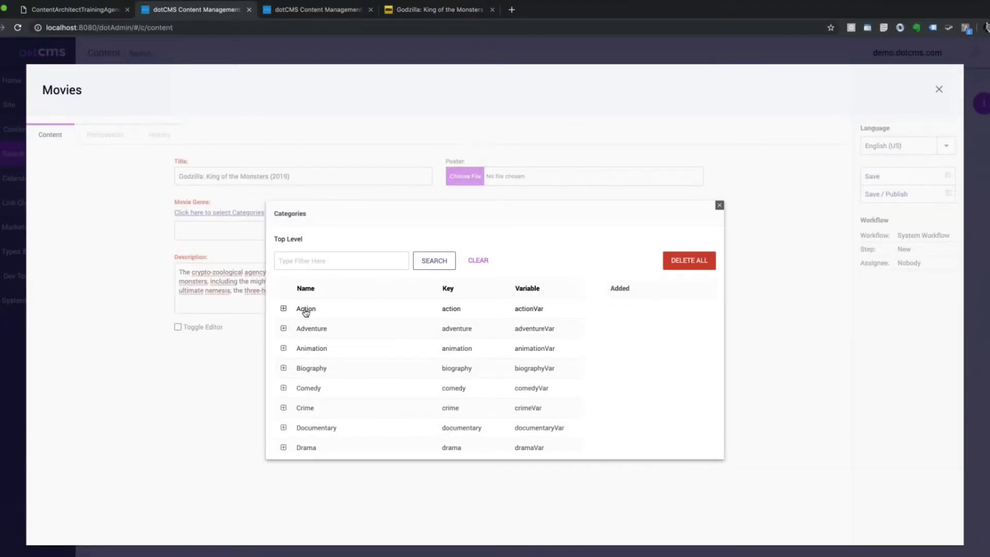
Add Action, Adventure, Fantasy and Sci-Fi as genres for the Godzilla entry
{"action": "left_click", "coordinate": [305, 308]}
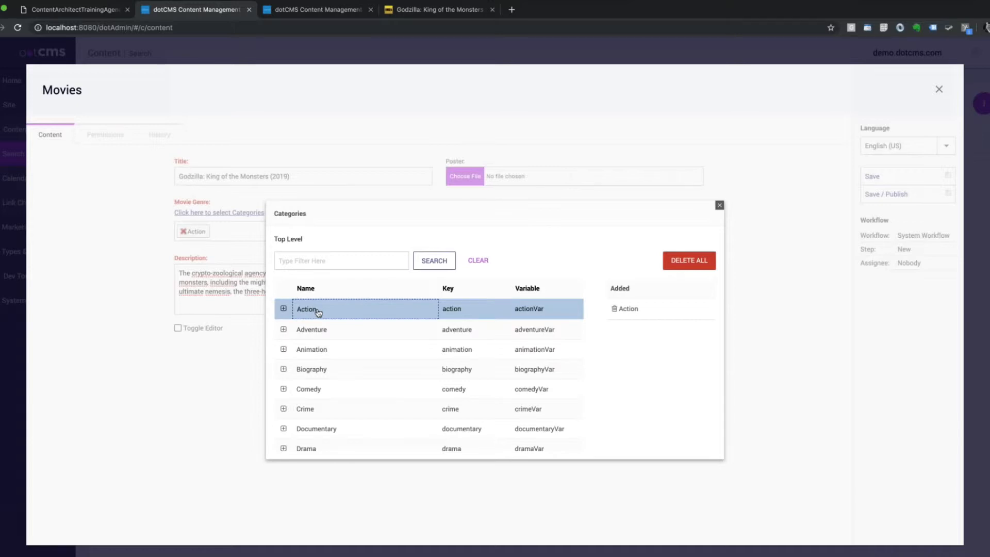
{"action": "left_click", "coordinate": [310, 329]}
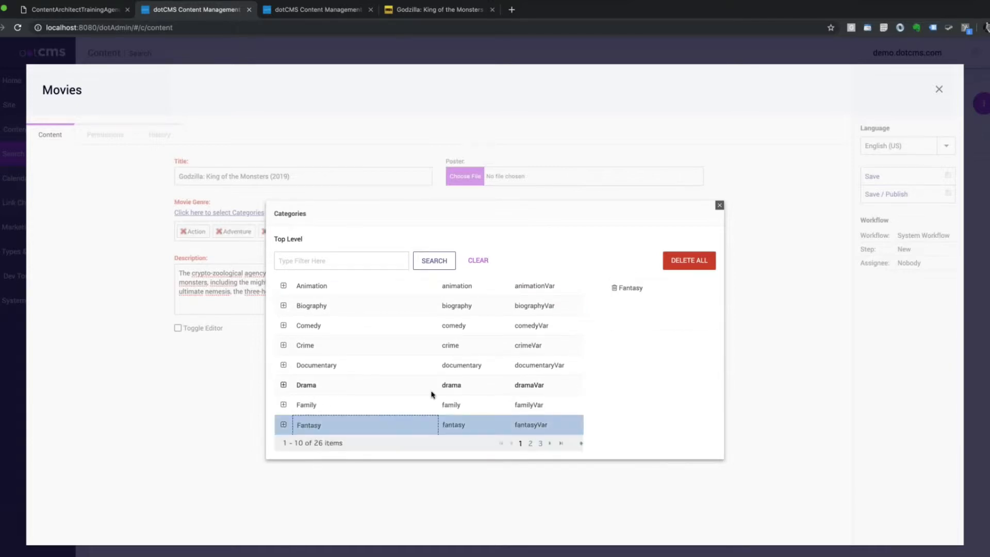
{"action": "type", "text": "s"}
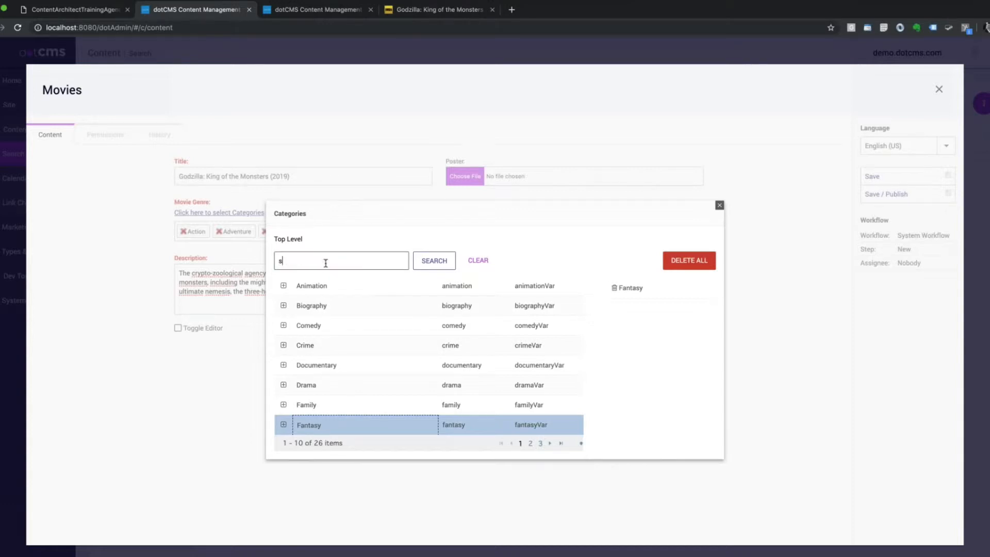
{"action": "type", "text": "ci"}
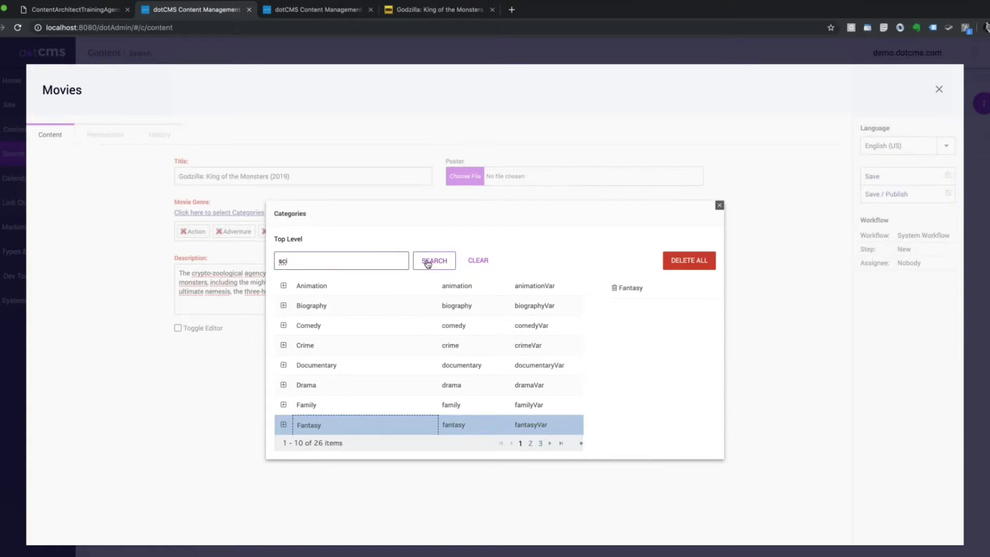
{"action": "left_click", "coordinate": [434, 260]}
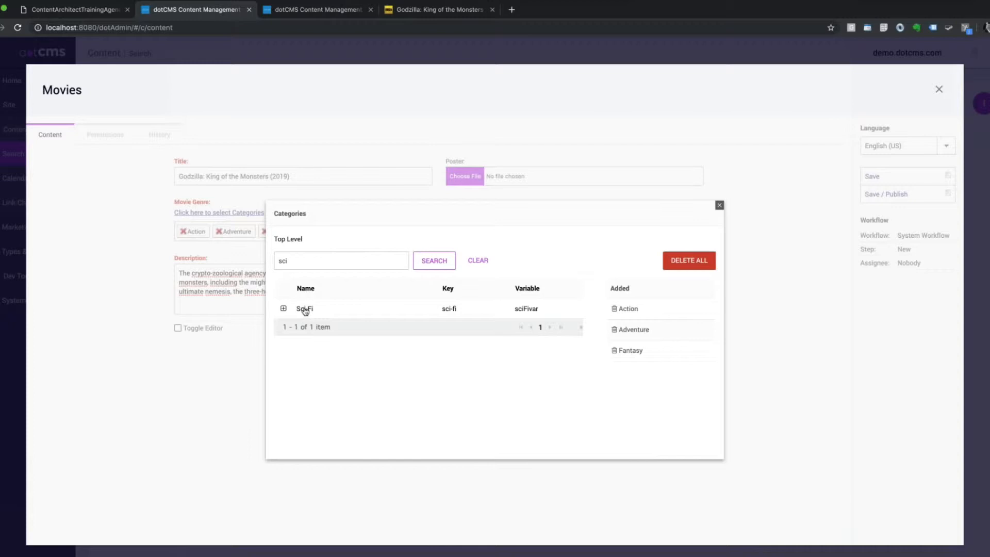
{"action": "left_click", "coordinate": [305, 309]}
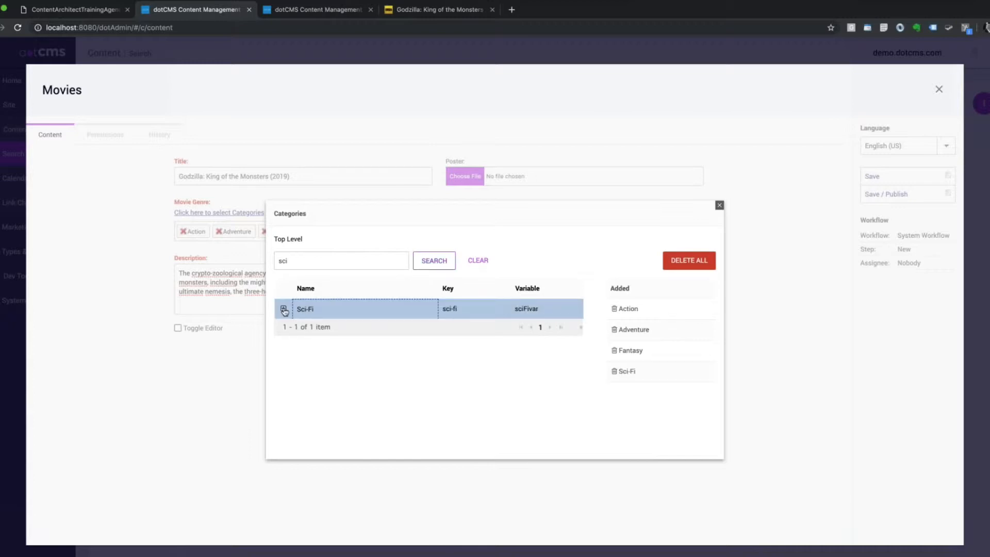
{"action": "left_click", "coordinate": [284, 309]}
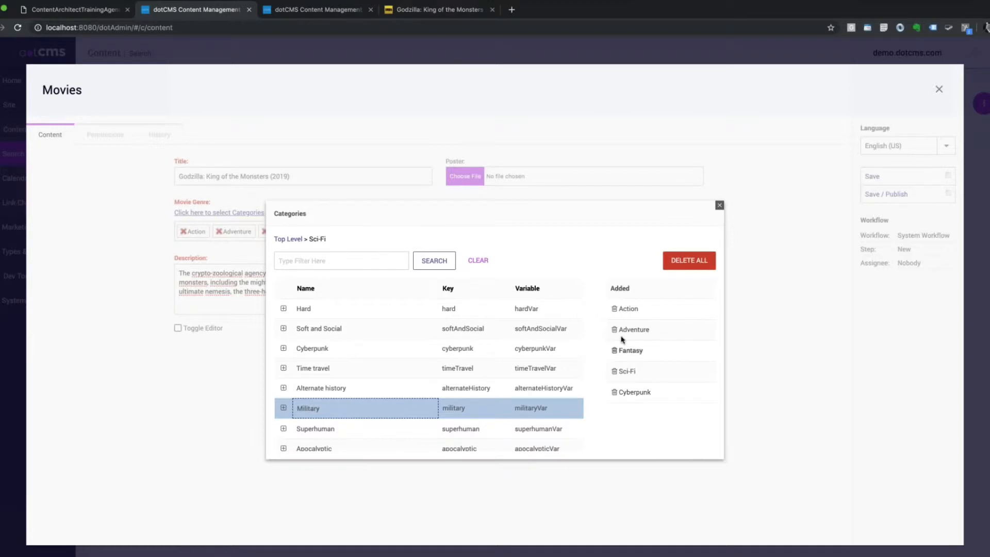
{"action": "mouse_move", "coordinate": [626, 394]}
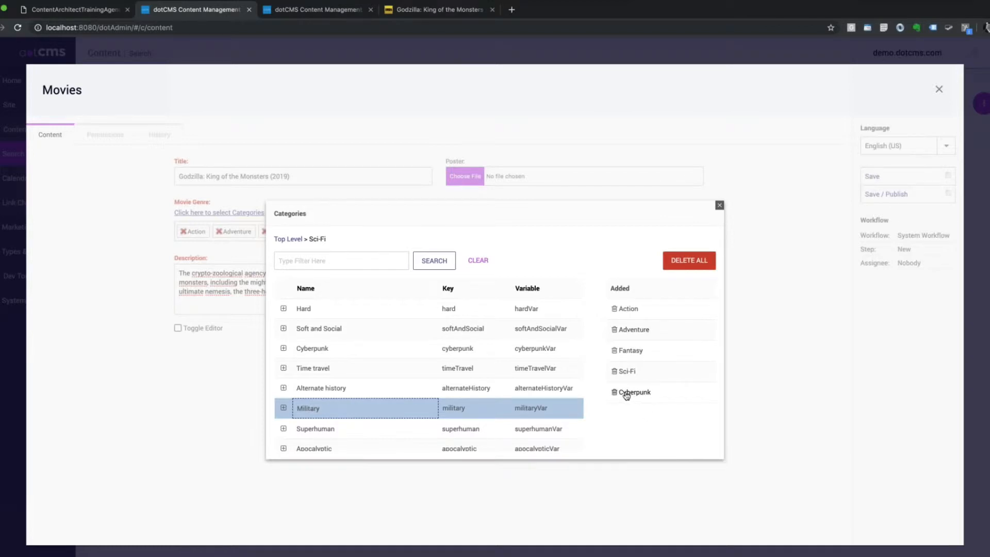
Remove Cyberpunk and Sci-Fi, leaving Action, Adventure and Fantasy
{"action": "left_click", "coordinate": [615, 392]}
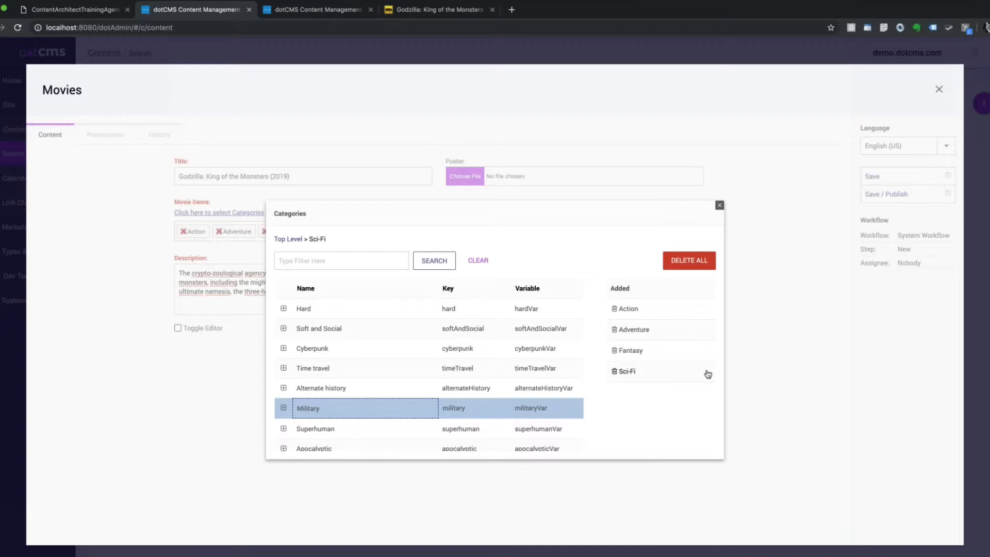
{"action": "left_click", "coordinate": [718, 205]}
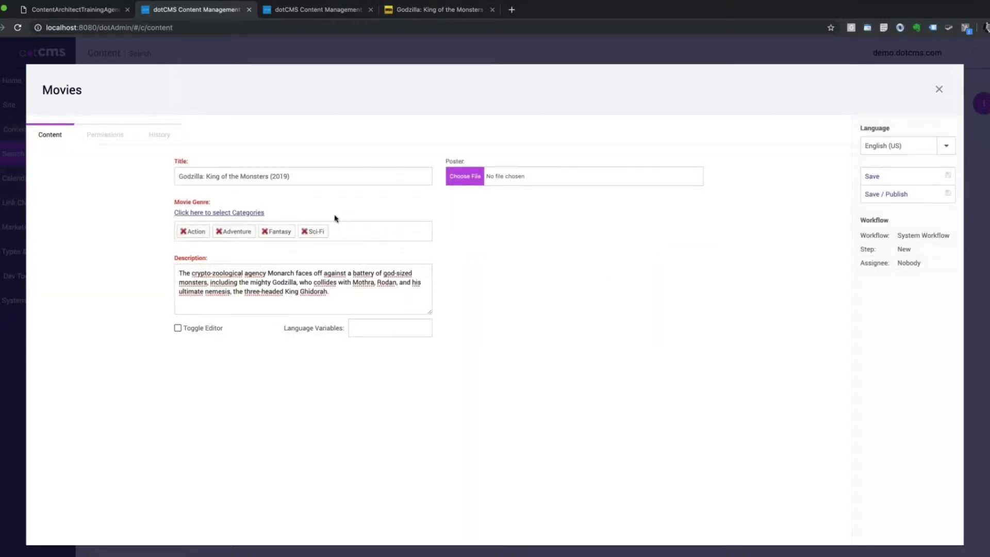
{"action": "left_click", "coordinate": [304, 231]}
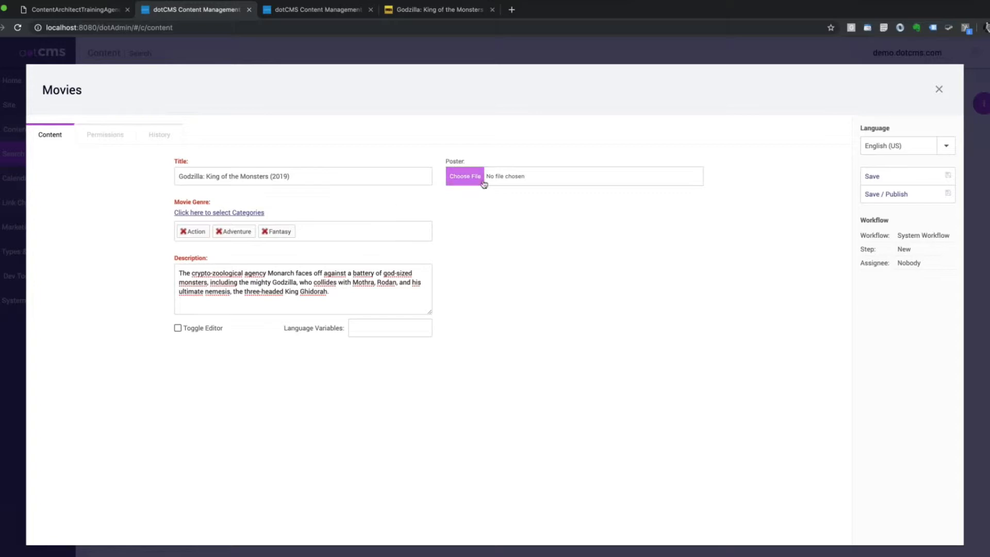
Save the Godzilla poster from IMDb to the Desktop as goz.jpg
{"action": "left_click", "coordinate": [438, 8]}
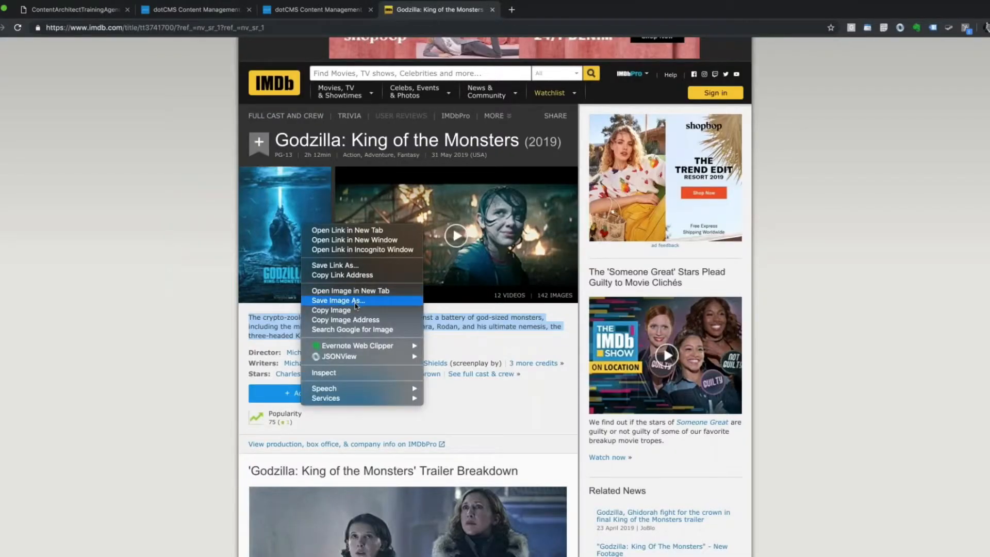
{"action": "left_click", "coordinate": [337, 300]}
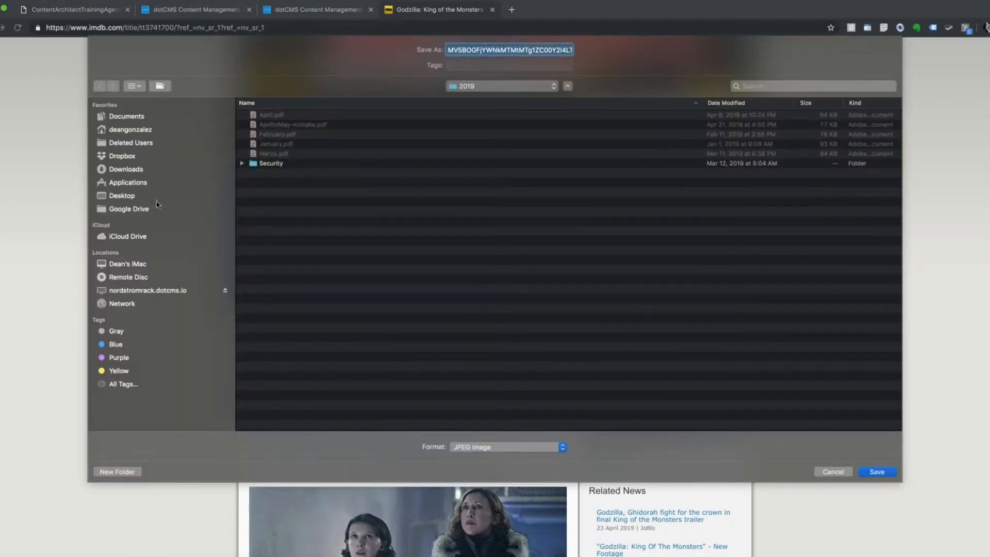
{"action": "left_click", "coordinate": [122, 195]}
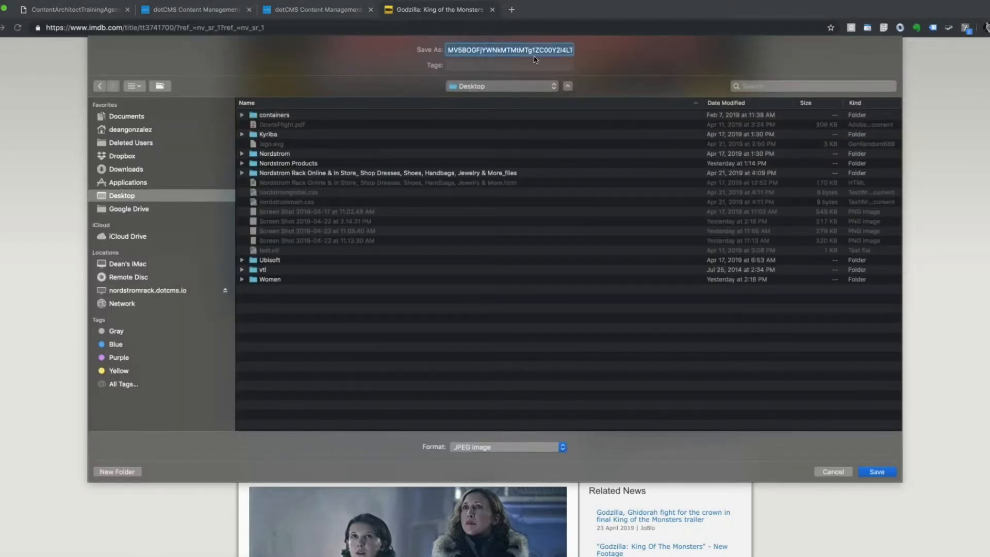
{"action": "type", "text": "goz.jpg"}
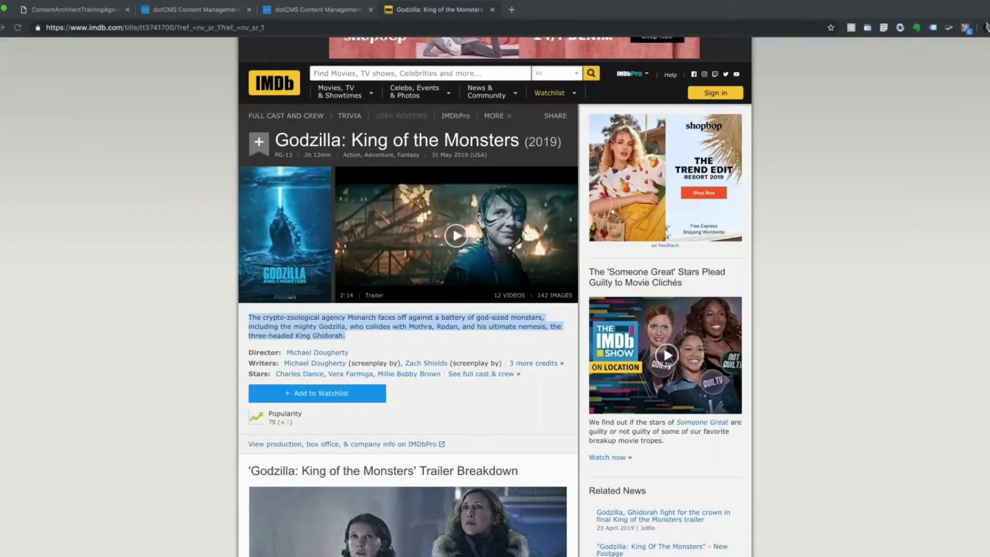
Attach the saved goz.jpg as the Godzilla poster and Save / Publish the entry
{"action": "left_click", "coordinate": [193, 9]}
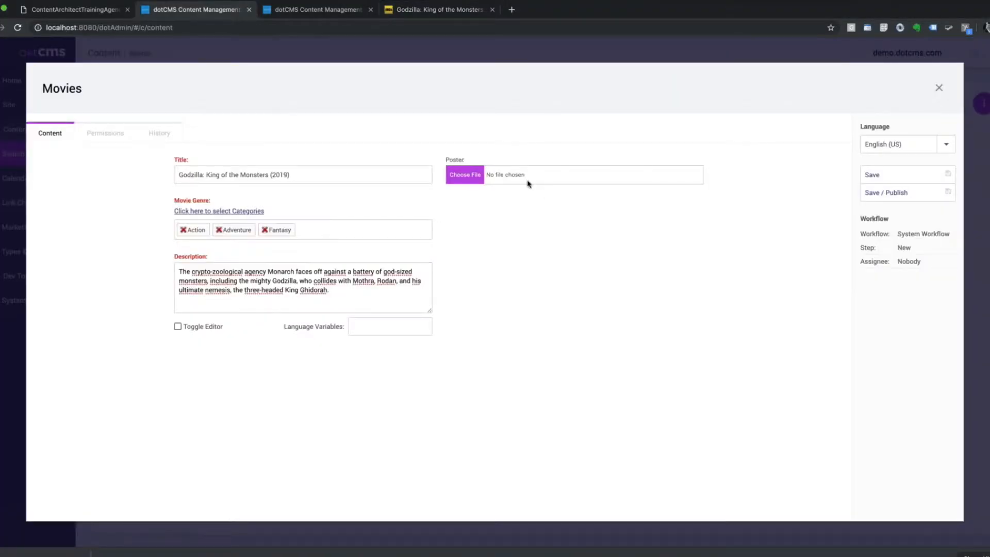
{"action": "left_click", "coordinate": [464, 175]}
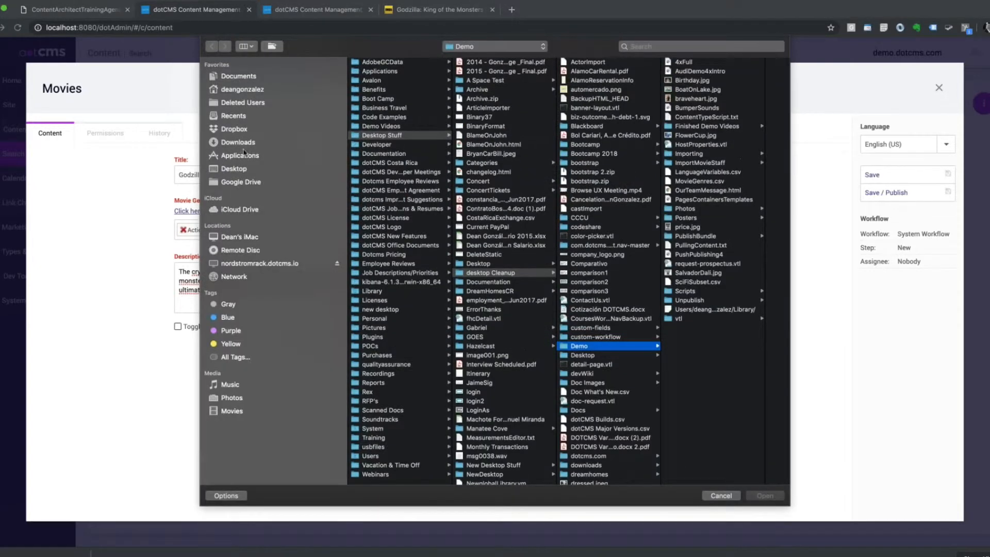
{"action": "left_click", "coordinate": [234, 168]}
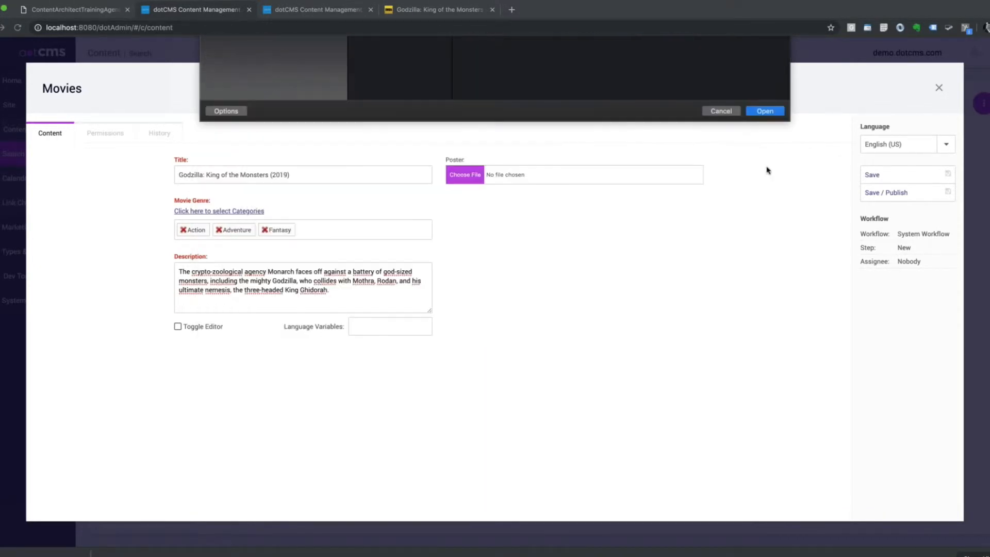
{"action": "left_click", "coordinate": [765, 110]}
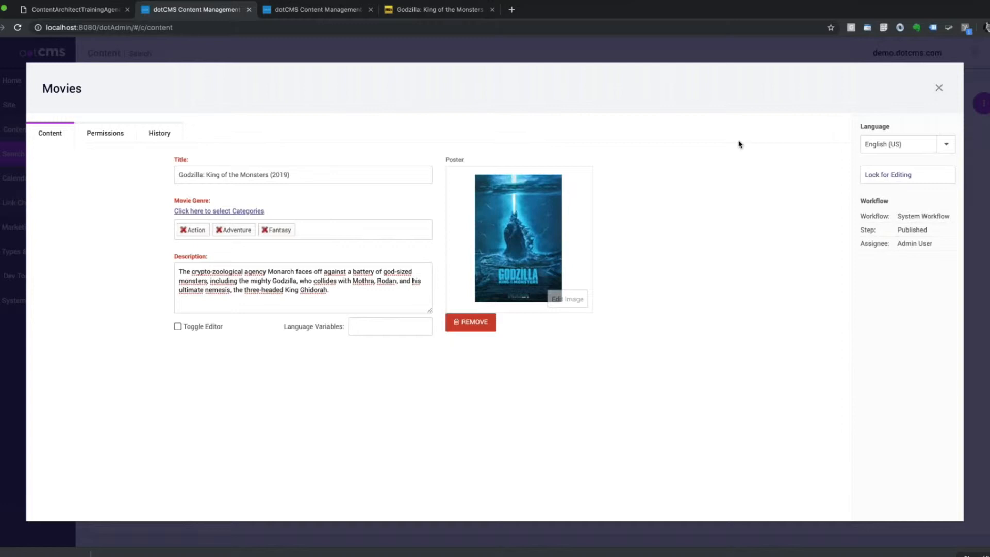
{"action": "mouse_move", "coordinate": [267, 202]}
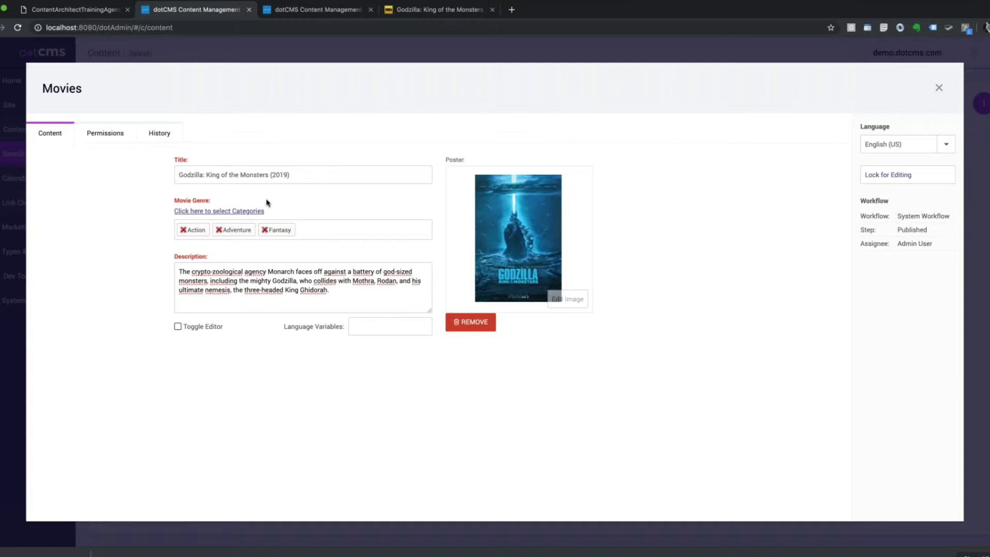
{"action": "mouse_move", "coordinate": [512, 236]}
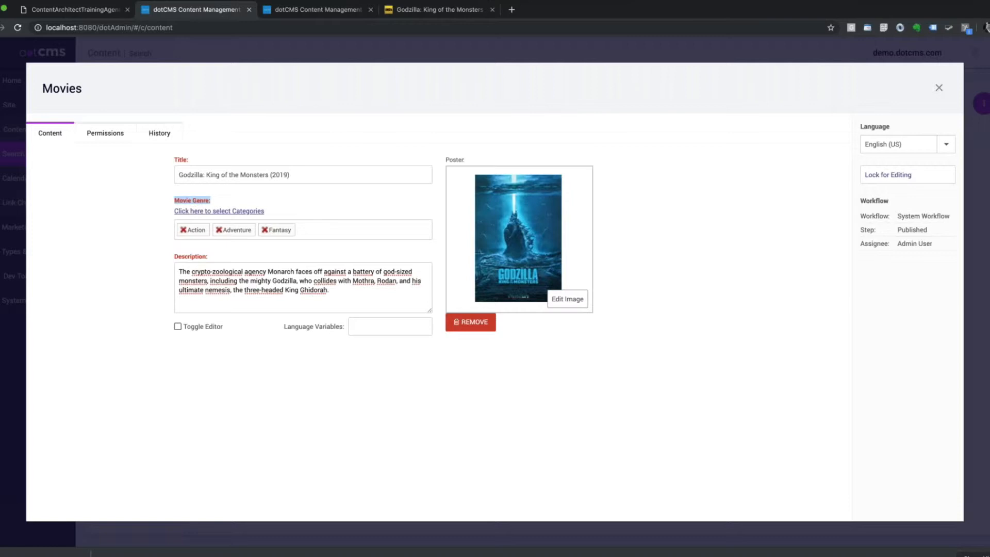
{"action": "mouse_move", "coordinate": [282, 207]}
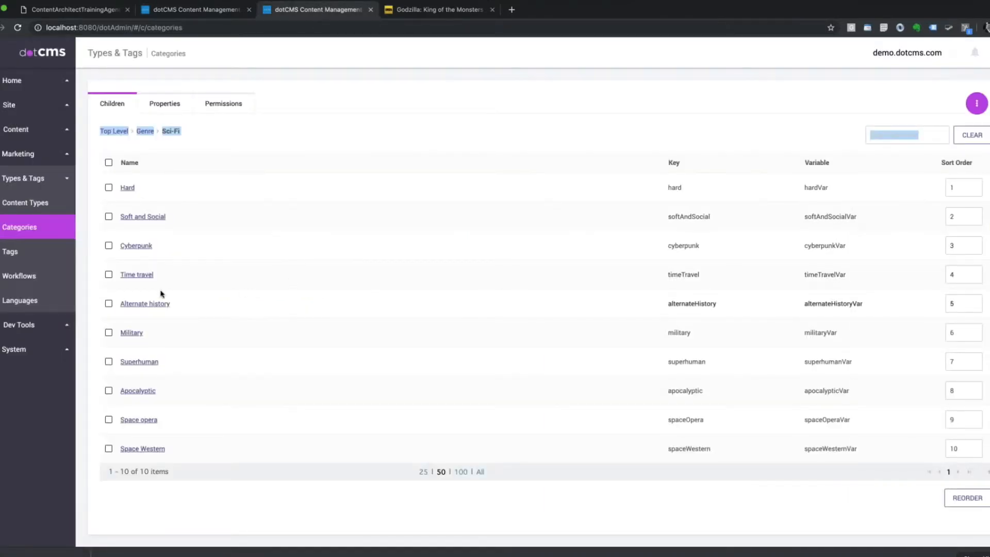
{"action": "mouse_move", "coordinate": [20, 276]}
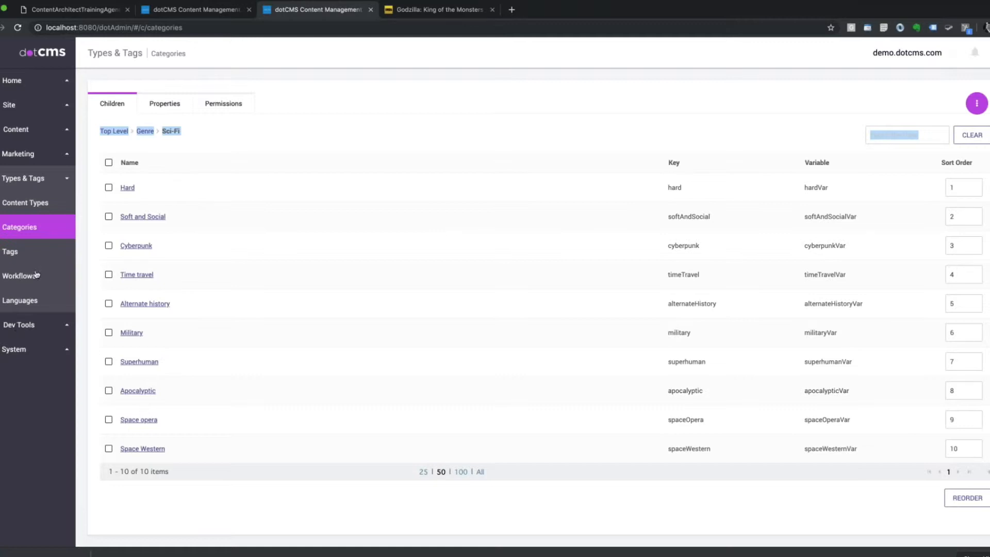
Add a user-searchable Tag field named Tags to the Movies content type
{"action": "left_click", "coordinate": [25, 203]}
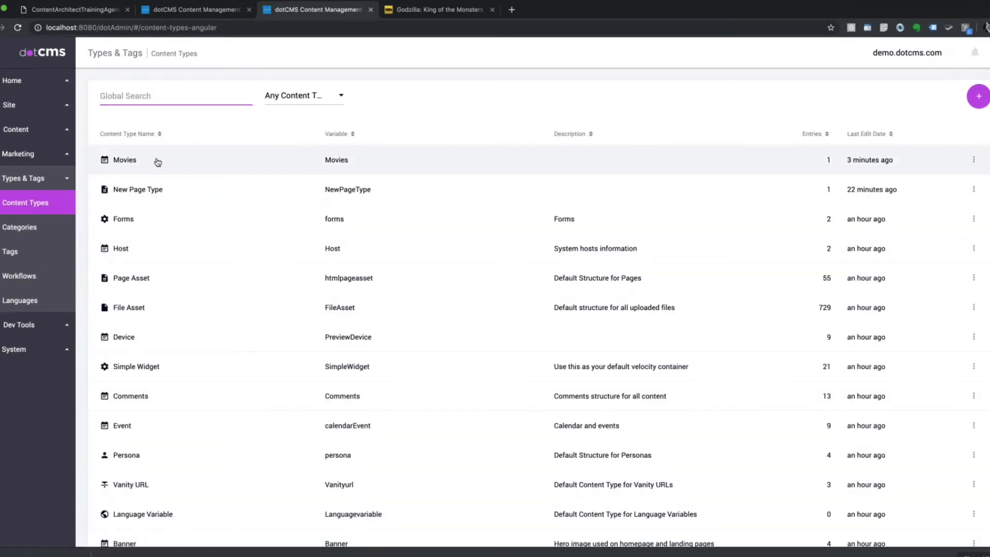
{"action": "left_click", "coordinate": [124, 159]}
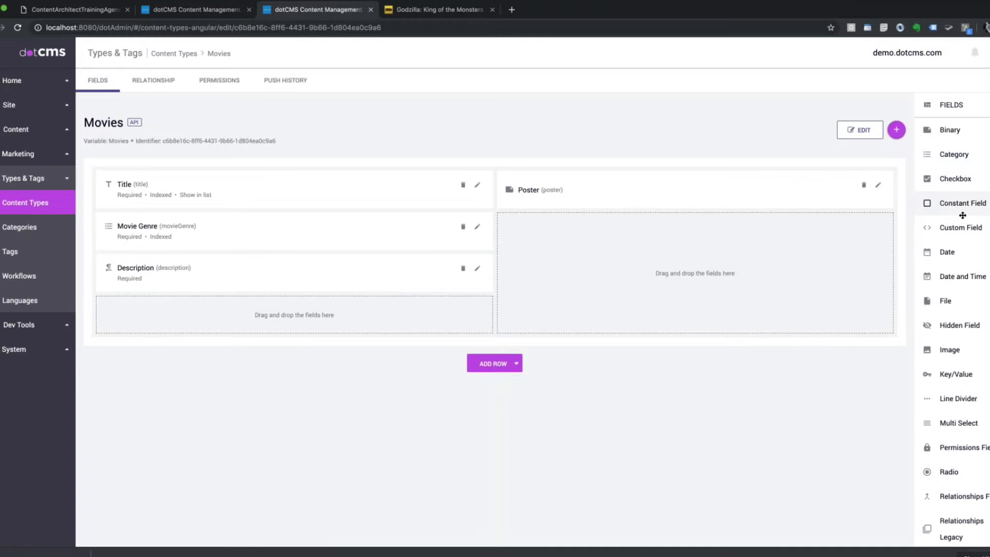
{"action": "scroll", "scroll_direction": "down", "scroll_amount": 3}
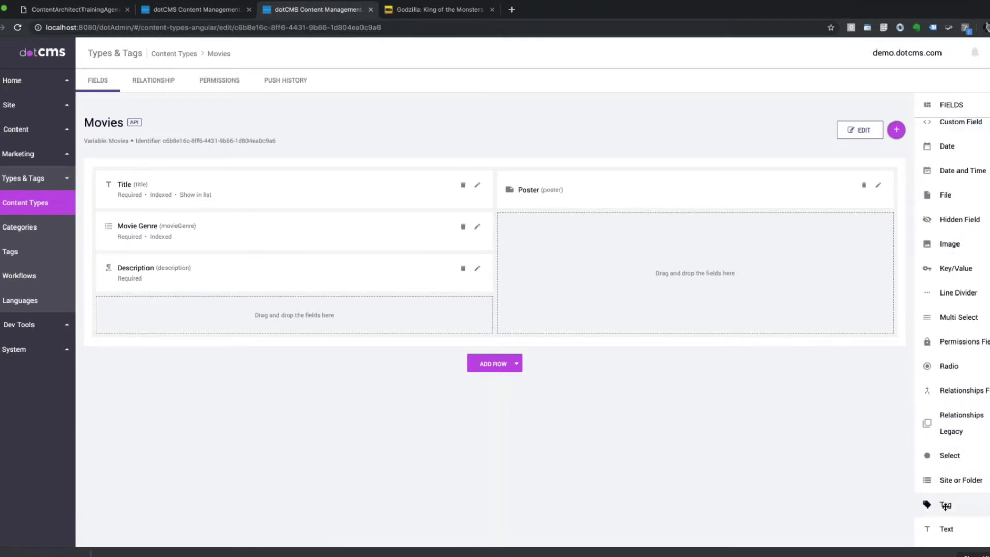
{"action": "left_click", "coordinate": [946, 504]}
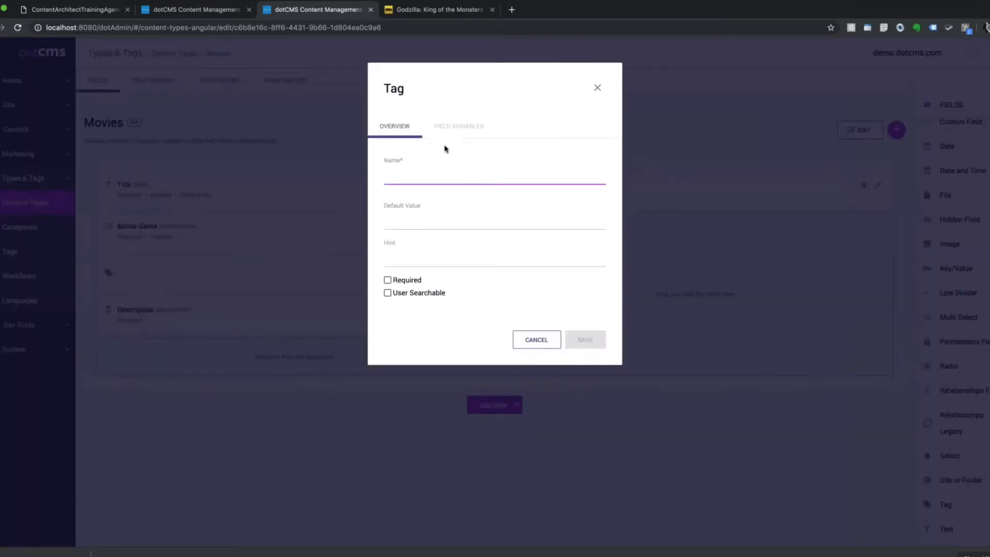
{"action": "type", "text": "T"}
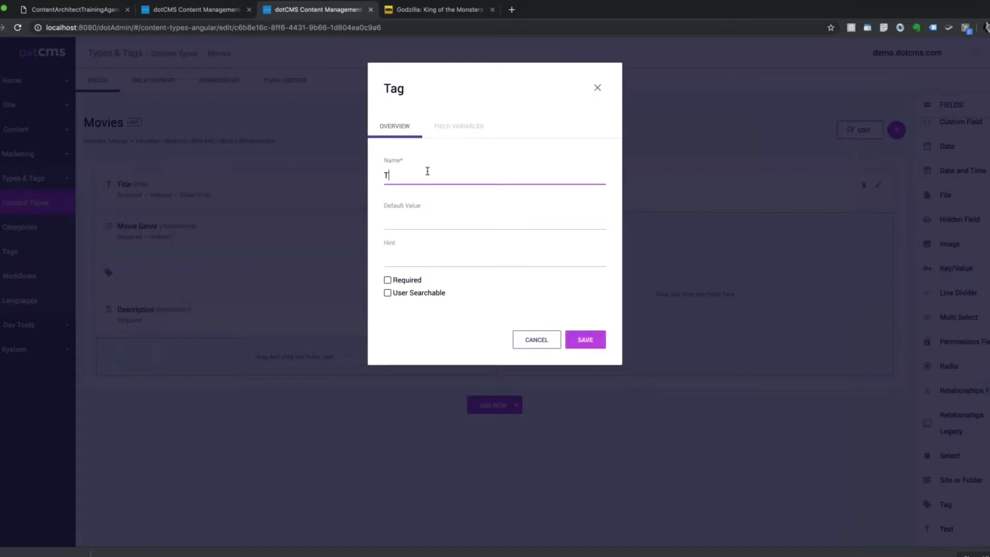
{"action": "type", "text": "ag"}
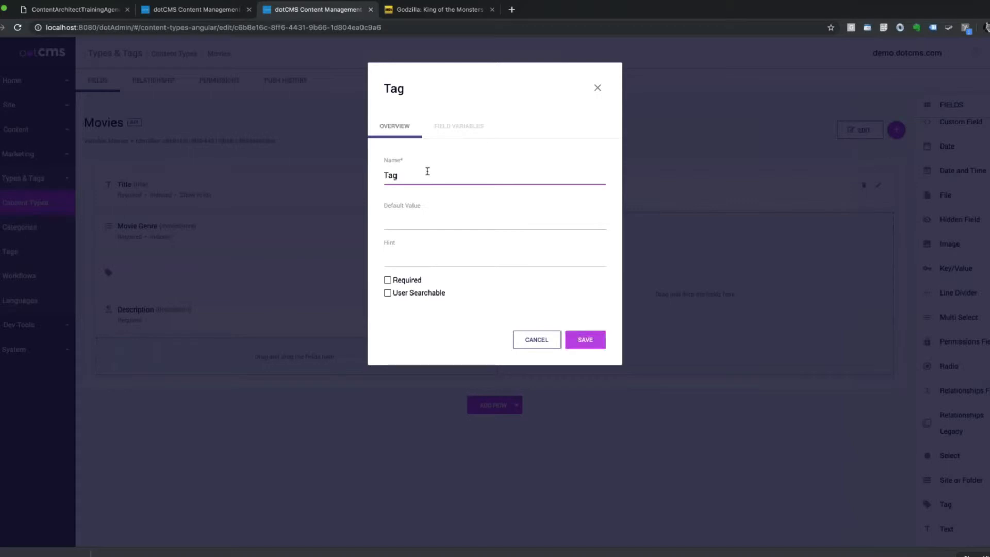
{"action": "type", "text": "s"}
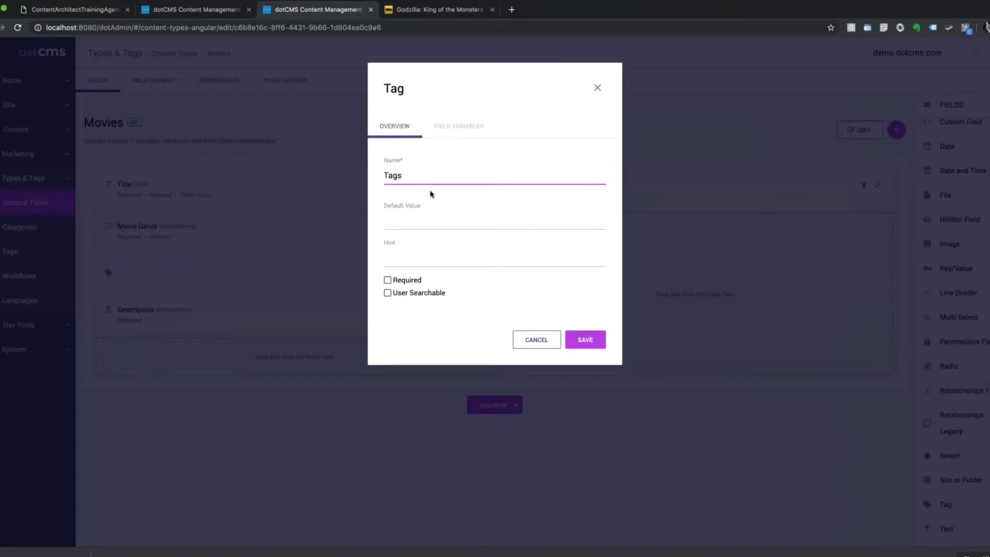
{"action": "left_click", "coordinate": [387, 292]}
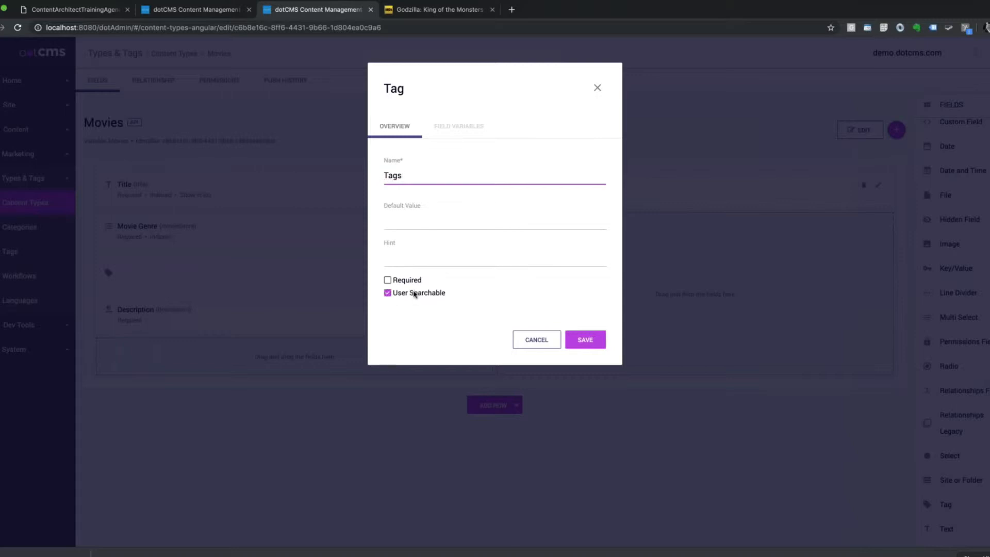
{"action": "left_click", "coordinate": [584, 339]}
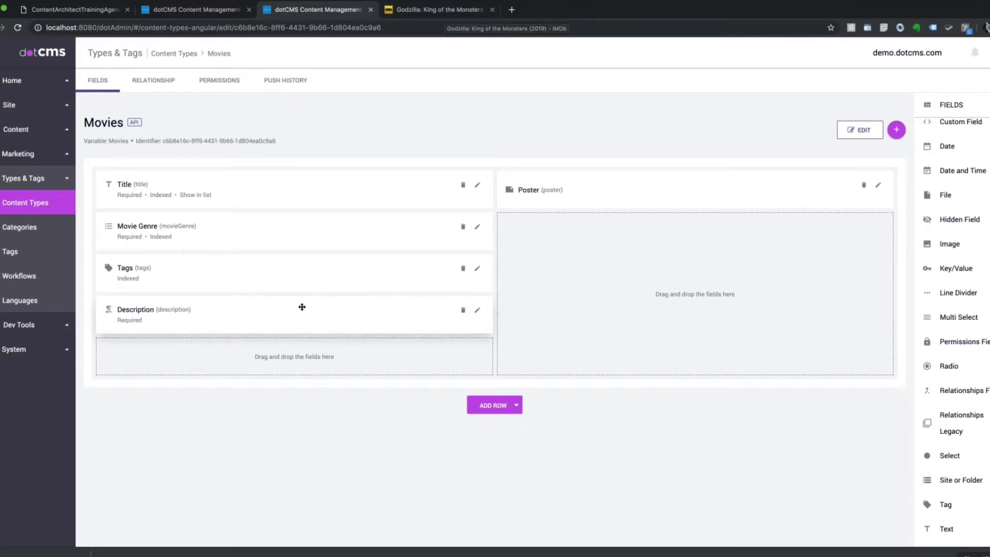
{"action": "mouse_move", "coordinate": [124, 312]}
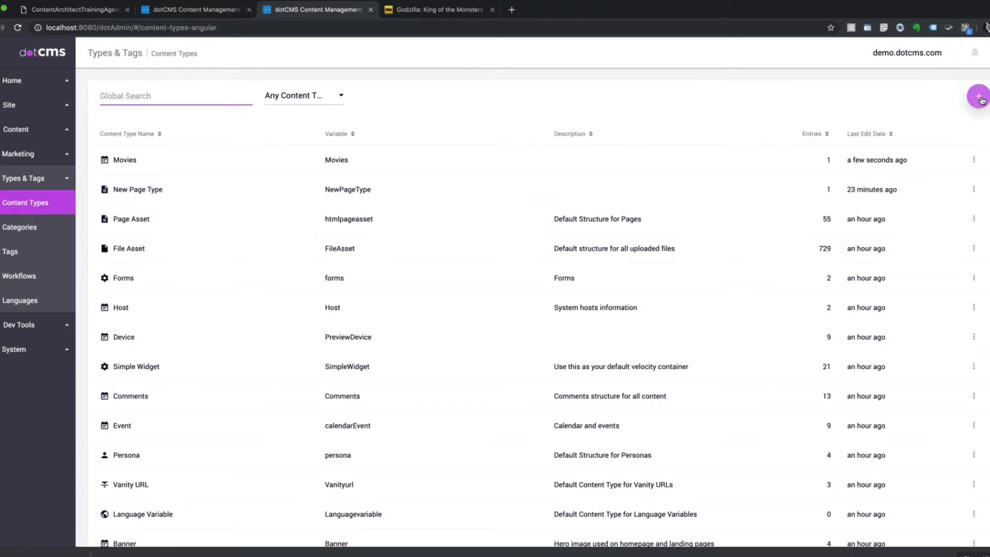
Create a new content type named Cast
{"action": "left_click", "coordinate": [979, 99]}
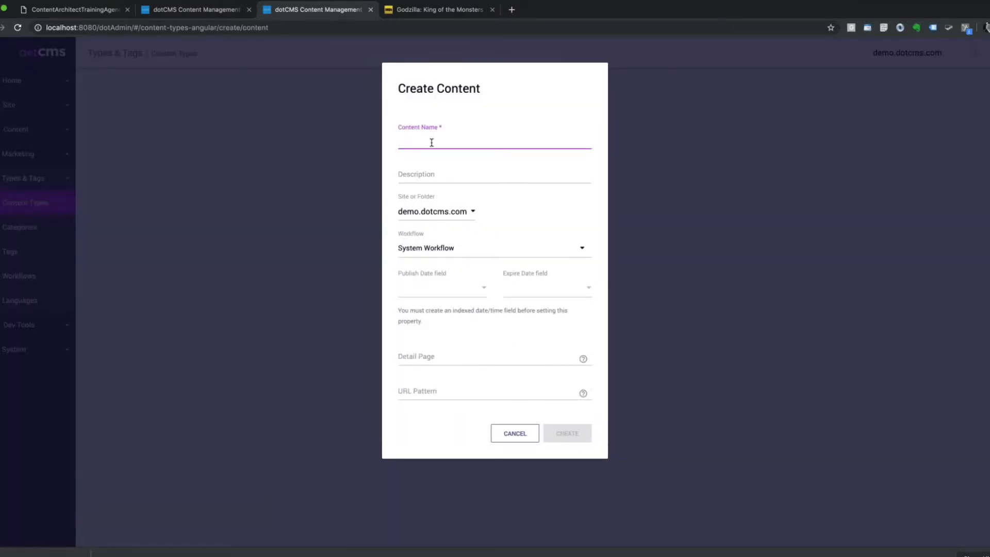
{"action": "type", "text": "Cast"}
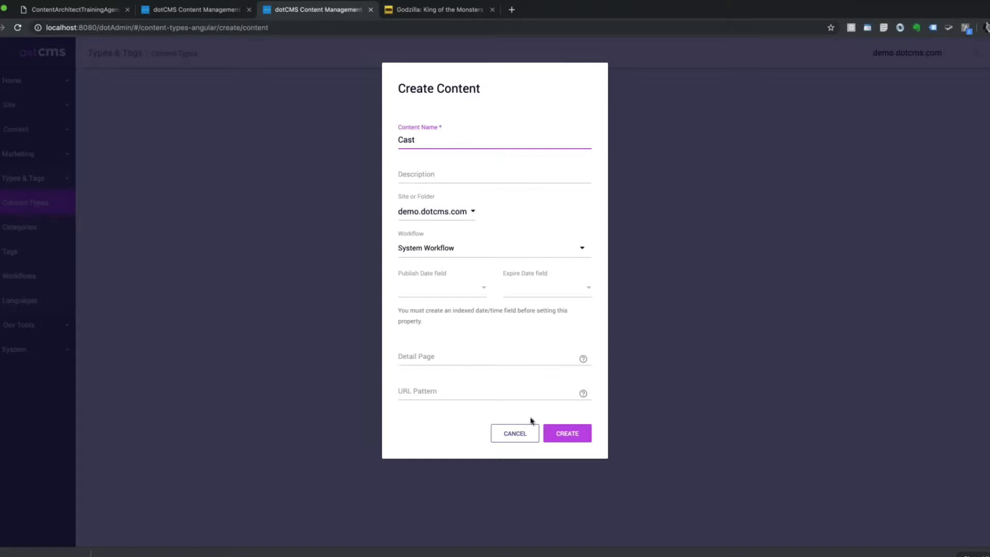
{"action": "left_click", "coordinate": [566, 433]}
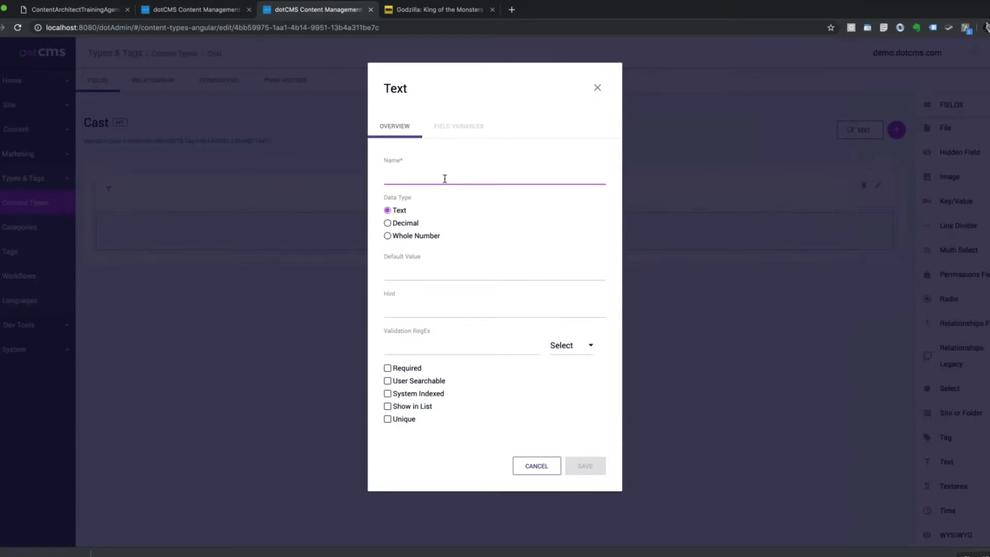
Add a user-searchable First Name text field to Cast
{"action": "type", "text": "First"}
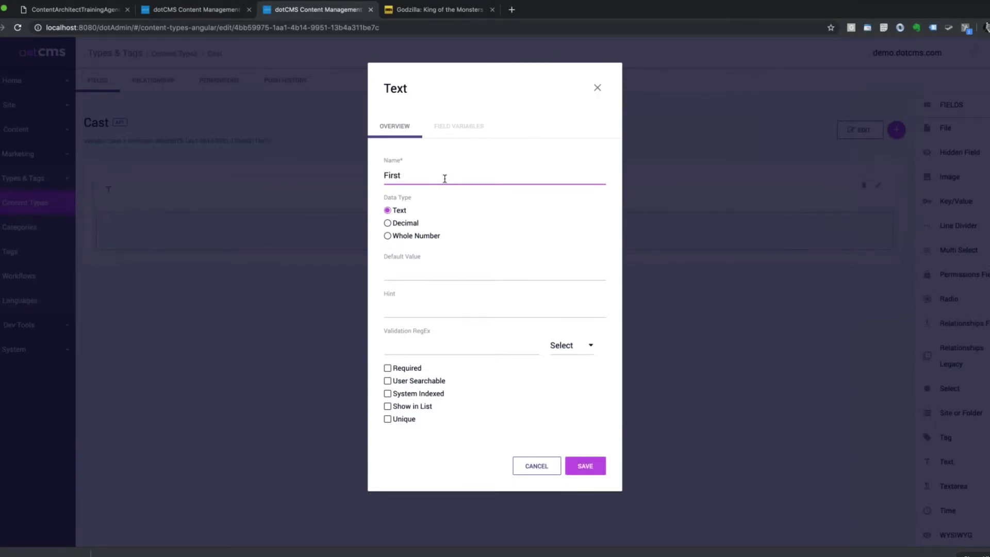
{"action": "type", "text": "Name"}
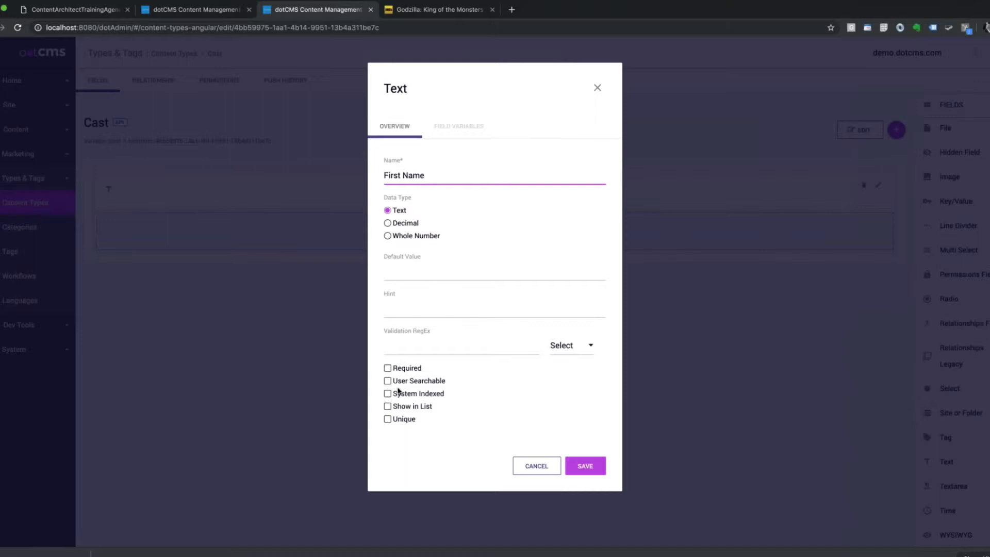
{"action": "left_click", "coordinate": [387, 380]}
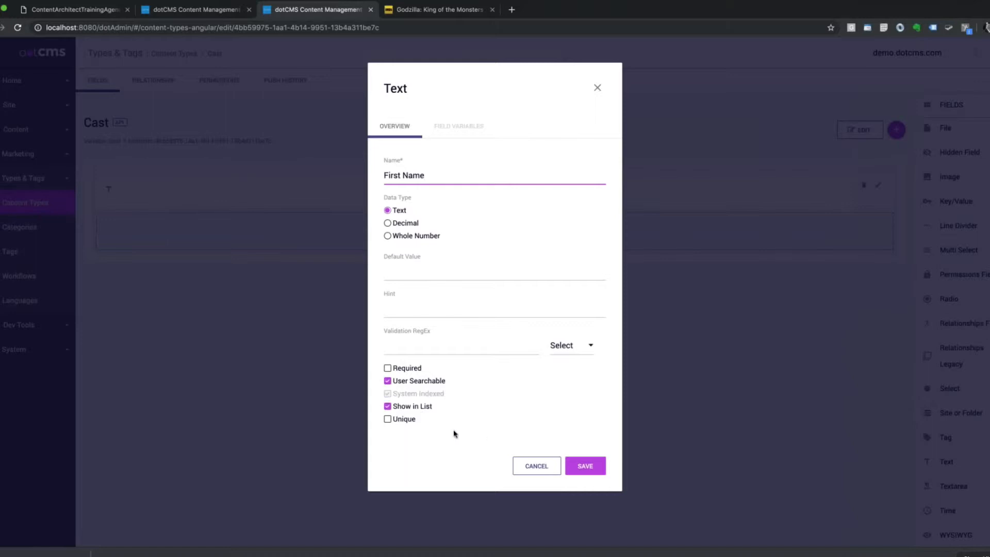
{"action": "left_click", "coordinate": [583, 465]}
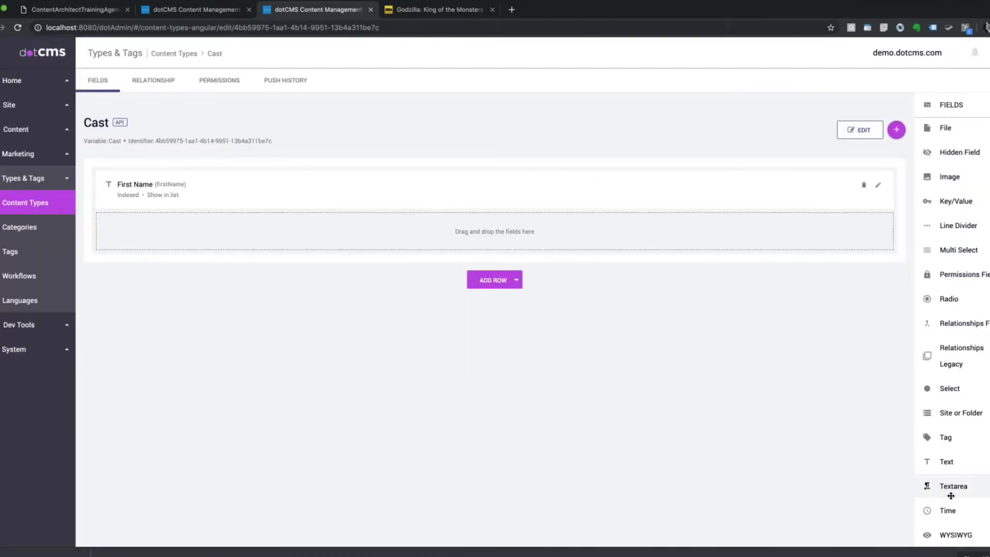
Add a Last Name text field to Cast
{"action": "left_click", "coordinate": [945, 461]}
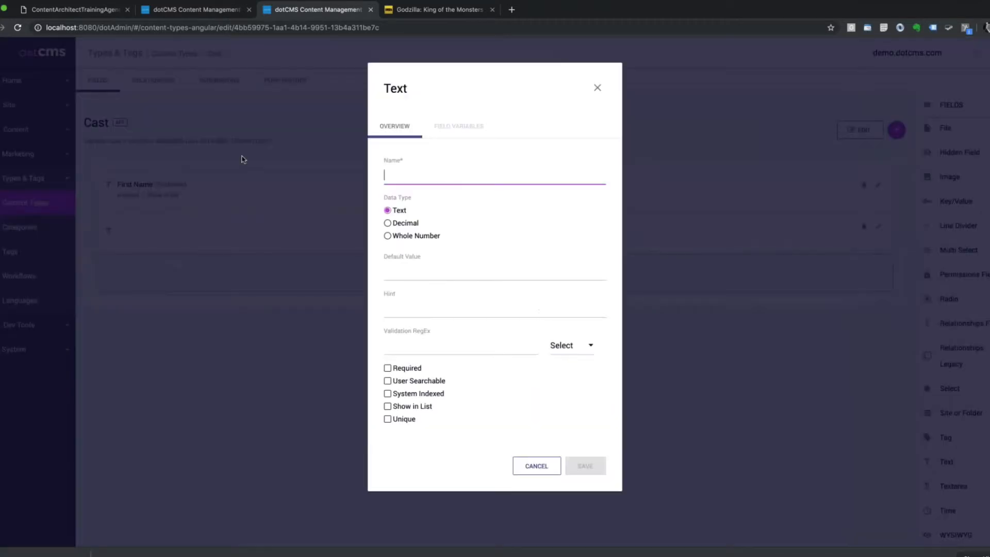
{"action": "type", "text": "La"}
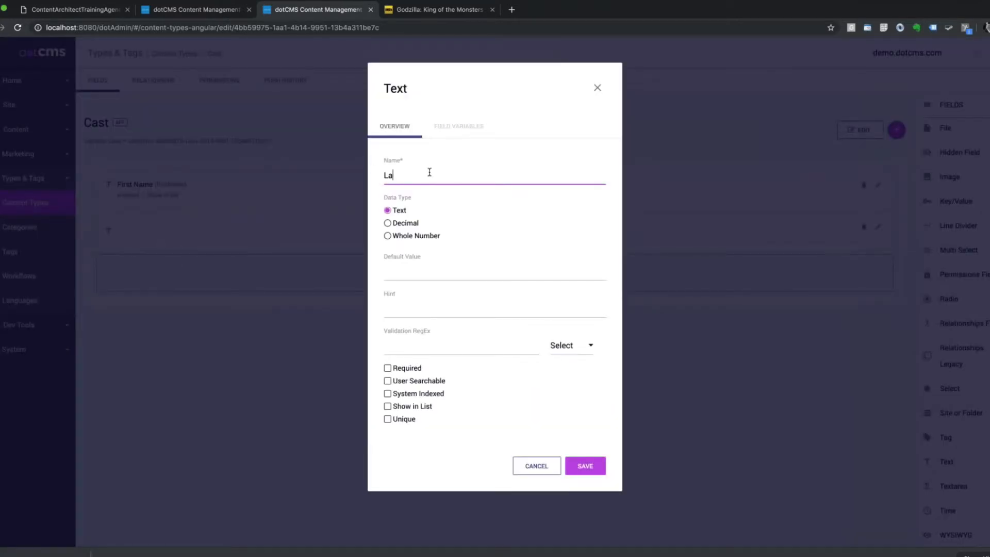
{"action": "type", "text": "st Name"}
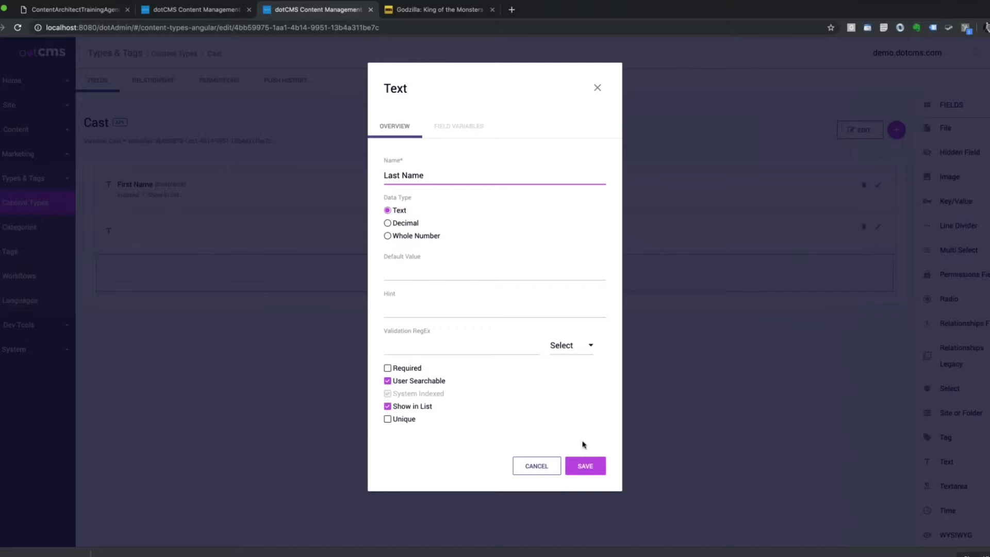
{"action": "left_click", "coordinate": [583, 465]}
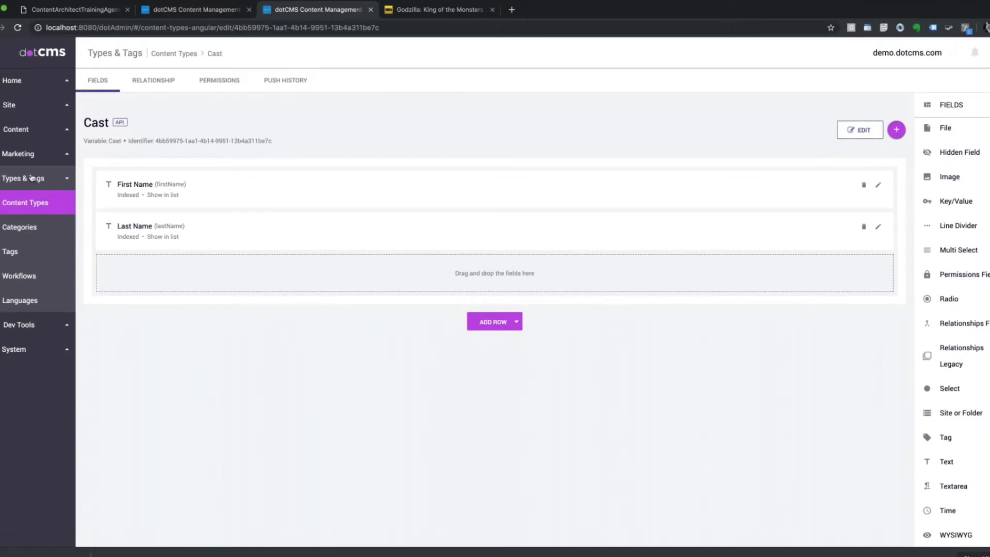
Open the Movies content type, scroll the field palette, and add a new row
{"action": "left_click", "coordinate": [174, 53]}
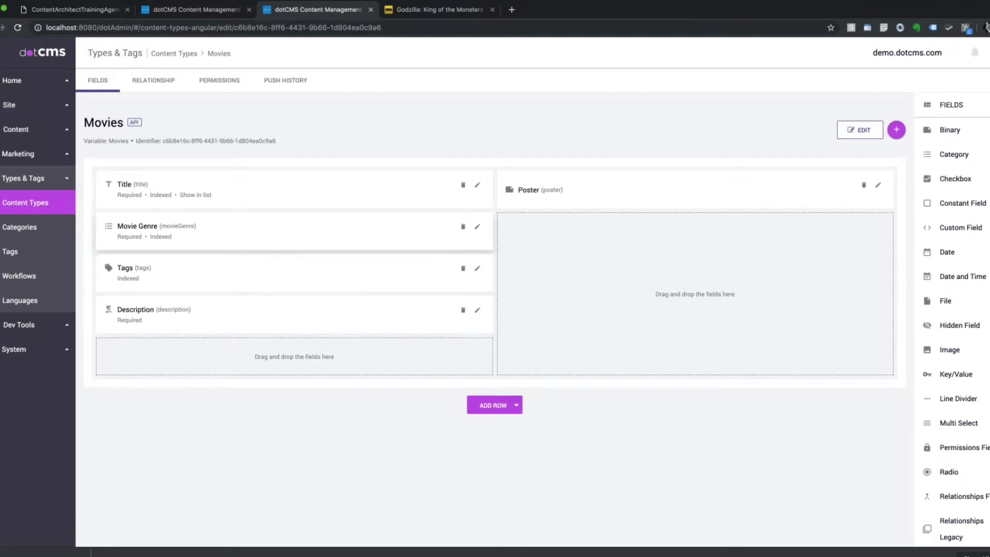
{"action": "mouse_move", "coordinate": [636, 334]}
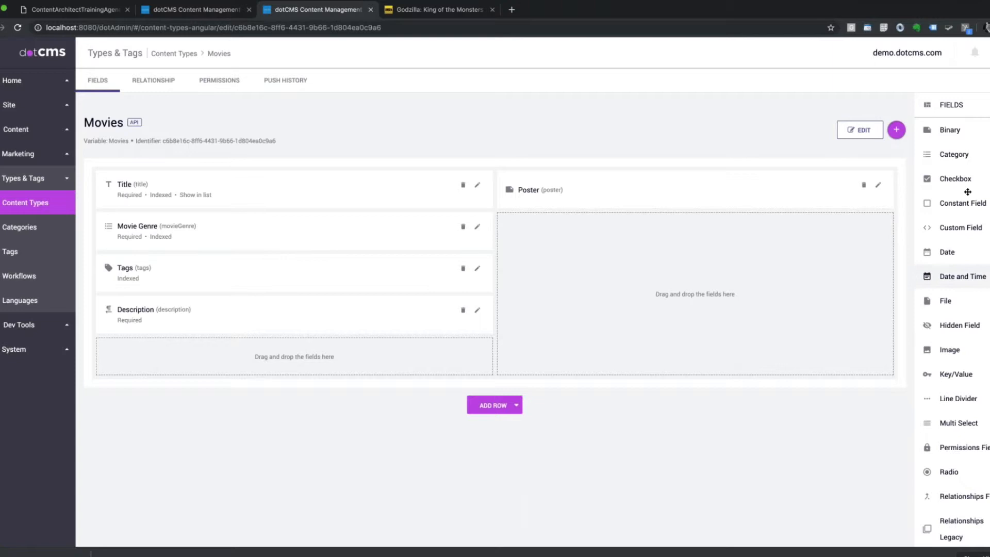
{"action": "scroll", "scroll_direction": "down", "scroll_amount": 3}
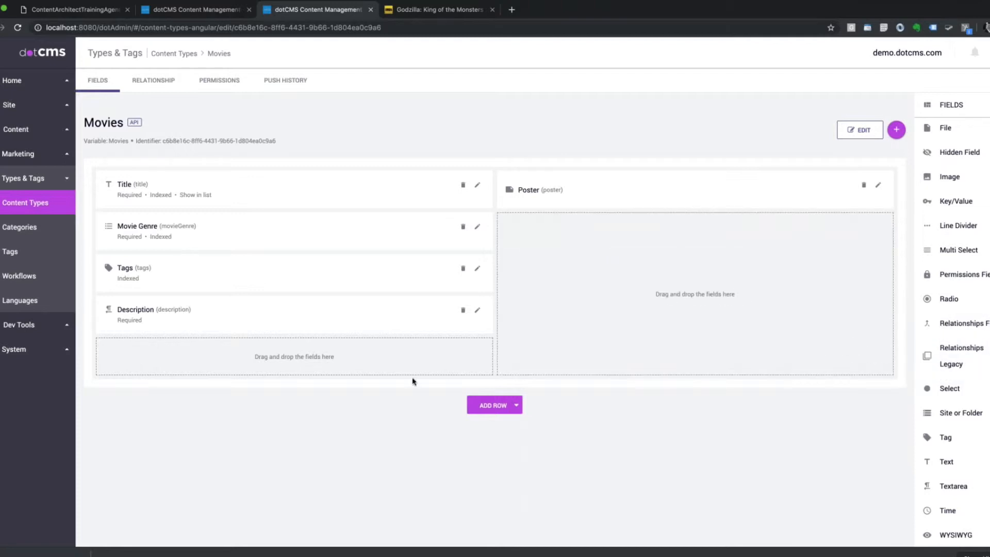
{"action": "mouse_move", "coordinate": [494, 404]}
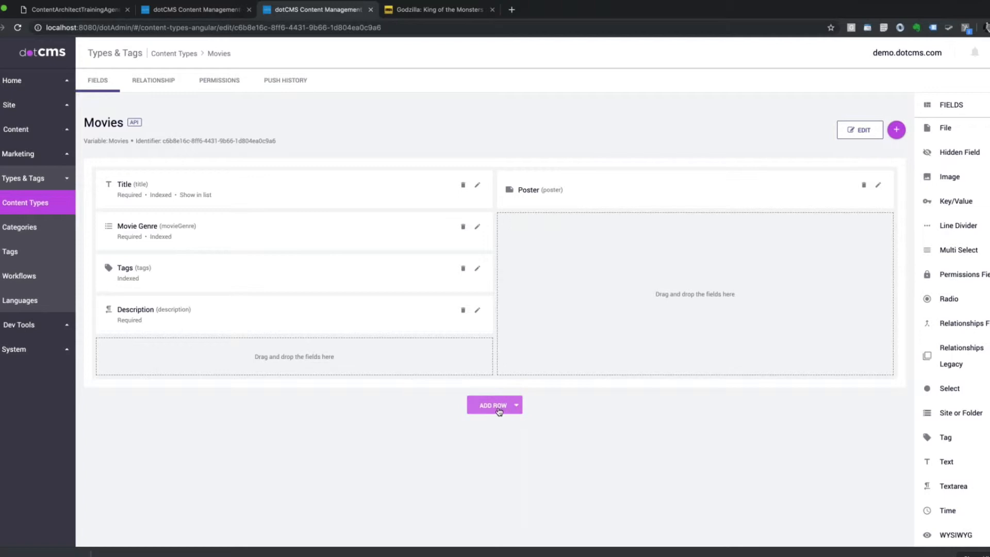
{"action": "left_click", "coordinate": [492, 404]}
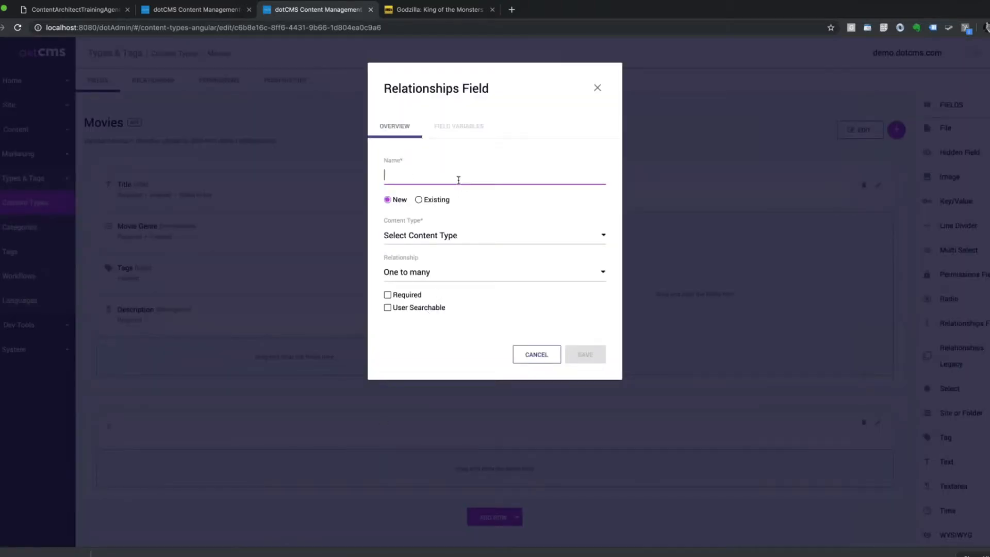
Save a many-to-many, user-searchable Cast Members relationship field pointing to Cast
{"action": "type", "text": "CAst"}
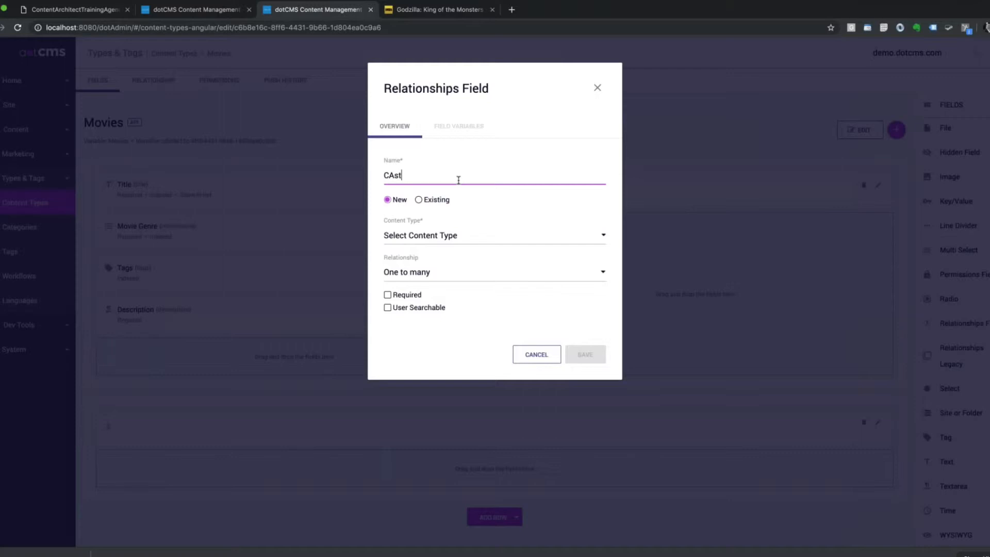
{"action": "key", "text": "Backspace"}
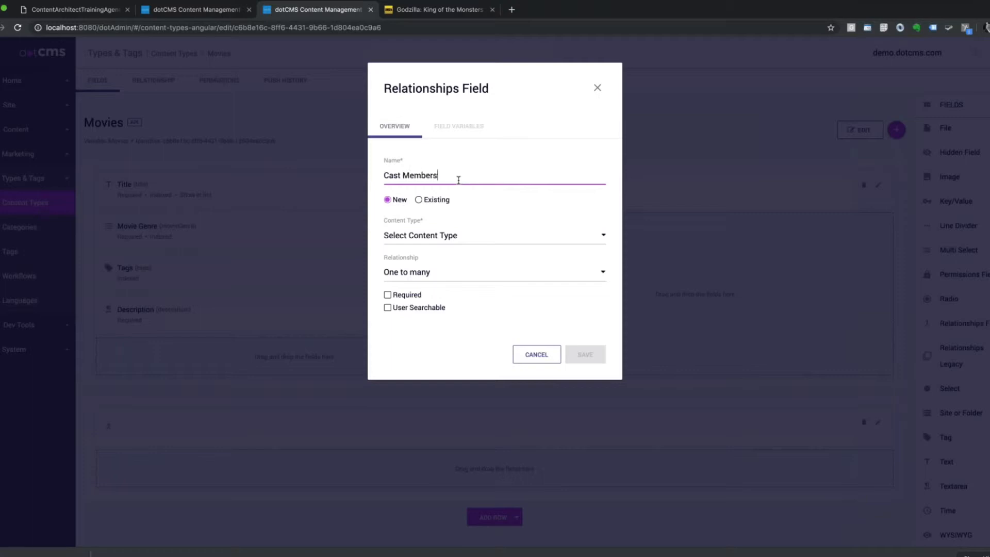
{"action": "mouse_move", "coordinate": [448, 208]}
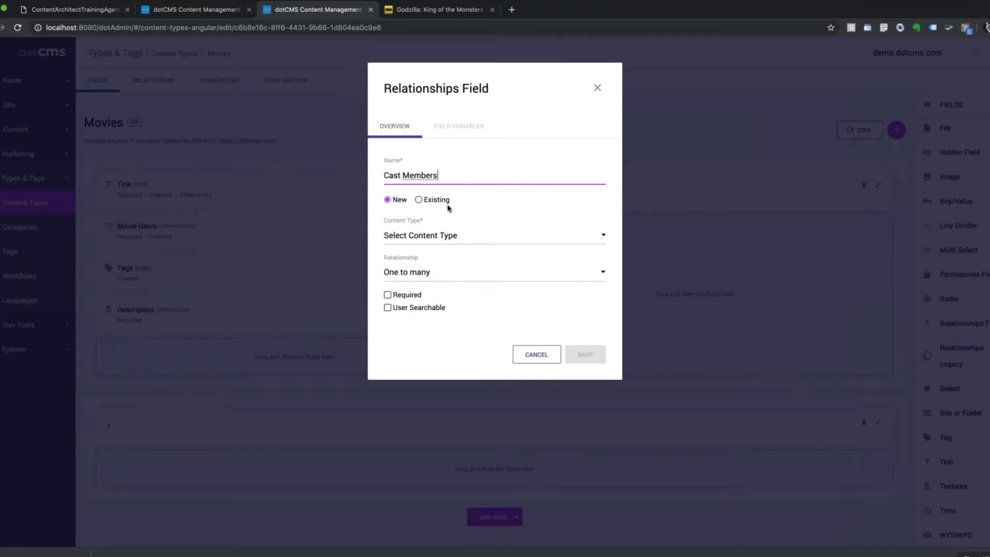
{"action": "mouse_move", "coordinate": [468, 246]}
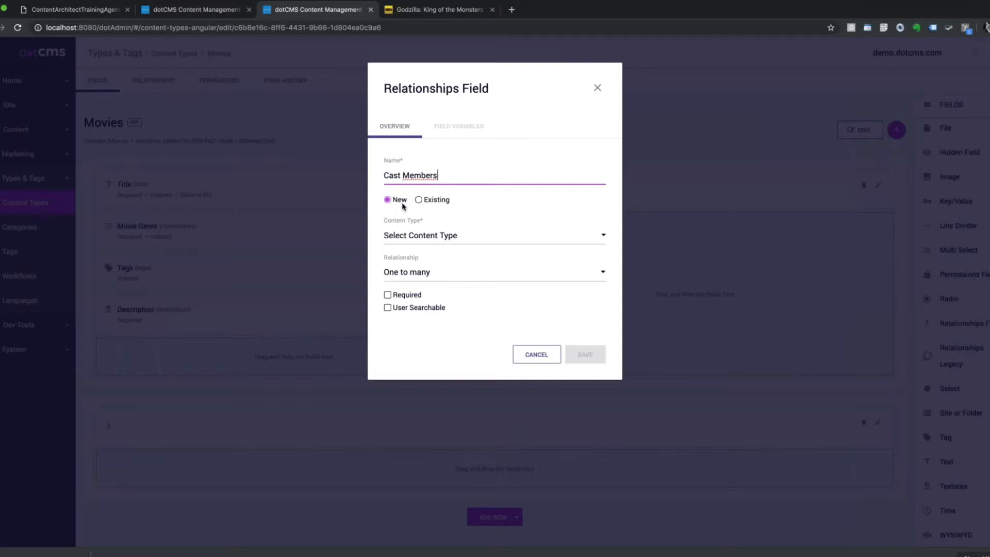
{"action": "left_click", "coordinate": [495, 235]}
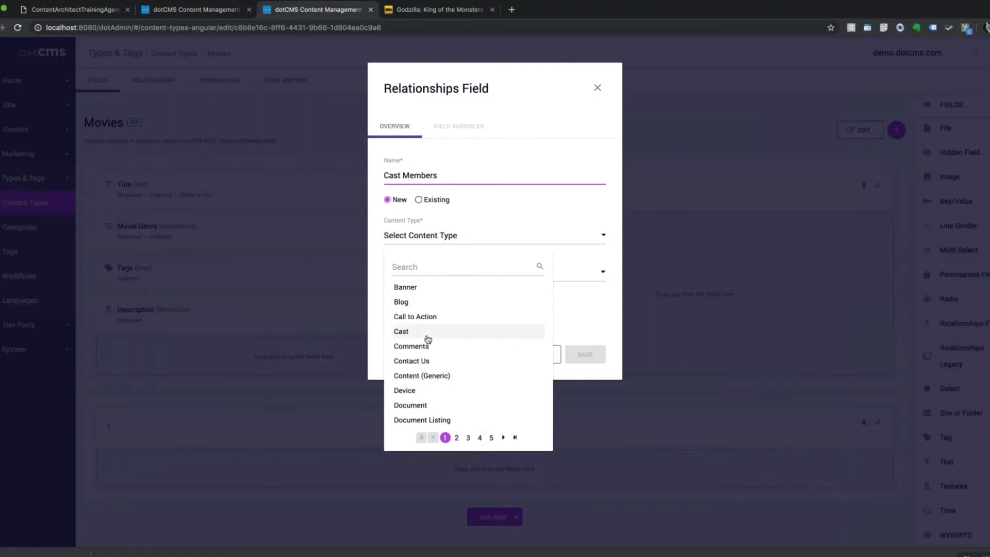
{"action": "left_click", "coordinate": [401, 331]}
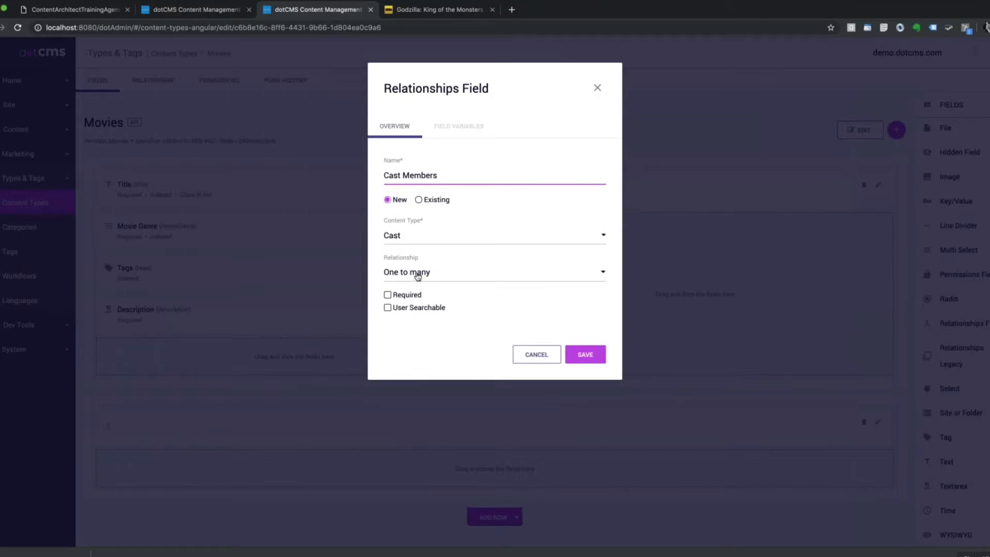
{"action": "mouse_move", "coordinate": [448, 287]}
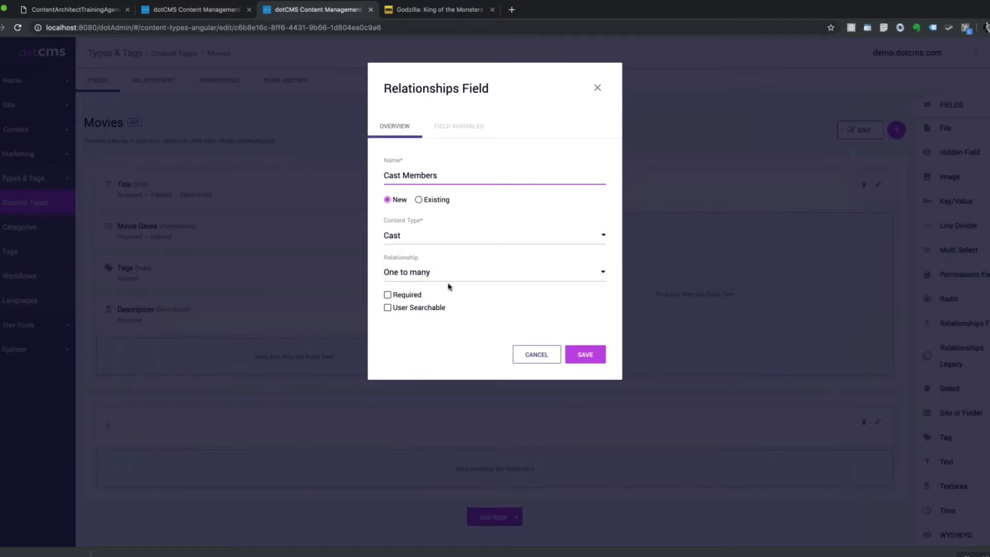
{"action": "mouse_move", "coordinate": [242, 221]}
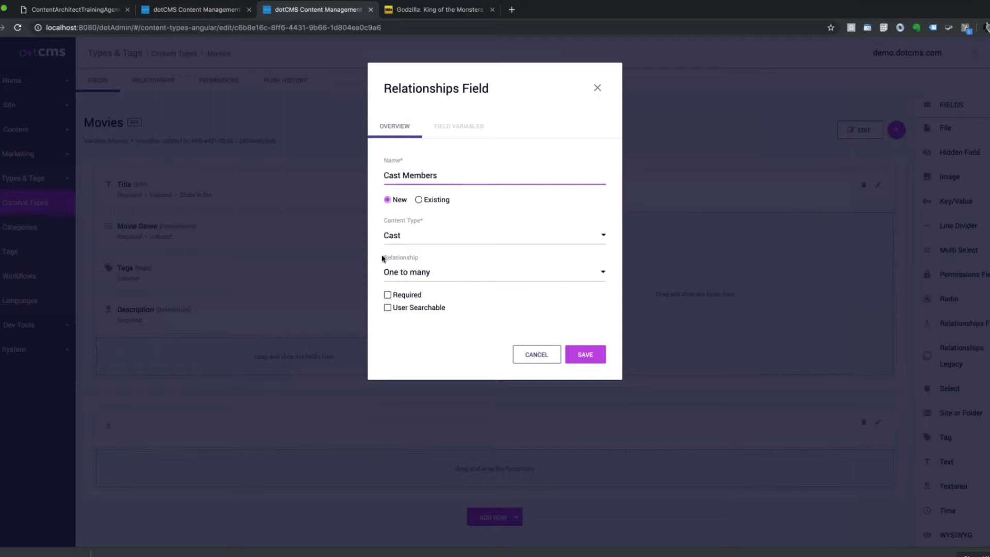
{"action": "left_click", "coordinate": [494, 271]}
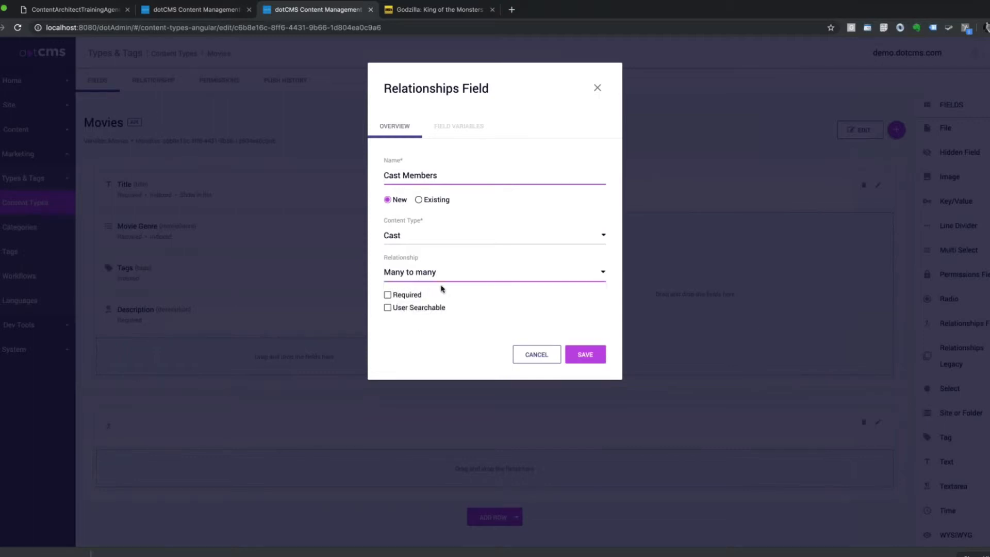
{"action": "left_click", "coordinate": [388, 307]}
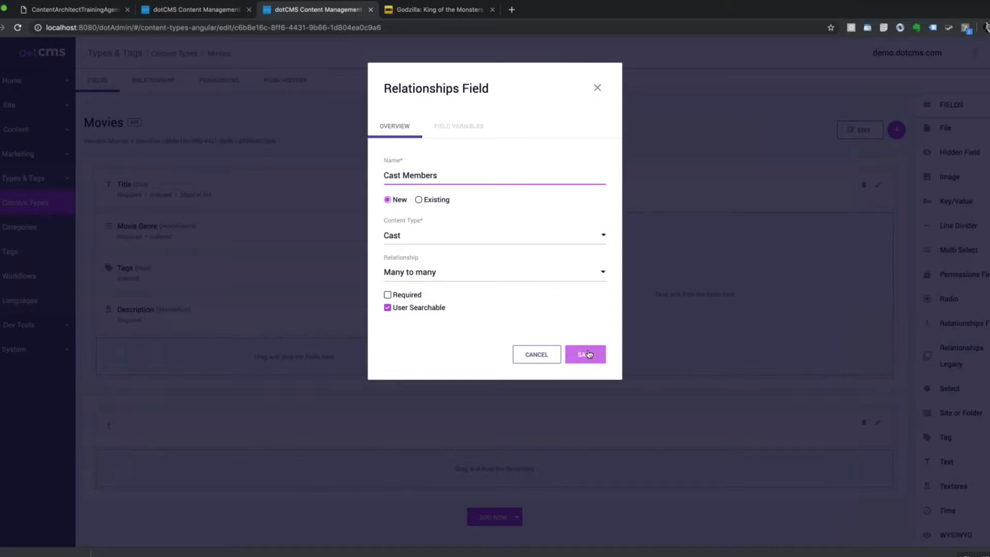
{"action": "mouse_move", "coordinate": [405, 310]}
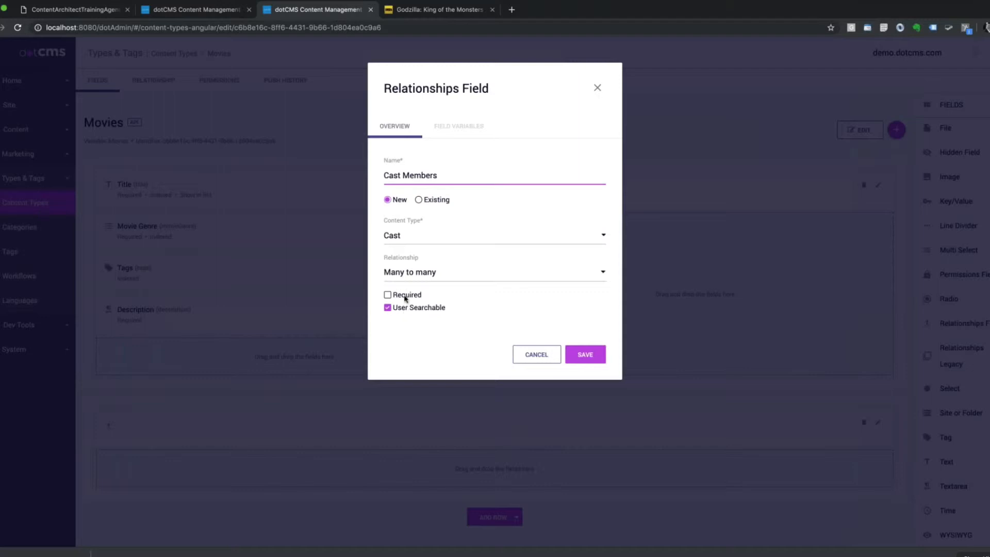
{"action": "mouse_move", "coordinate": [166, 362]}
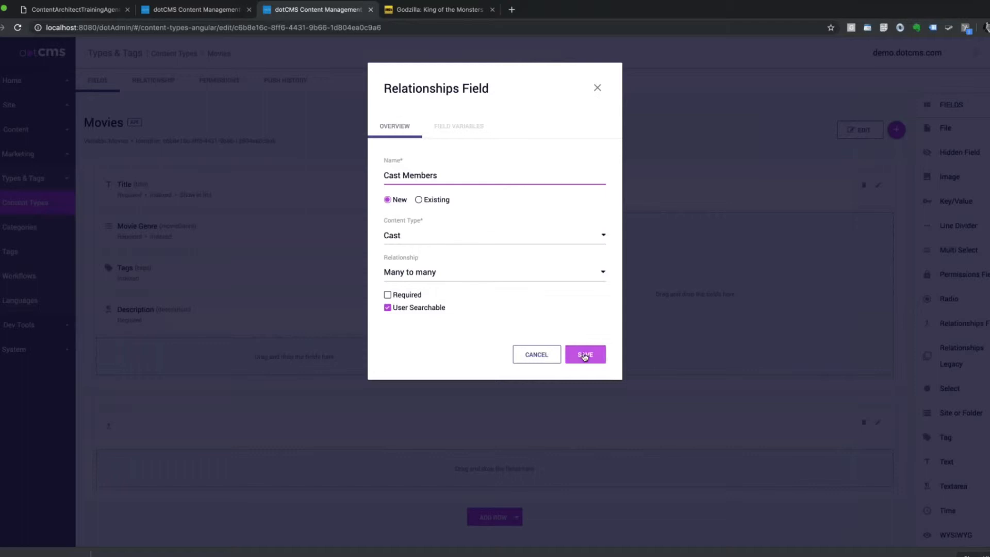
{"action": "left_click", "coordinate": [584, 354]}
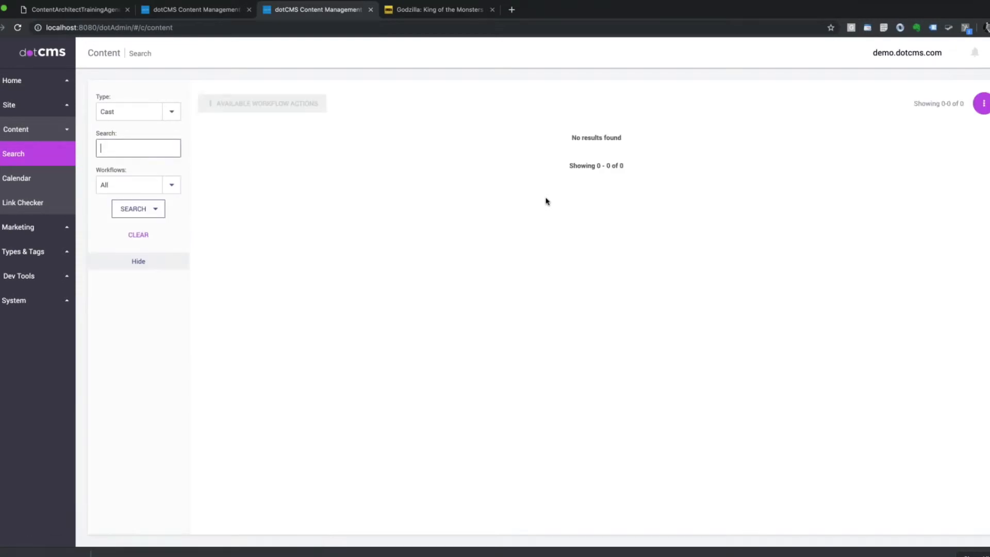
Filter content search to Movies and open Godzilla: King of the Monsters (2019)
{"action": "left_click", "coordinate": [171, 112]}
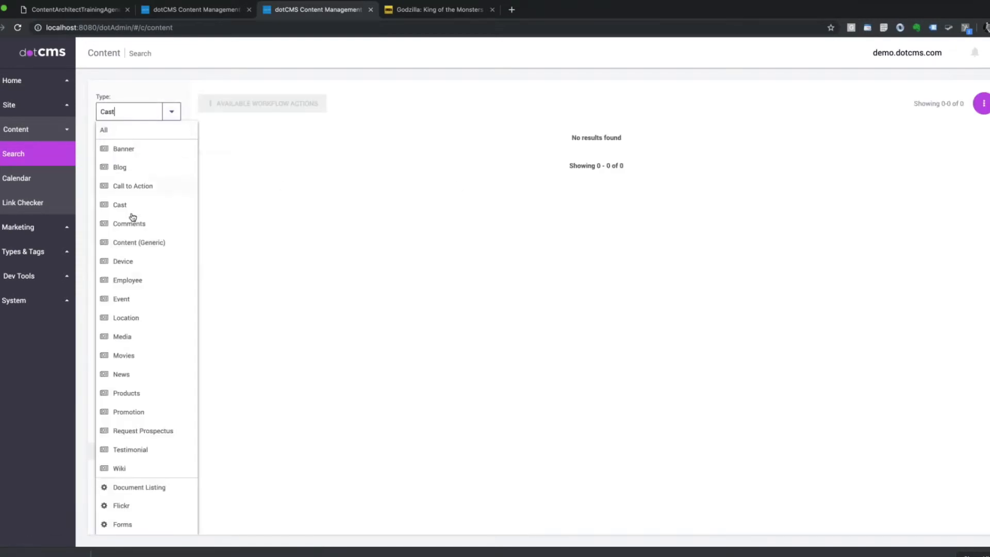
{"action": "left_click", "coordinate": [123, 355]}
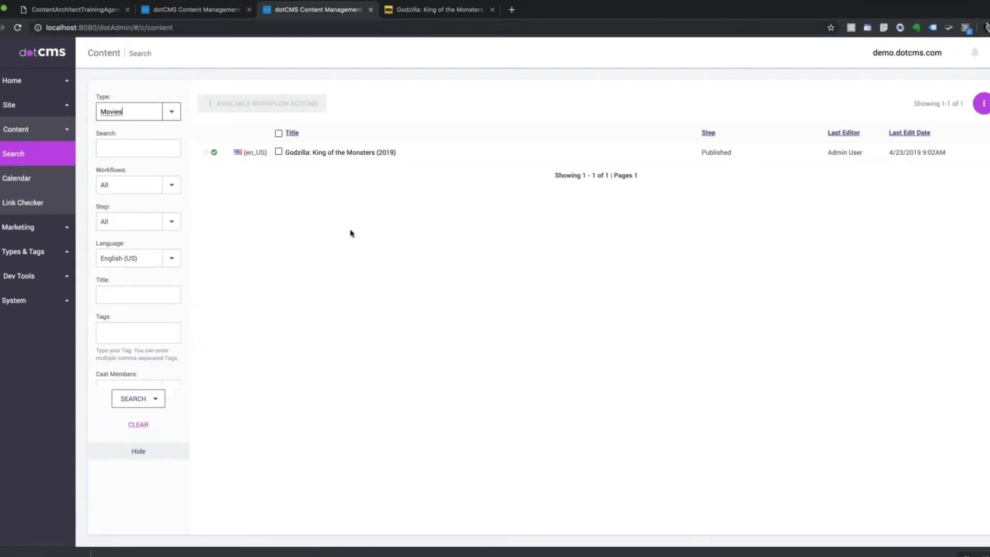
{"action": "left_click", "coordinate": [339, 152]}
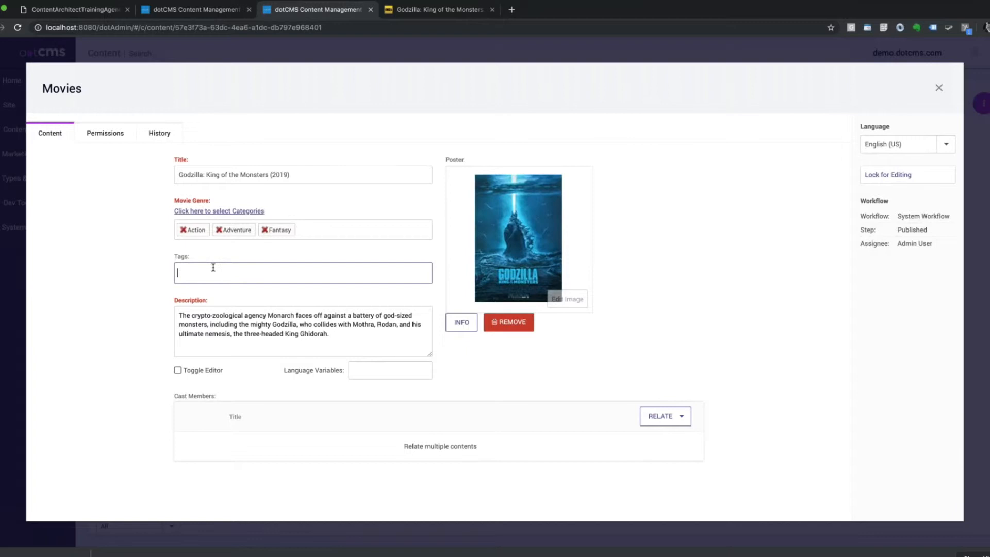
Tag the movie with 'monsters' and 'japan', then close the editor
{"action": "type", "text": "m"}
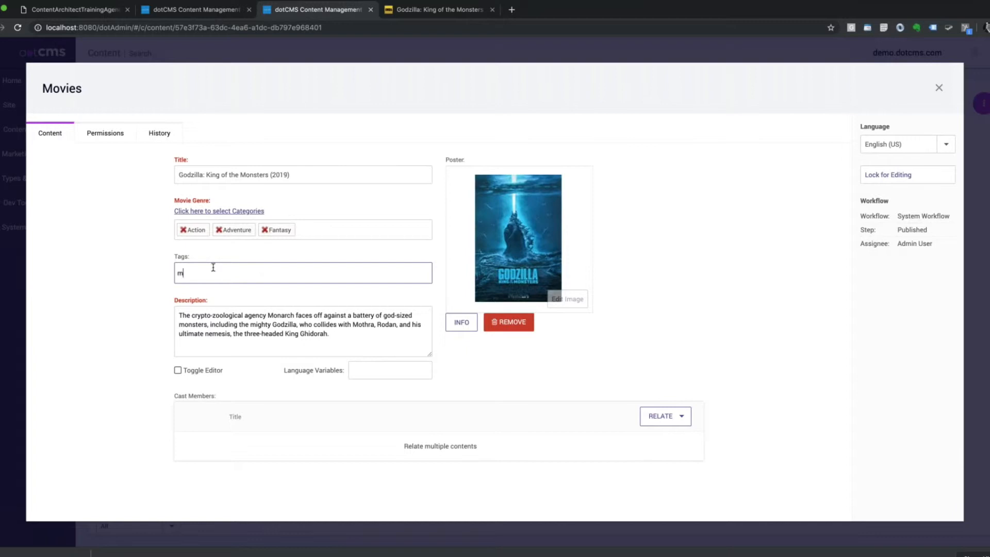
{"action": "type", "text": "on"}
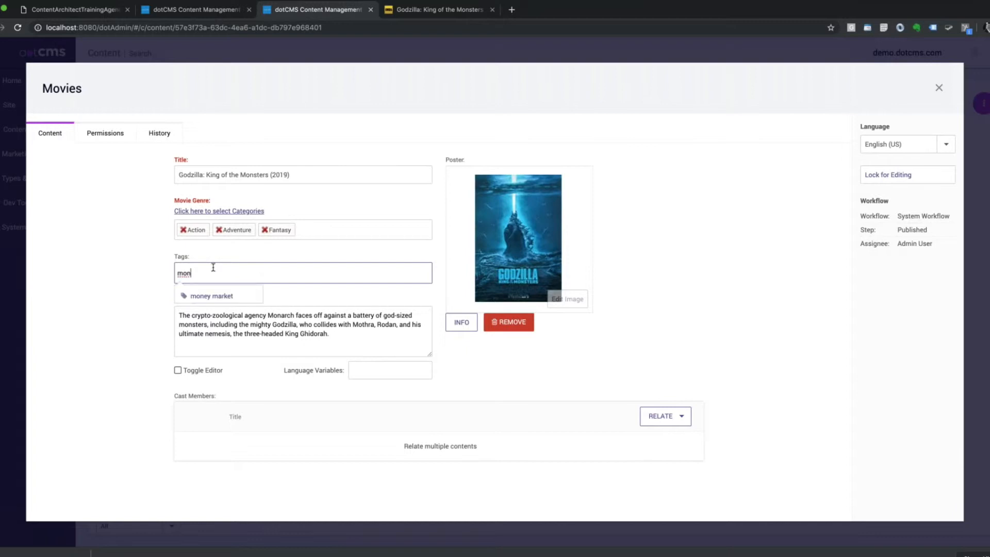
{"action": "type", "text": "st"}
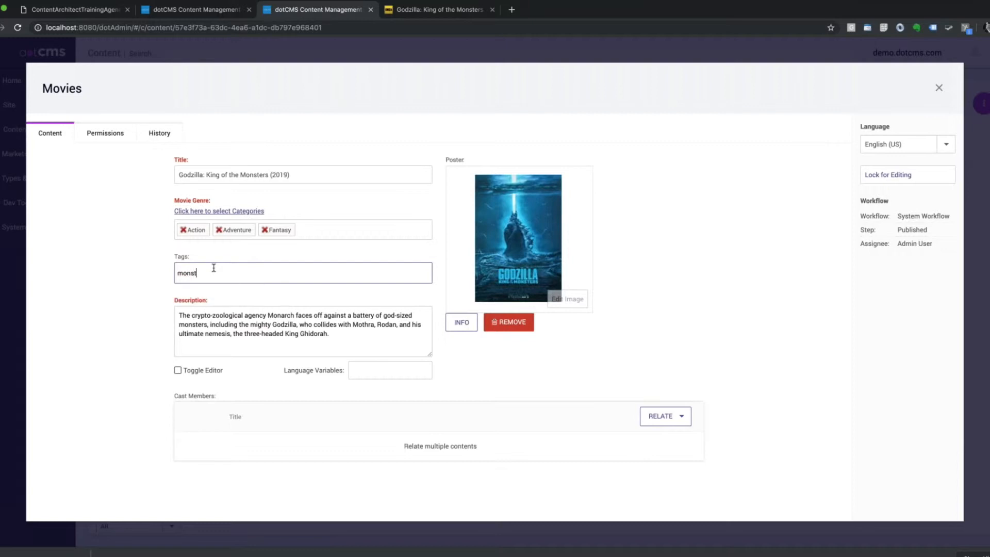
{"action": "type", "text": "ers"}
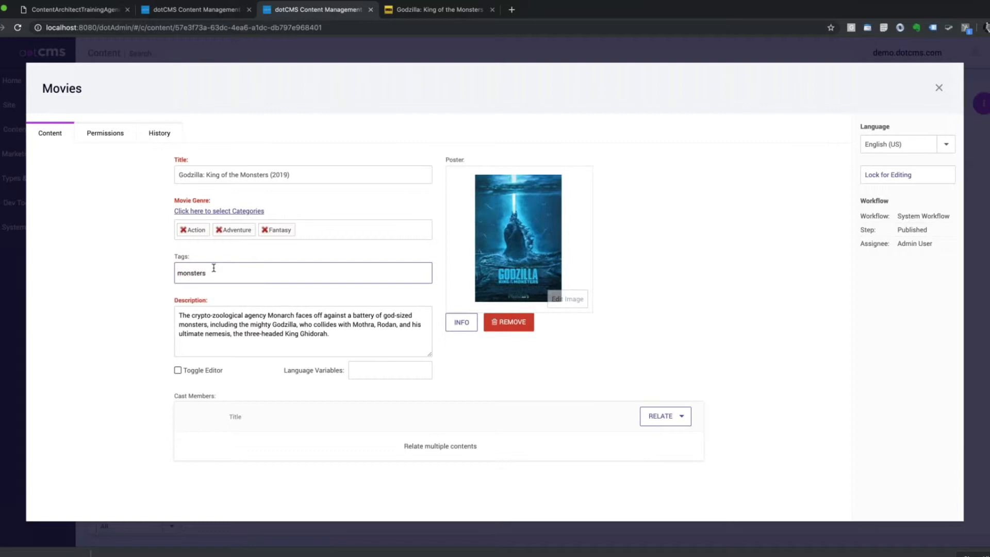
{"action": "type", "text": "jav"}
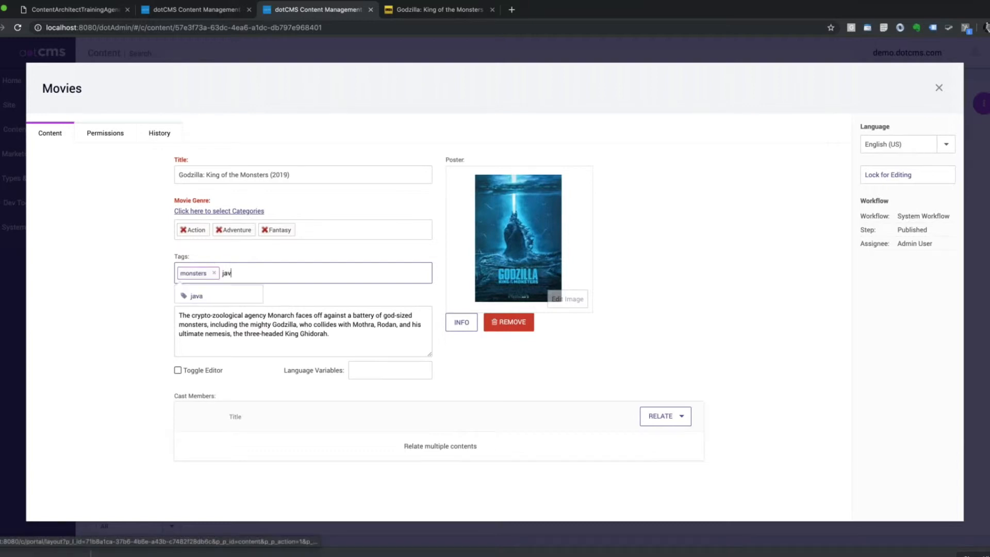
{"action": "type", "text": "apan"}
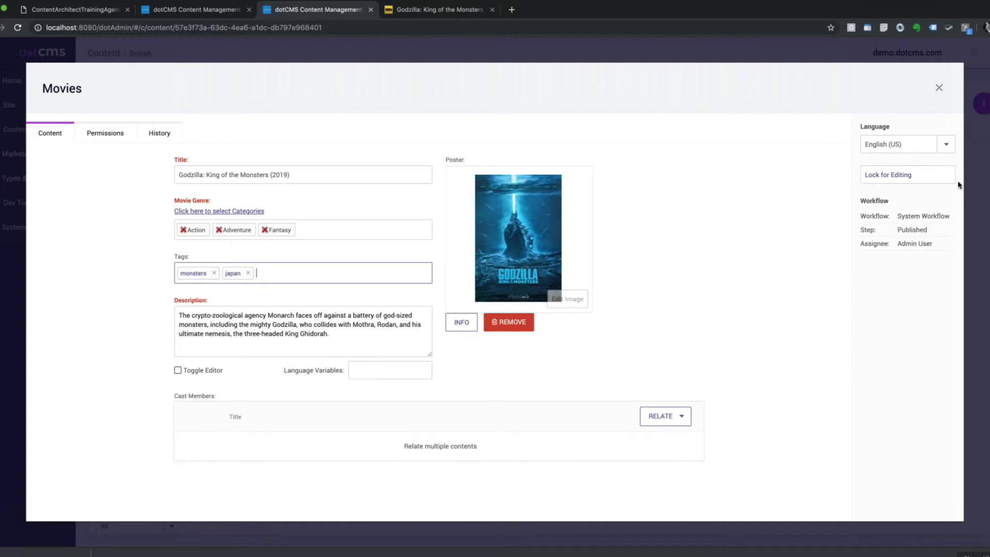
{"action": "left_click", "coordinate": [888, 174]}
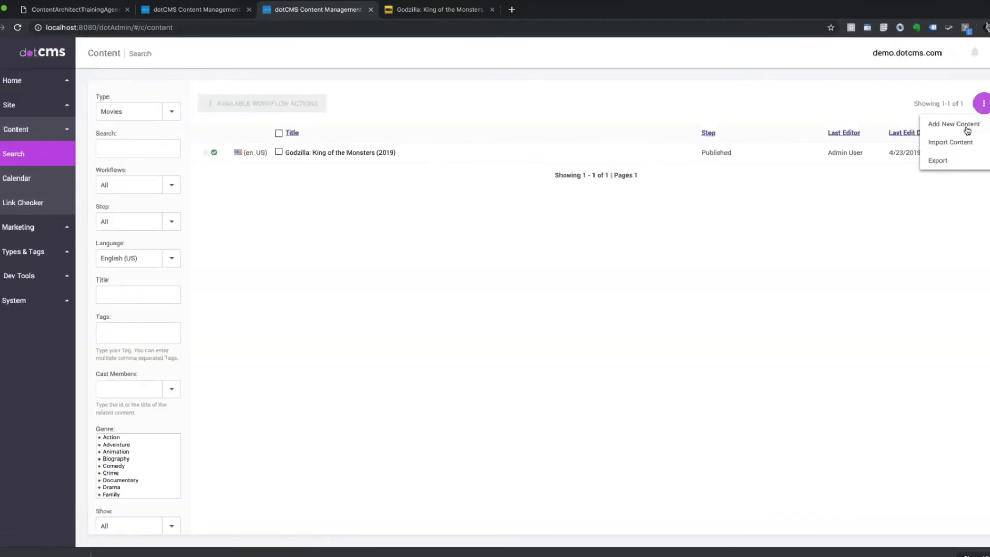
{"action": "left_click", "coordinate": [953, 124]}
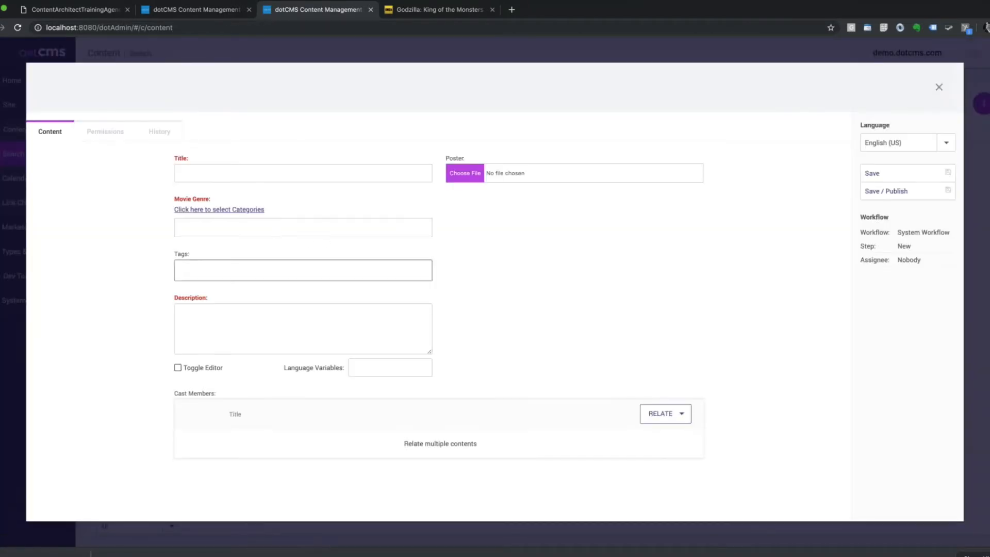
{"action": "type", "text": "mon"}
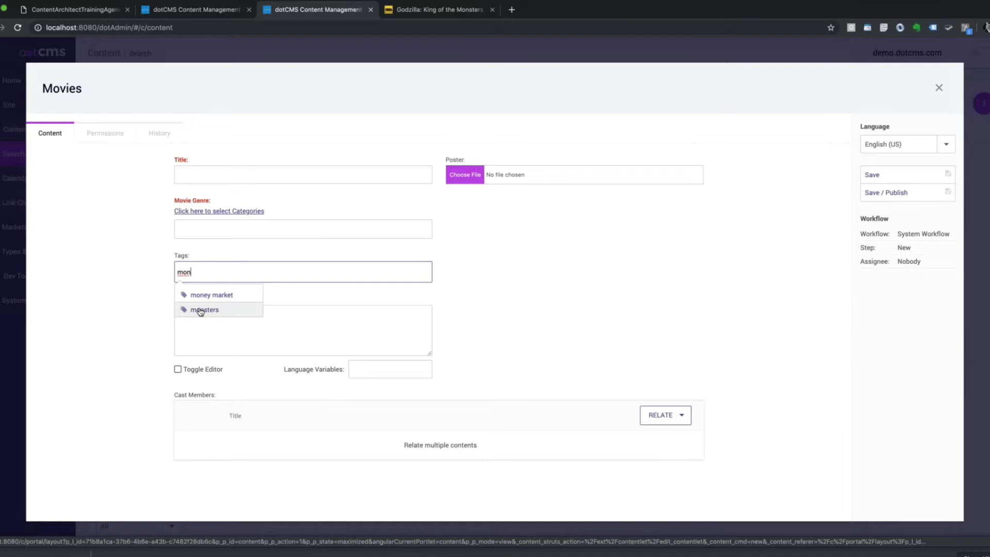
{"action": "mouse_move", "coordinate": [144, 275]}
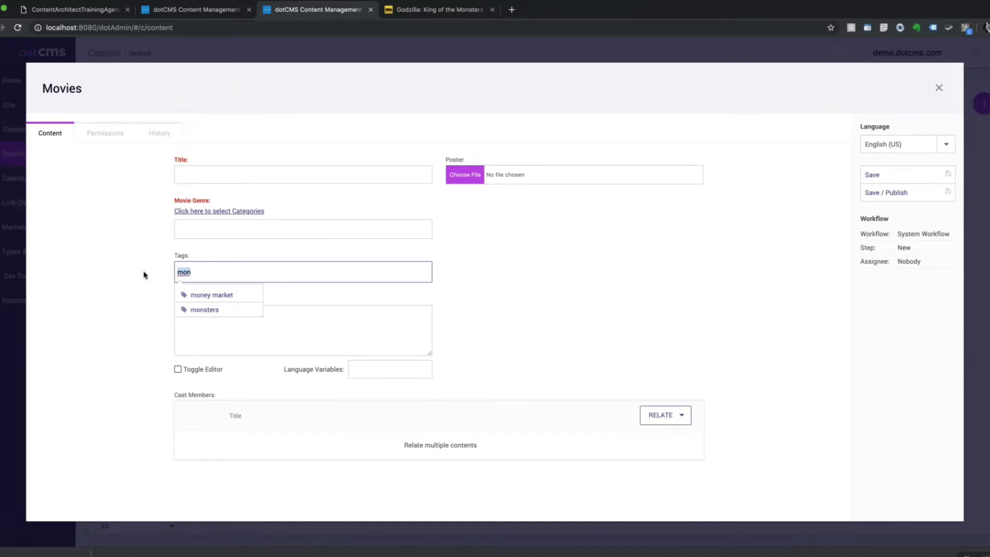
{"action": "type", "text": "jap"}
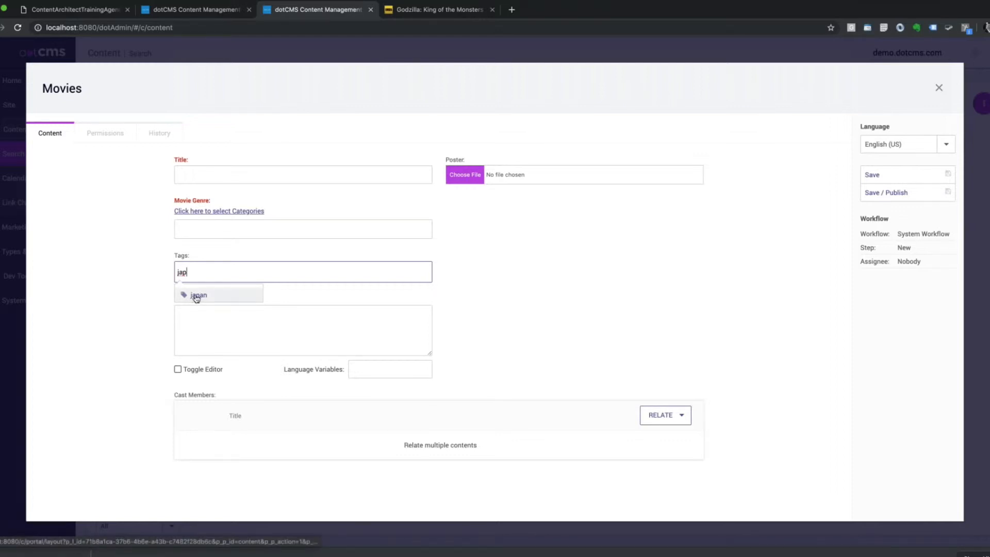
{"action": "left_click", "coordinate": [198, 294]}
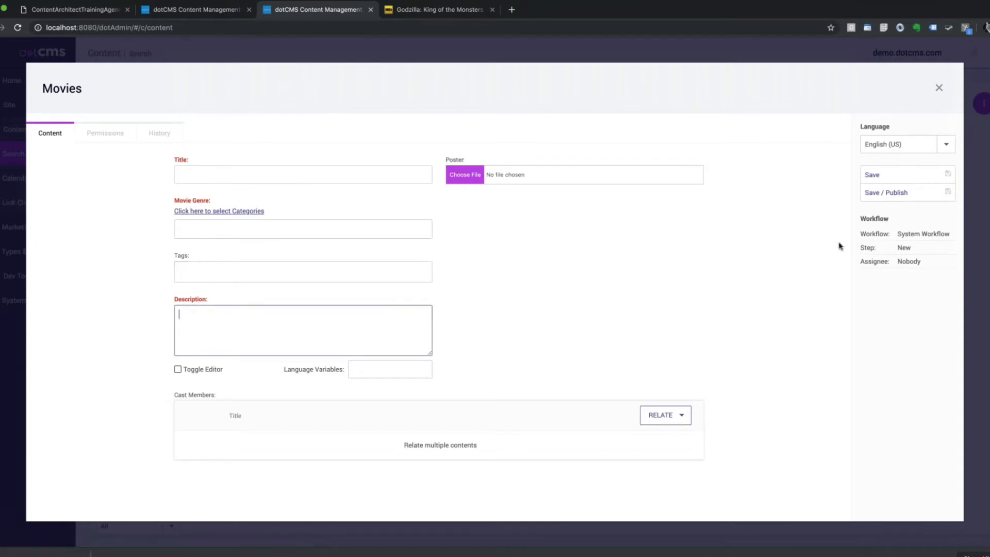
{"action": "left_click", "coordinate": [938, 87]}
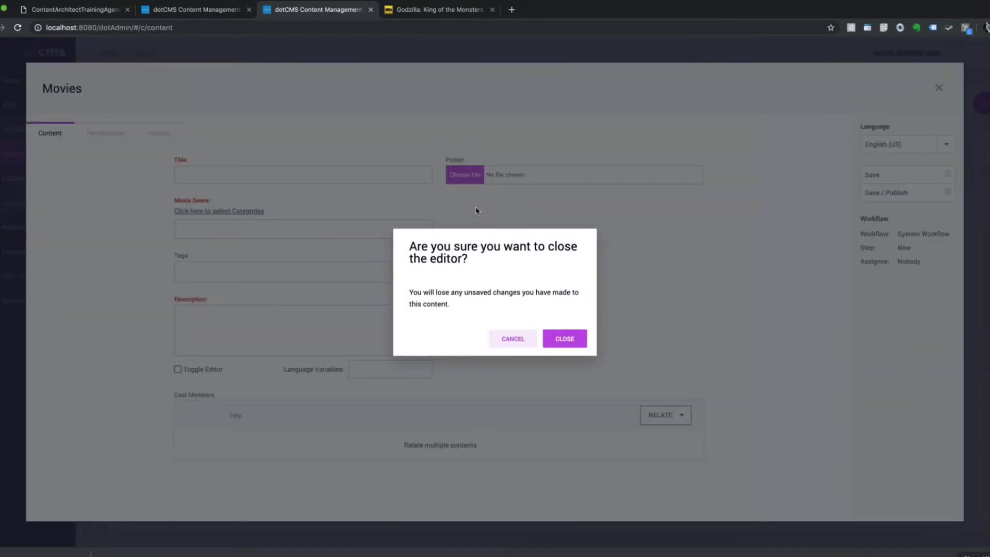
{"action": "left_click", "coordinate": [564, 338]}
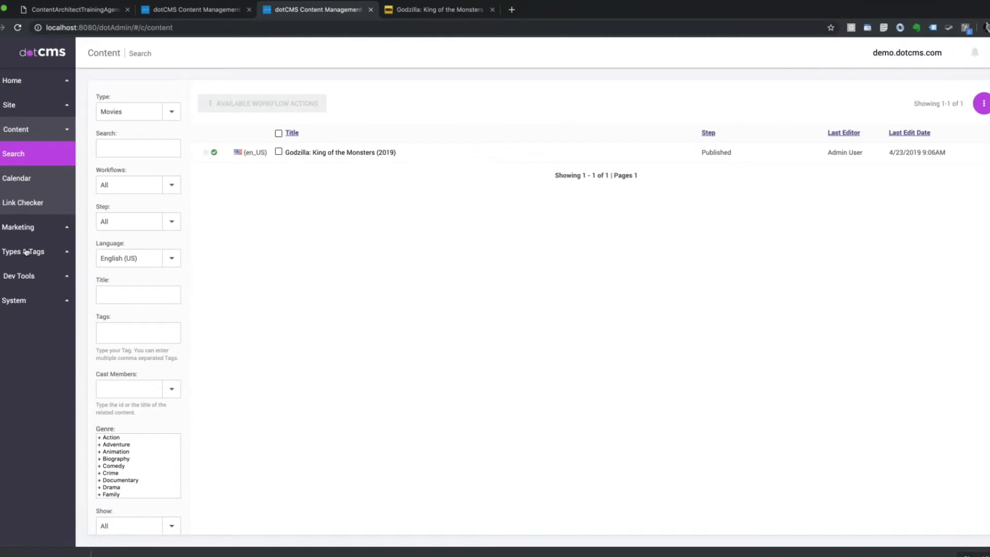
{"action": "mouse_move", "coordinate": [59, 253]}
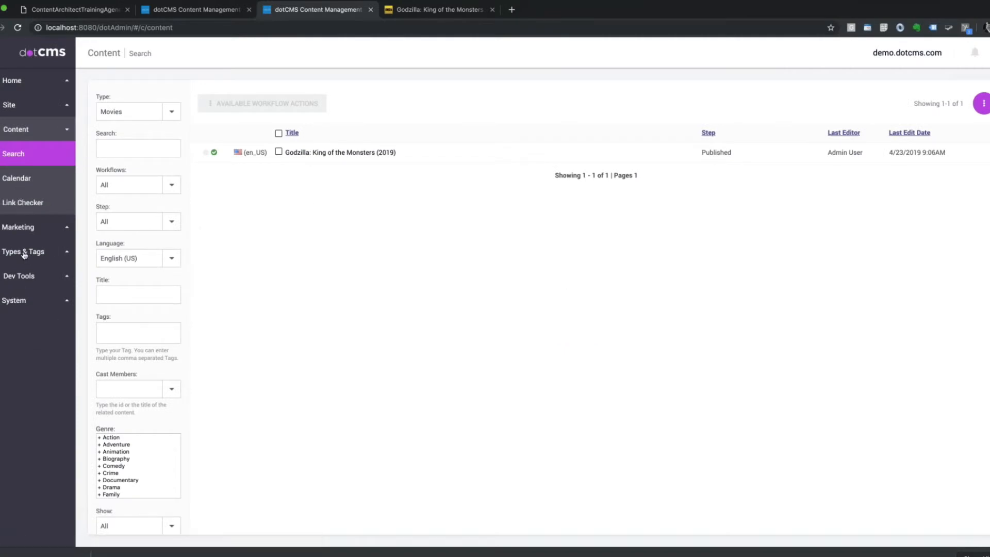
Review the Genre category's subcategories and Properties tab, then go to the Tags page
{"action": "left_click", "coordinate": [23, 251]}
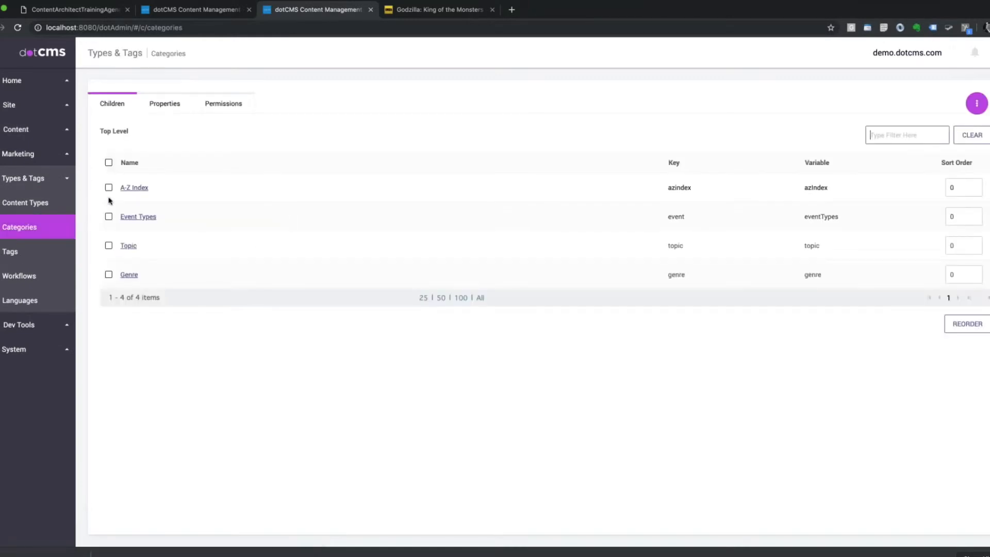
{"action": "left_click", "coordinate": [129, 274]}
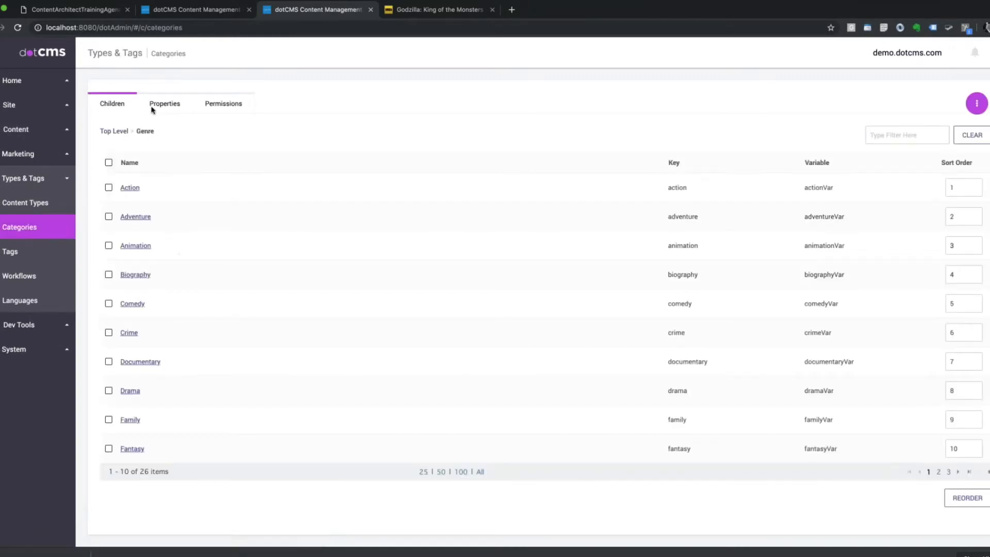
{"action": "left_click", "coordinate": [164, 104]}
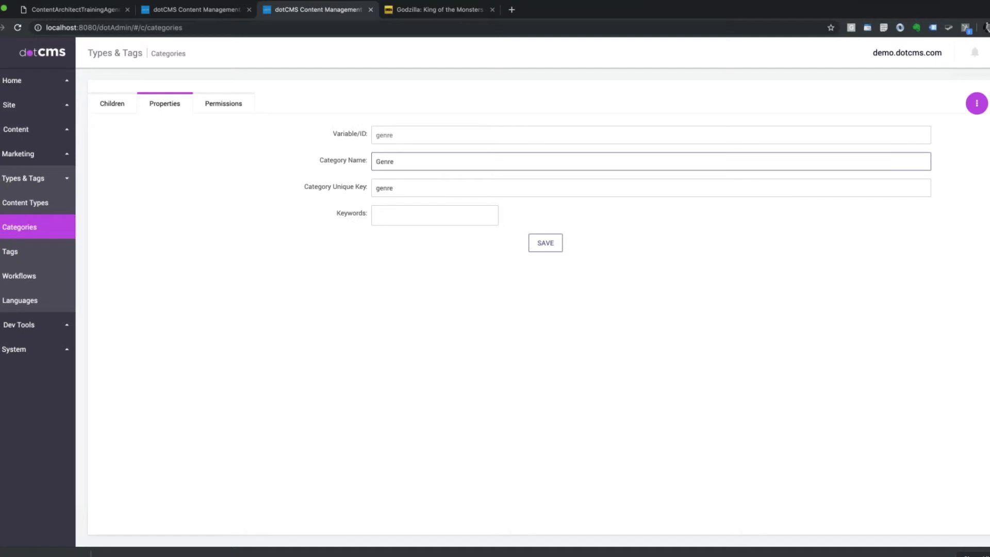
{"action": "left_click", "coordinate": [112, 103]}
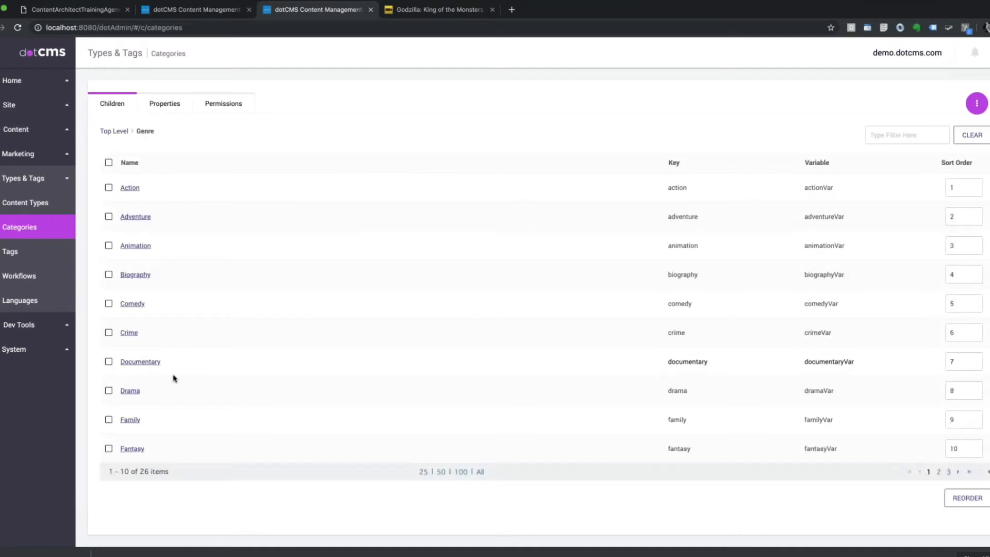
{"action": "left_click", "coordinate": [11, 251]}
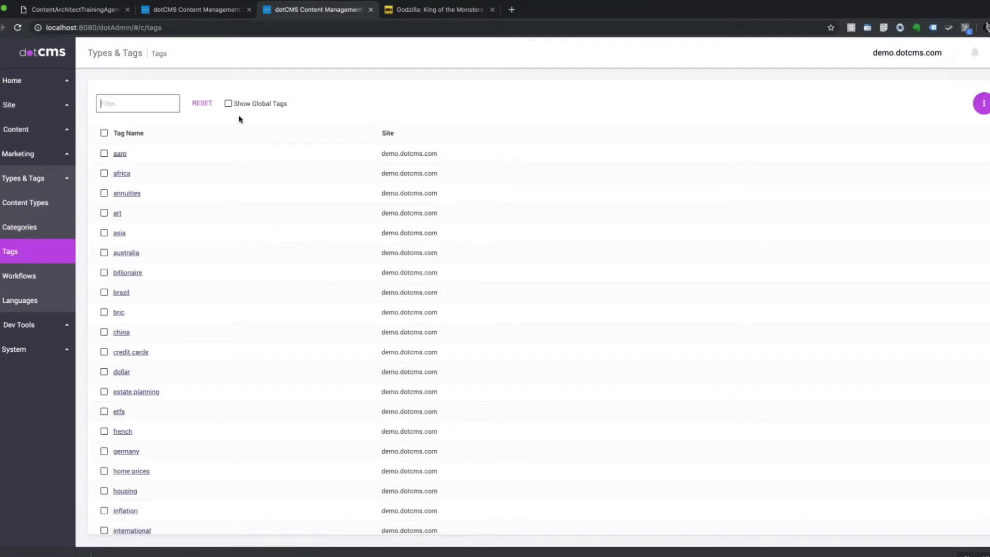
Show global tags, filter by 'Mon', and inspect the monsters tag without changes
{"action": "left_click", "coordinate": [227, 104]}
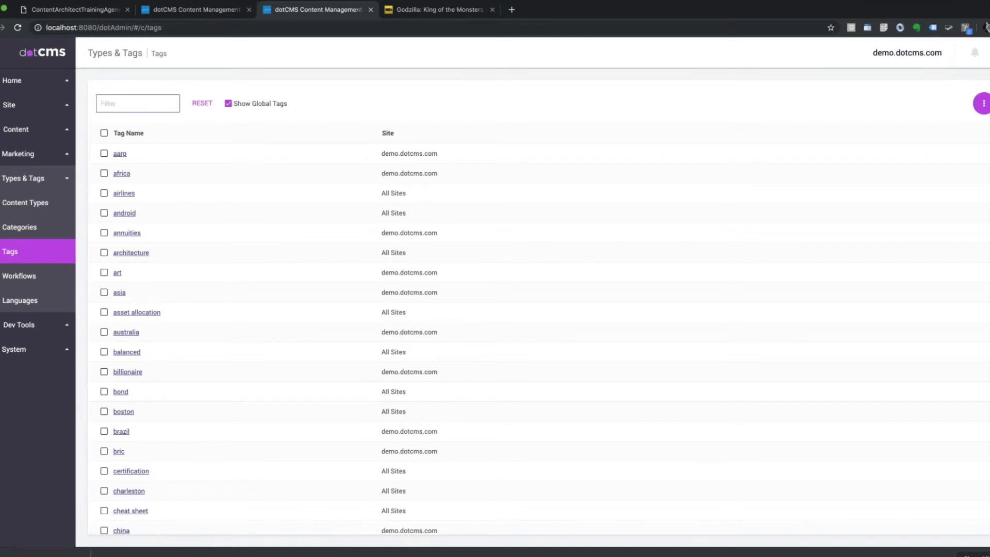
{"action": "type", "text": "j"}
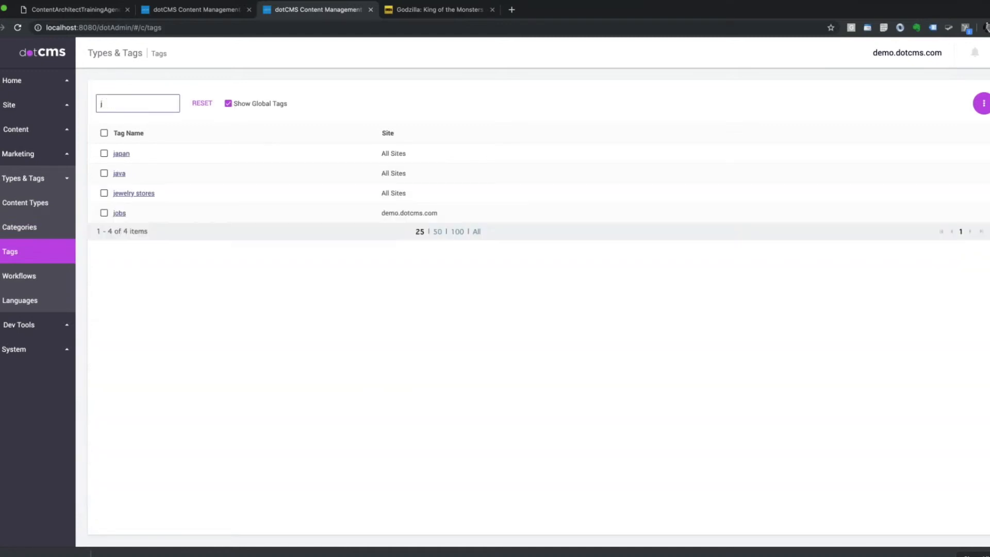
{"action": "type", "text": "Mon"}
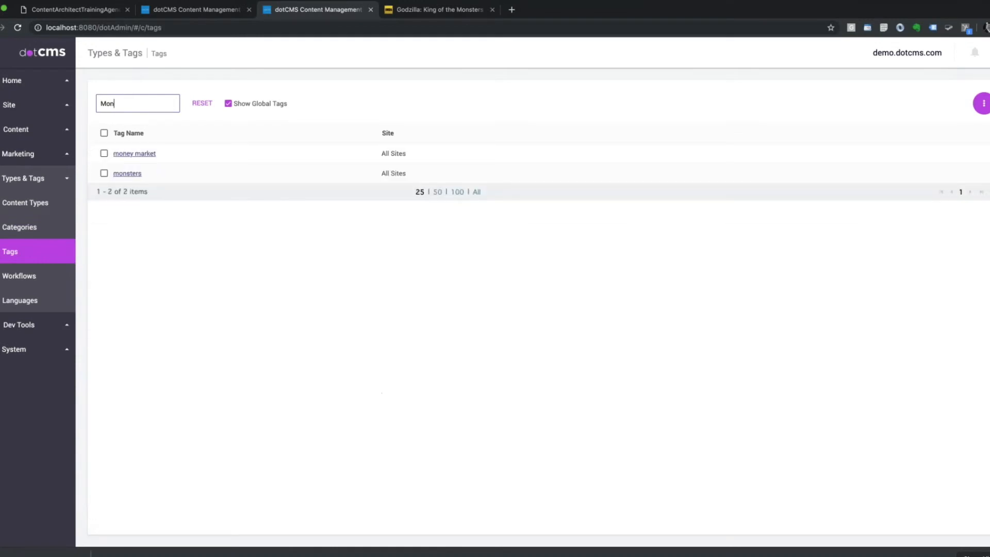
{"action": "left_click", "coordinate": [127, 173]}
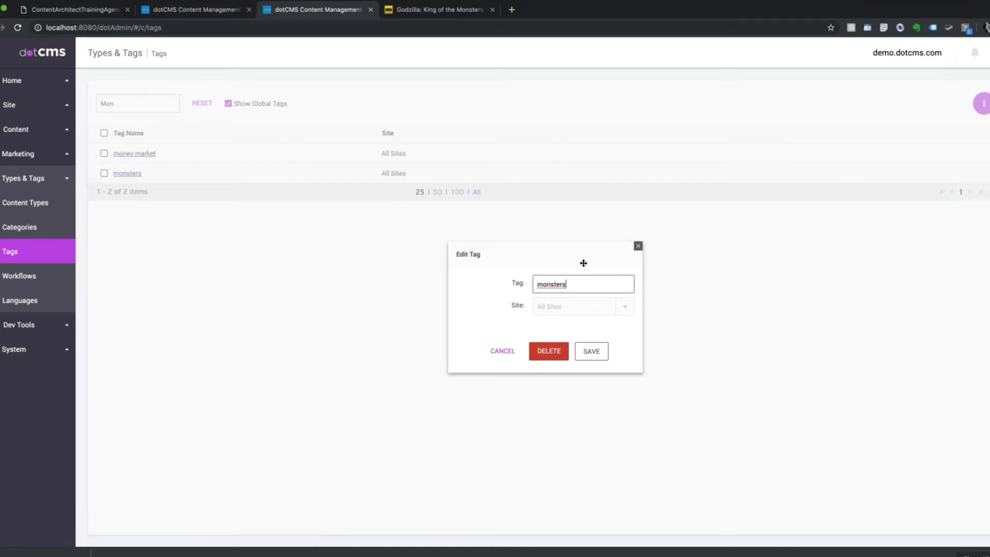
{"action": "left_click", "coordinate": [503, 353]}
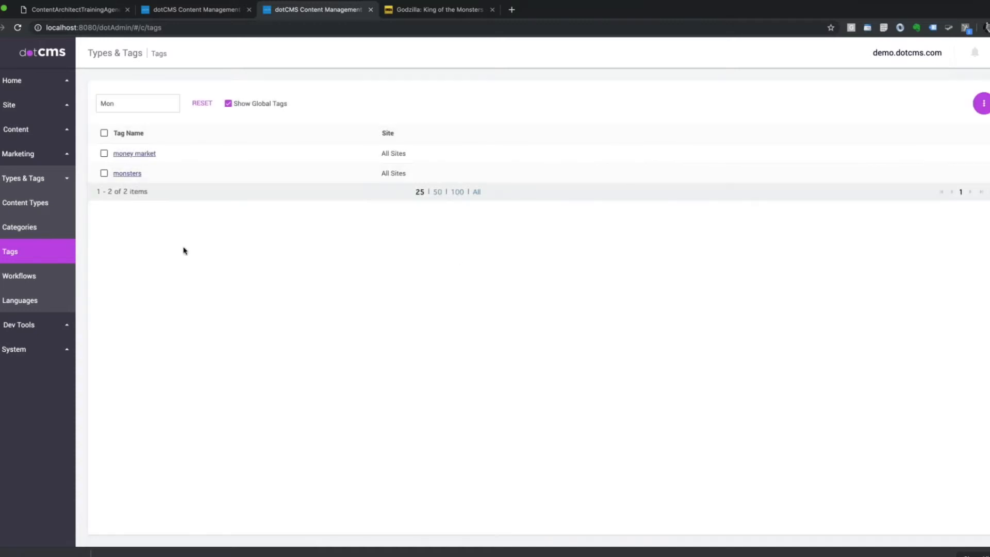
{"action": "mouse_move", "coordinate": [31, 203]}
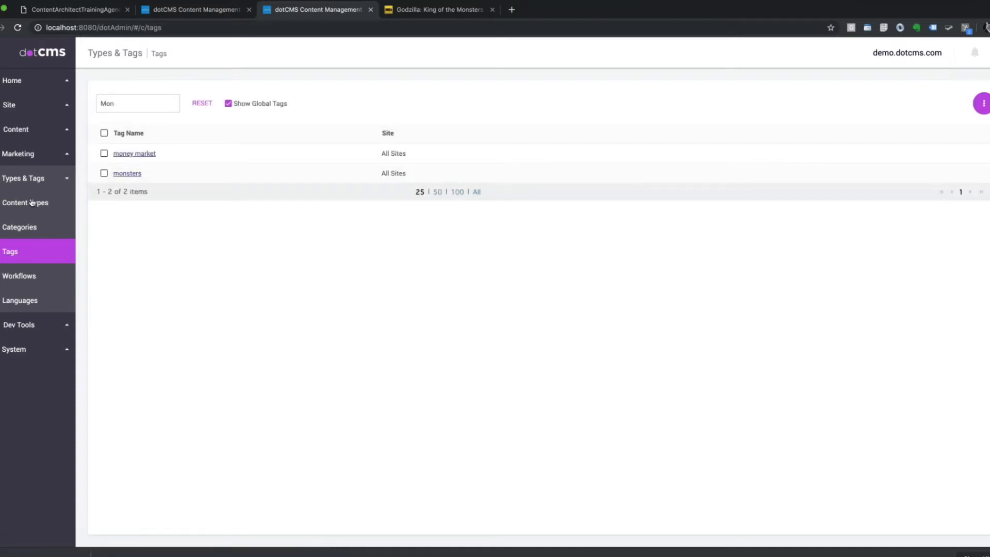
{"action": "mouse_move", "coordinate": [26, 202]}
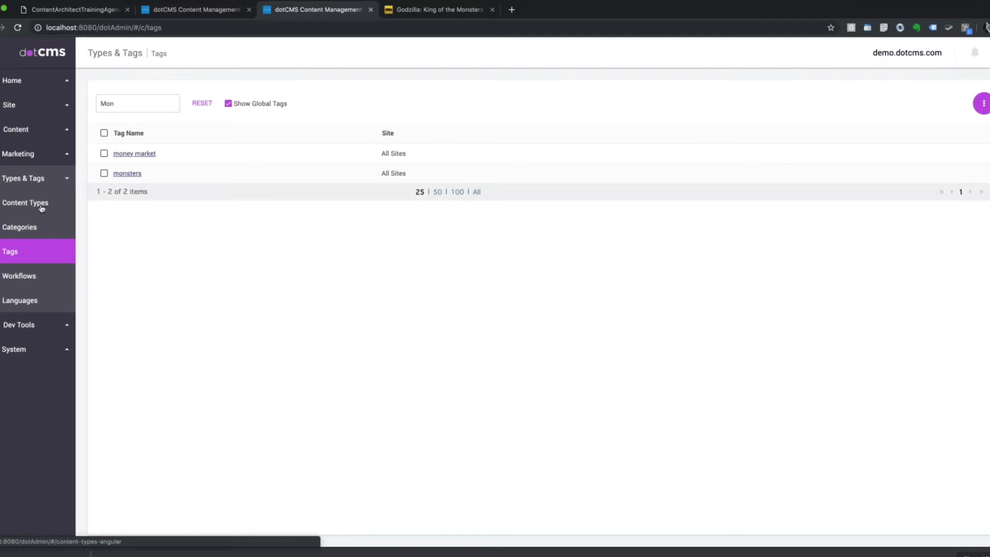
{"action": "left_click", "coordinate": [19, 129]}
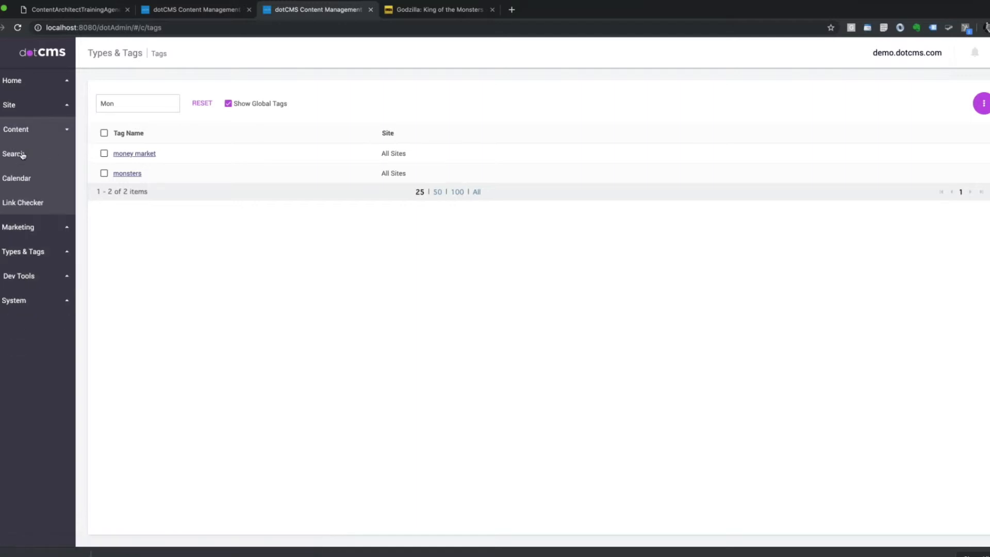
Return to the Godzilla movie and show the RELATE options under Cast Members
{"action": "left_click", "coordinate": [14, 154]}
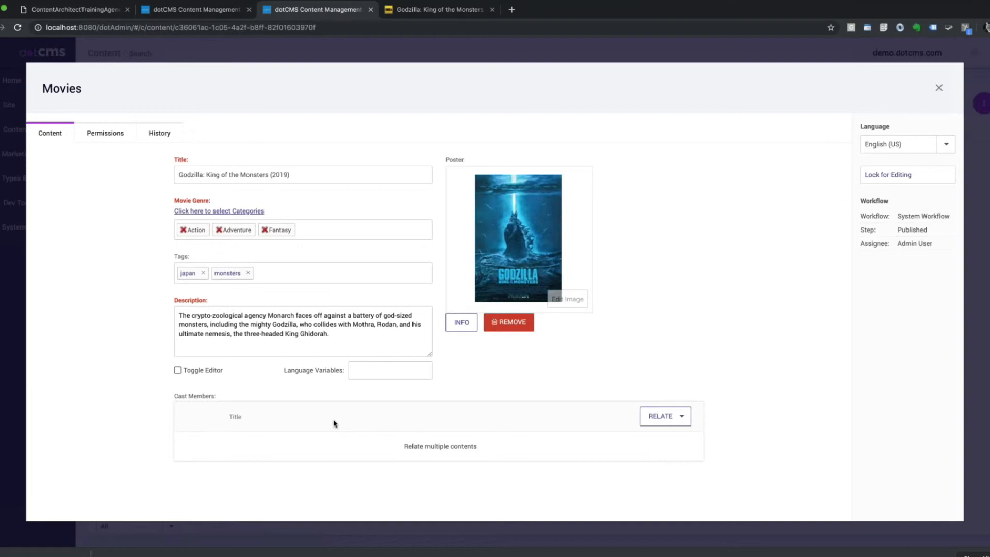
{"action": "mouse_move", "coordinate": [370, 416]}
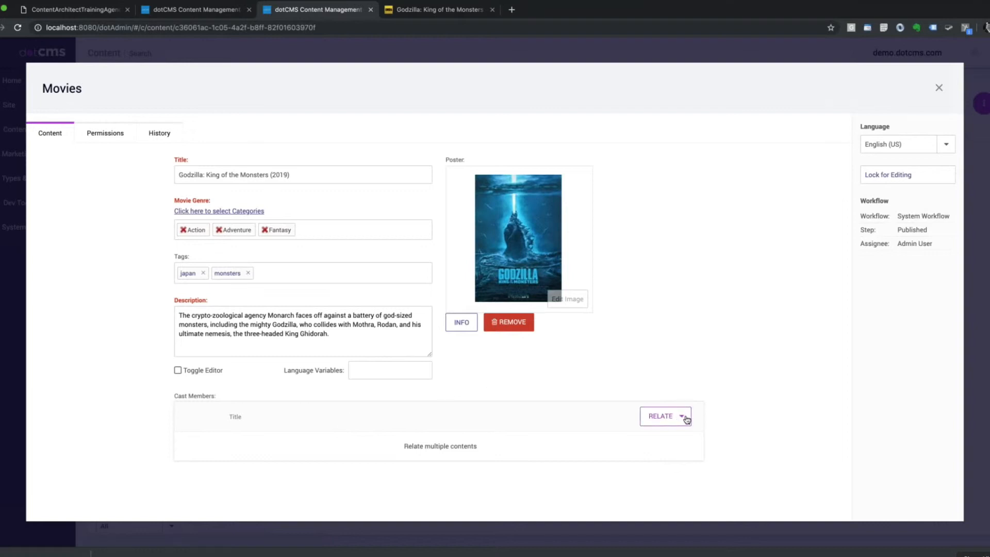
{"action": "left_click", "coordinate": [681, 415]}
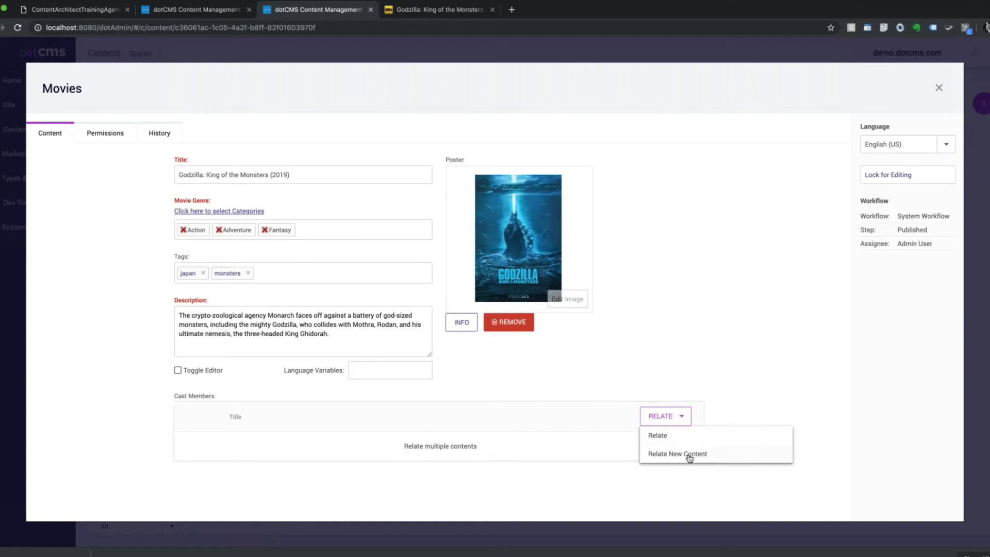
{"action": "mouse_move", "coordinate": [643, 416]}
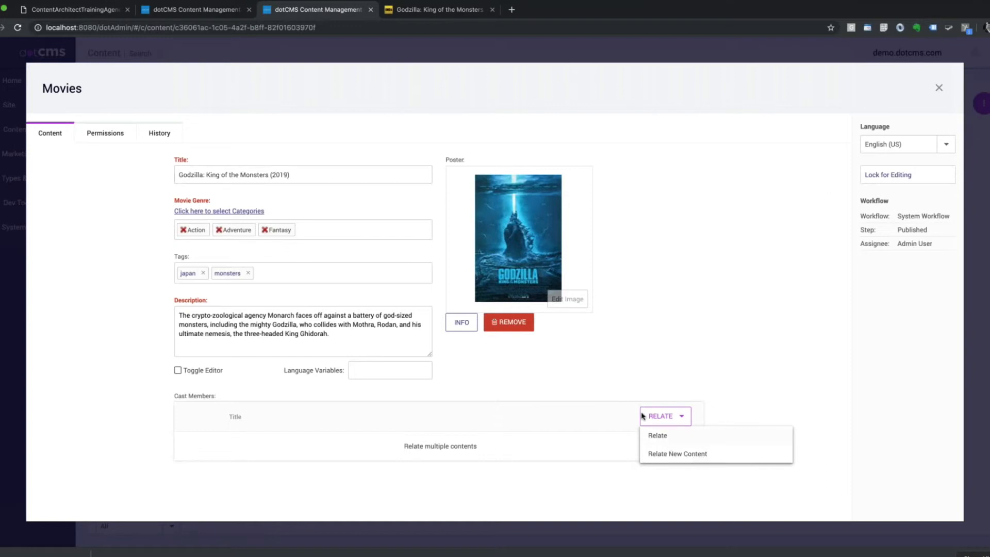
{"action": "mouse_move", "coordinate": [655, 442]}
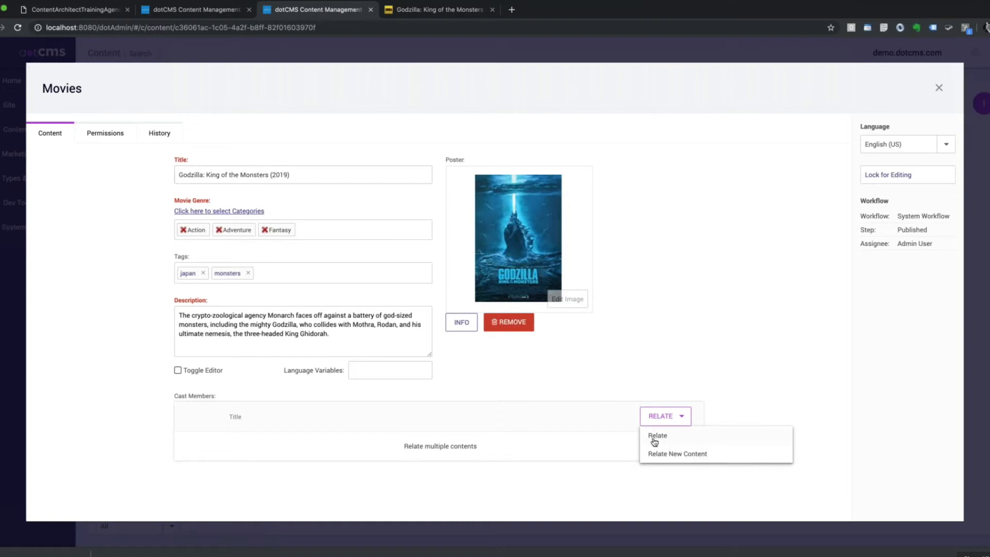
{"action": "mouse_move", "coordinate": [671, 449]}
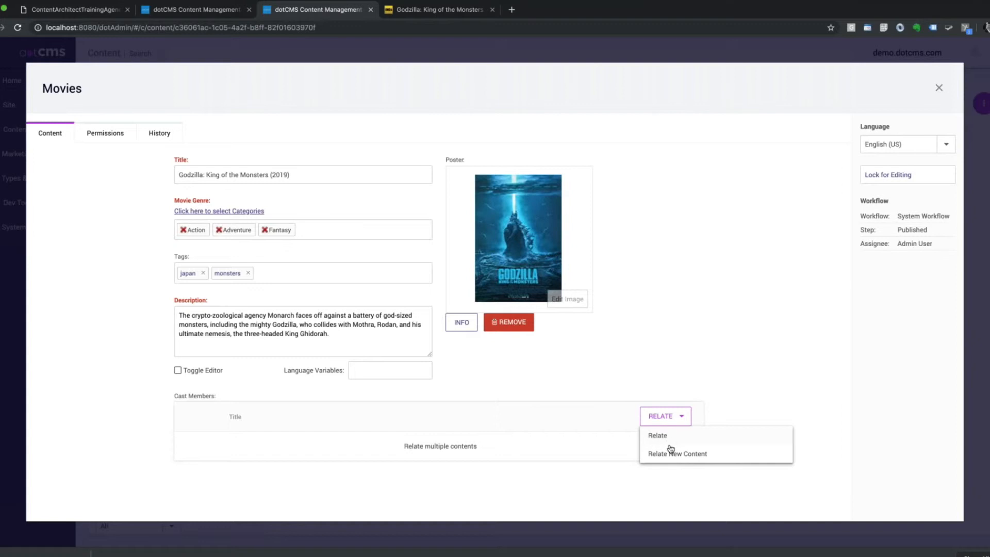
{"action": "mouse_move", "coordinate": [456, 42]}
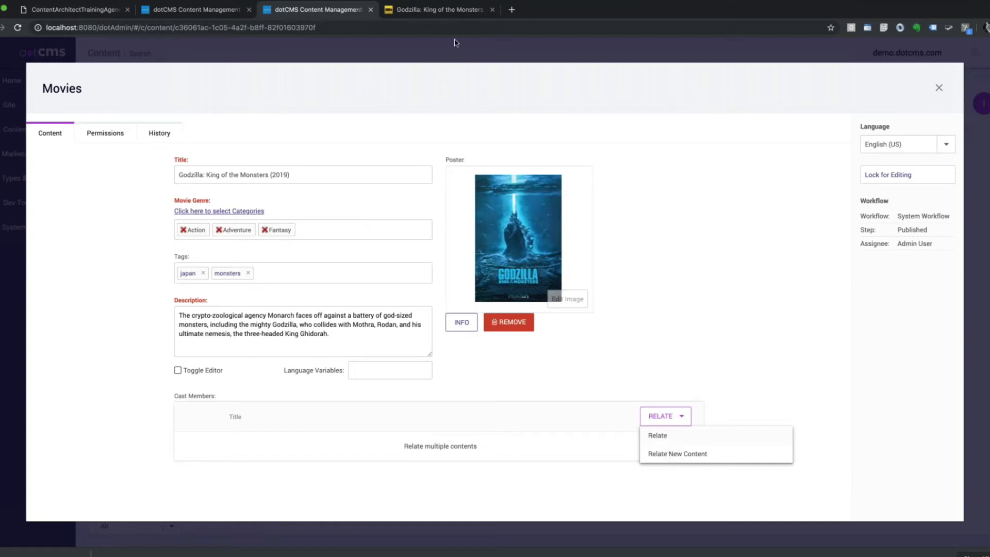
Find director Michael Dougherty's name on IMDb, then return to the movie entry
{"action": "left_click", "coordinate": [437, 8]}
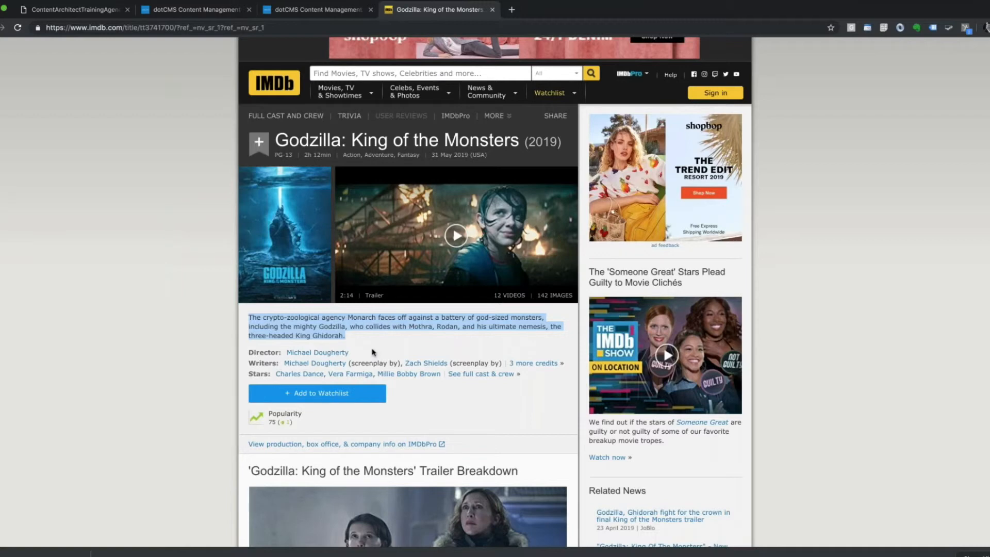
{"action": "mouse_move", "coordinate": [317, 352]}
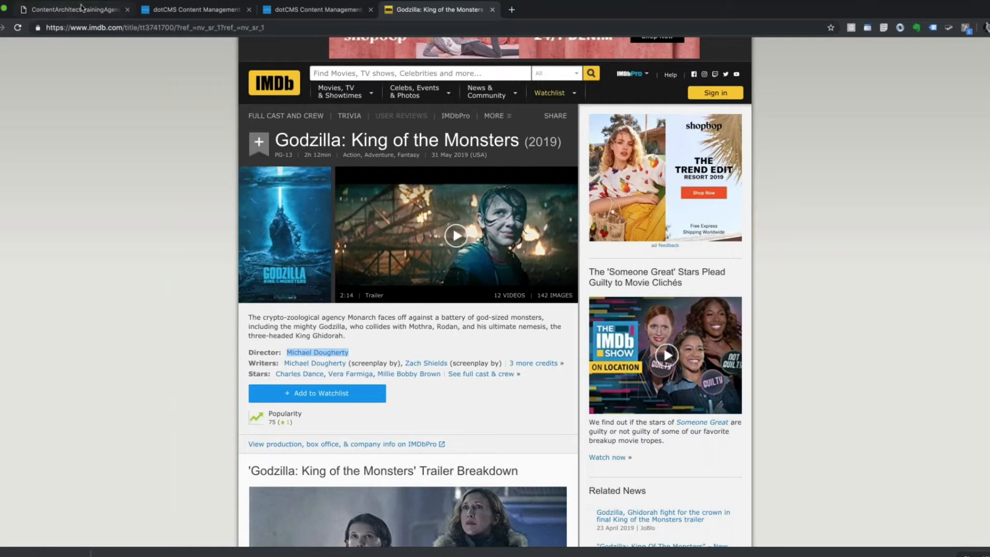
{"action": "left_click", "coordinate": [192, 8]}
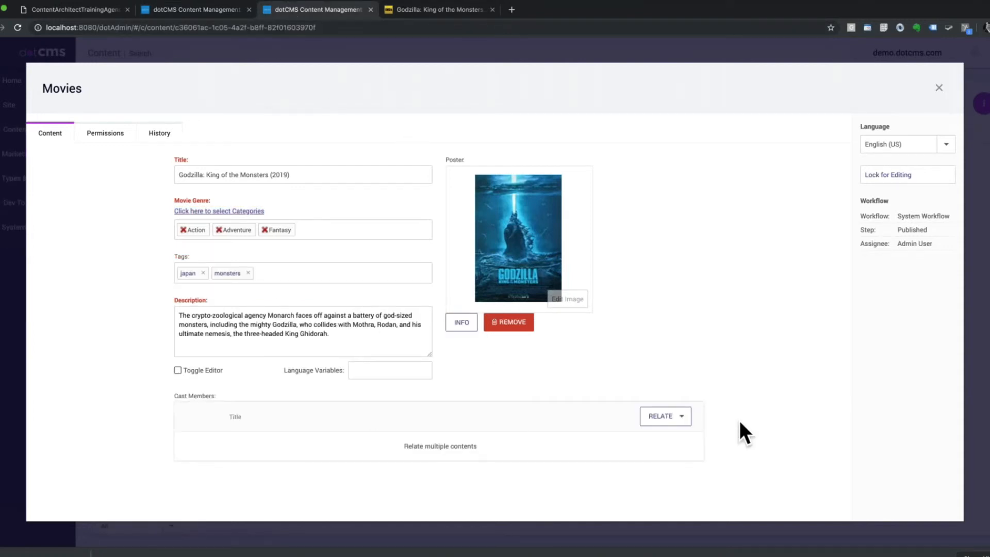
Create and publish related cast member Michael Dougherty via Relate New Content, then close the editor
{"action": "left_click", "coordinate": [664, 415]}
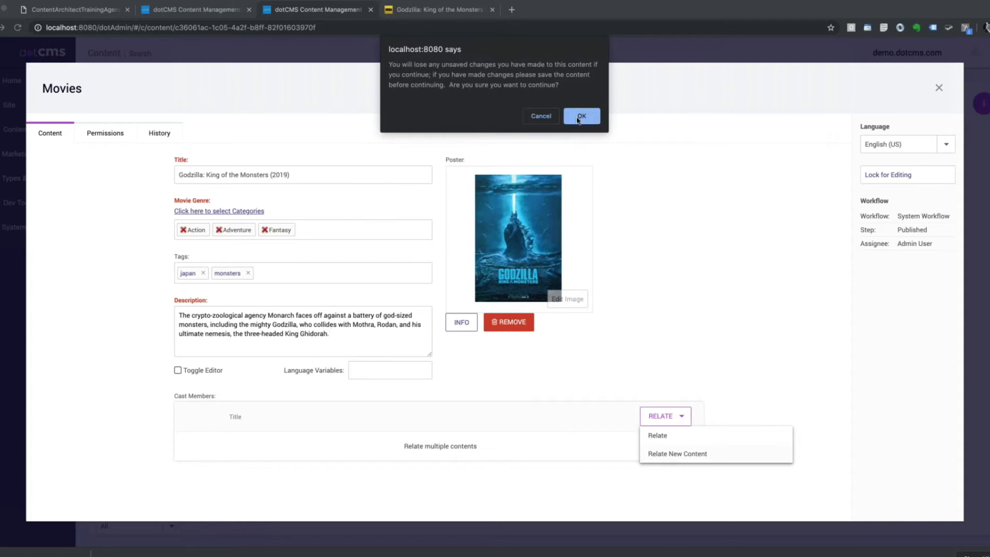
{"action": "left_click", "coordinate": [580, 115]}
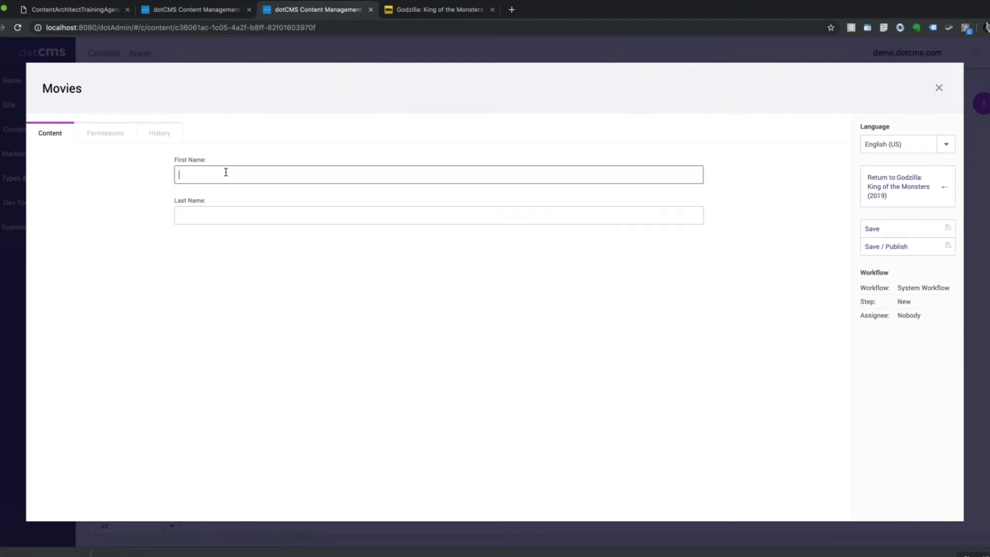
{"action": "type", "text": "Michael Dougherty"}
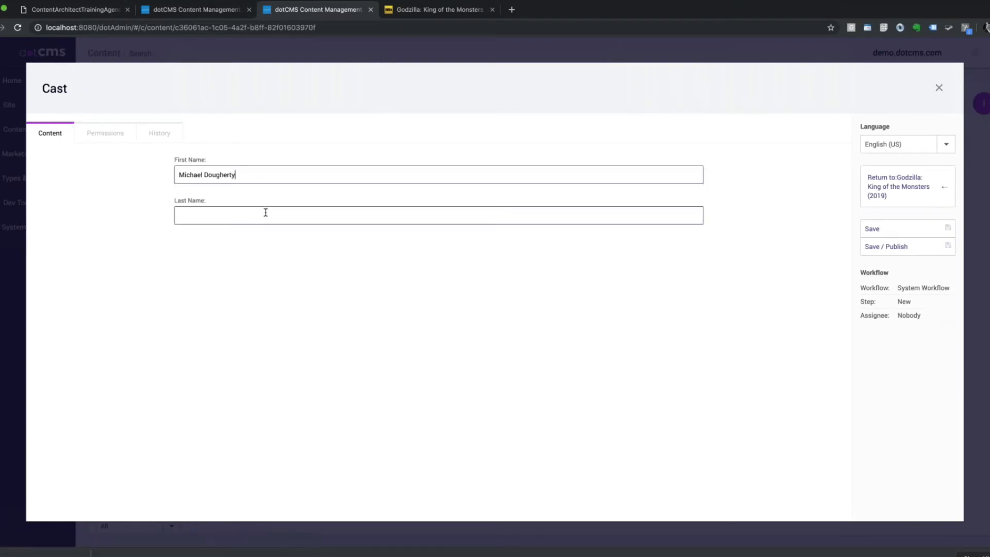
{"action": "double_click", "coordinate": [219, 175]}
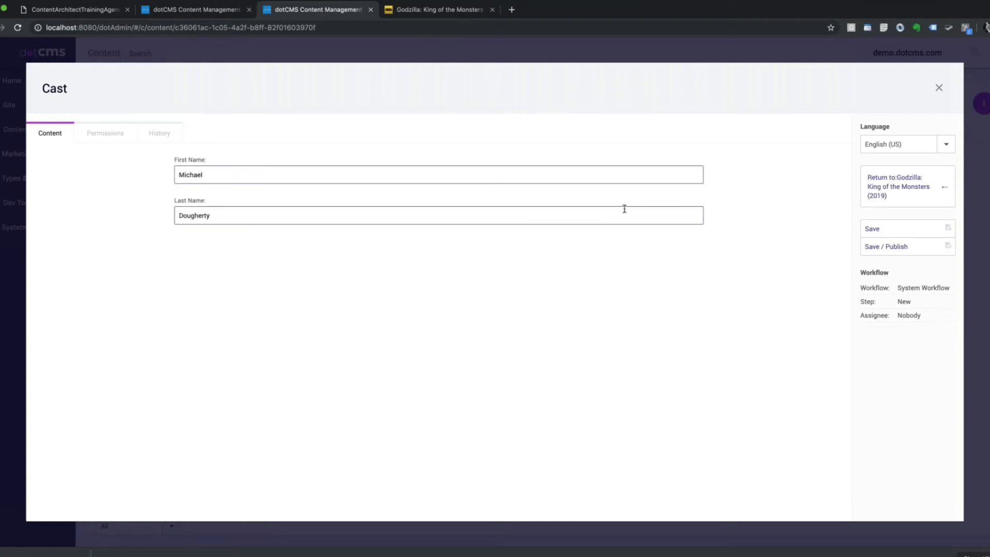
{"action": "left_click", "coordinate": [886, 247]}
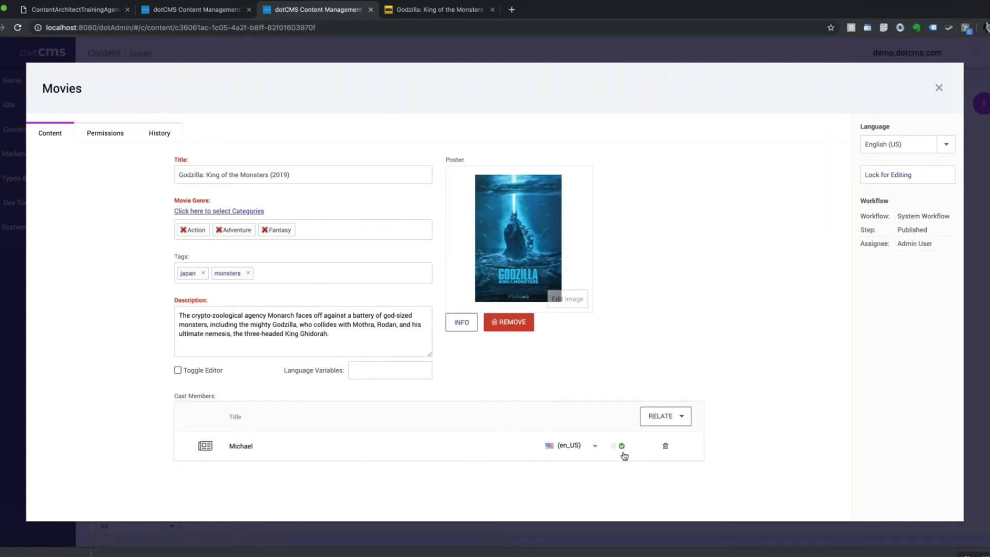
{"action": "left_click", "coordinate": [939, 87]}
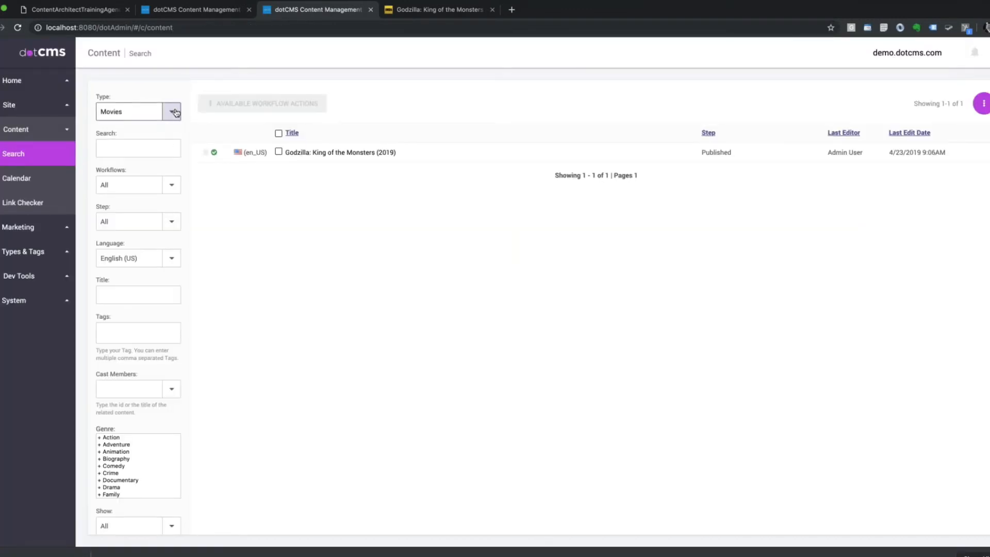
Create a new Cast entry for Charles Dance, taking the name from IMDb
{"action": "left_click", "coordinate": [171, 111]}
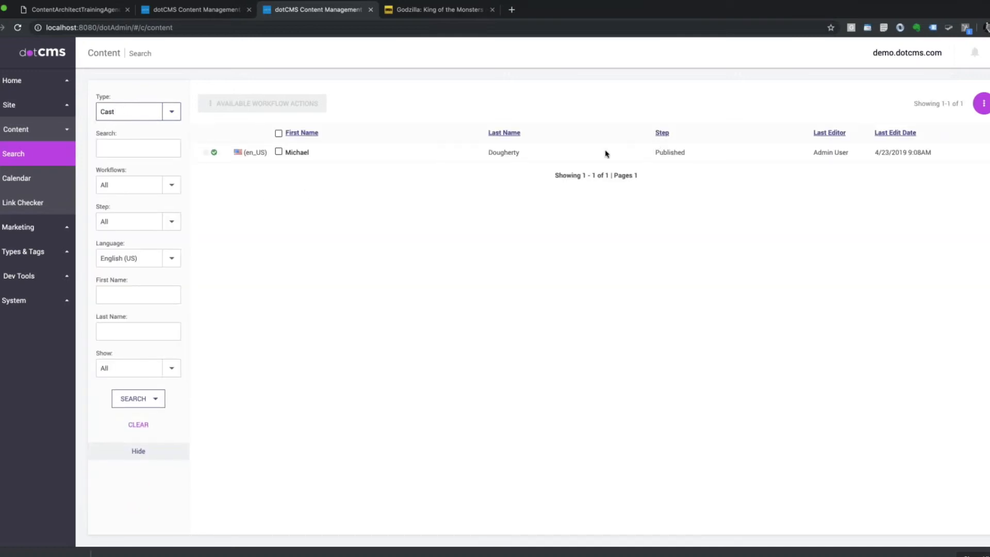
{"action": "left_click", "coordinate": [981, 102]}
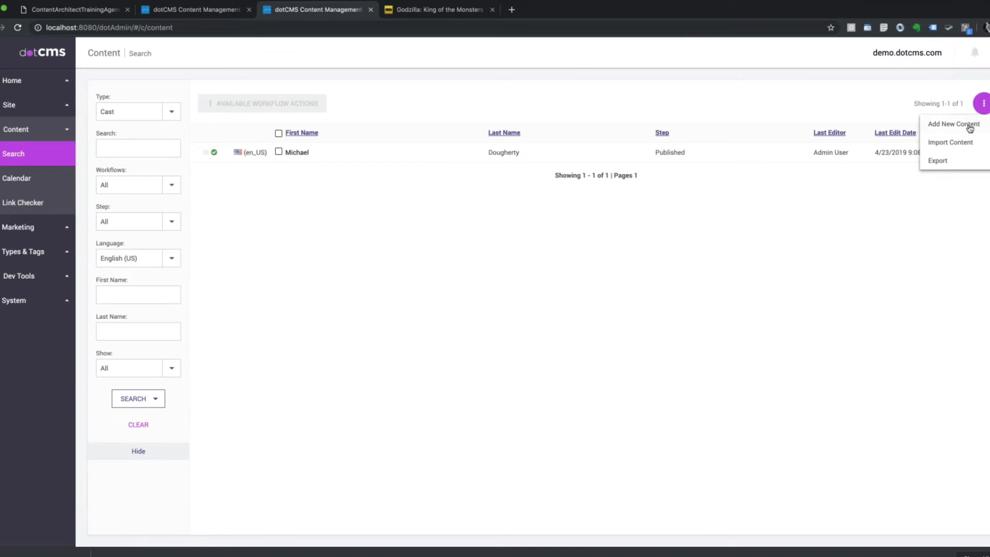
{"action": "left_click", "coordinate": [953, 123]}
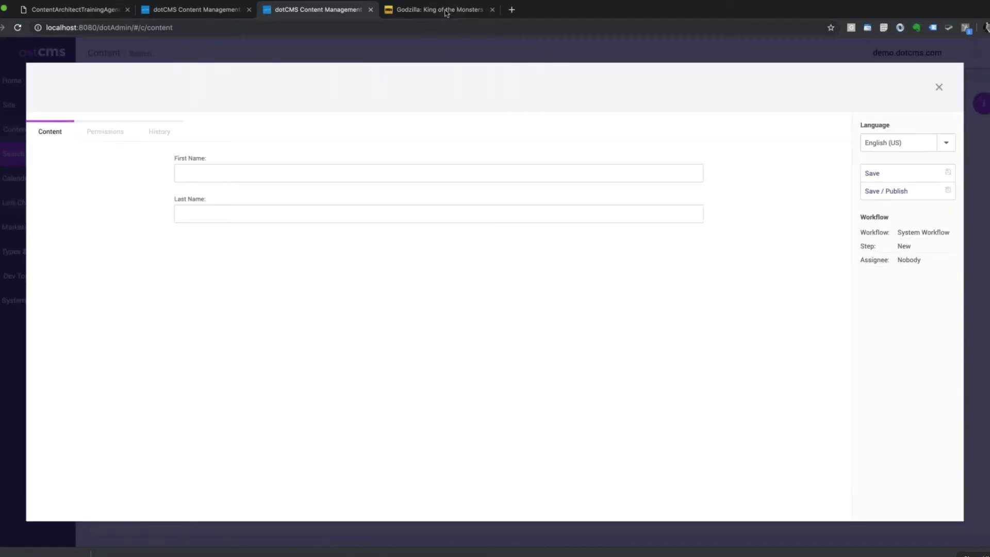
{"action": "left_click", "coordinate": [436, 8]}
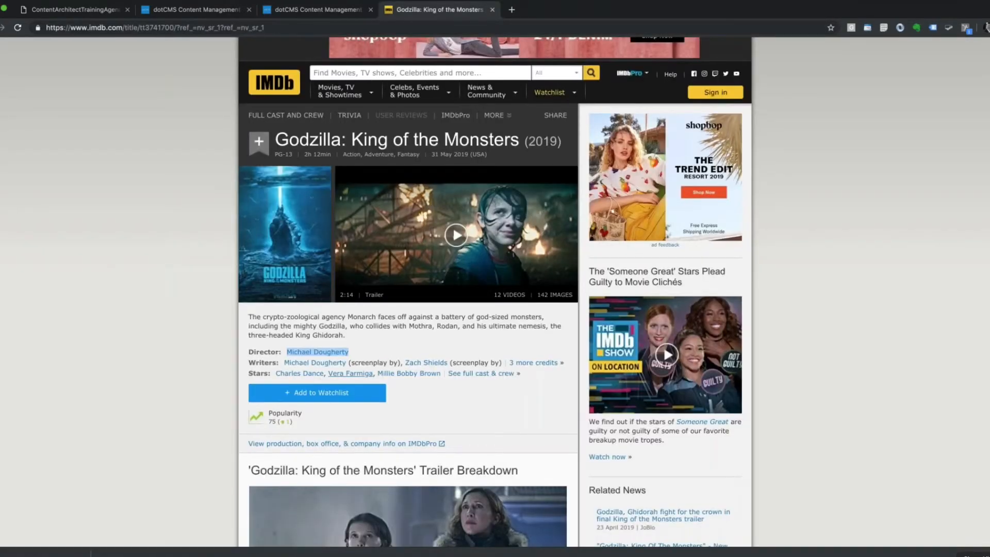
{"action": "mouse_move", "coordinate": [299, 373]}
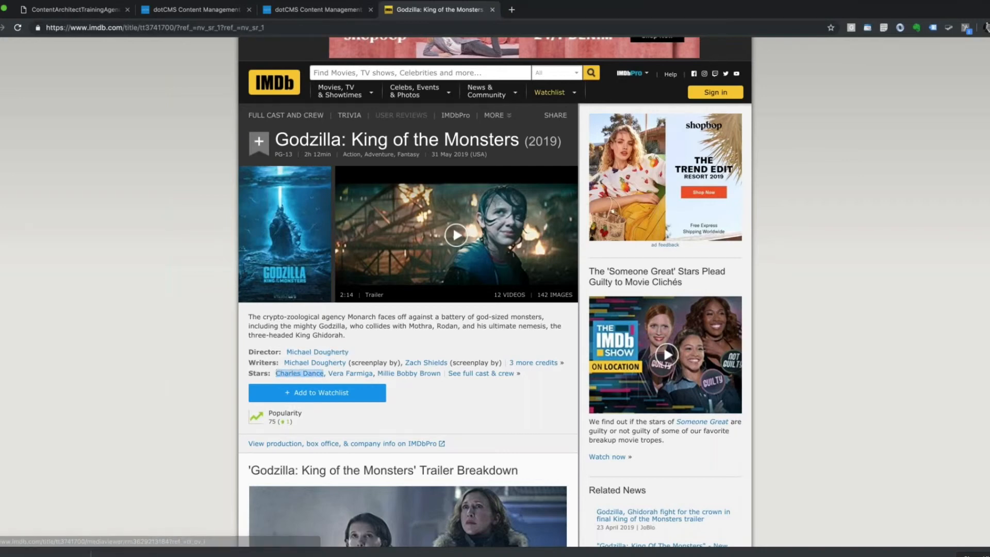
{"action": "left_click", "coordinate": [318, 8]}
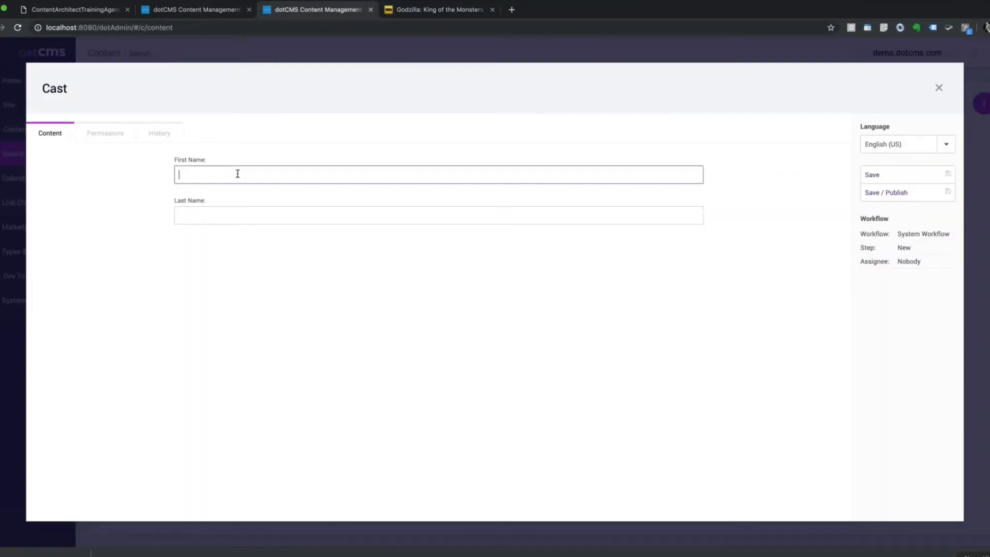
{"action": "type", "text": "Charles Dance"}
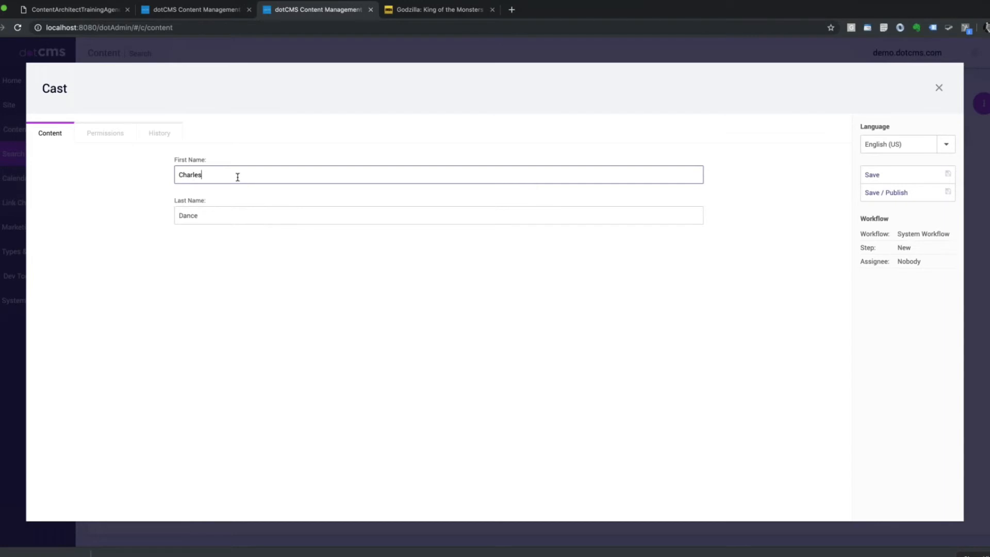
{"action": "mouse_move", "coordinate": [354, 275]}
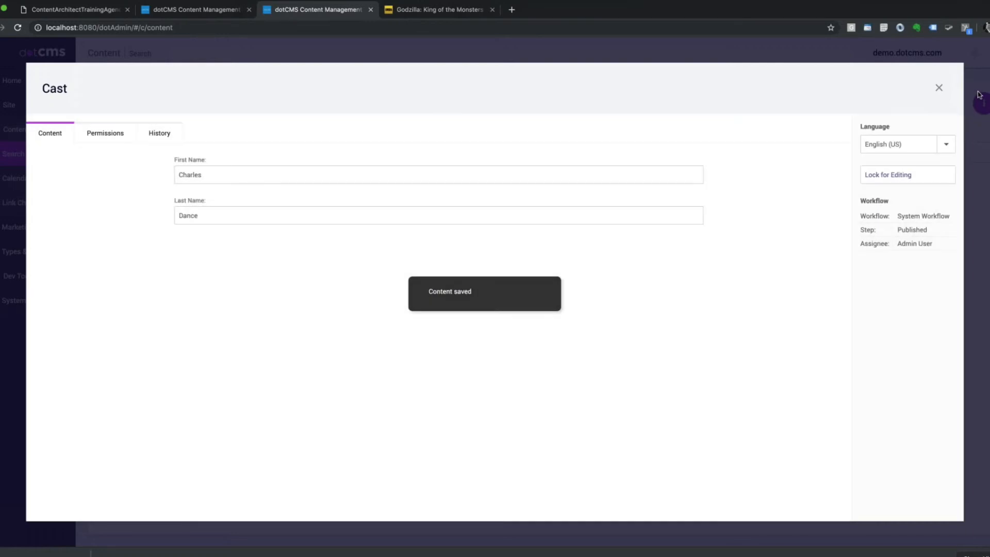
{"action": "left_click", "coordinate": [938, 88]}
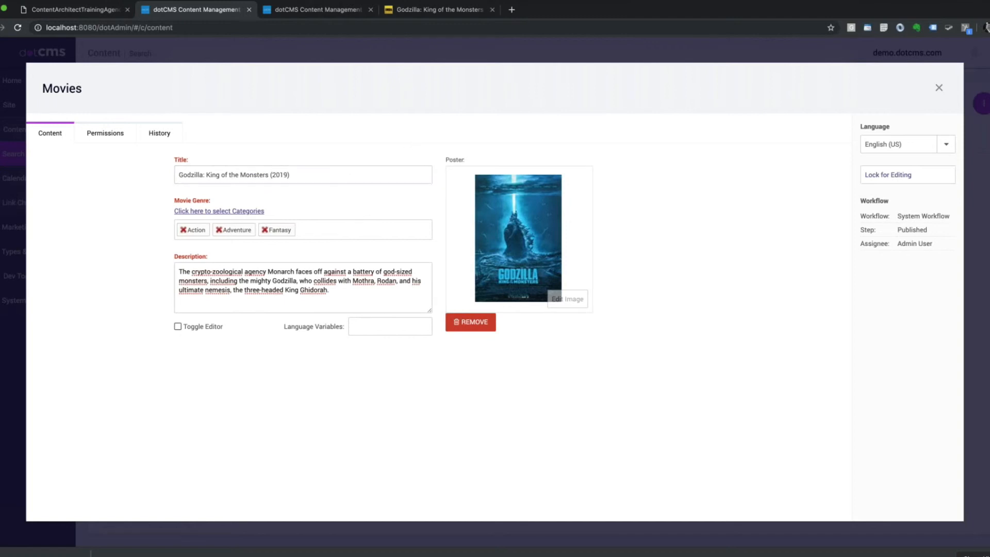
Reopen Godzilla, relate existing cast member Charles Dance, save, and close the editor
{"action": "left_click", "coordinate": [939, 88]}
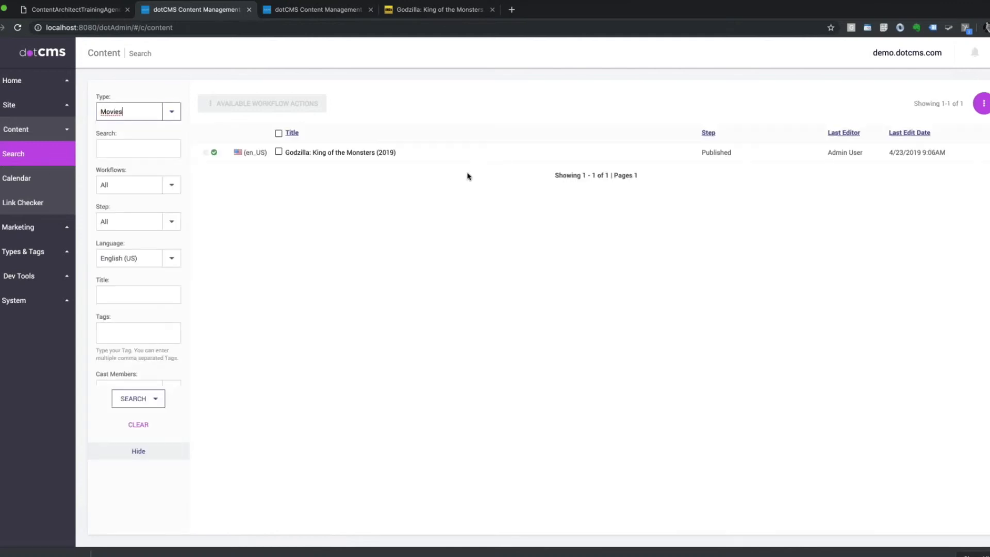
{"action": "left_click", "coordinate": [339, 152]}
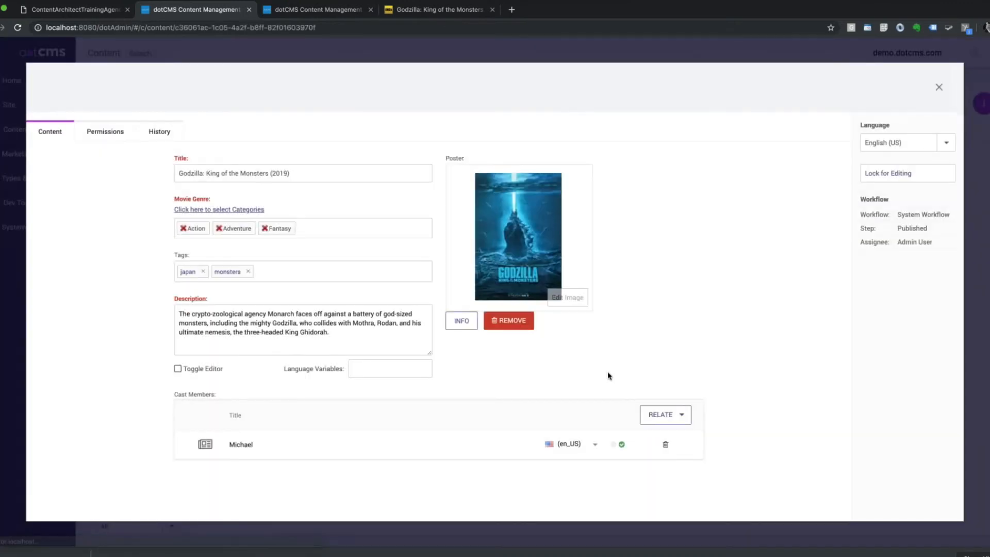
{"action": "left_click", "coordinate": [664, 415]}
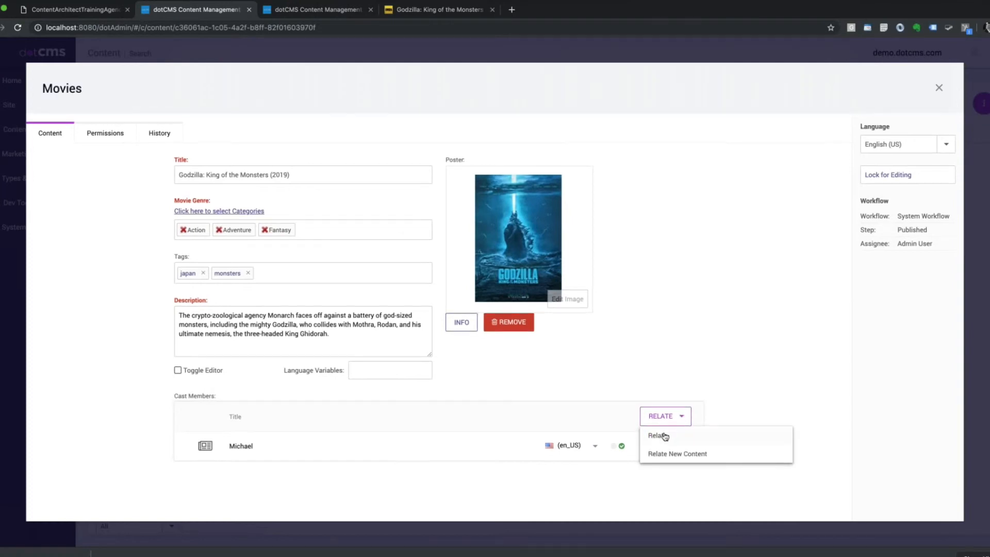
{"action": "left_click", "coordinate": [656, 436]}
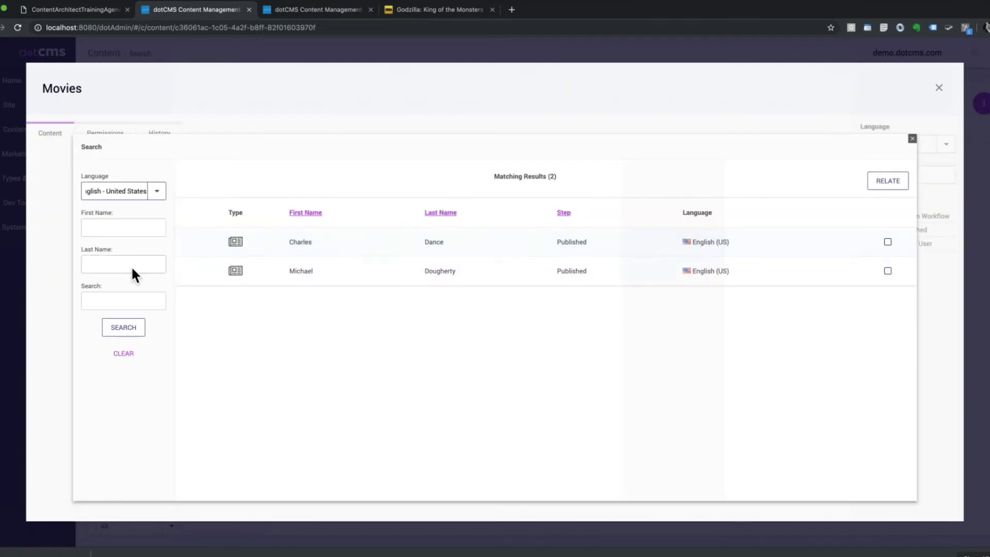
{"action": "left_click", "coordinate": [123, 227]}
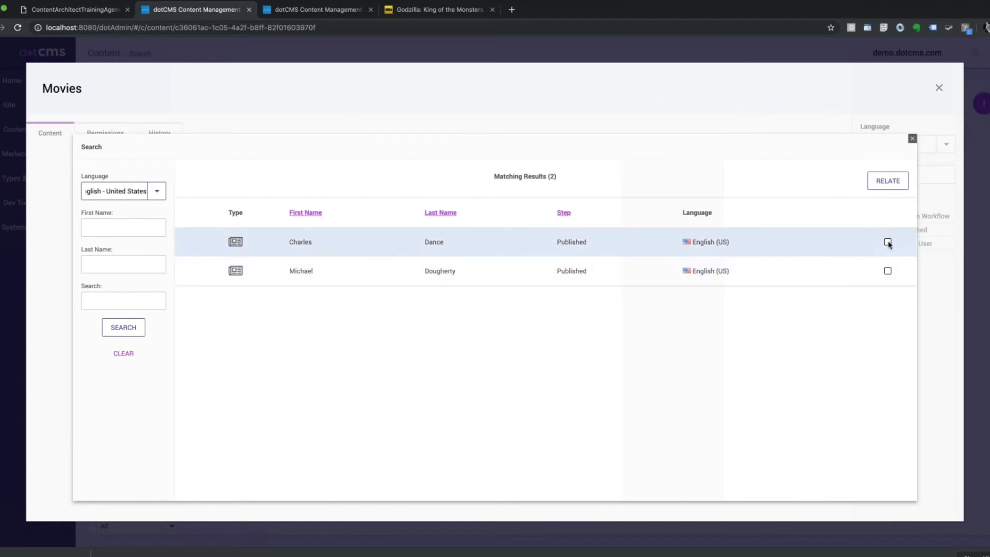
{"action": "left_click", "coordinate": [887, 242]}
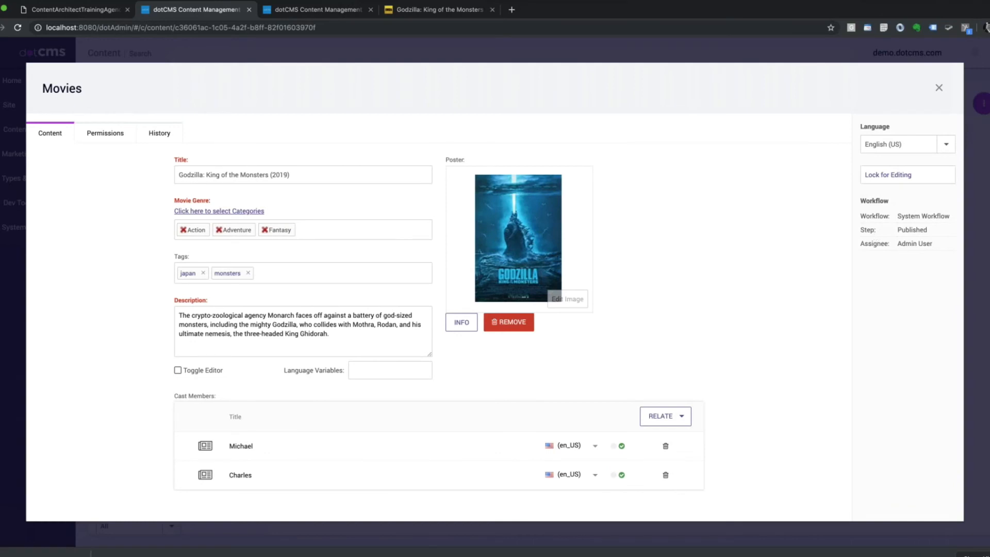
{"action": "mouse_move", "coordinate": [253, 508]}
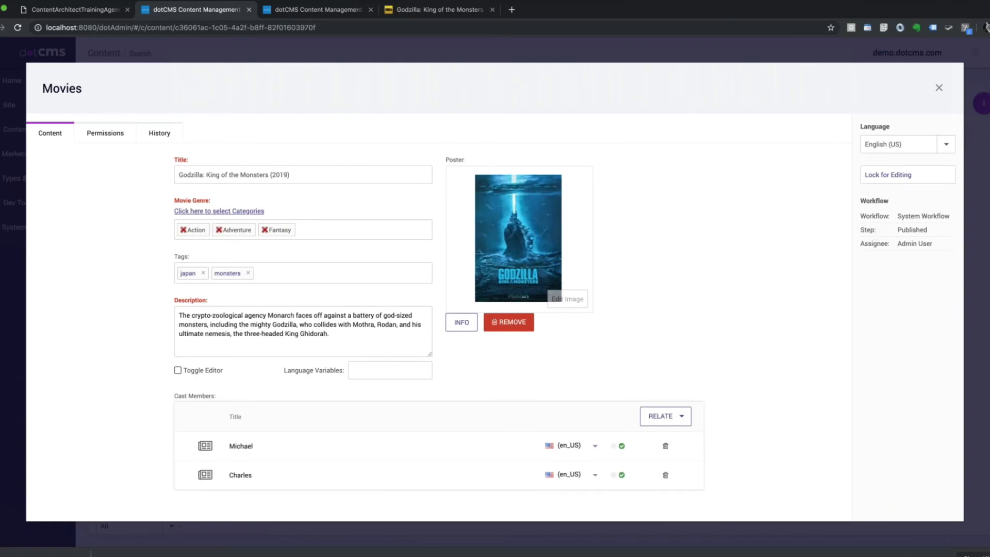
{"action": "mouse_move", "coordinate": [444, 369]}
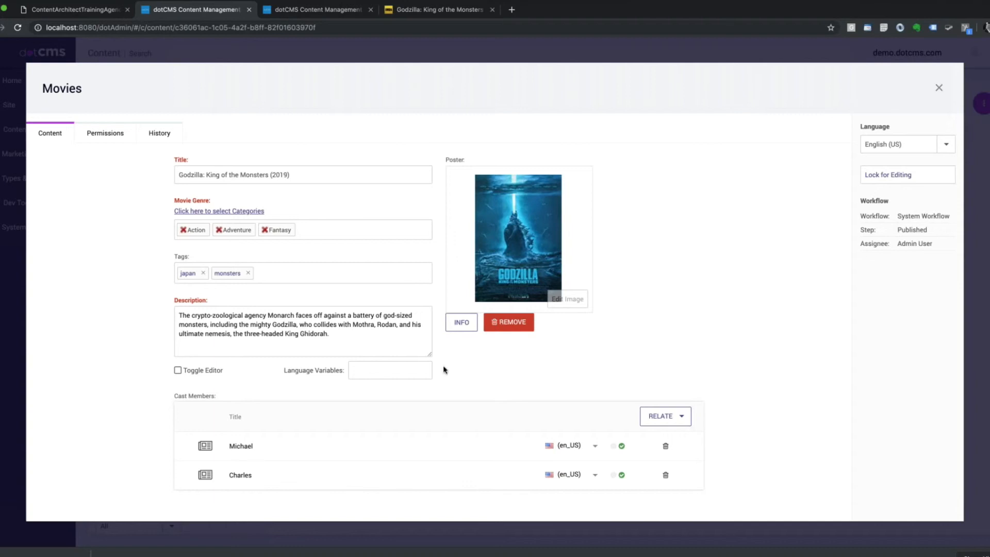
{"action": "mouse_move", "coordinate": [447, 337]}
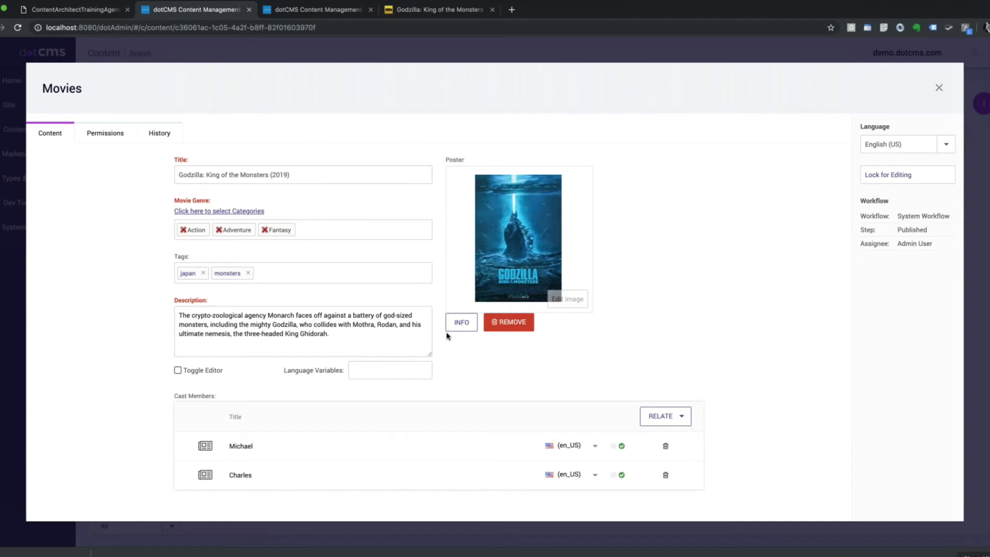
{"action": "left_click", "coordinate": [906, 175]}
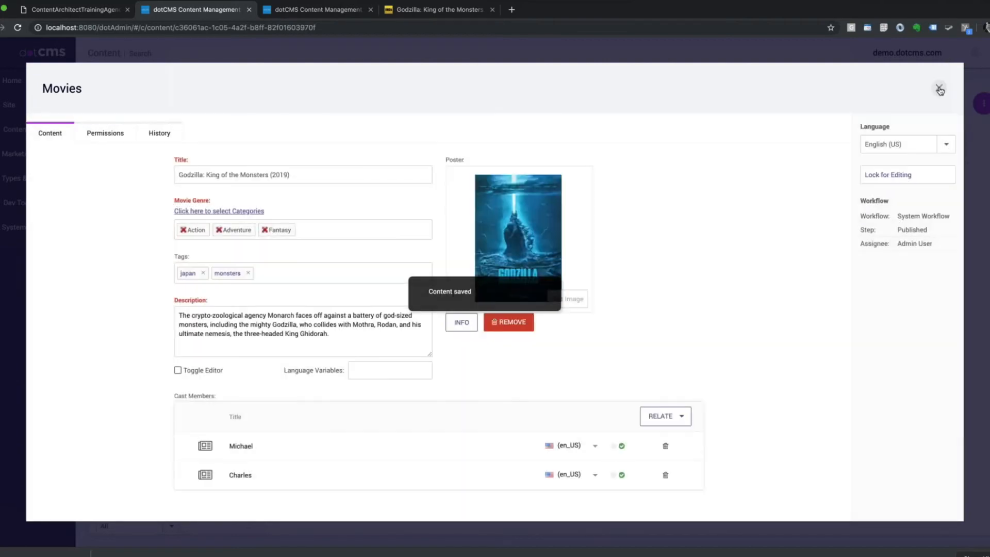
{"action": "left_click", "coordinate": [939, 88]}
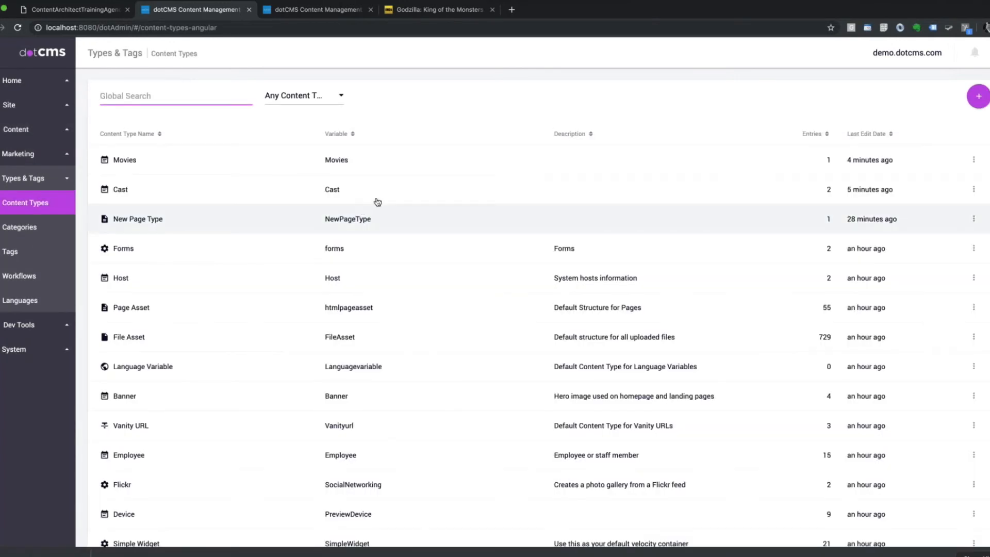
{"action": "mouse_move", "coordinate": [288, 213]}
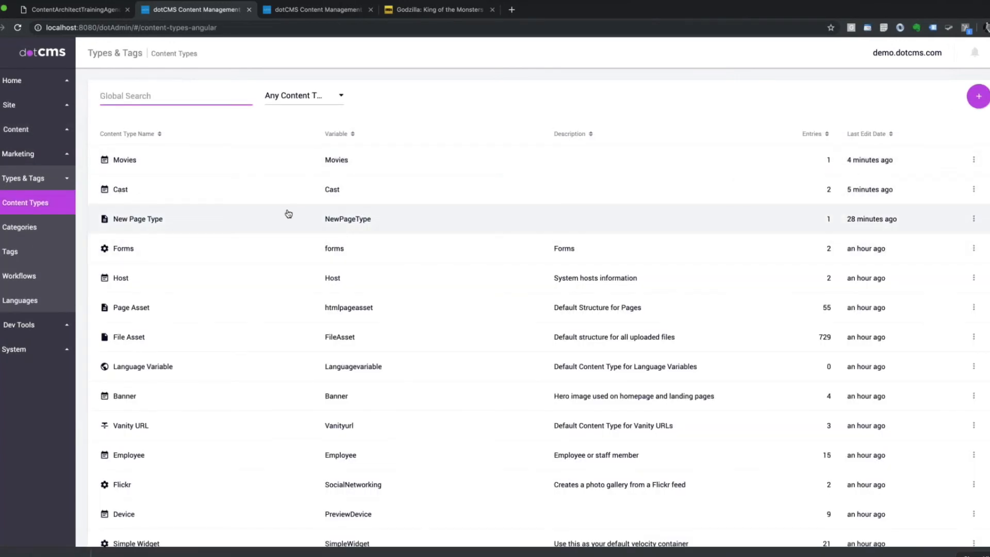
{"action": "mouse_move", "coordinate": [184, 181]}
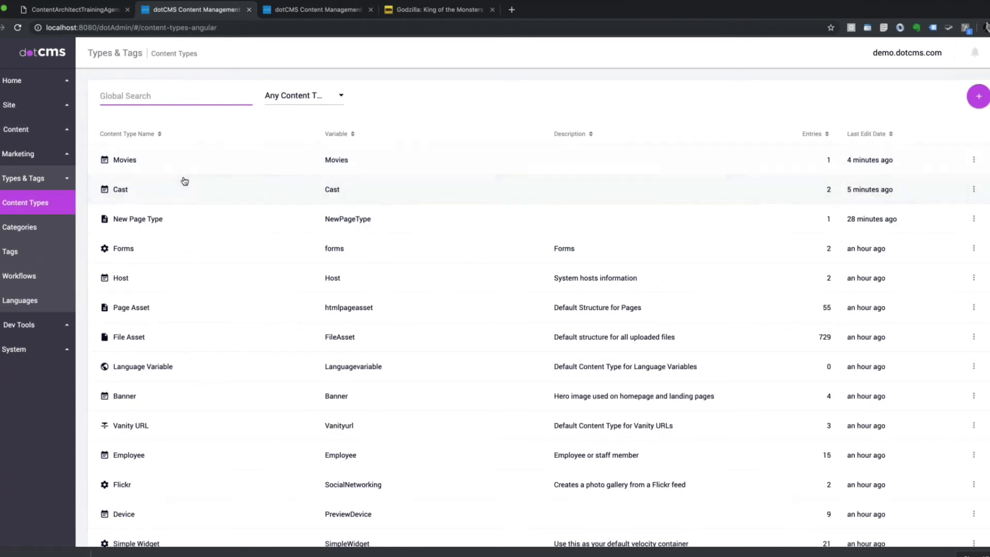
Open the Cast content type and scroll the field palette down to Relationships Field
{"action": "left_click", "coordinate": [124, 159]}
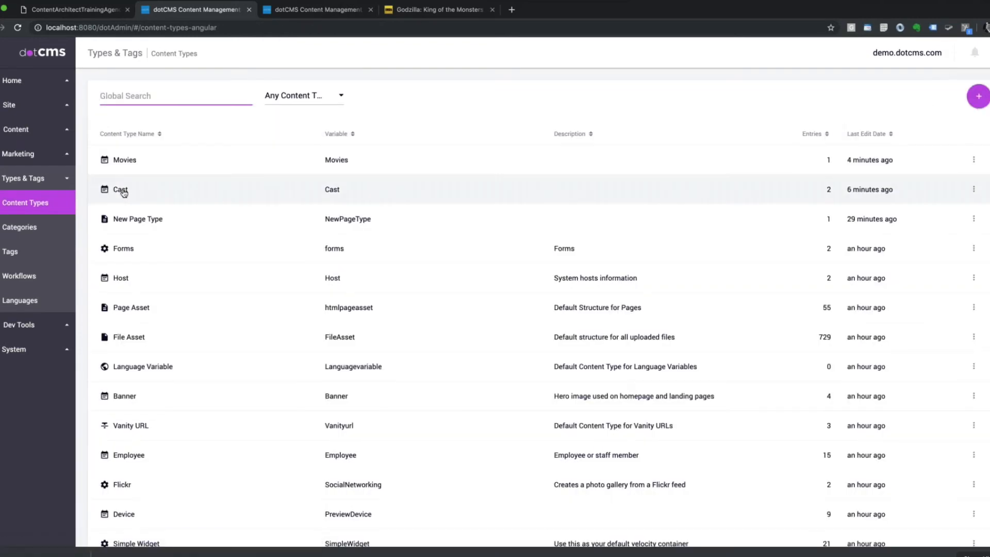
{"action": "left_click", "coordinate": [120, 189]}
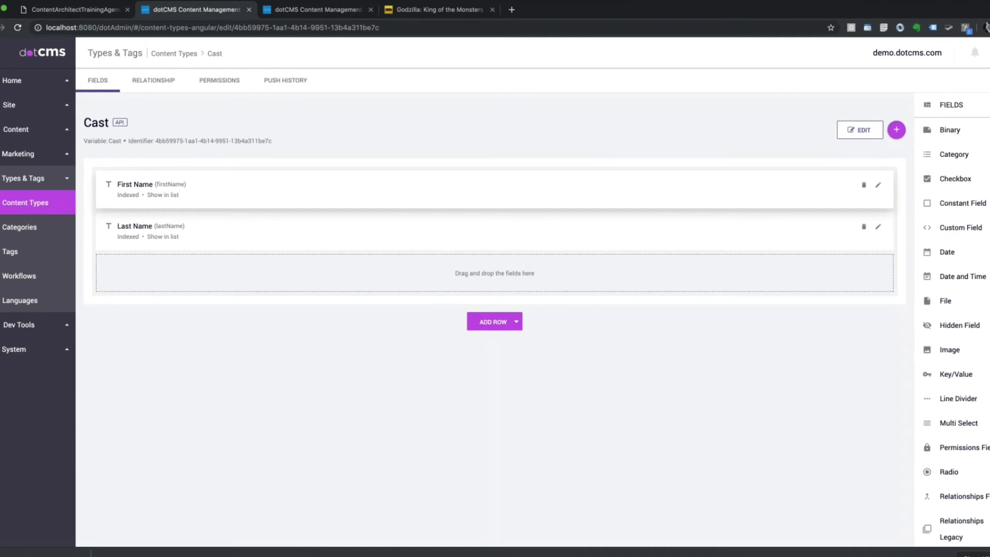
{"action": "mouse_move", "coordinate": [196, 202]}
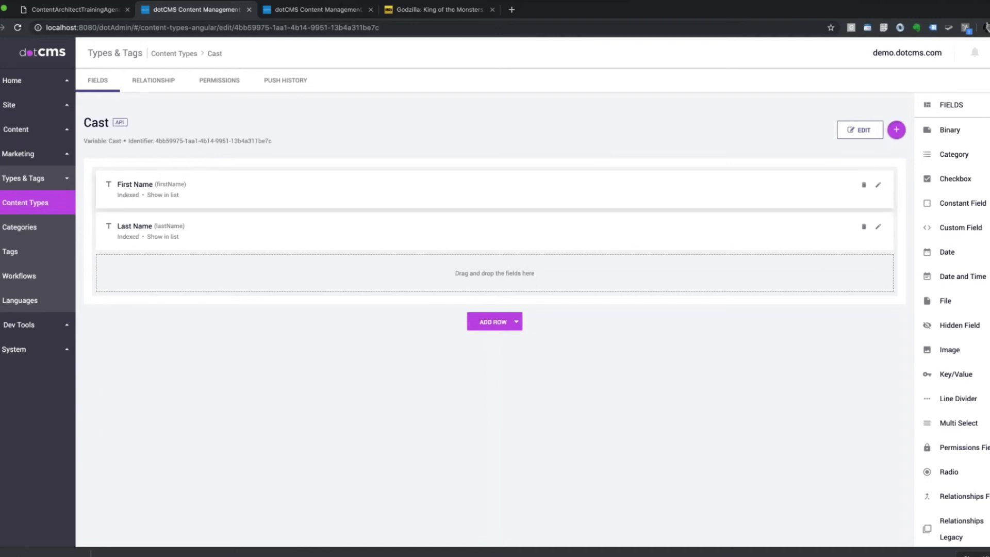
{"action": "scroll", "scroll_direction": "down", "scroll_amount": 3}
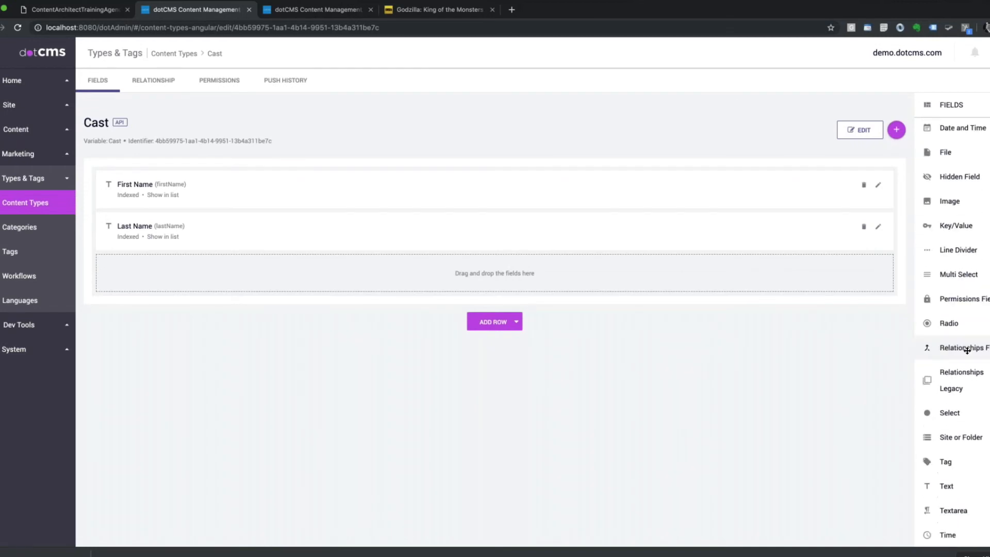
Add a 'Related Movie' relationships field reusing the existing Movies.castMembers relationship
{"action": "left_click", "coordinate": [964, 348]}
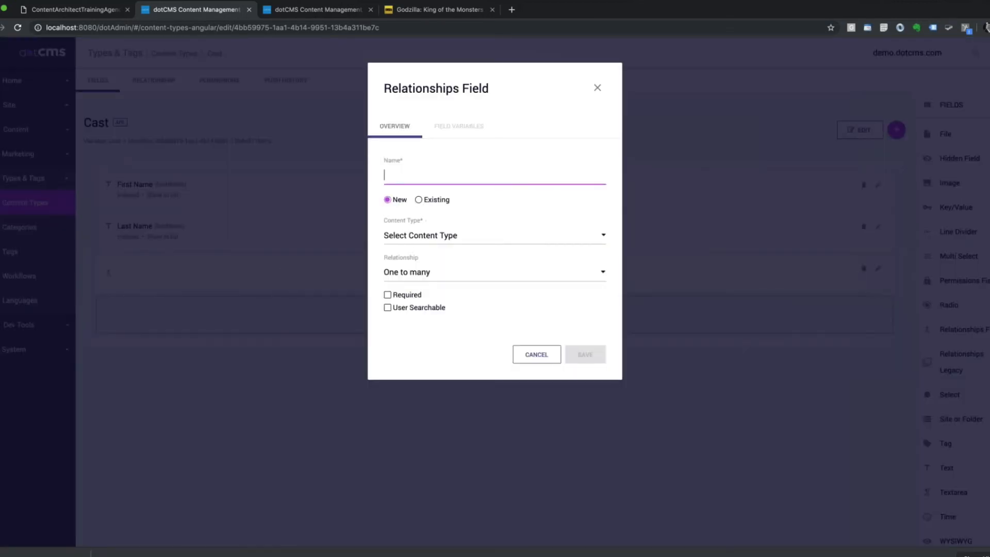
{"action": "left_click", "coordinate": [419, 200]}
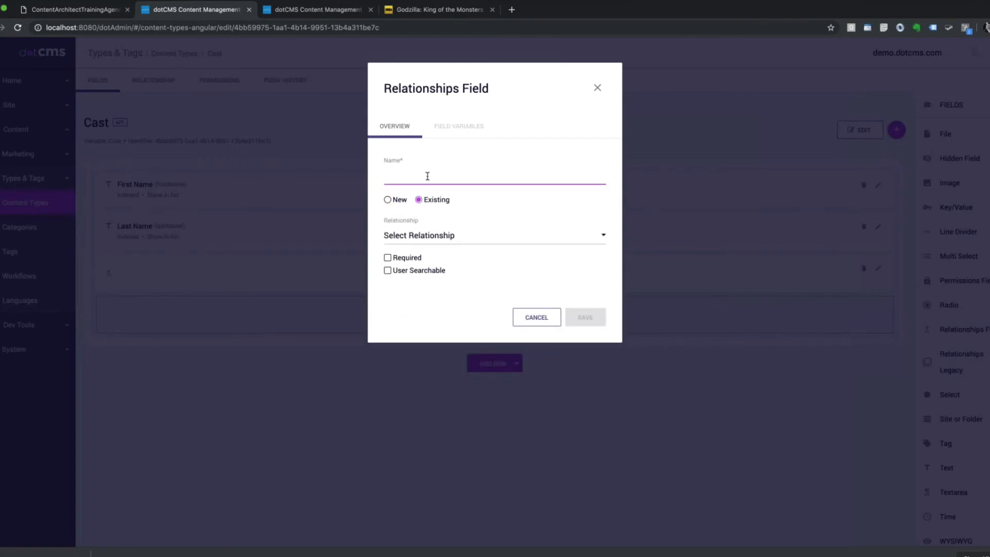
{"action": "type", "text": "M"}
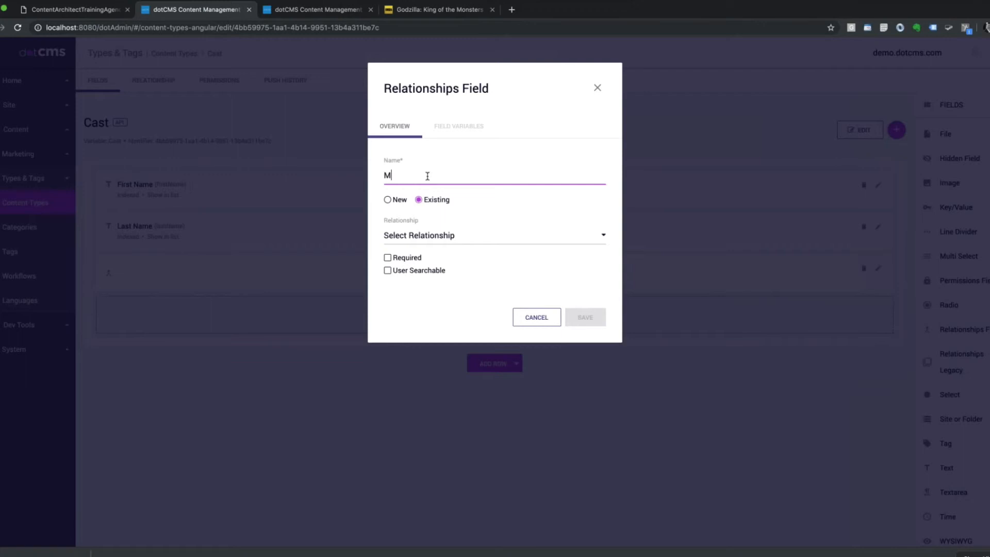
{"action": "type", "text": "ovies"}
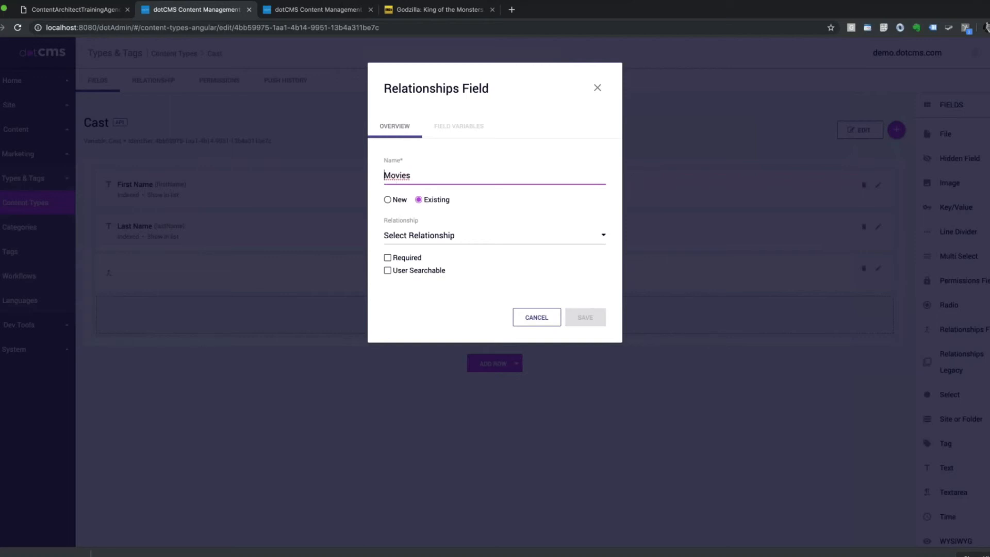
{"action": "type", "text": "Related"}
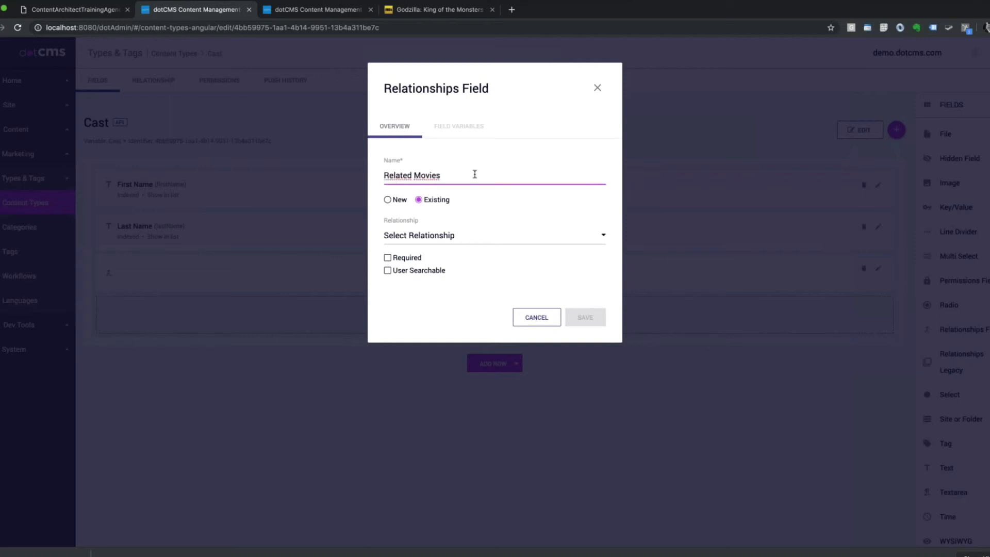
{"action": "key", "text": "Backspace"}
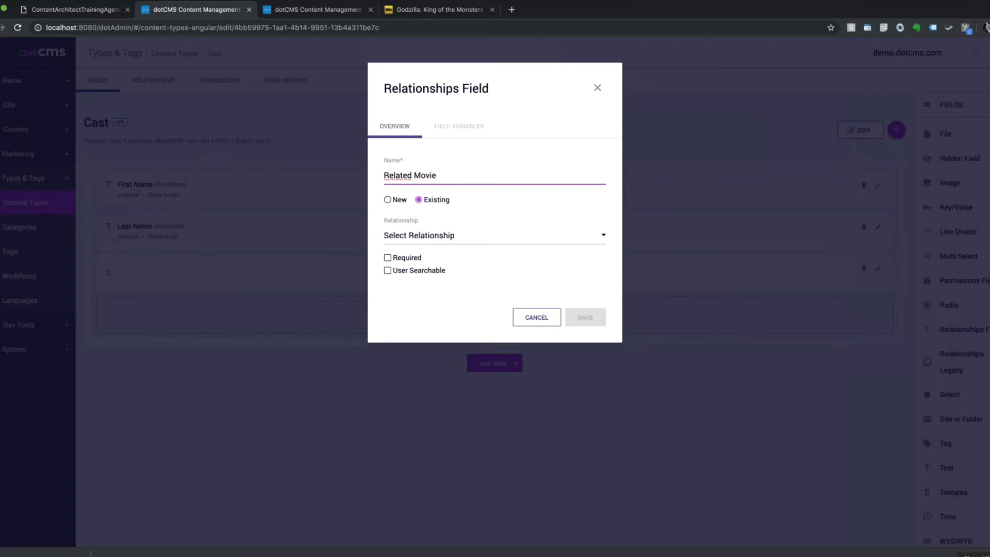
{"action": "left_click", "coordinate": [492, 236]}
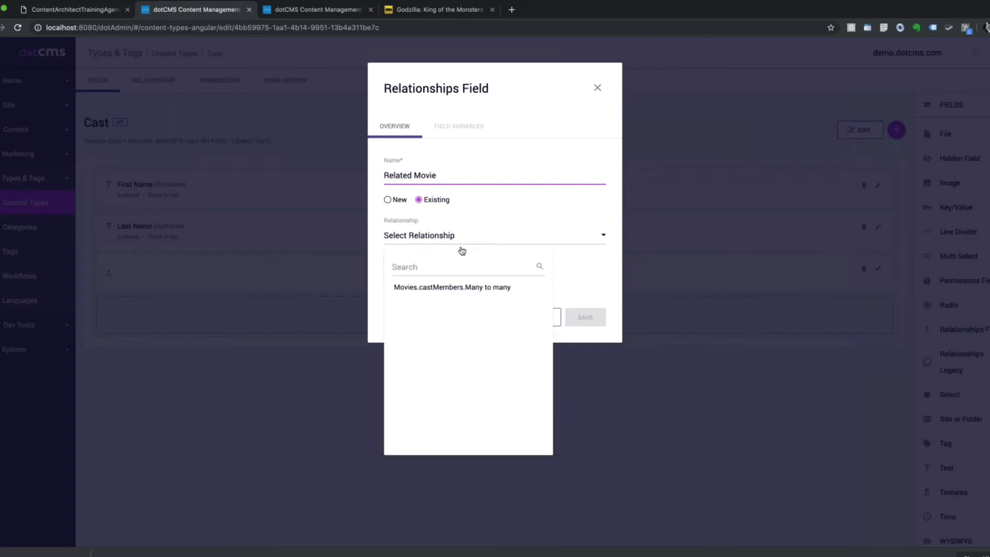
{"action": "mouse_move", "coordinate": [431, 208]}
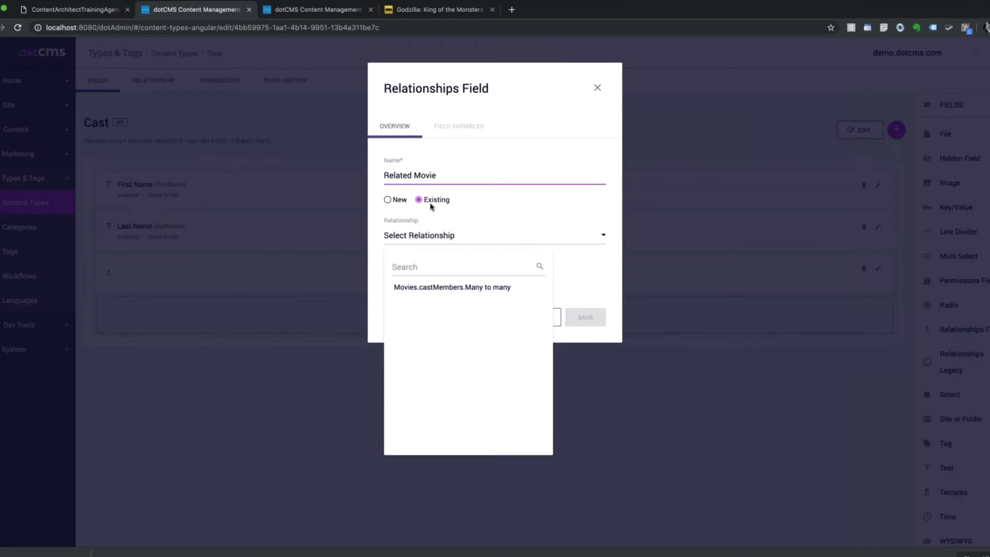
{"action": "mouse_move", "coordinate": [434, 214]}
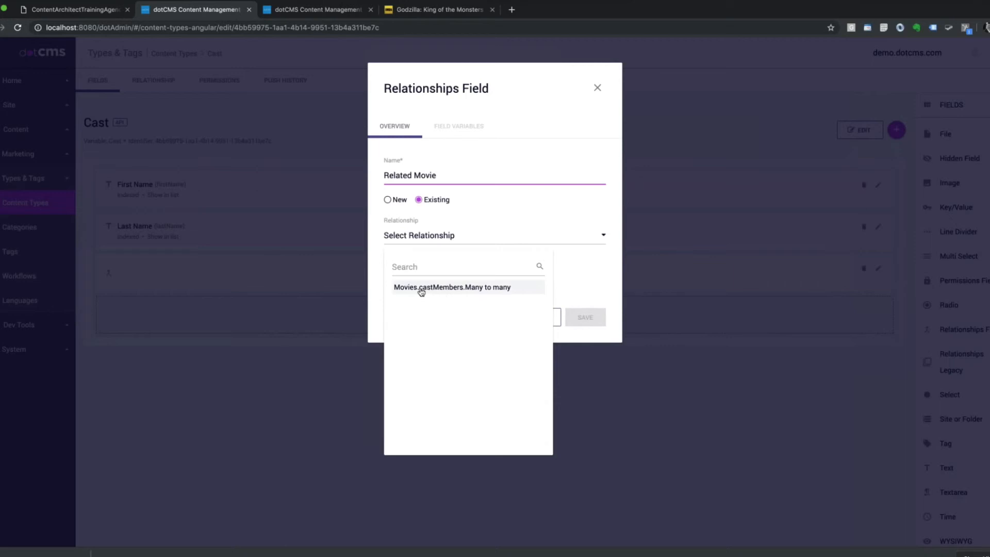
{"action": "mouse_move", "coordinate": [459, 291]}
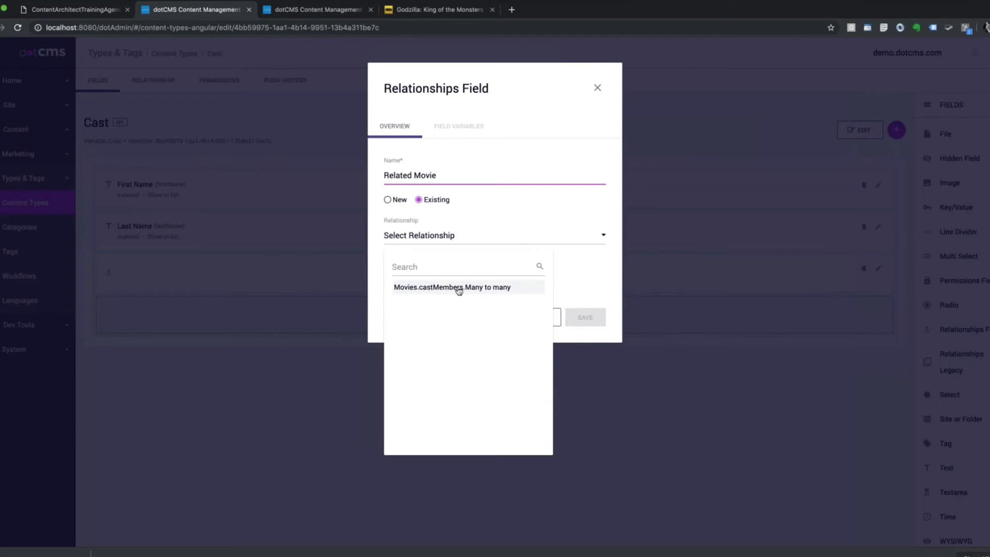
{"action": "mouse_move", "coordinate": [509, 294]}
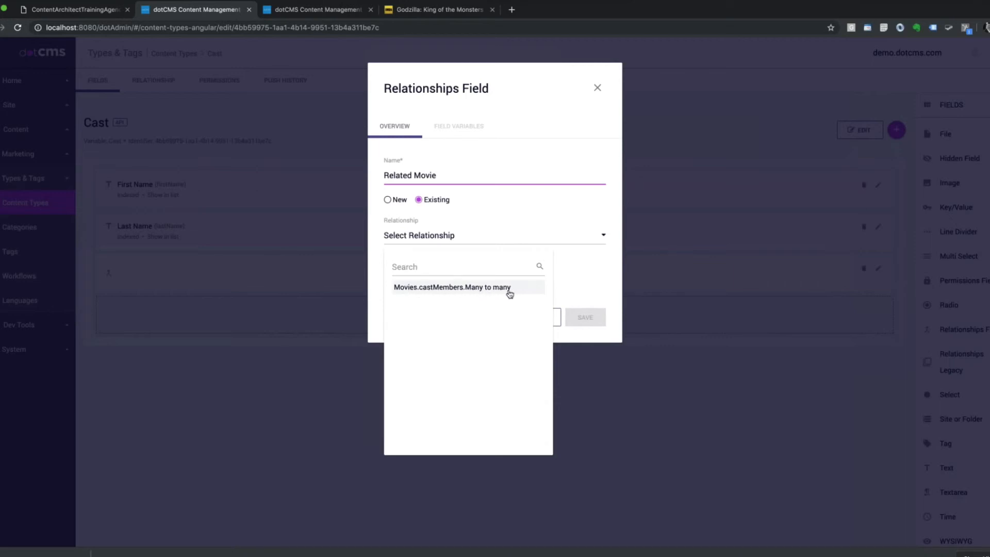
{"action": "left_click", "coordinate": [451, 287]}
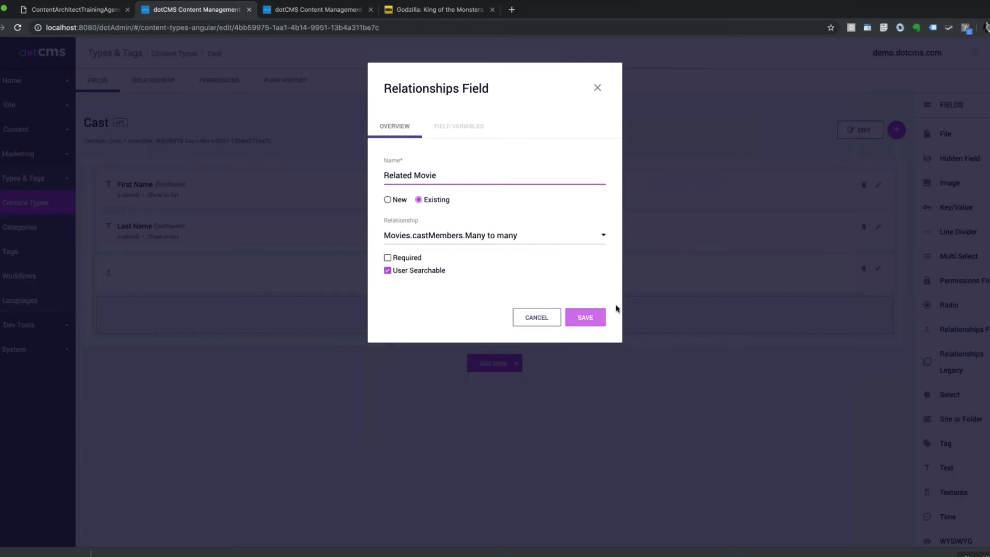
{"action": "left_click", "coordinate": [584, 317]}
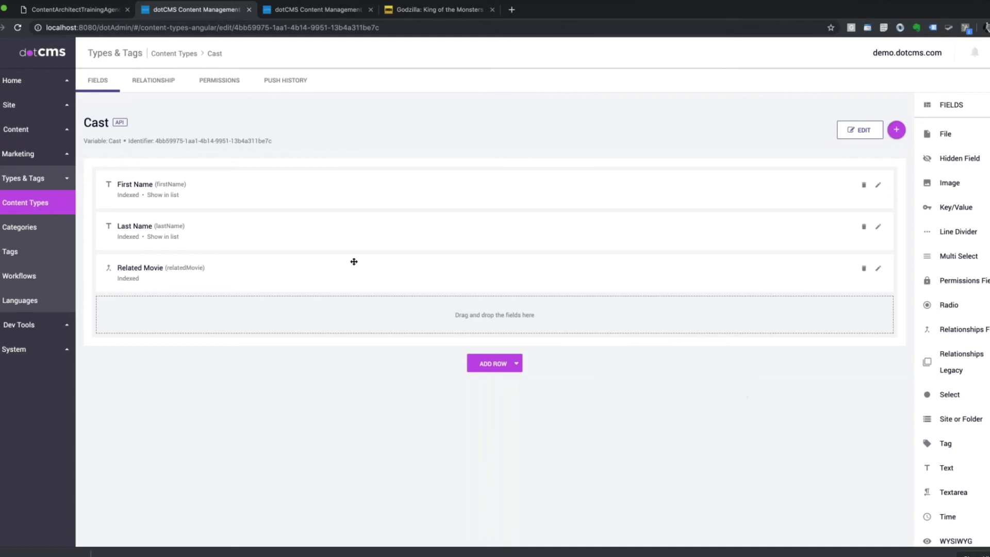
{"action": "mouse_move", "coordinate": [353, 261]}
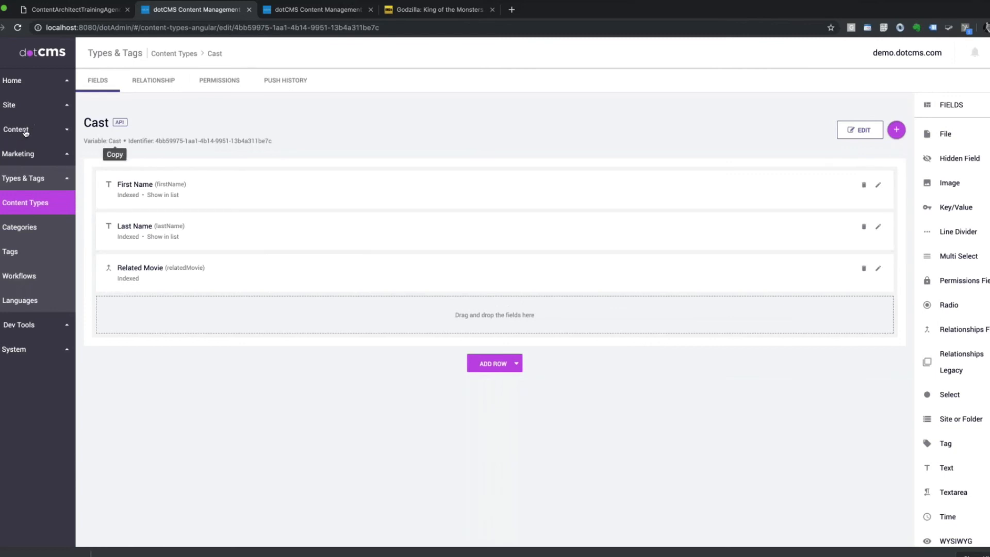
Verify Charles Dance and Michael Dougherty both show Godzilla as Related Movie, then return to IMDb
{"action": "left_click", "coordinate": [16, 129]}
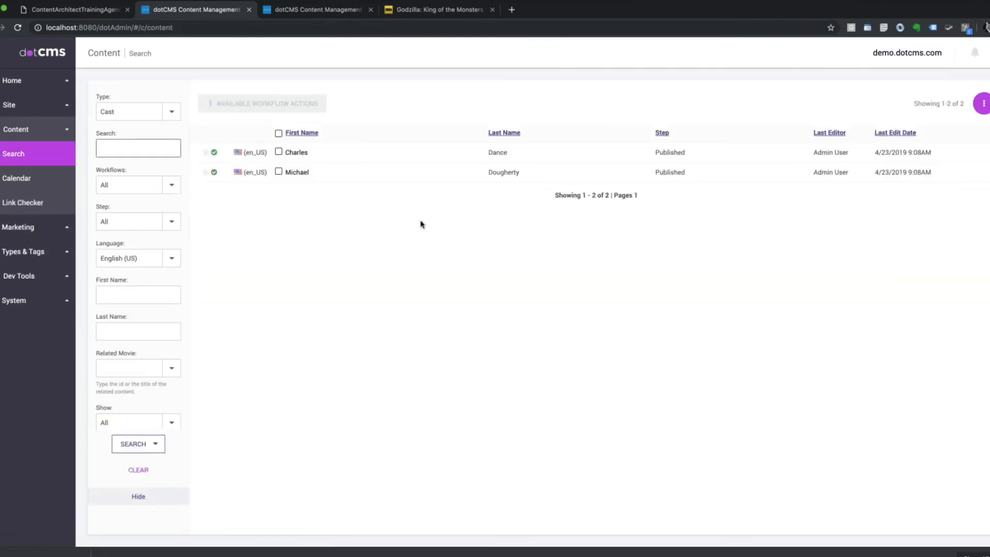
{"action": "left_click", "coordinate": [295, 152]}
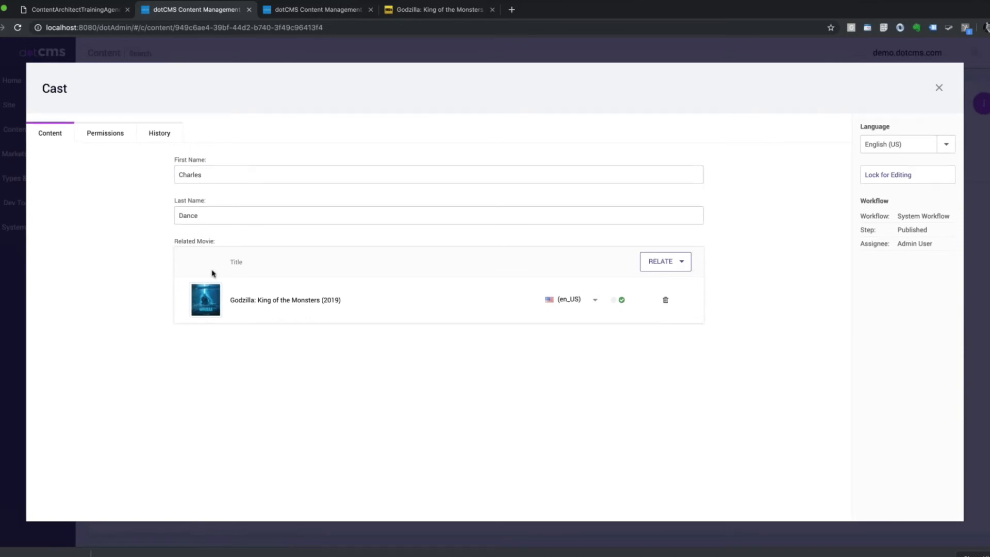
{"action": "mouse_move", "coordinate": [531, 371]}
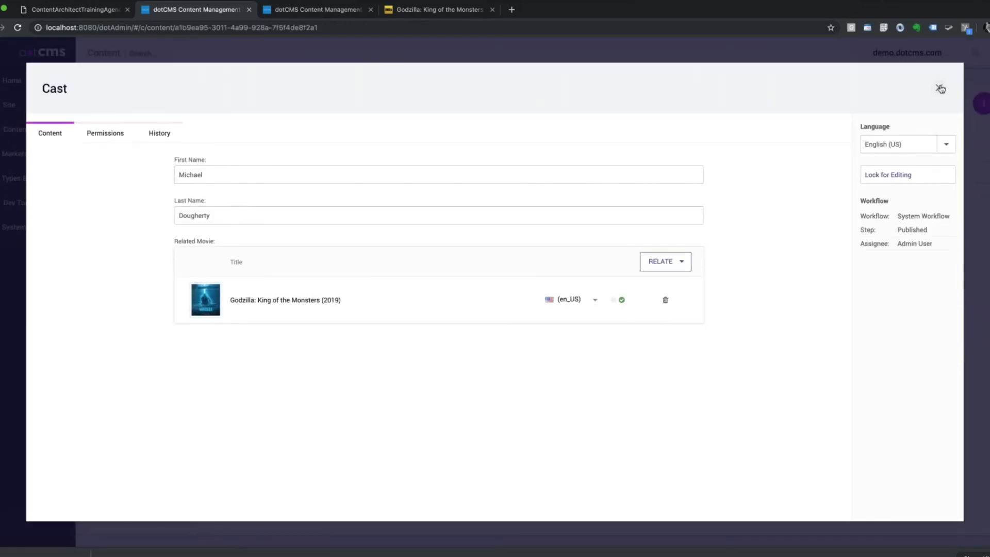
{"action": "left_click", "coordinate": [940, 89]}
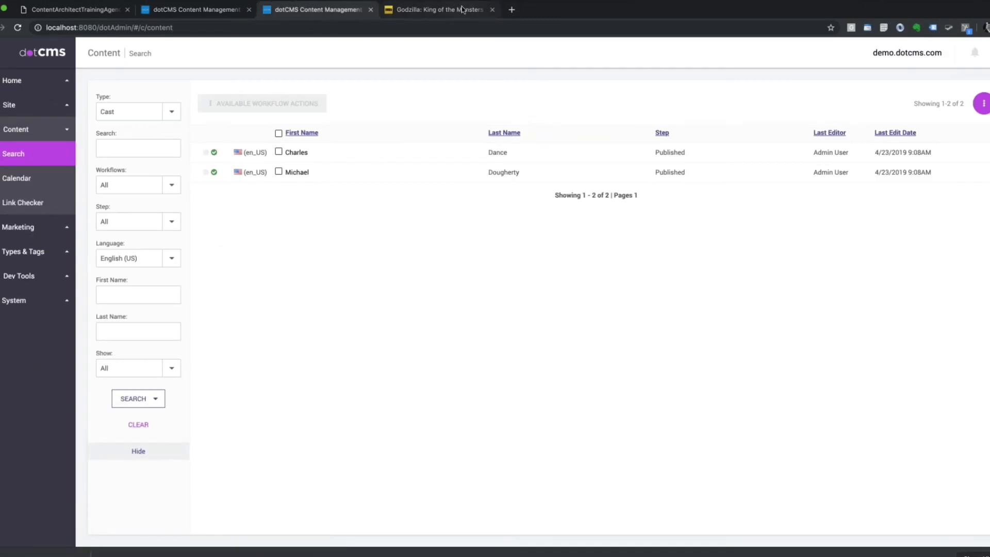
{"action": "left_click", "coordinate": [439, 10]}
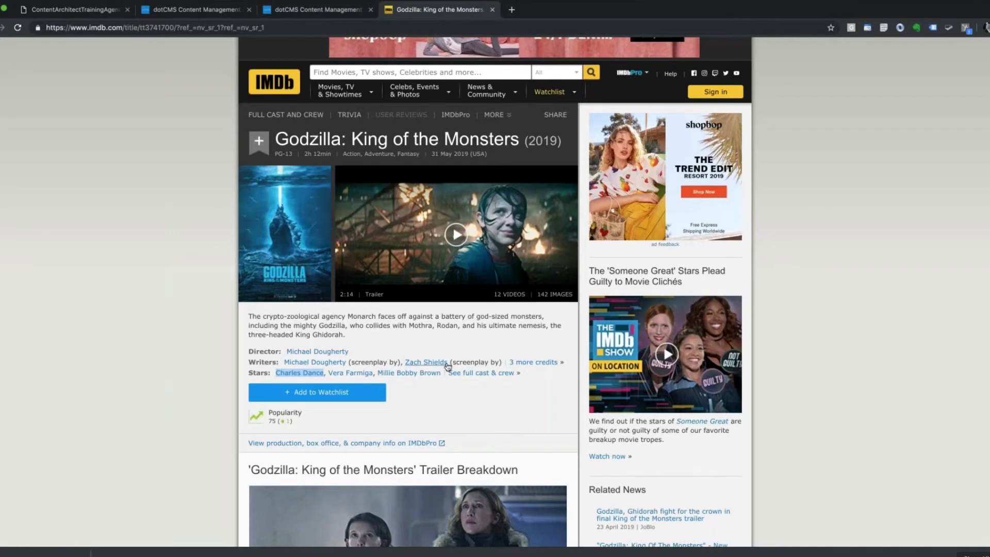
{"action": "mouse_move", "coordinate": [426, 361]}
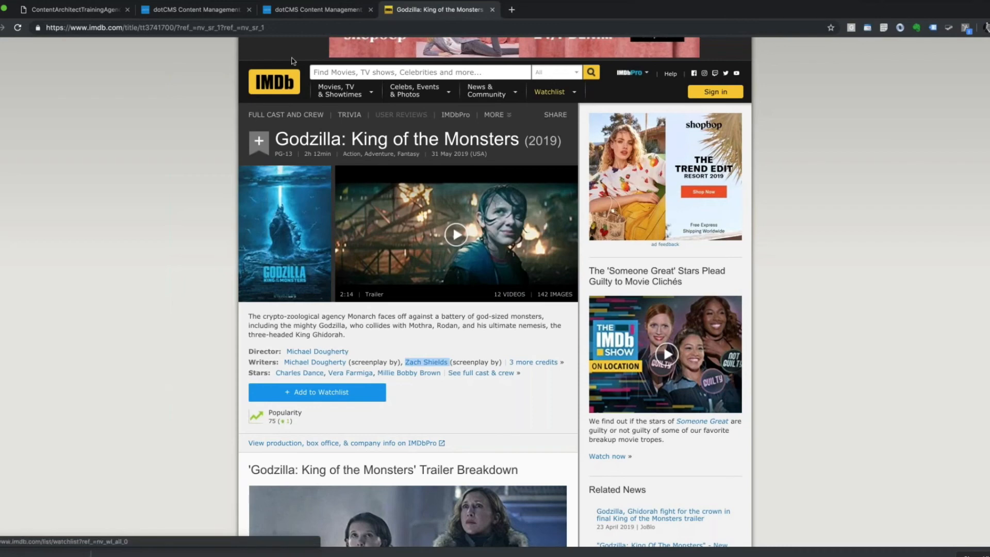
Start a new Cast entry for Zach Shields
{"action": "left_click", "coordinate": [315, 9]}
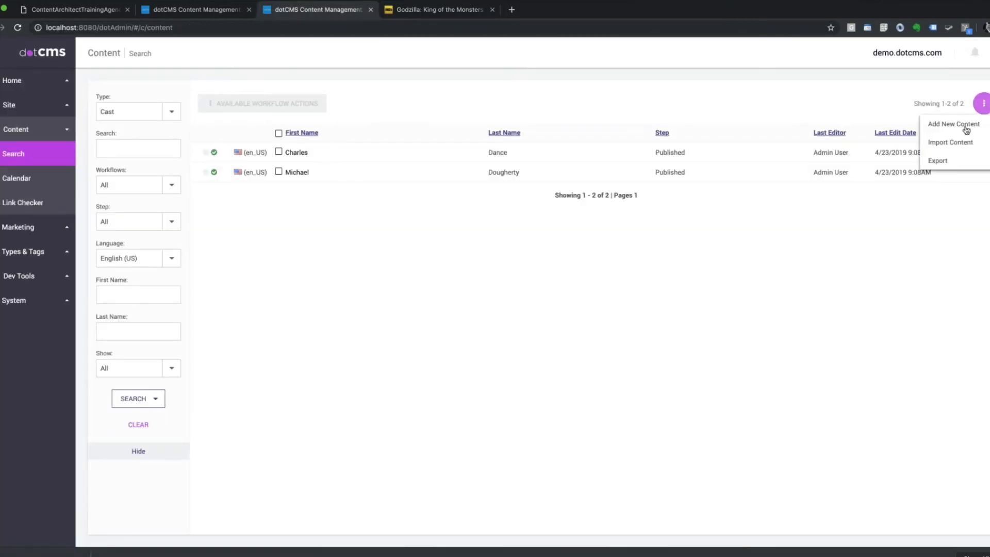
{"action": "left_click", "coordinate": [953, 124]}
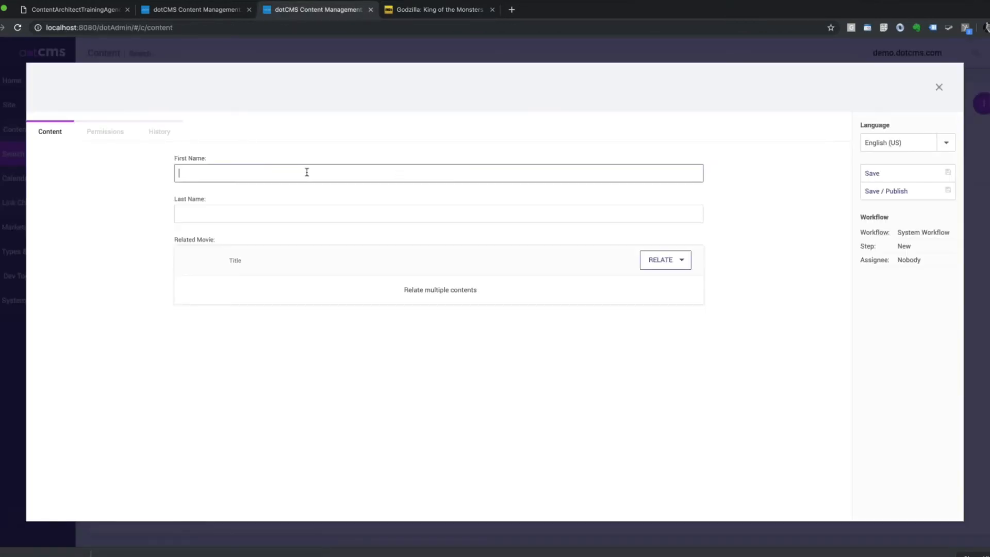
{"action": "type", "text": "Zach Shields"}
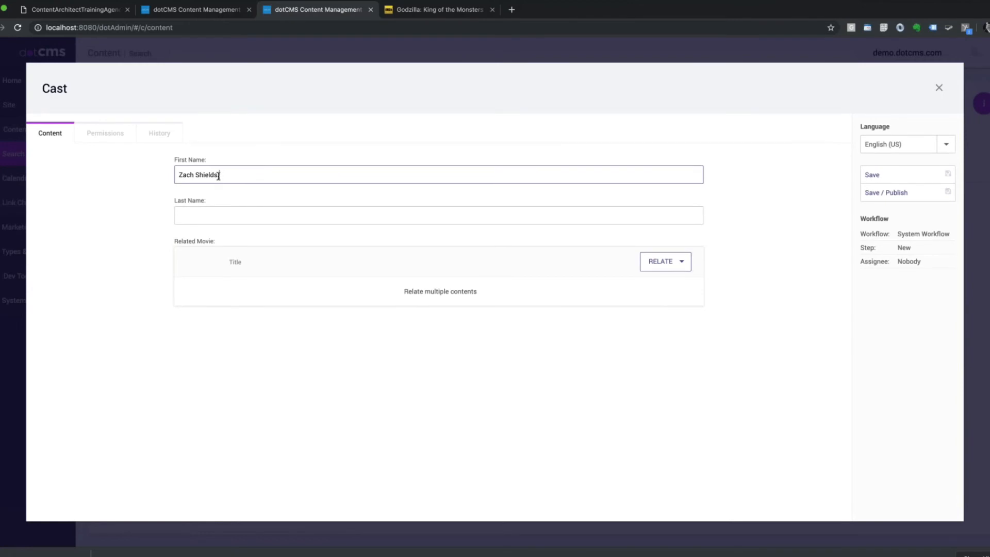
{"action": "key", "text": "Backspace"}
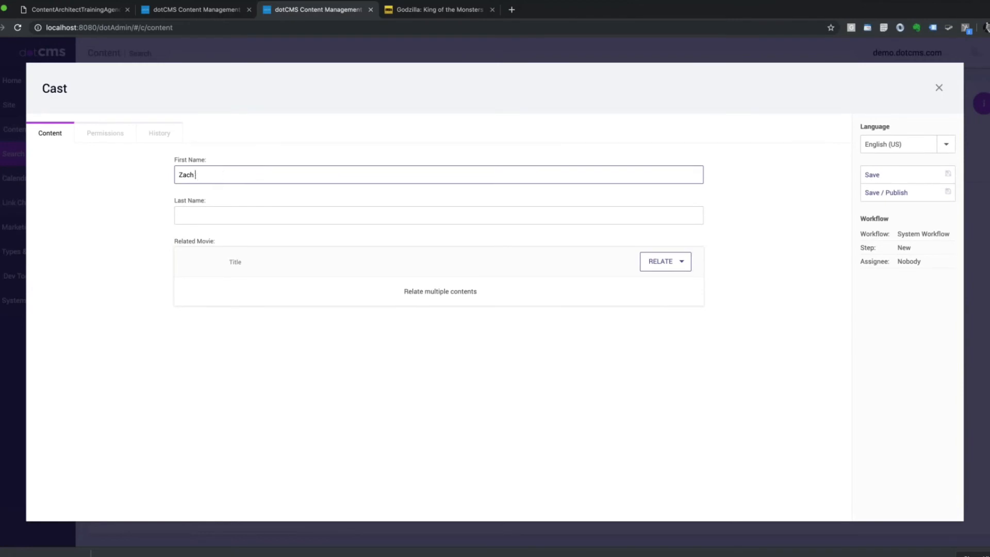
{"action": "type", "text": "Shields"}
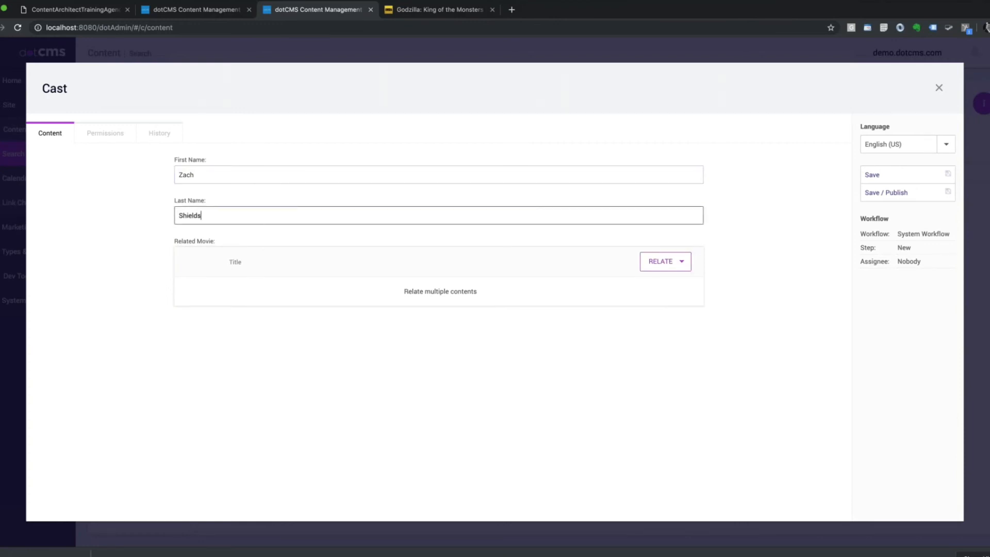
Relate Godzilla: King of the Monsters (2019) to Zach Shields, then close the entry
{"action": "left_click", "coordinate": [660, 262]}
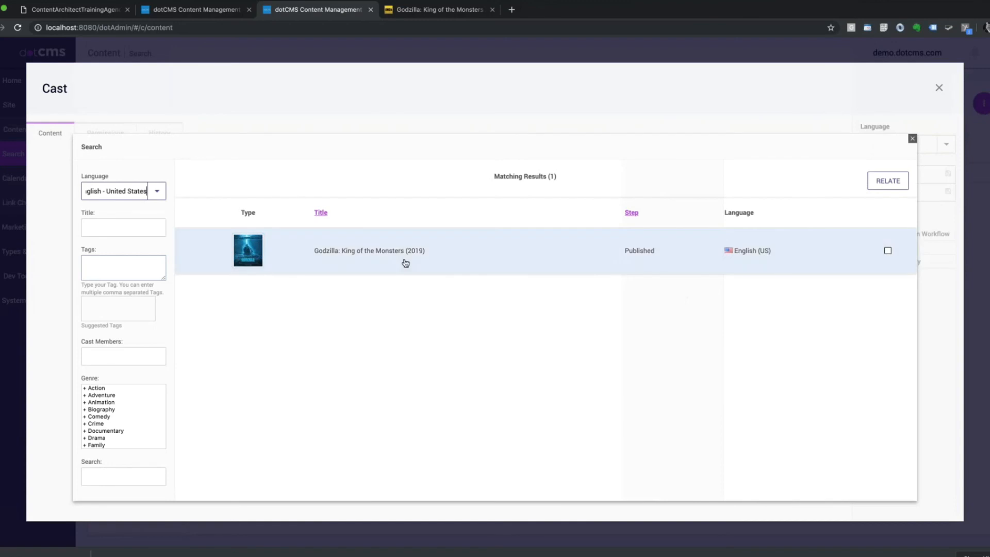
{"action": "left_click", "coordinate": [886, 250]}
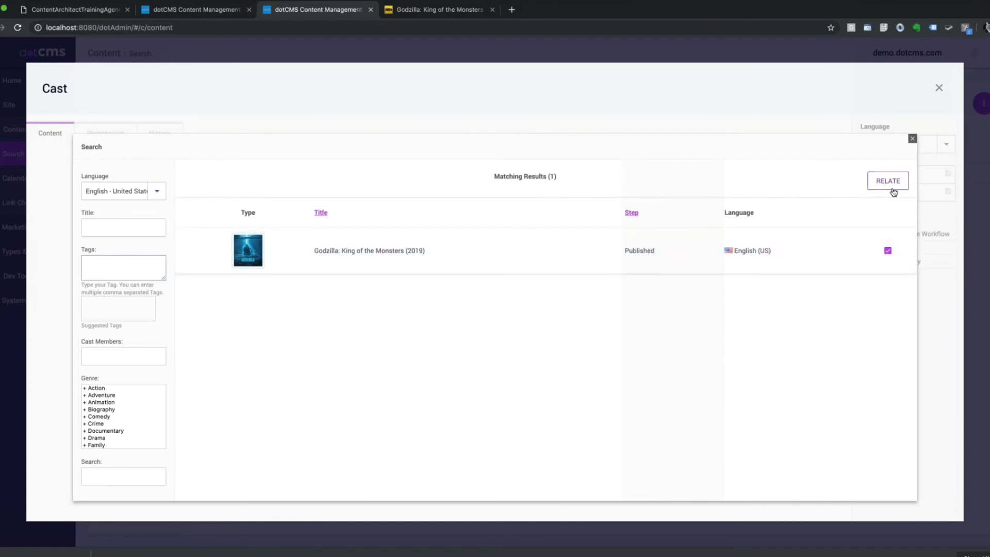
{"action": "left_click", "coordinate": [887, 181]}
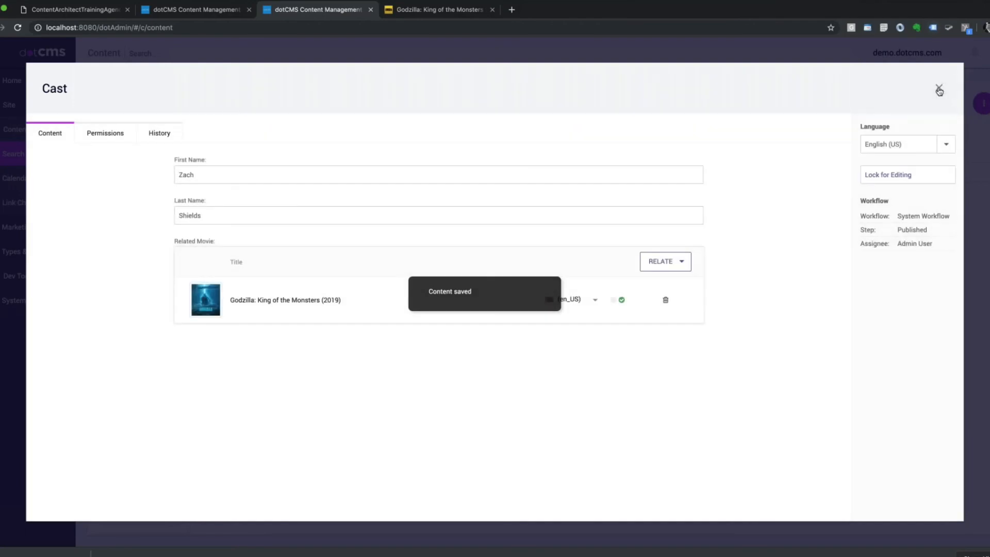
{"action": "left_click", "coordinate": [939, 90]}
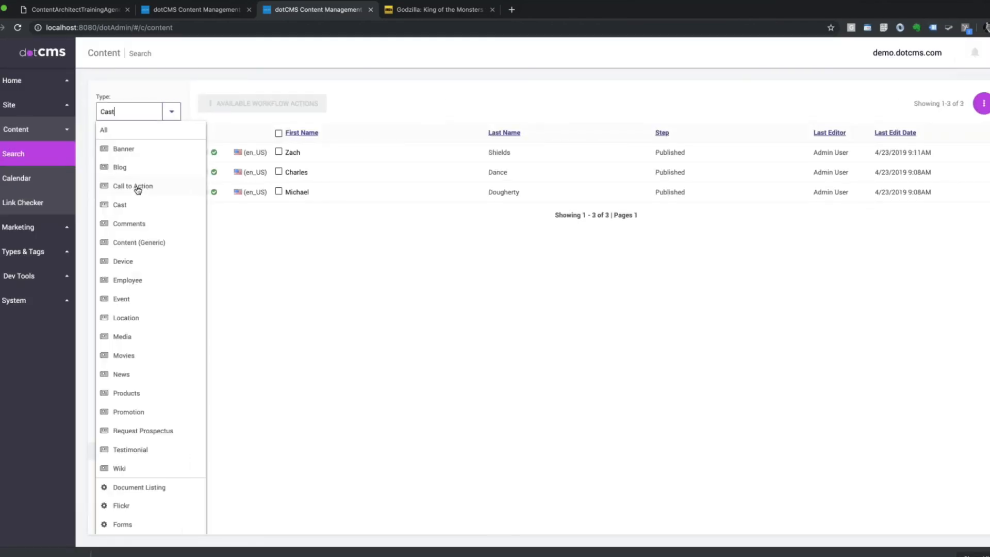
Filter to Movies and check Godzilla lists Charles, Michael and Zach as cast members
{"action": "left_click", "coordinate": [123, 355]}
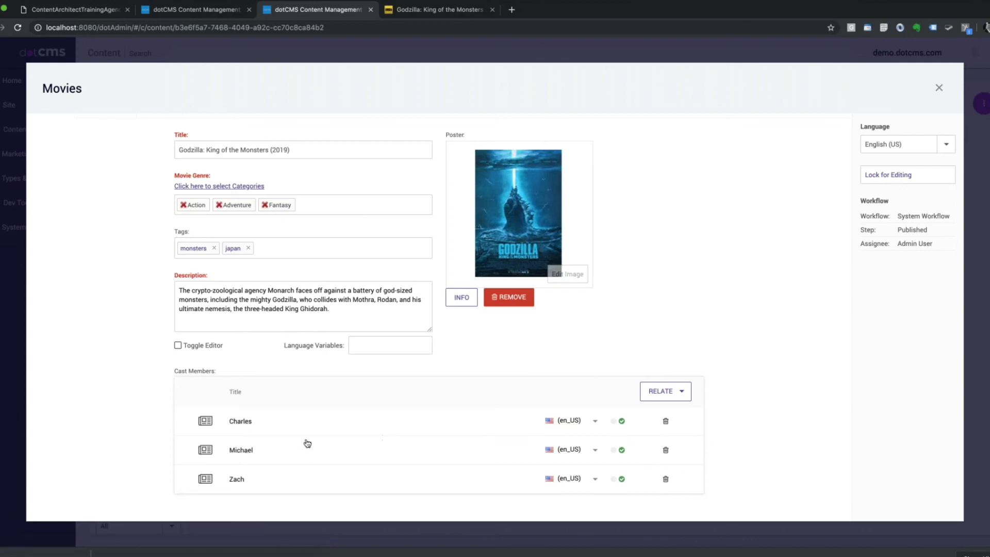
{"action": "mouse_move", "coordinate": [222, 463]}
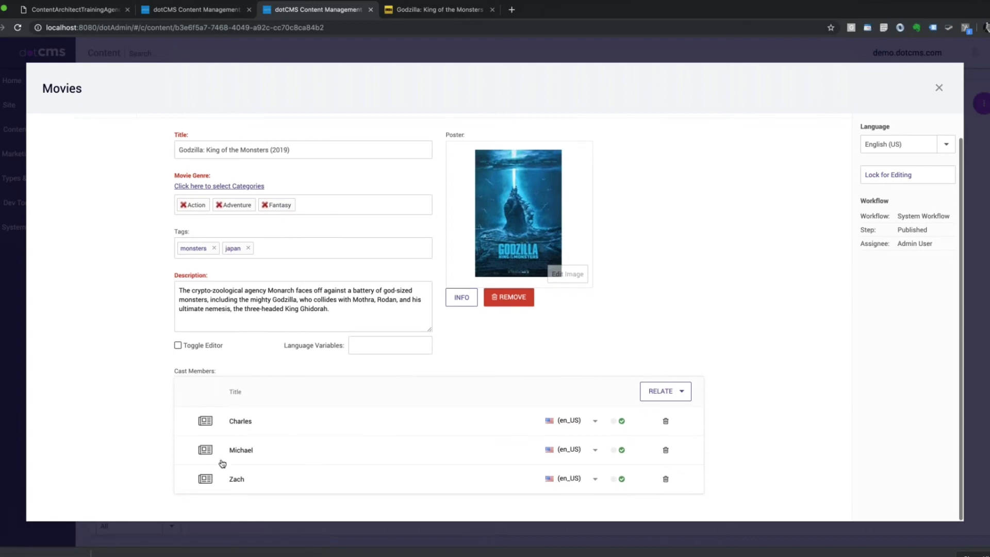
{"action": "mouse_move", "coordinate": [281, 458]}
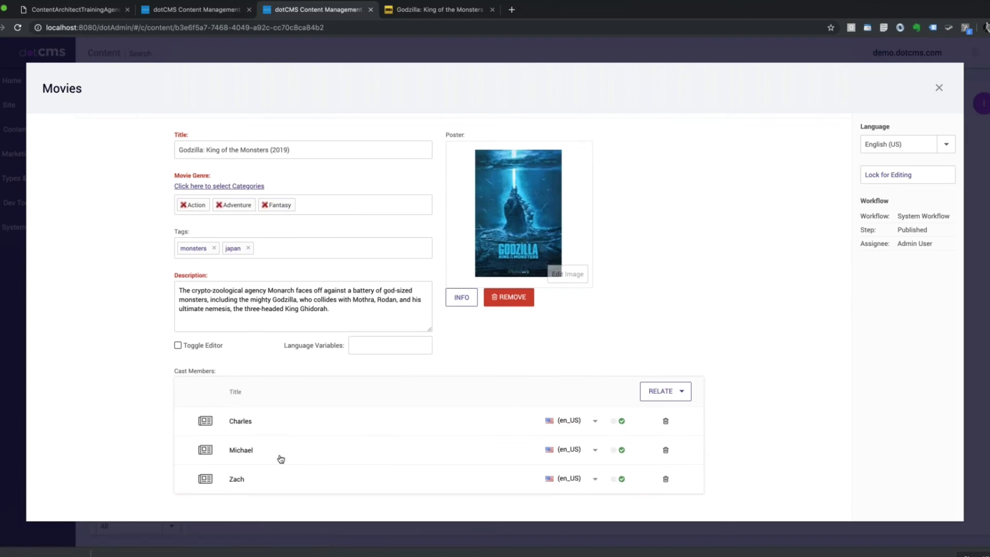
{"action": "mouse_move", "coordinate": [401, 495]}
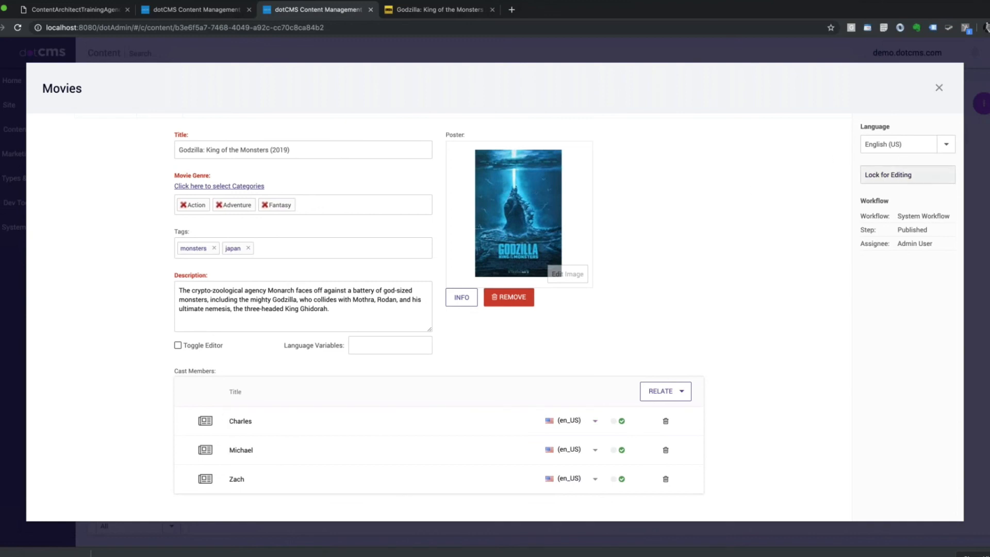
{"action": "left_click", "coordinate": [886, 175]}
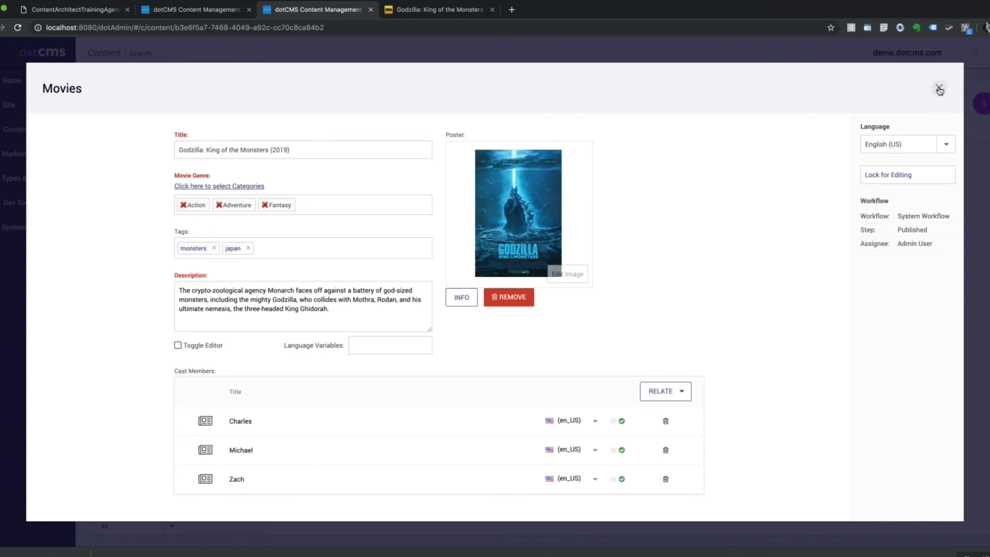
{"action": "left_click", "coordinate": [939, 88]}
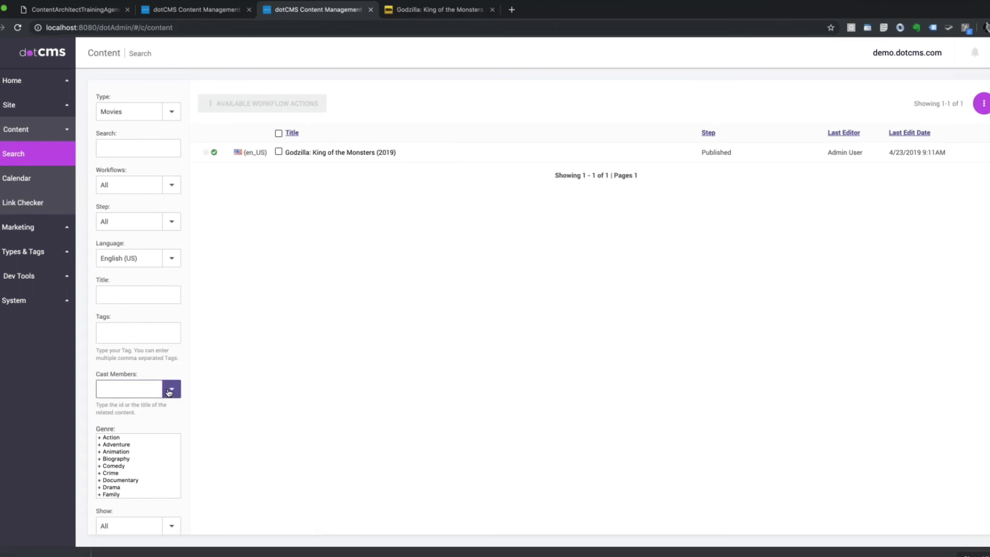
Filter Movies by cast member Michael, then Charles, confirming Godzilla: King of the Monsters still appears
{"action": "left_click", "coordinate": [171, 388]}
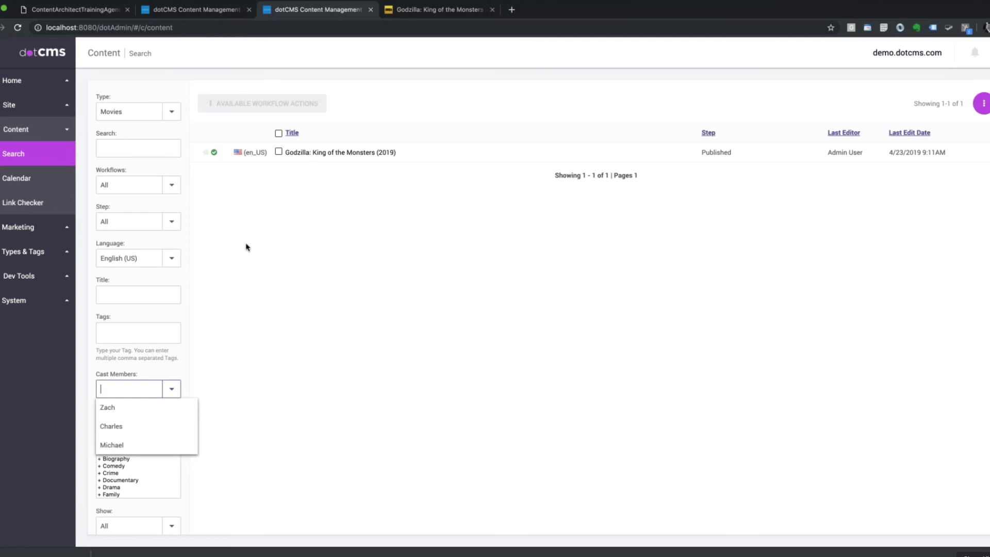
{"action": "left_click", "coordinate": [112, 444]}
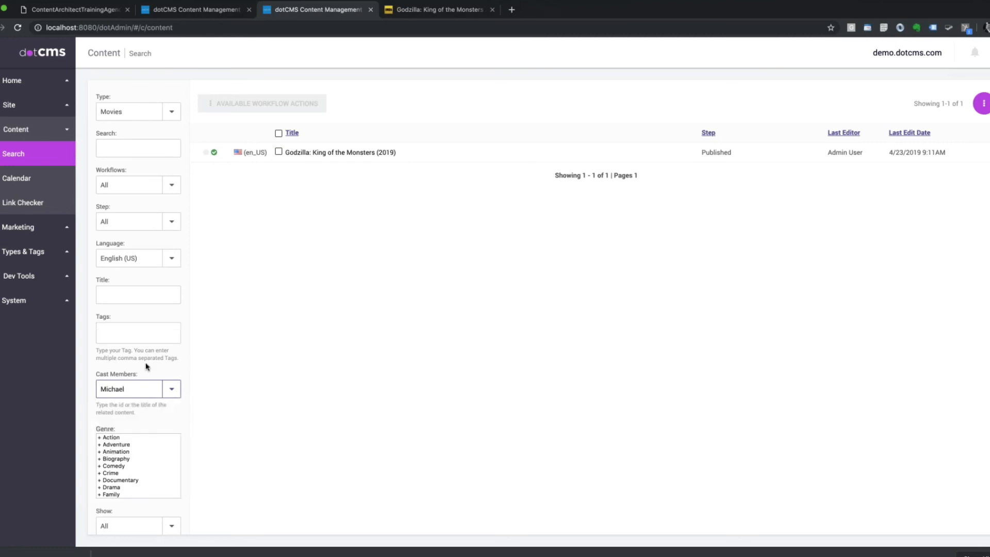
{"action": "mouse_move", "coordinate": [105, 407]}
{"action": "type", "text": "Charles"}
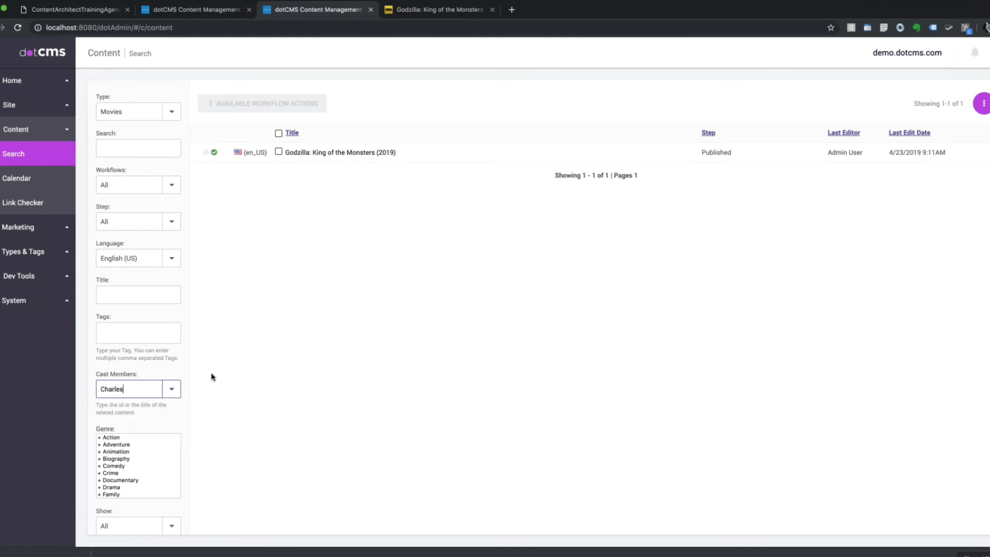
{"action": "mouse_move", "coordinate": [22, 205]}
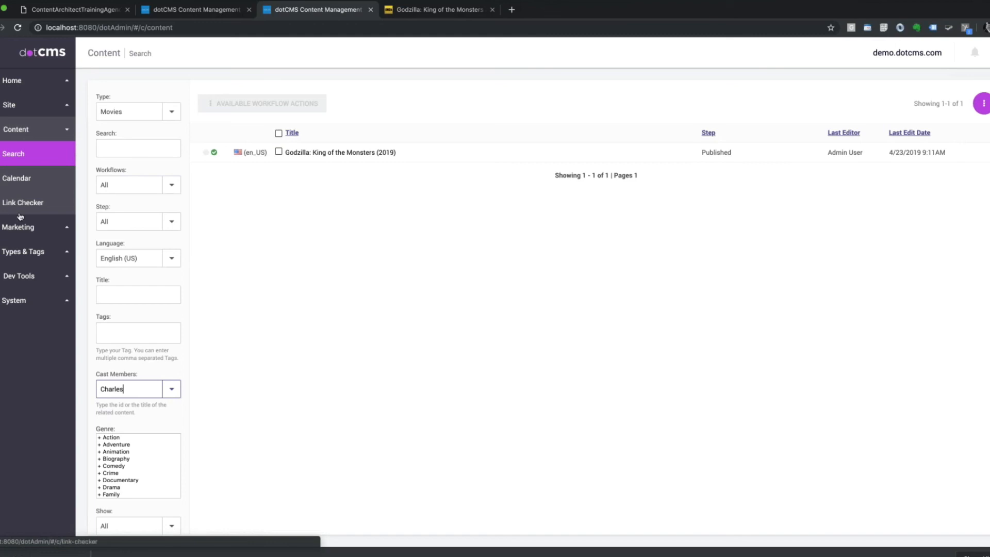
{"action": "mouse_move", "coordinate": [318, 327]}
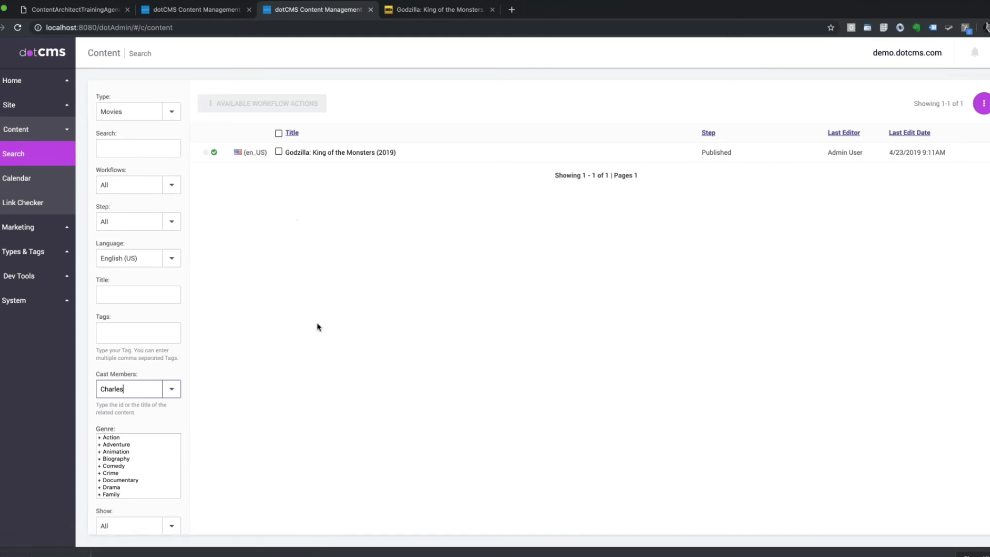
{"action": "left_click", "coordinate": [340, 153]}
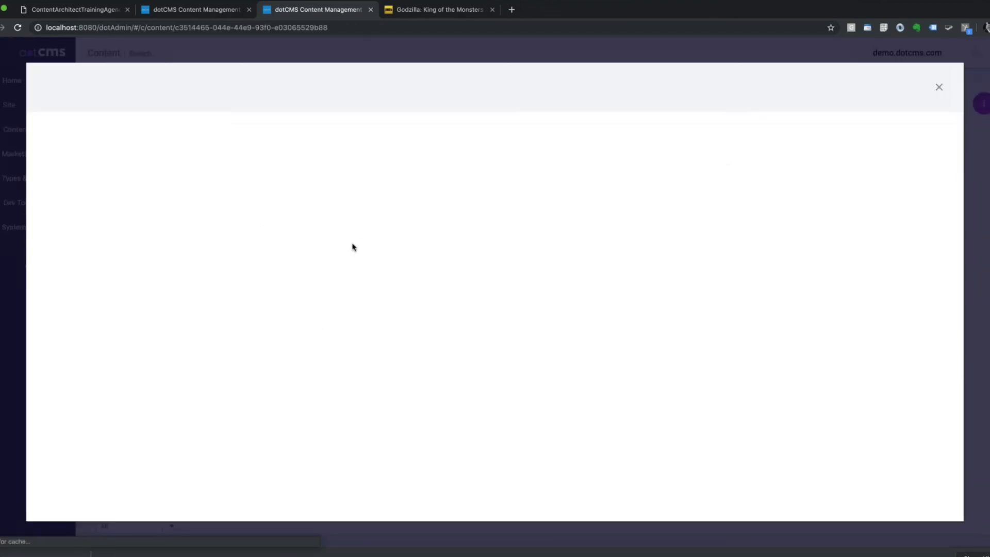
{"action": "left_click", "coordinate": [939, 87]}
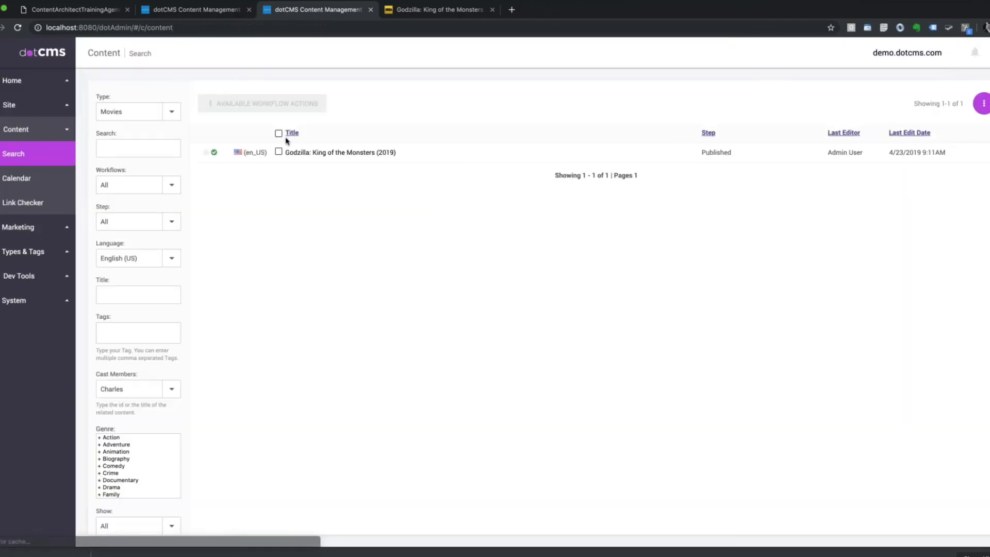
{"action": "left_click", "coordinate": [171, 111]}
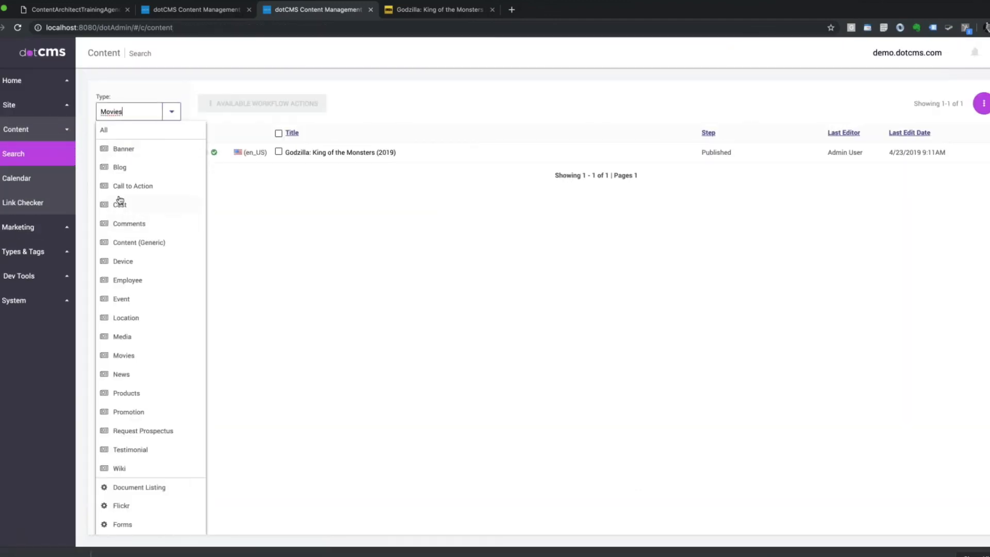
Show Cast entries filtered by Related Movie 'Godzilla: King of the Monsters (2019)'
{"action": "left_click", "coordinate": [118, 205]}
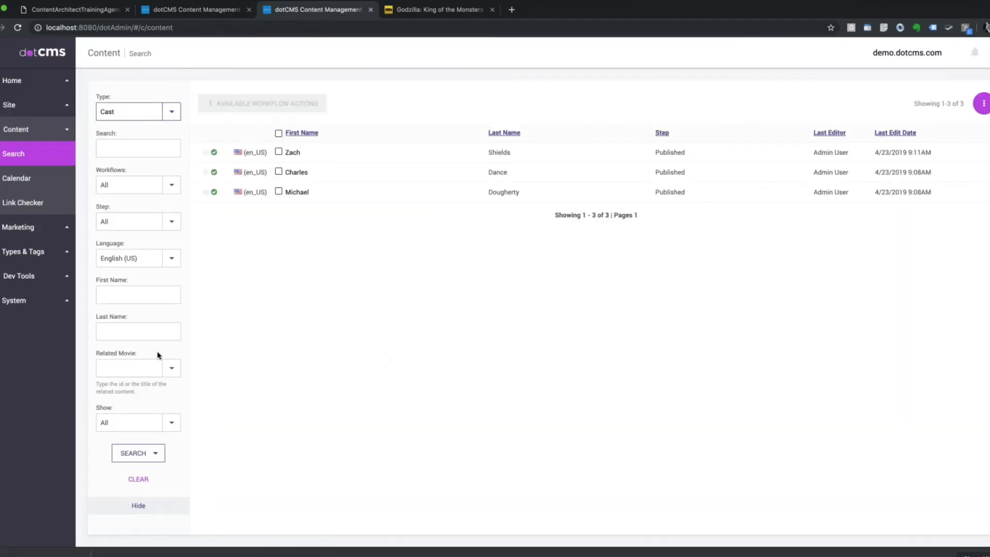
{"action": "left_click", "coordinate": [129, 368]}
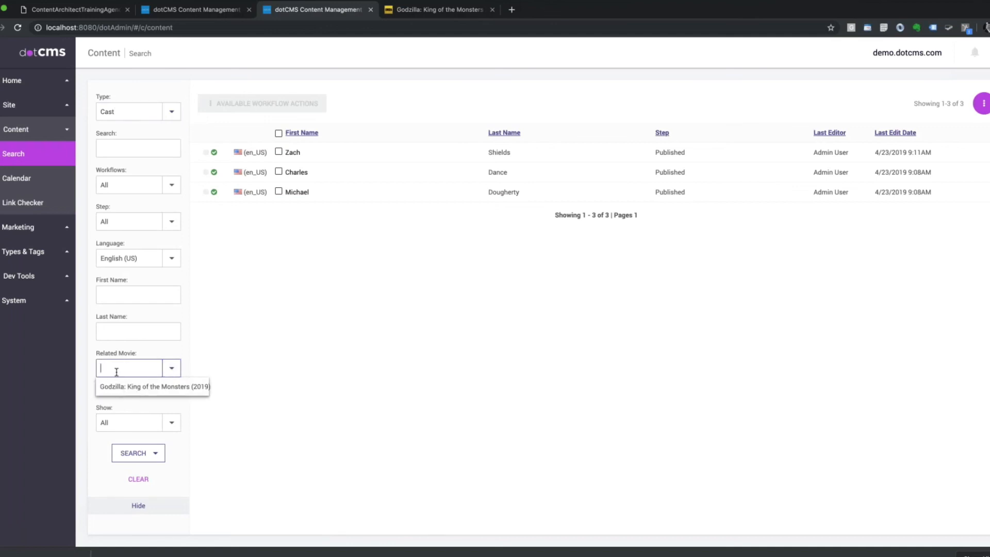
{"action": "type", "text": "God"}
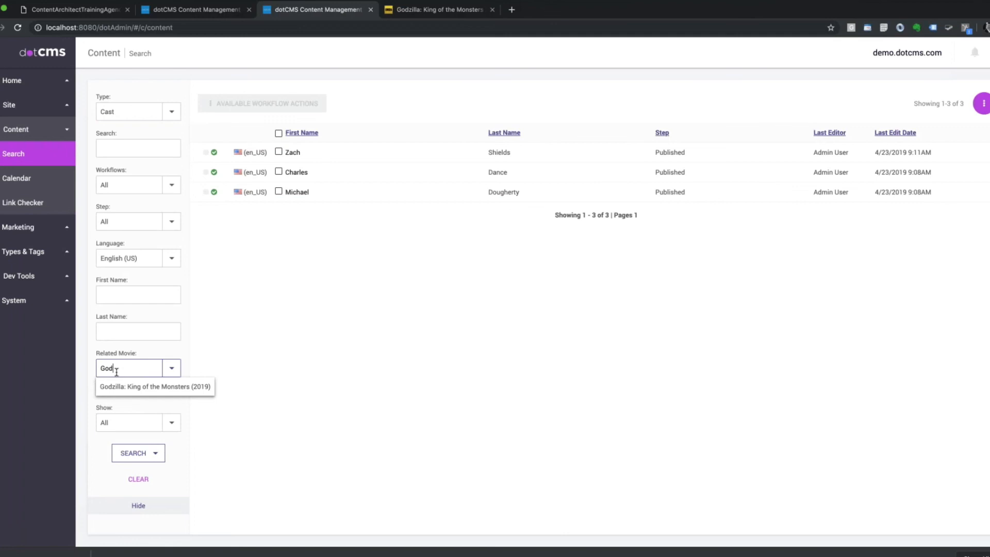
{"action": "type", "text": "Zeu"}
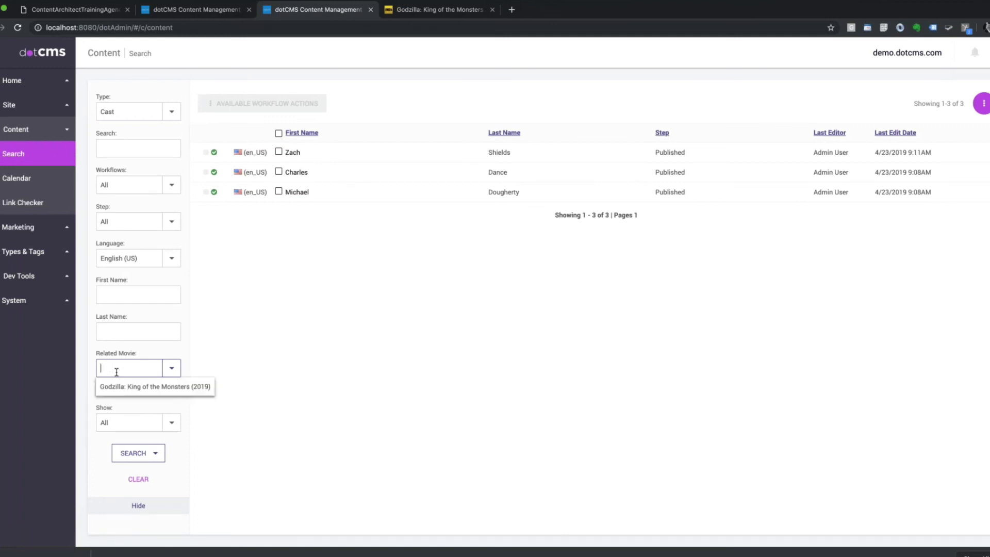
{"action": "left_click", "coordinate": [154, 386]}
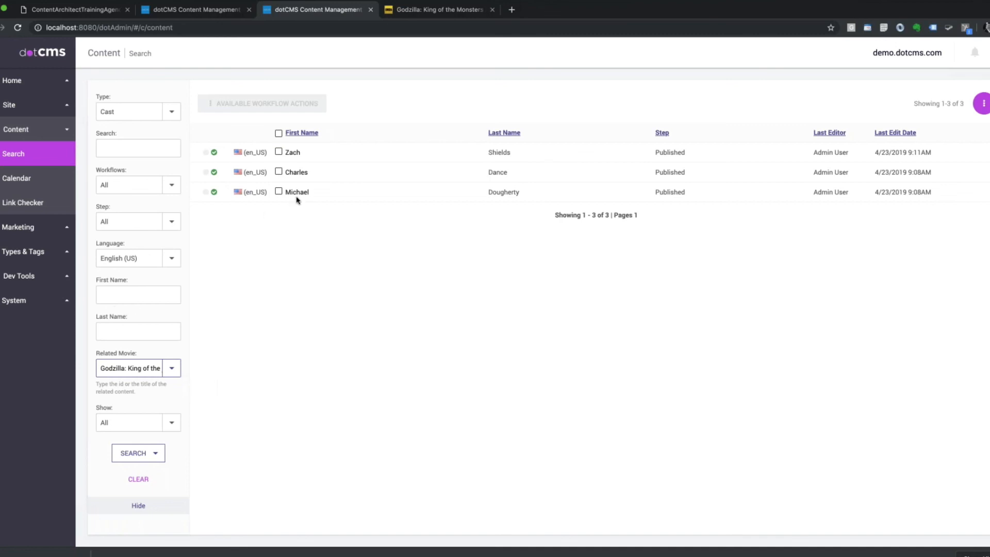
{"action": "mouse_move", "coordinate": [445, 9]}
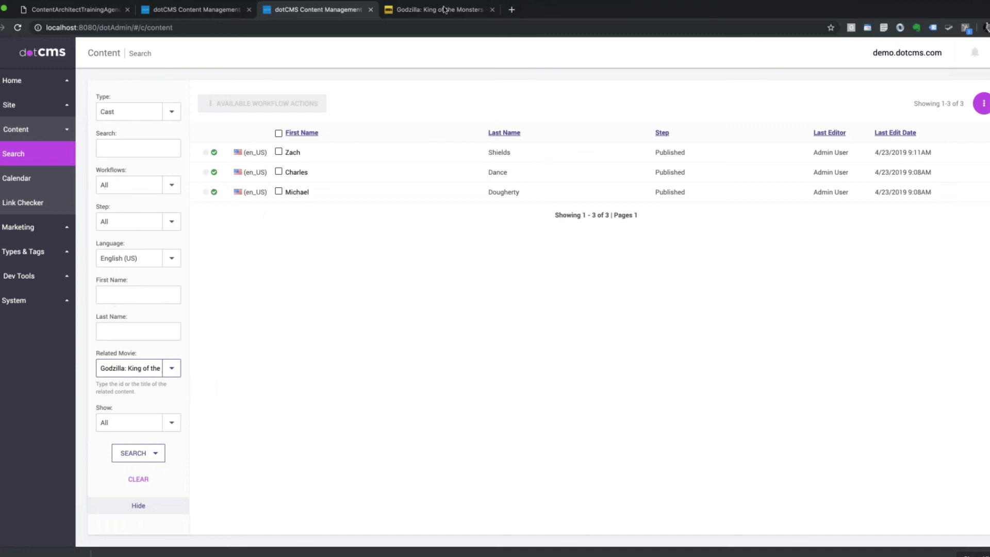